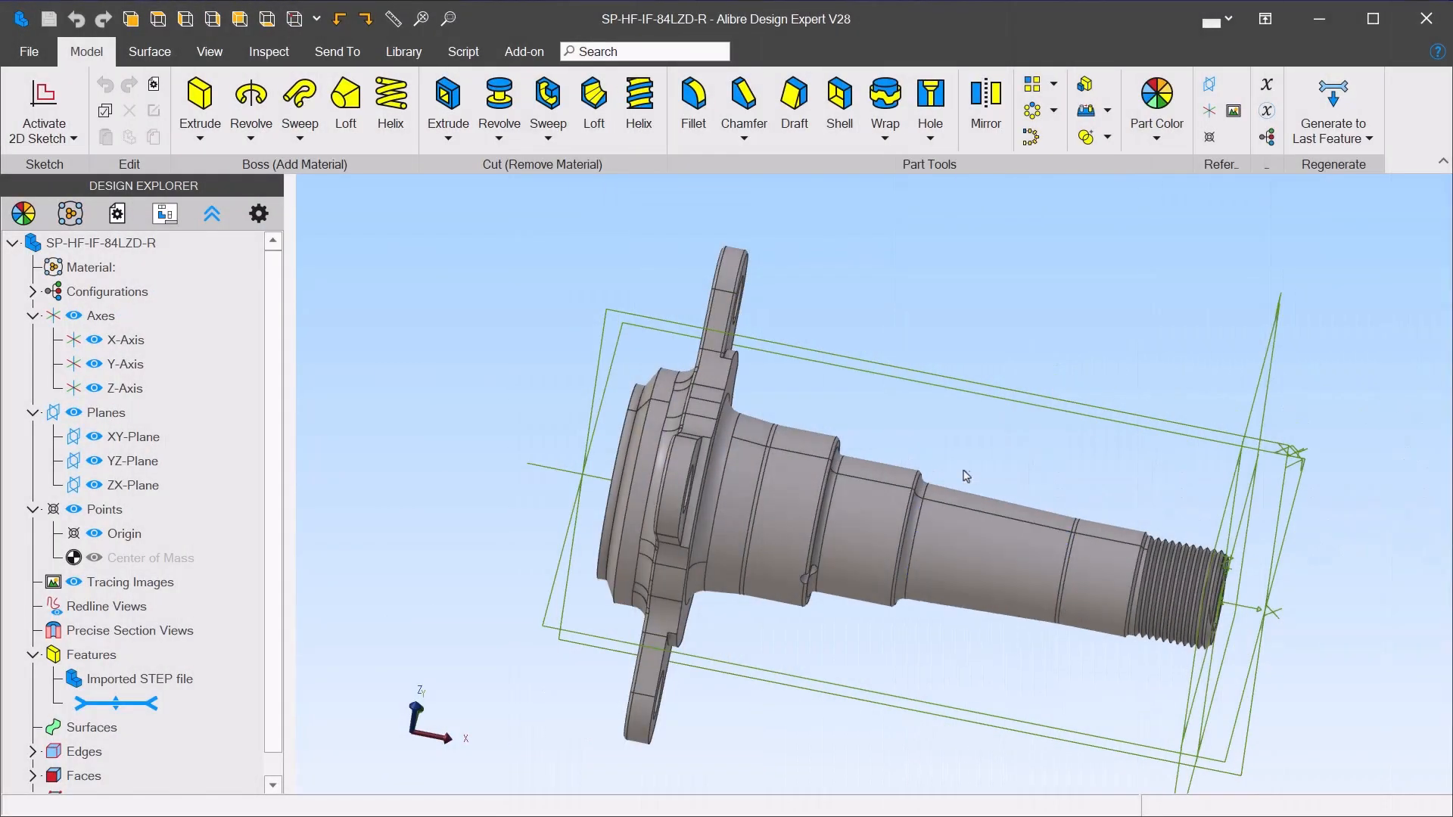
# Step: Orbit the imported spindle model in Alibre to inspect it
pyautogui.moveTo(966, 475); pyautogui.dragTo(966, 461)
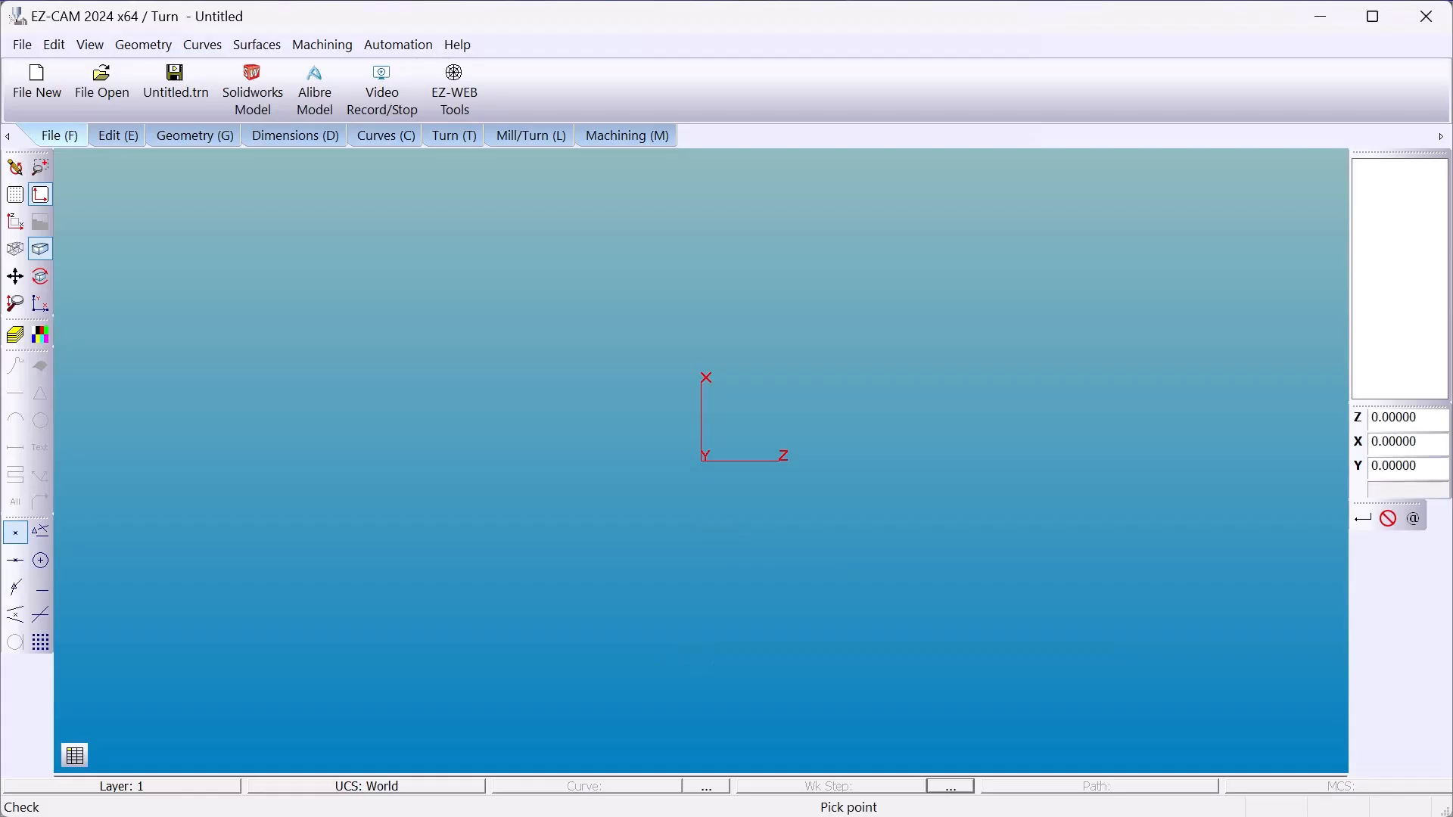
# Step: Load the spindle part into EZ-CAM and browse to the Desktop for forging.stl
pyautogui.click(101, 88)
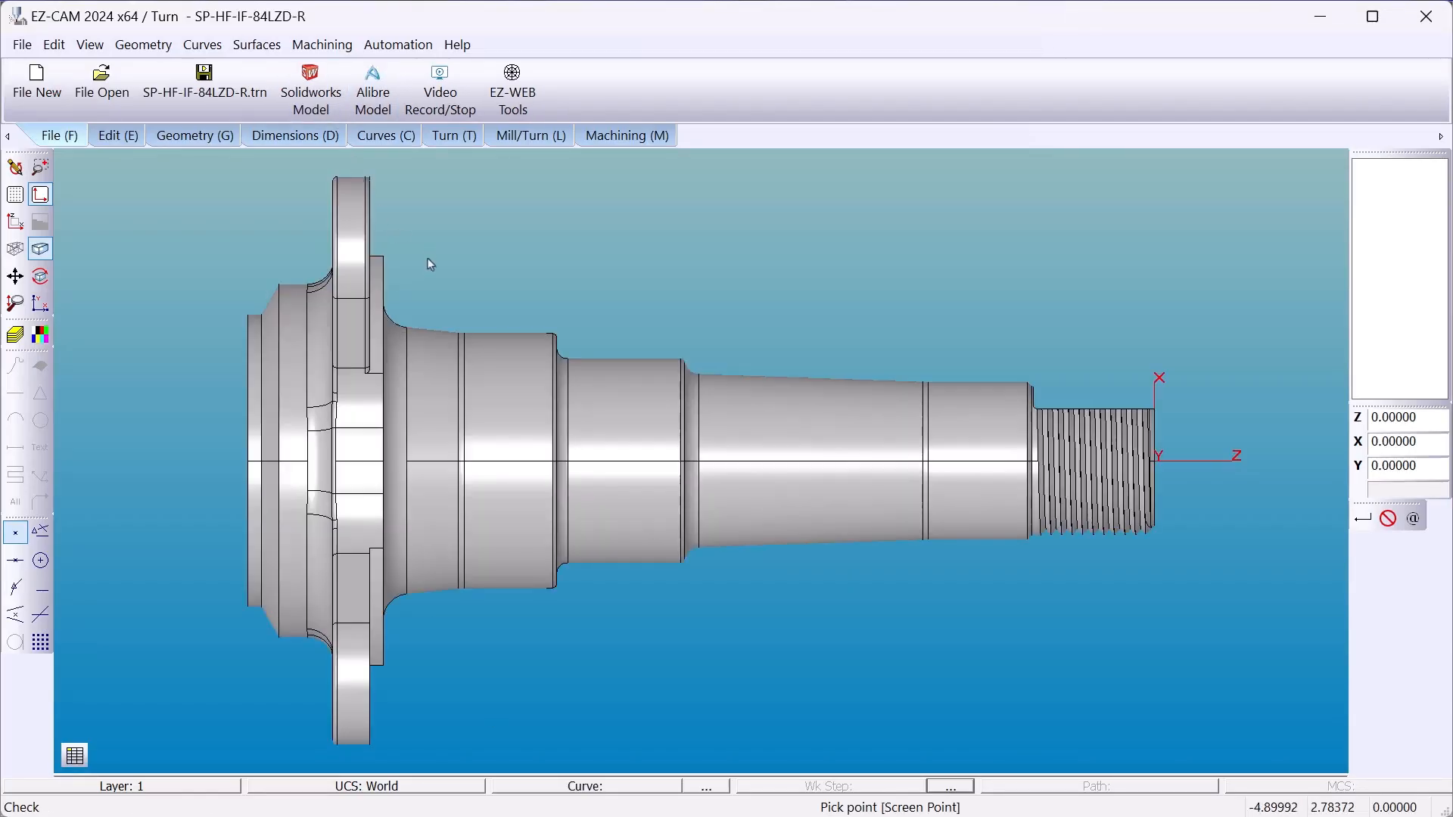
pyautogui.click(100, 88)
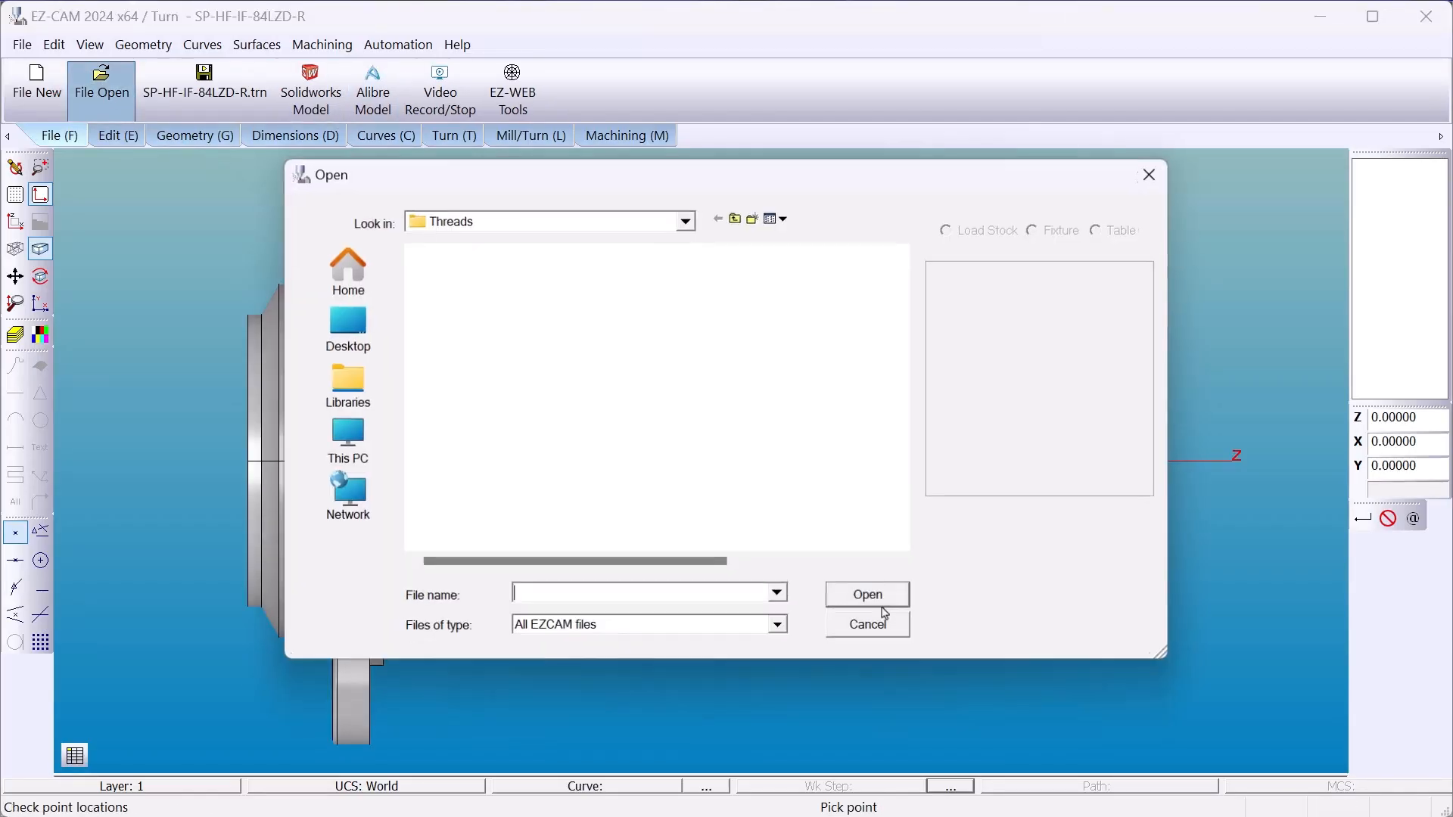
pyautogui.click(346, 329)
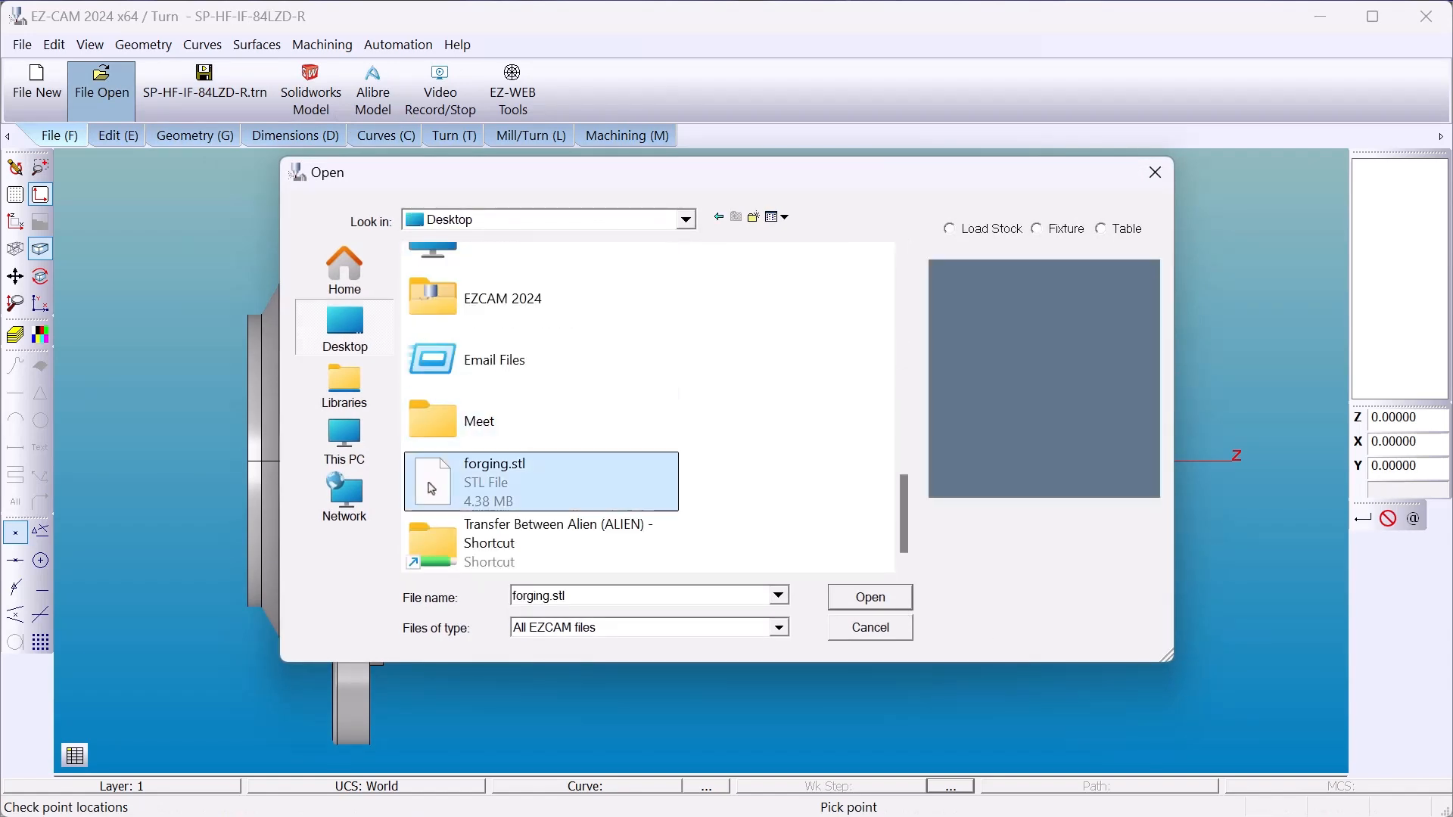
pyautogui.moveTo(436, 487)
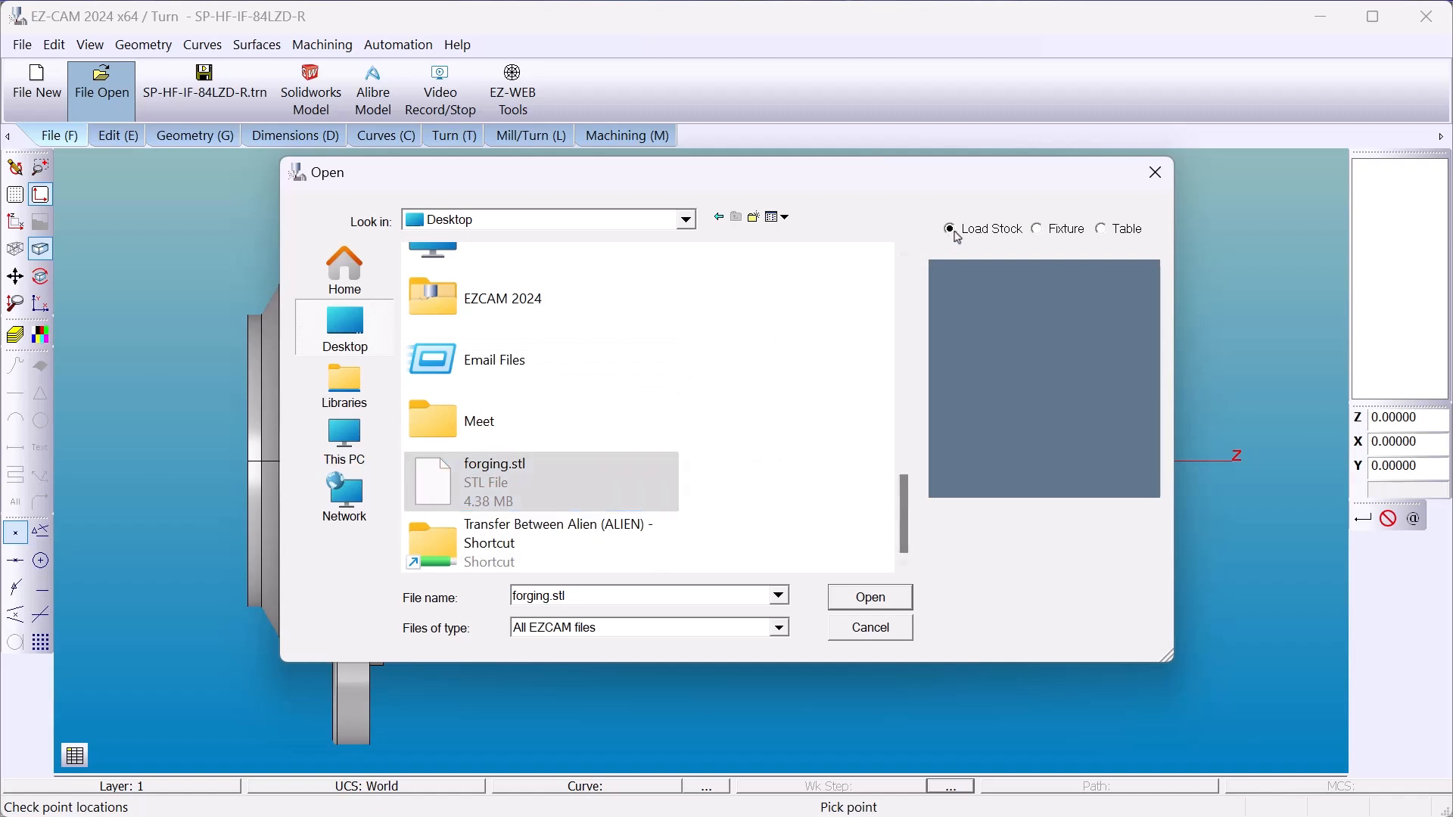
# Step: Load forging.stl as stock, inspect it in 3D, and shift it 0.075 along Z
pyautogui.click(868, 595)
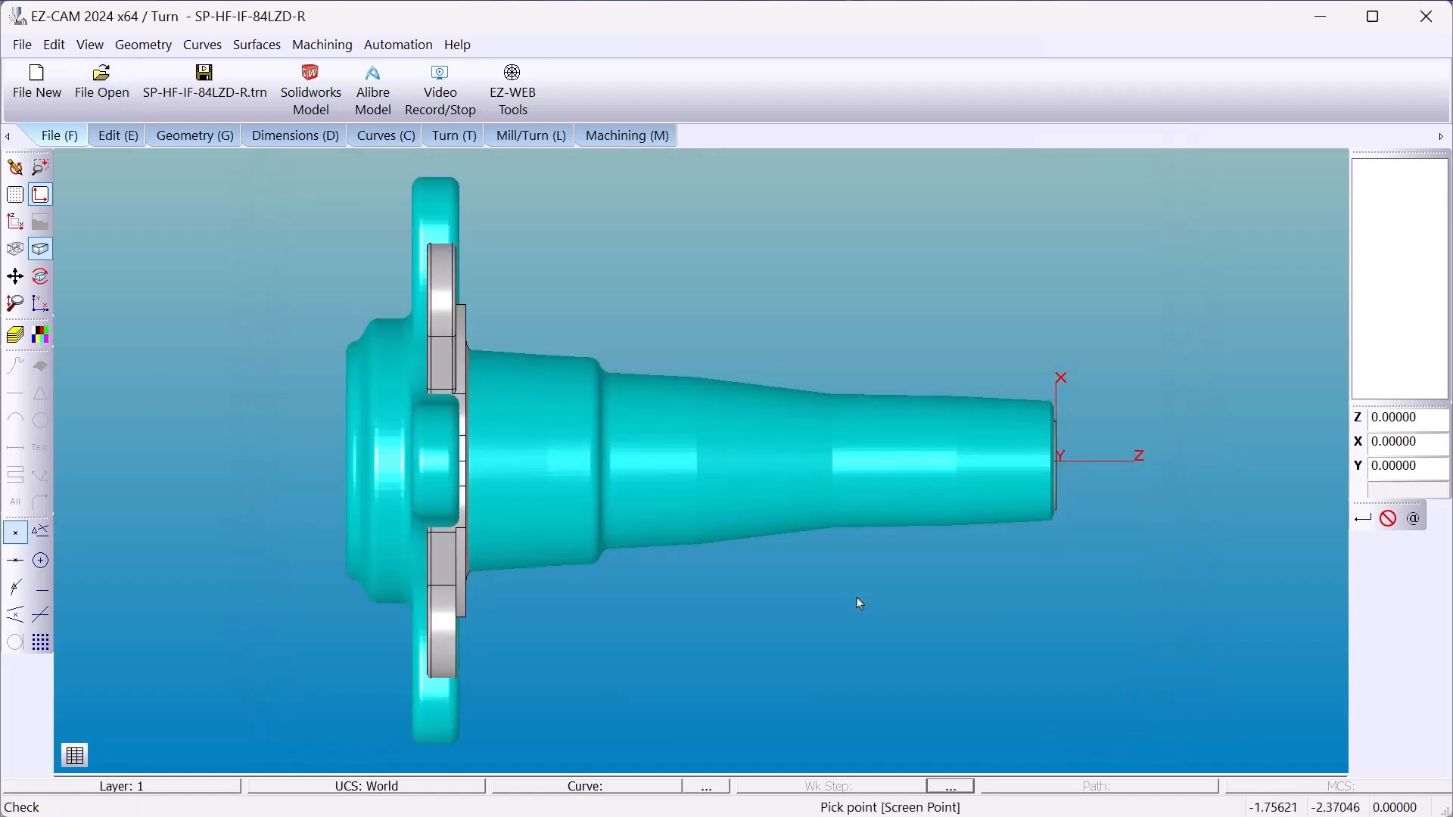
pyautogui.moveTo(857, 603); pyautogui.dragTo(707, 633)
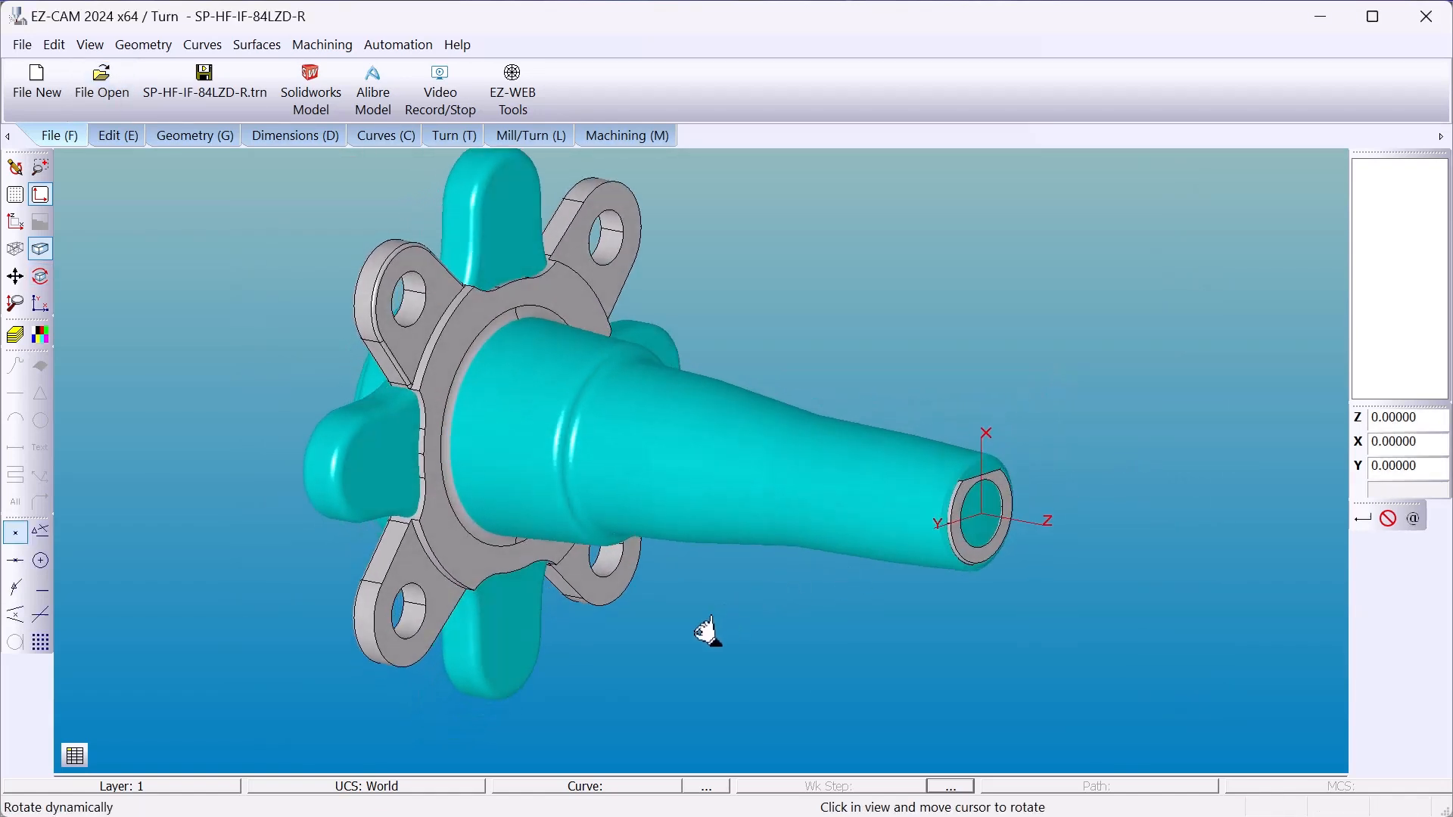
pyautogui.moveTo(707, 630); pyautogui.dragTo(383, 244)
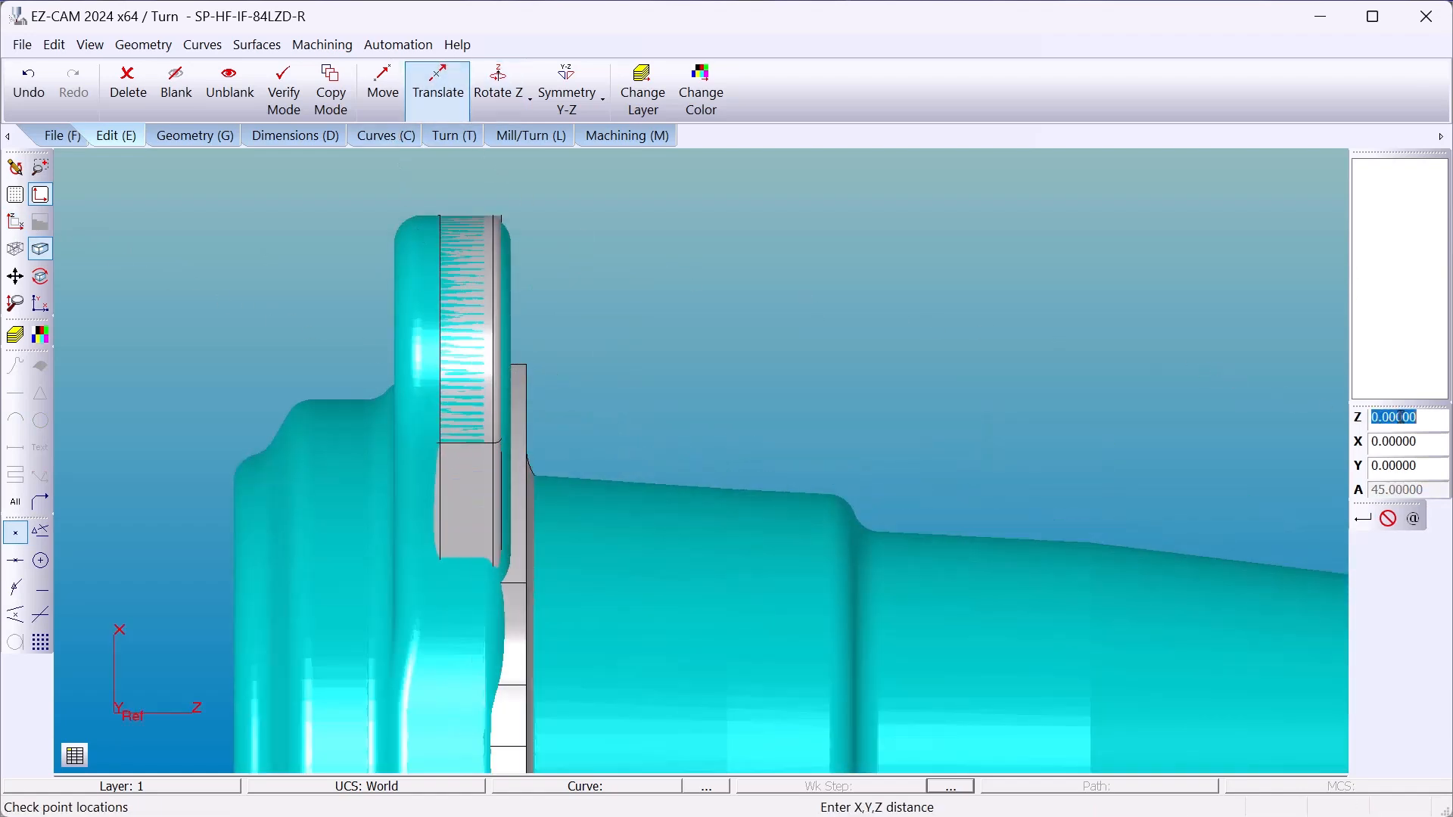
pyautogui.write('.075')
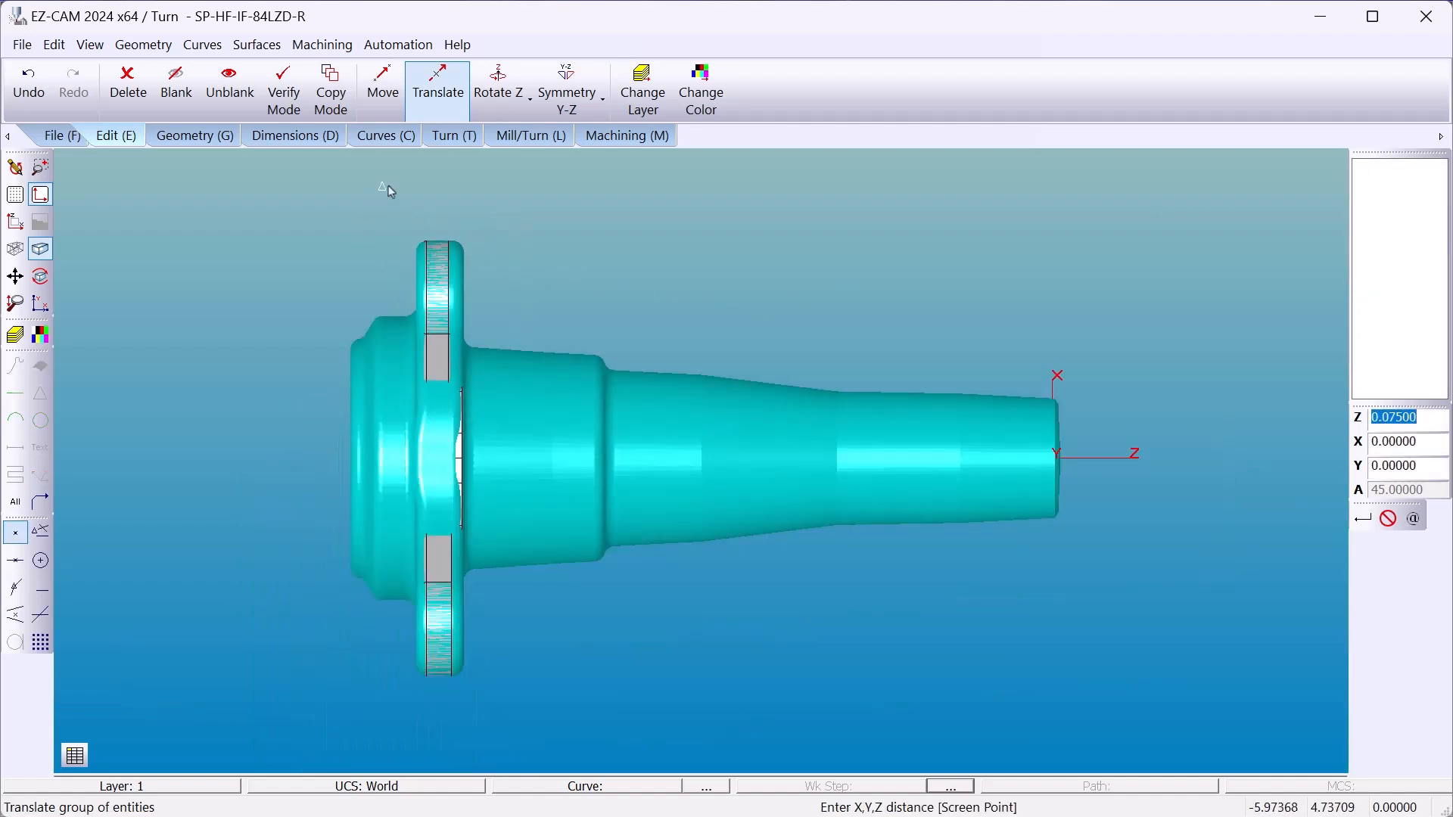
pyautogui.click(453, 136)
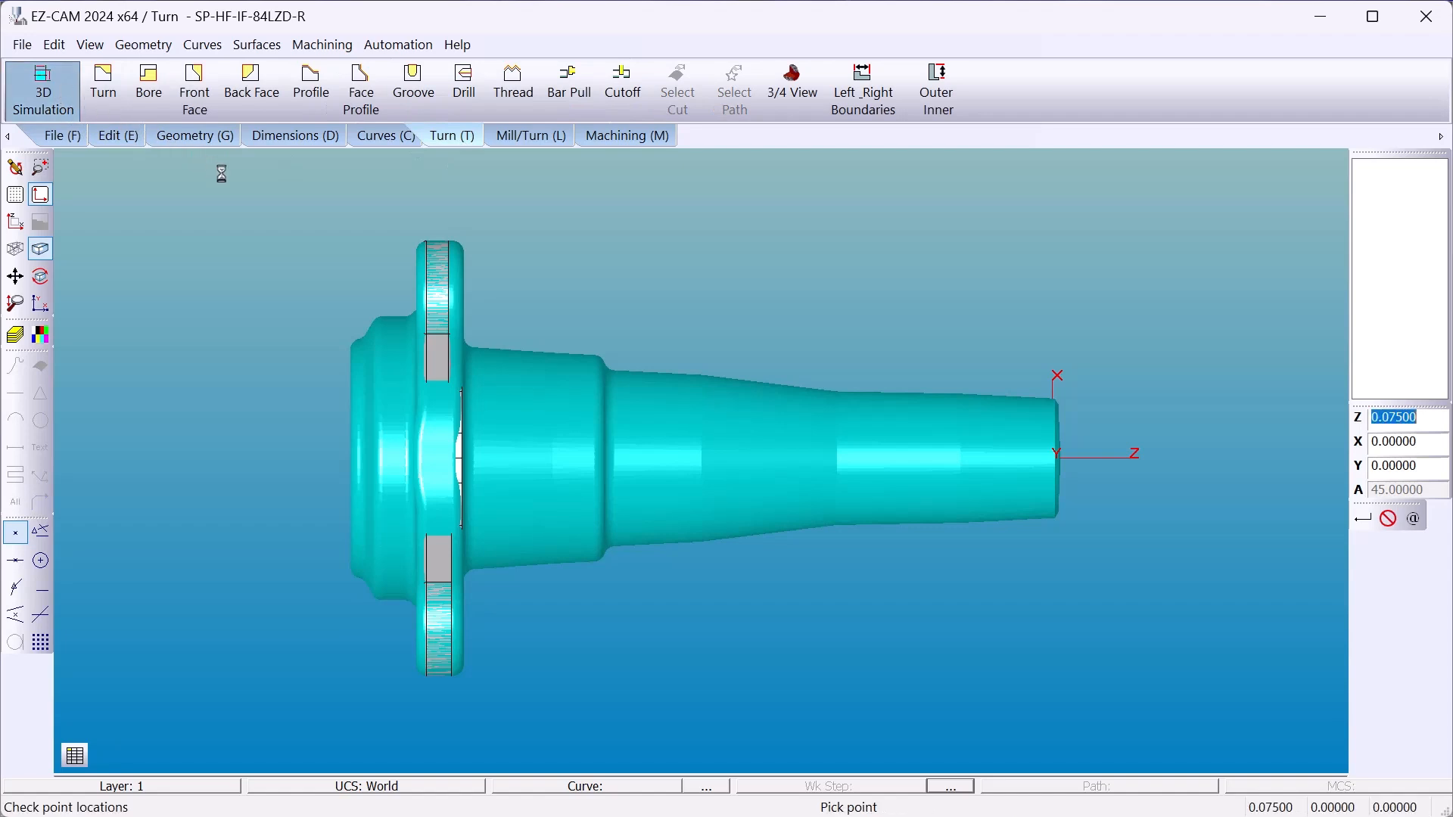
# Step: Create a cylindrical Aluminum stock curve with computed length 6.2491 and diameter 5
pyautogui.click(793, 379)
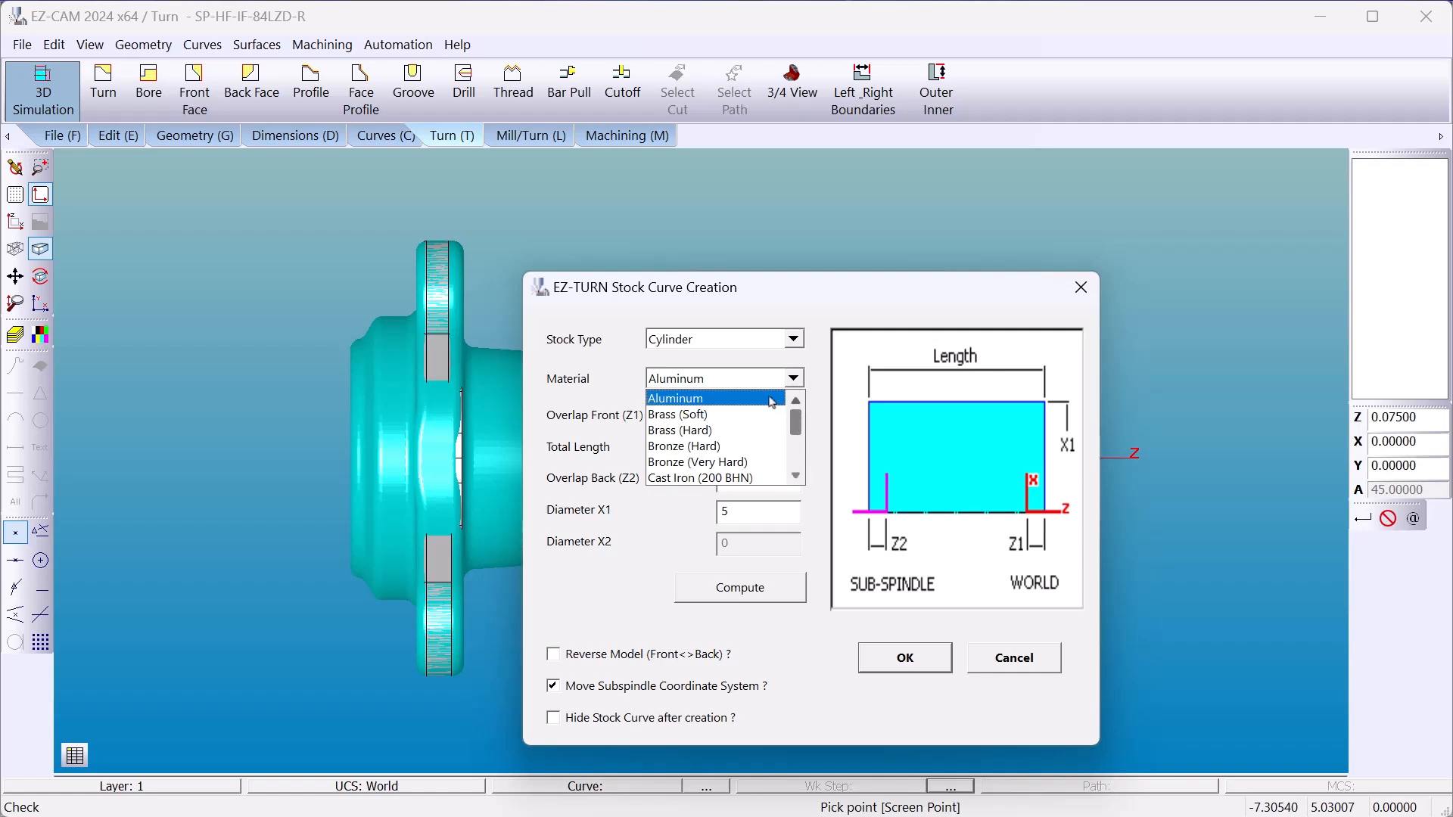
pyautogui.click(674, 397)
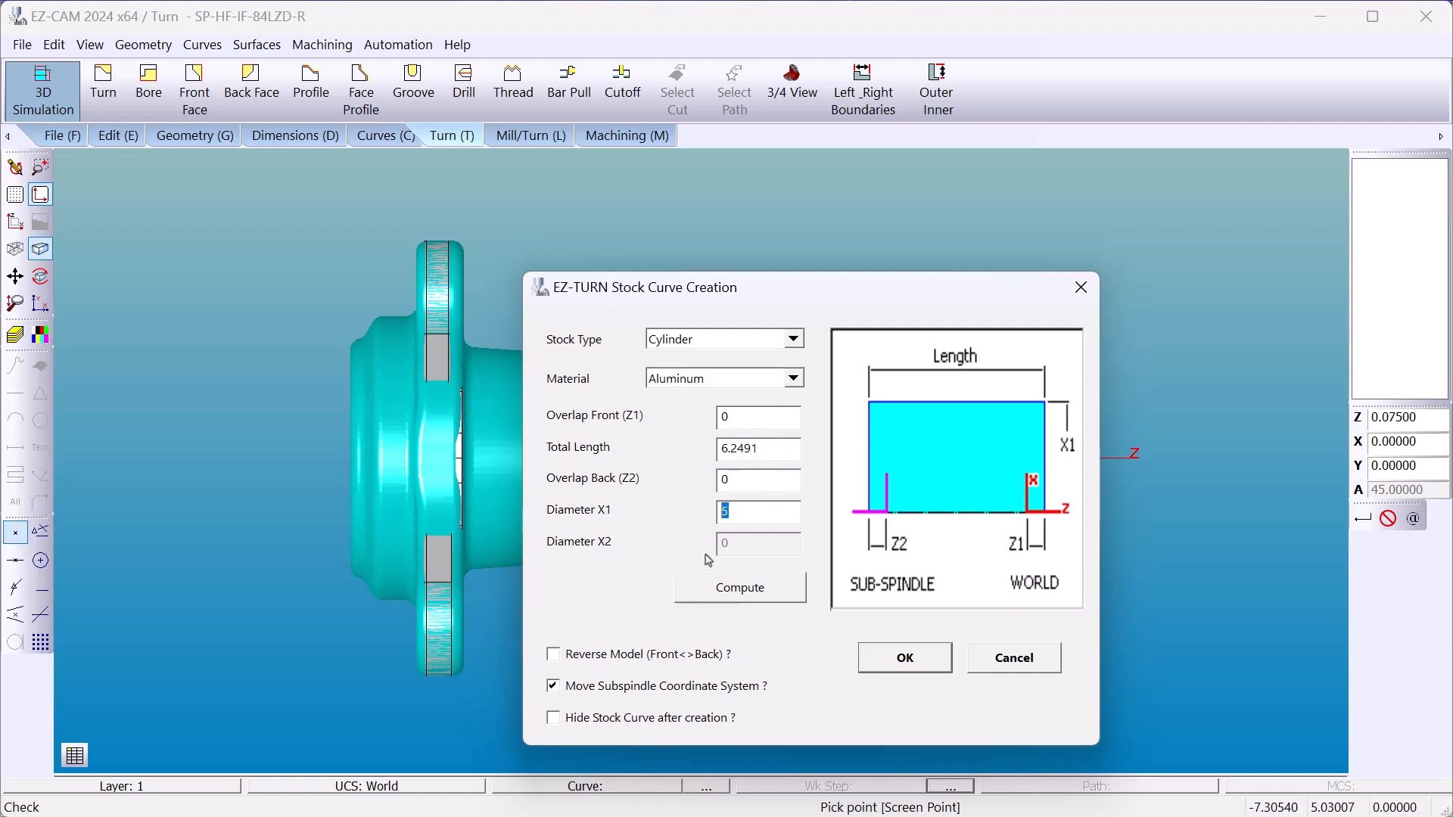
pyautogui.click(553, 686)
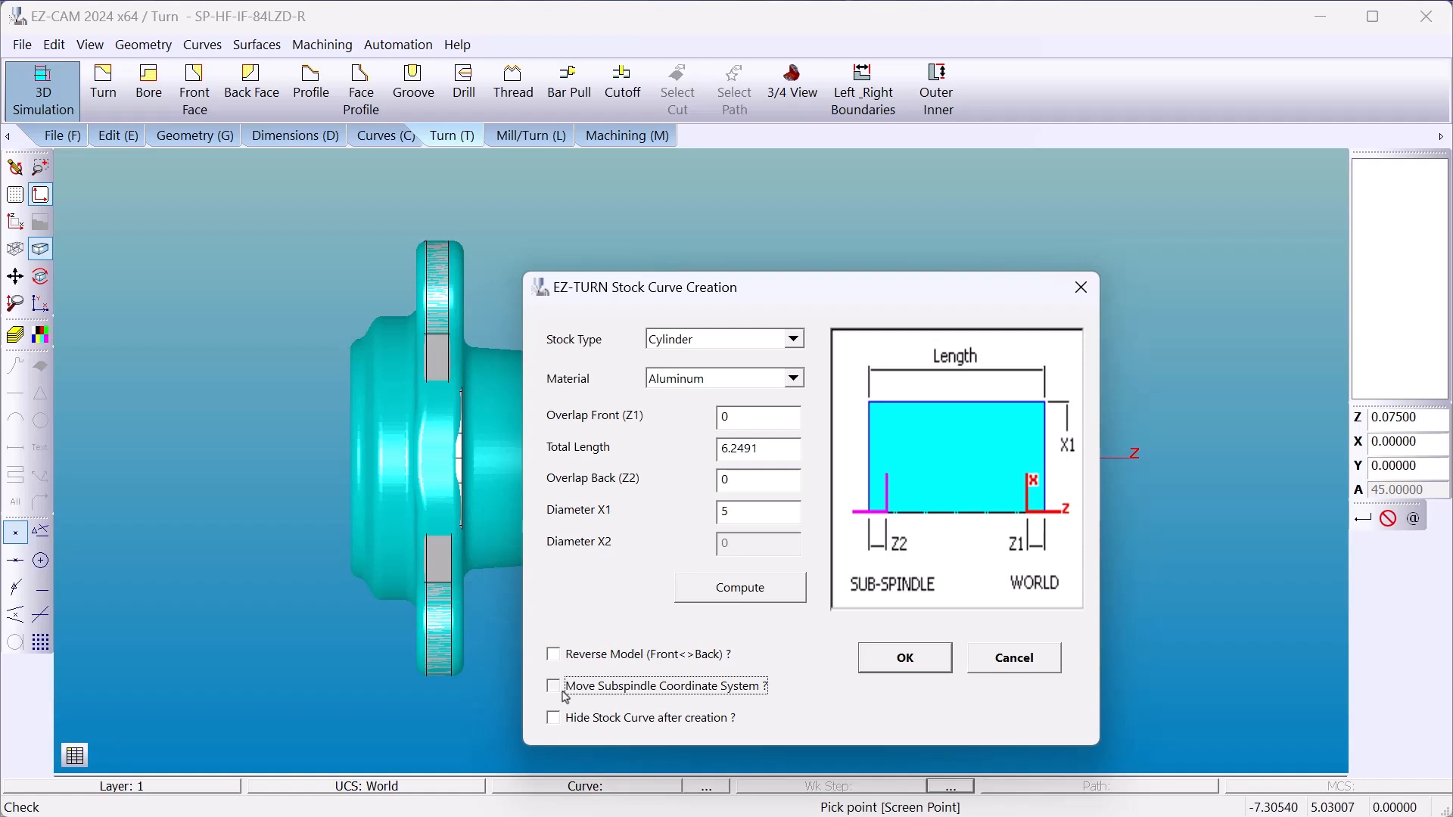
pyautogui.click(553, 685)
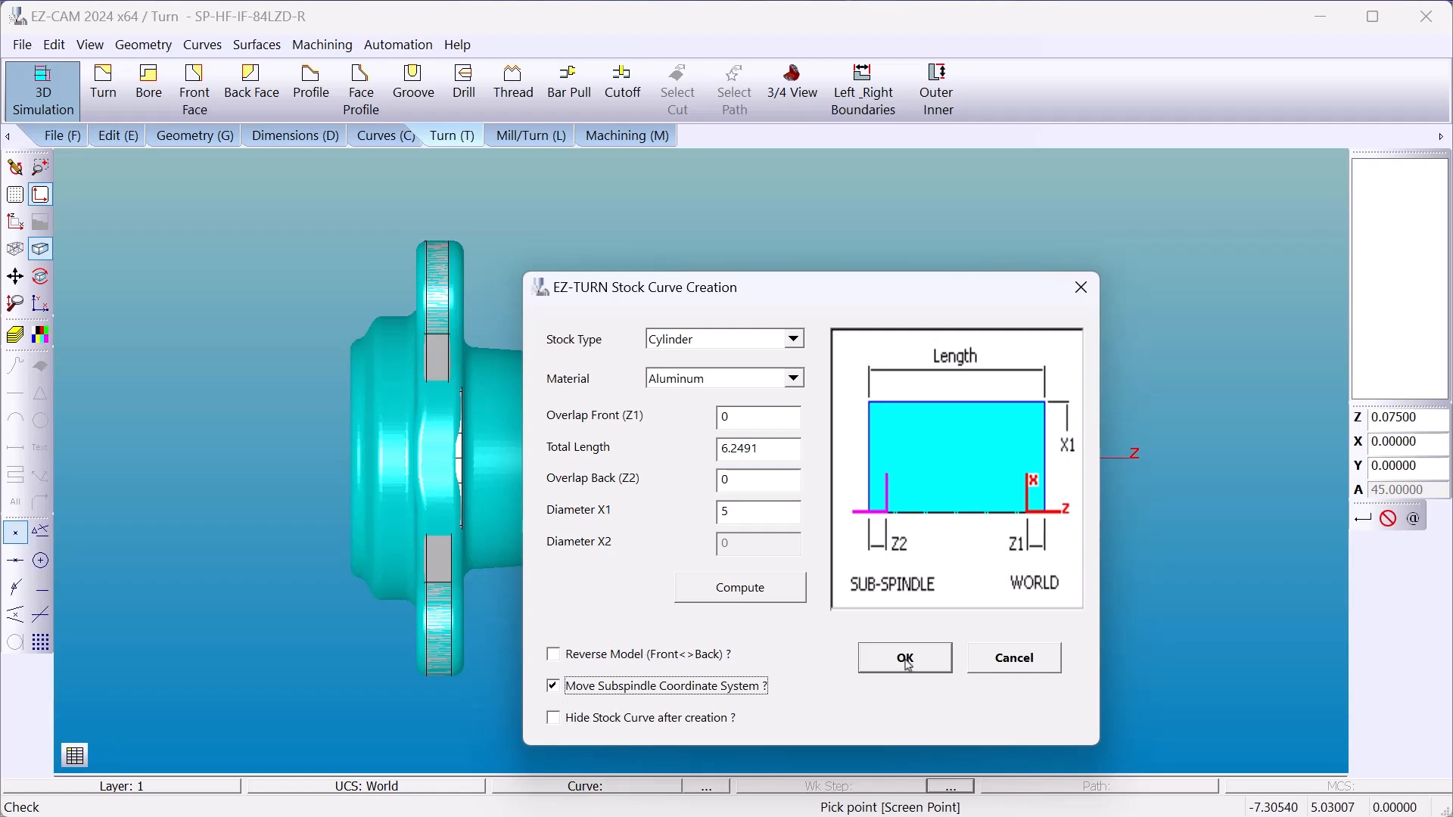
pyautogui.click(903, 657)
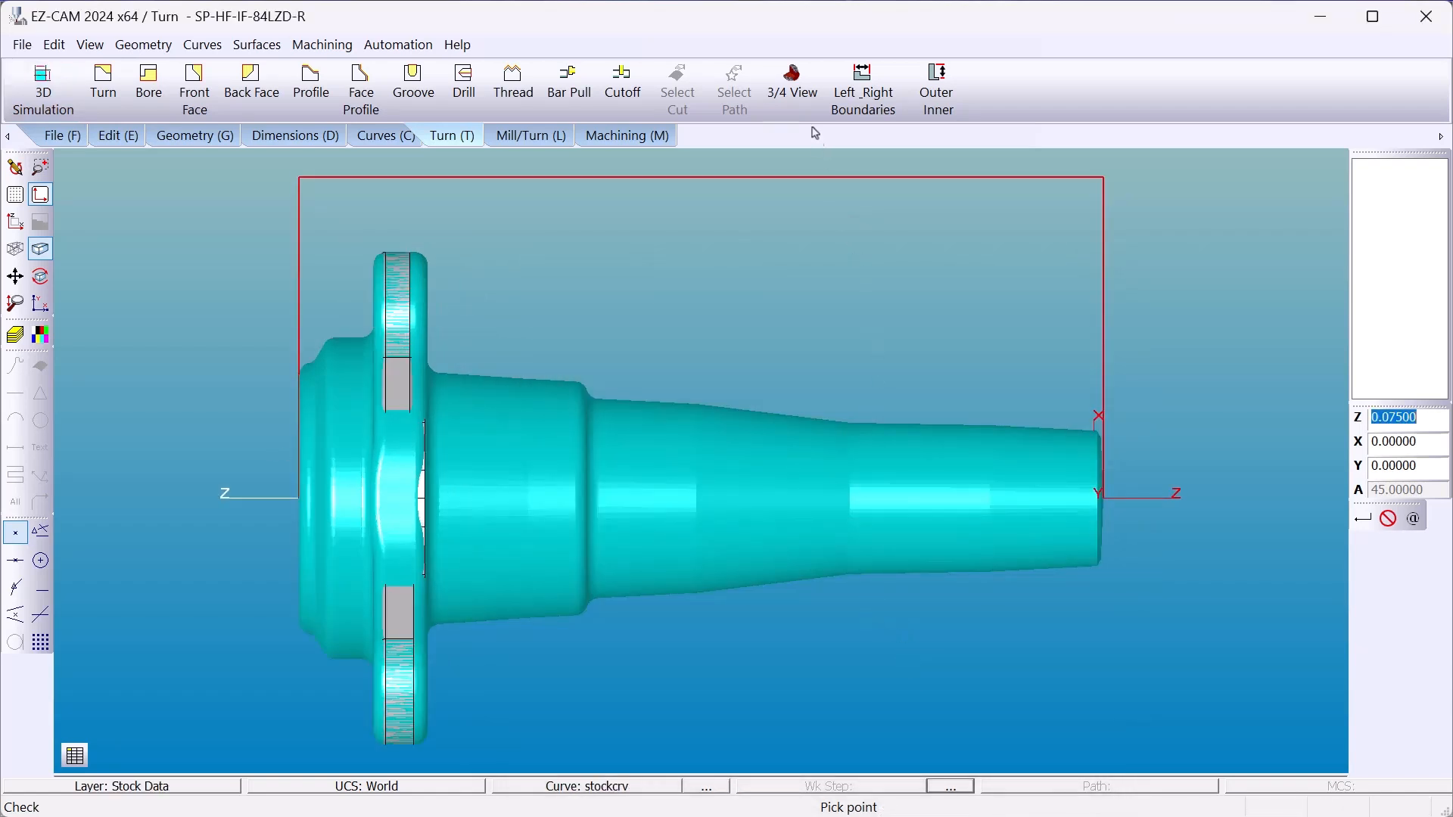
# Step: In 3/4 view, add Face-Profile1 using the R0.016-80-5 CNMG Face tool template
pyautogui.click(790, 87)
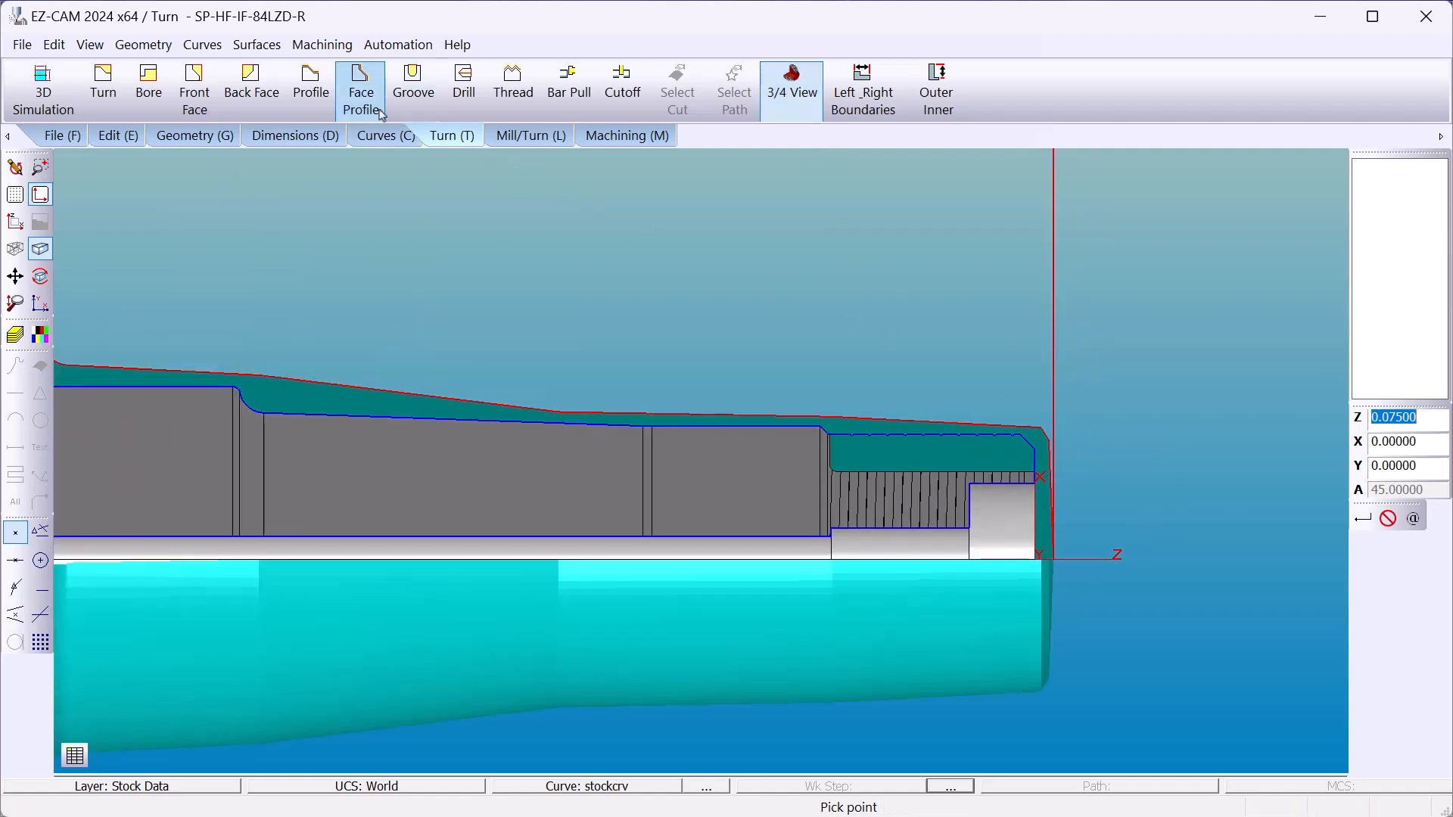
pyautogui.click(359, 88)
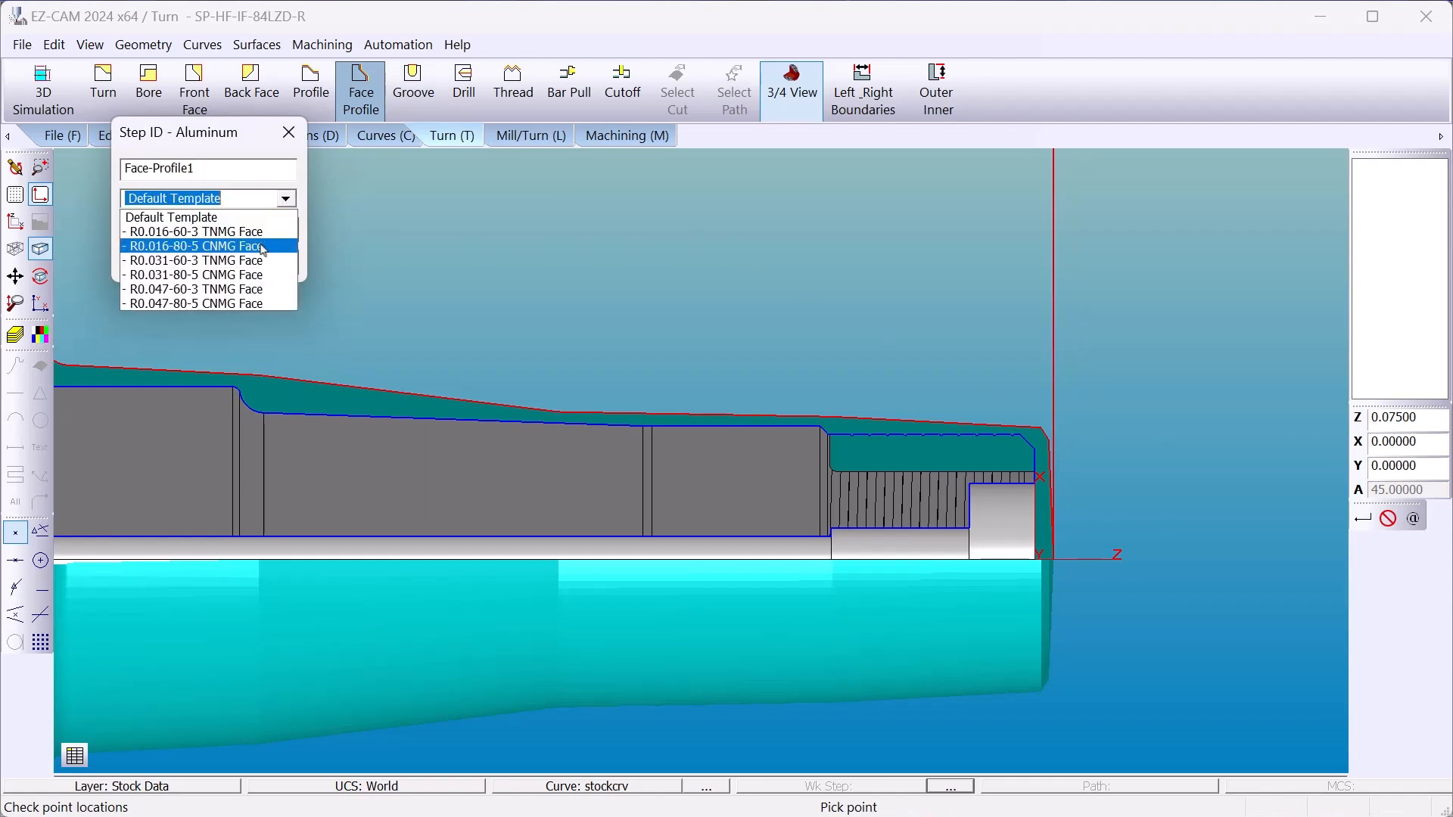
pyautogui.click(194, 245)
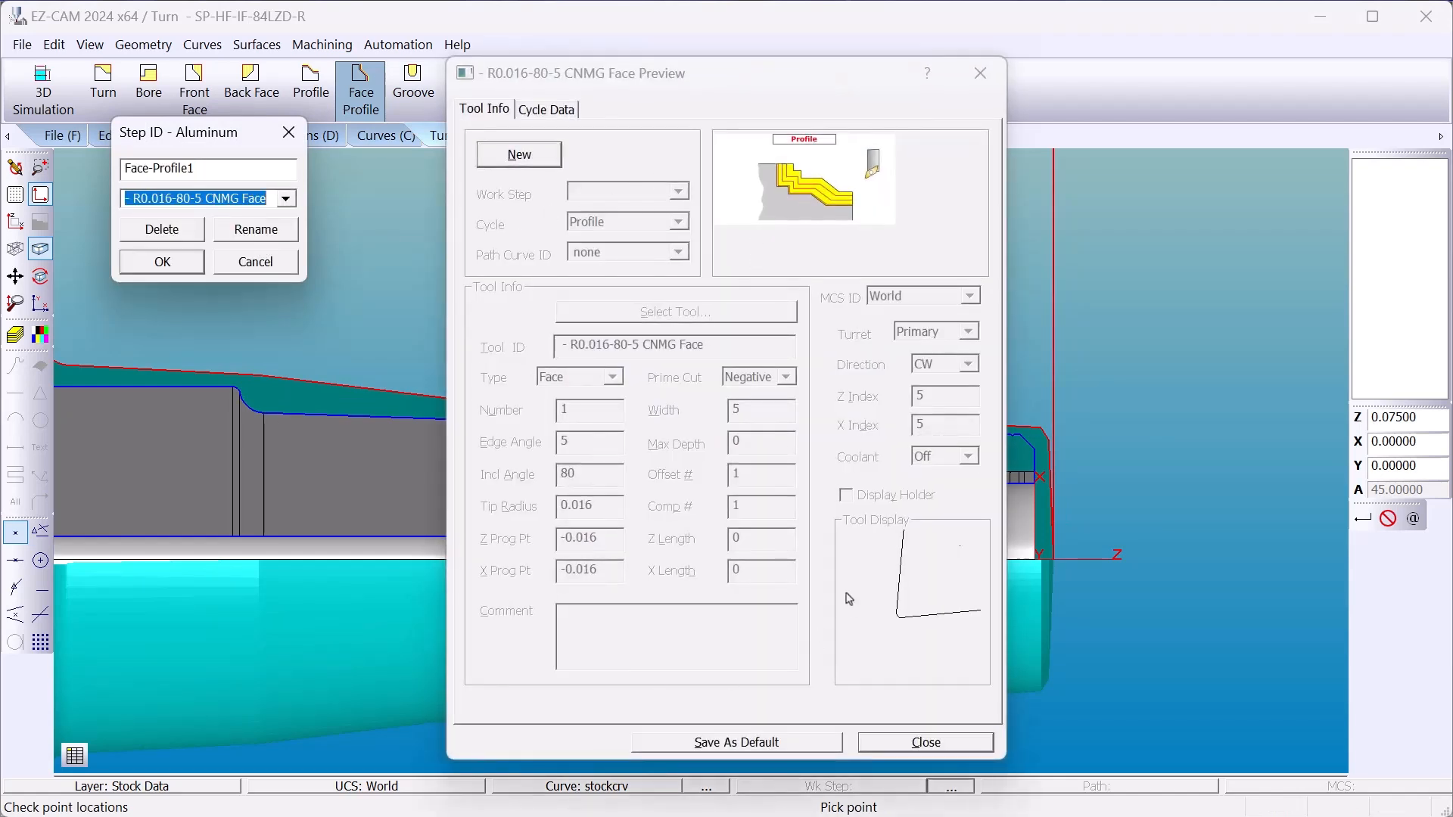
pyautogui.click(546, 108)
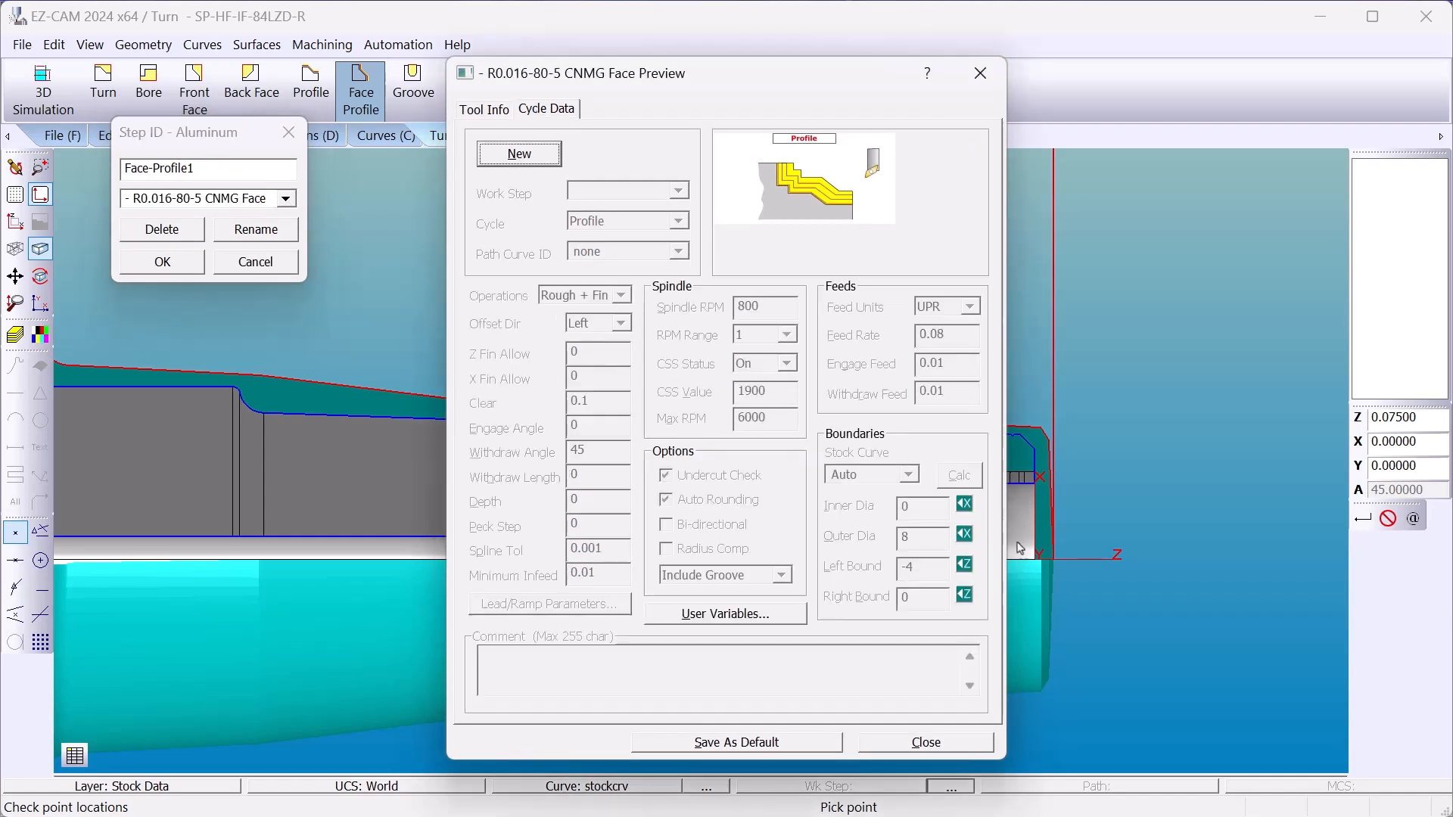
pyautogui.moveTo(278, 325)
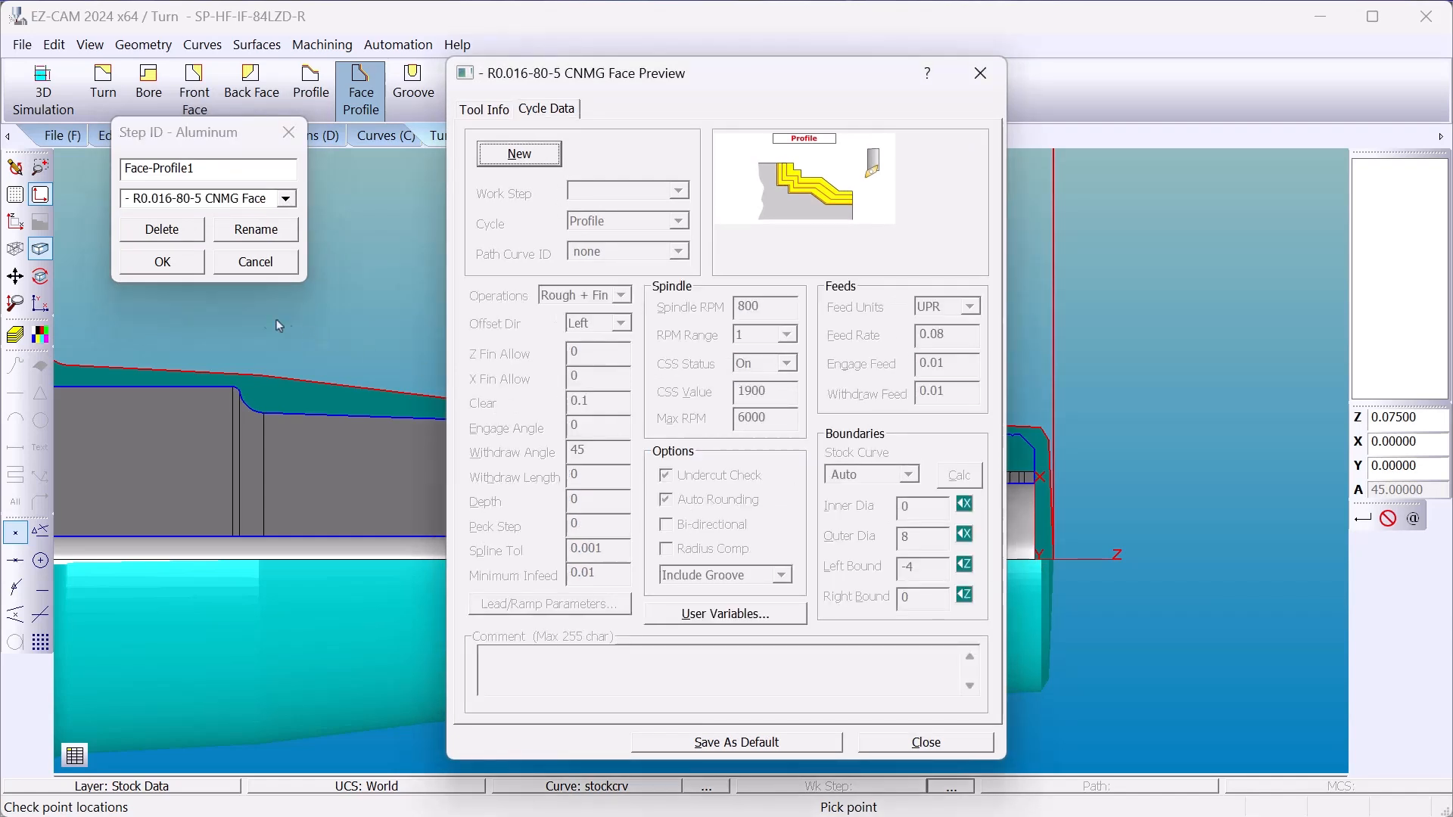
pyautogui.click(162, 261)
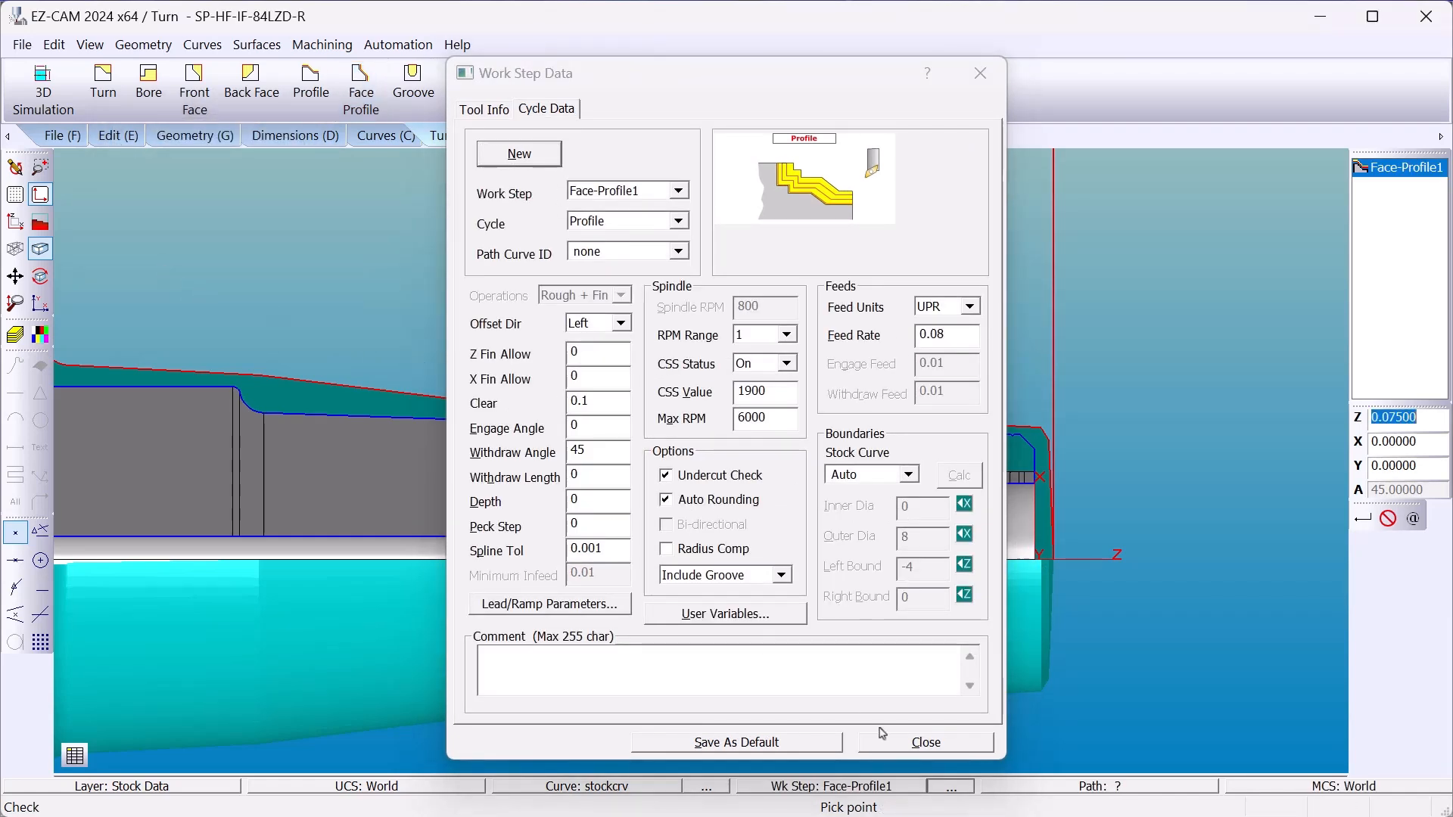
pyautogui.click(924, 742)
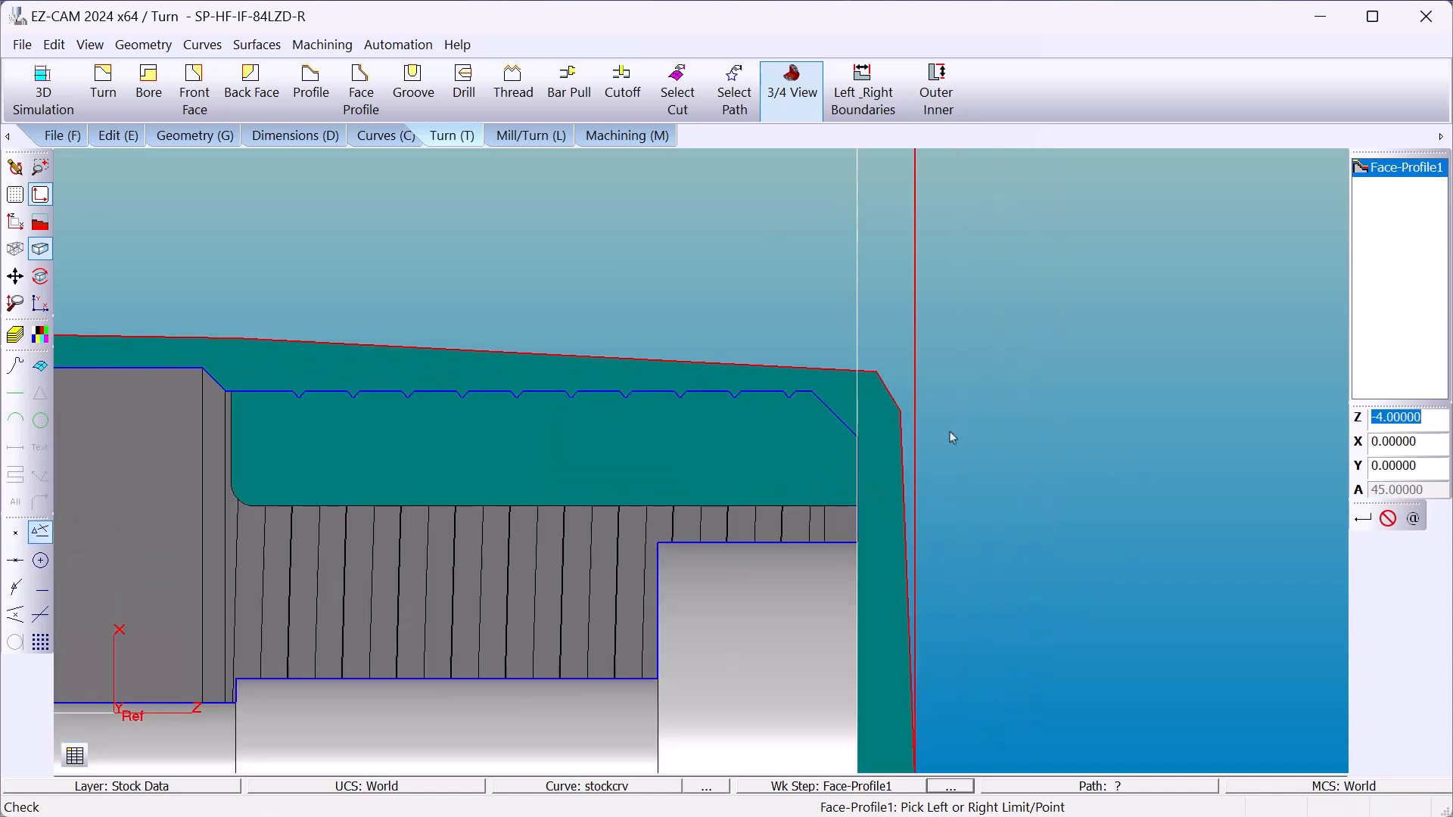
# Step: Pick the left and right Z limit points for facing at the part's end
pyautogui.click(857, 441)
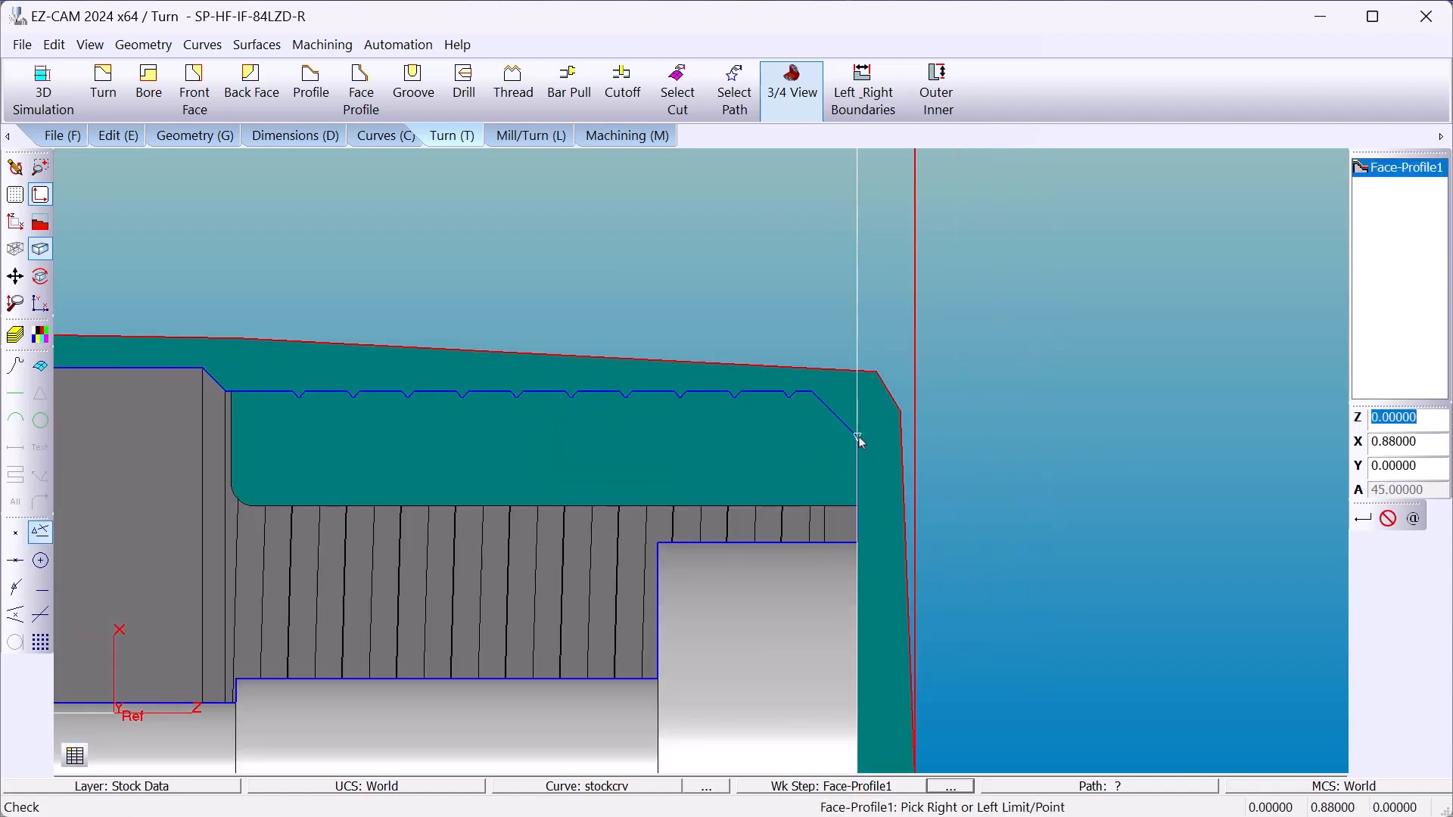
pyautogui.click(936, 88)
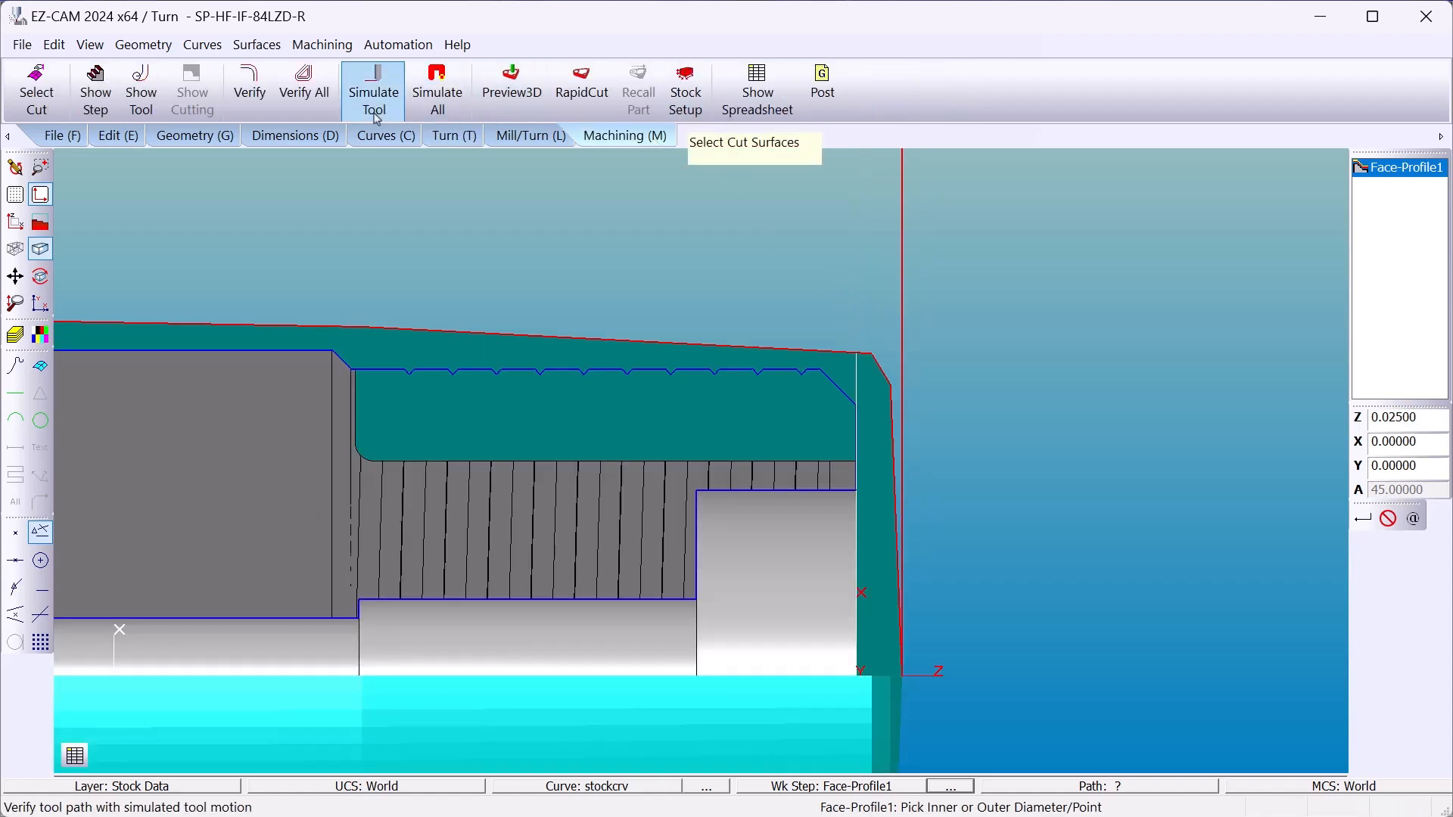
pyautogui.click(141, 88)
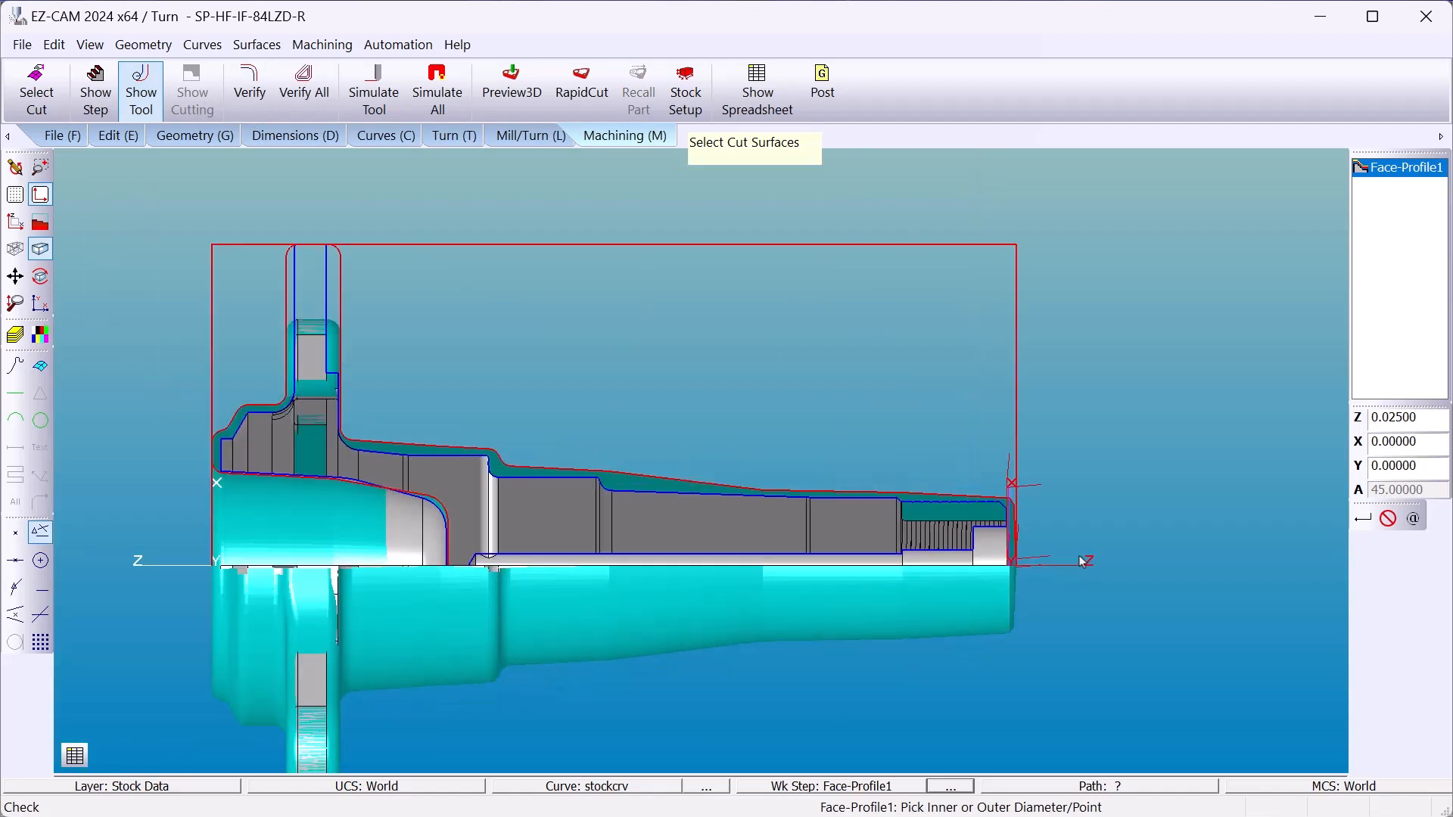
pyautogui.moveTo(1068, 503)
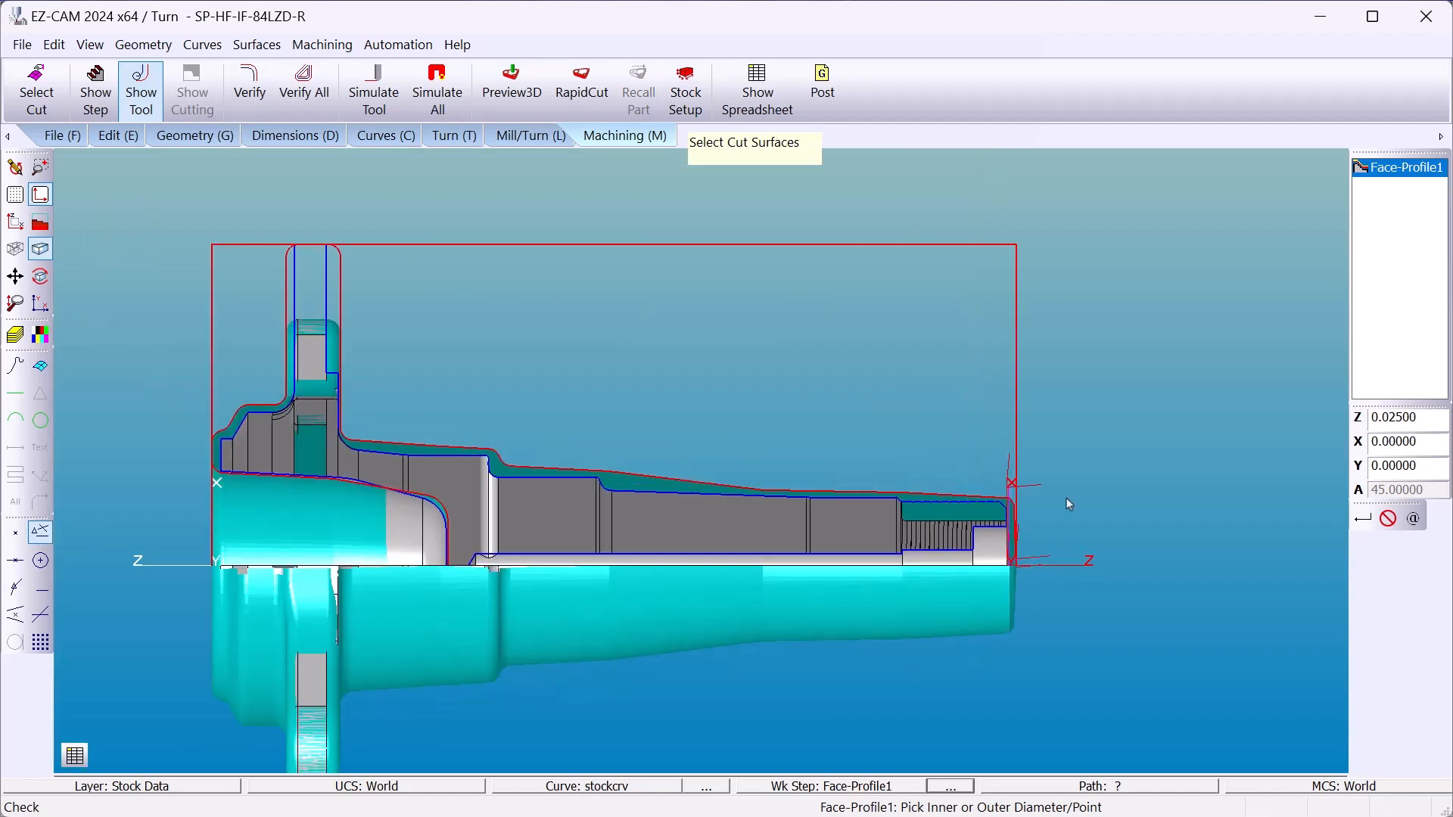
pyautogui.moveTo(825, 372)
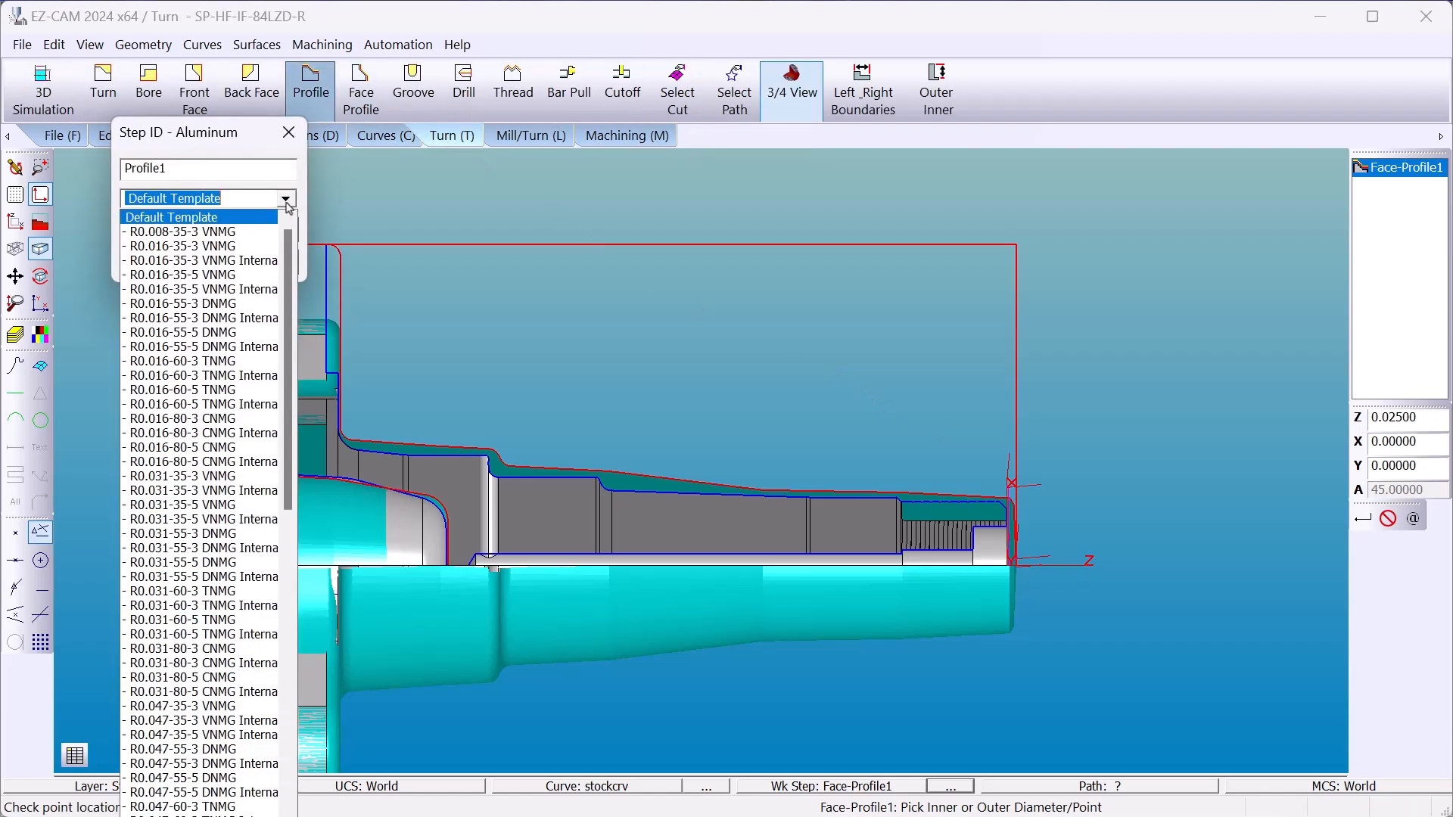
pyautogui.moveTo(194, 332)
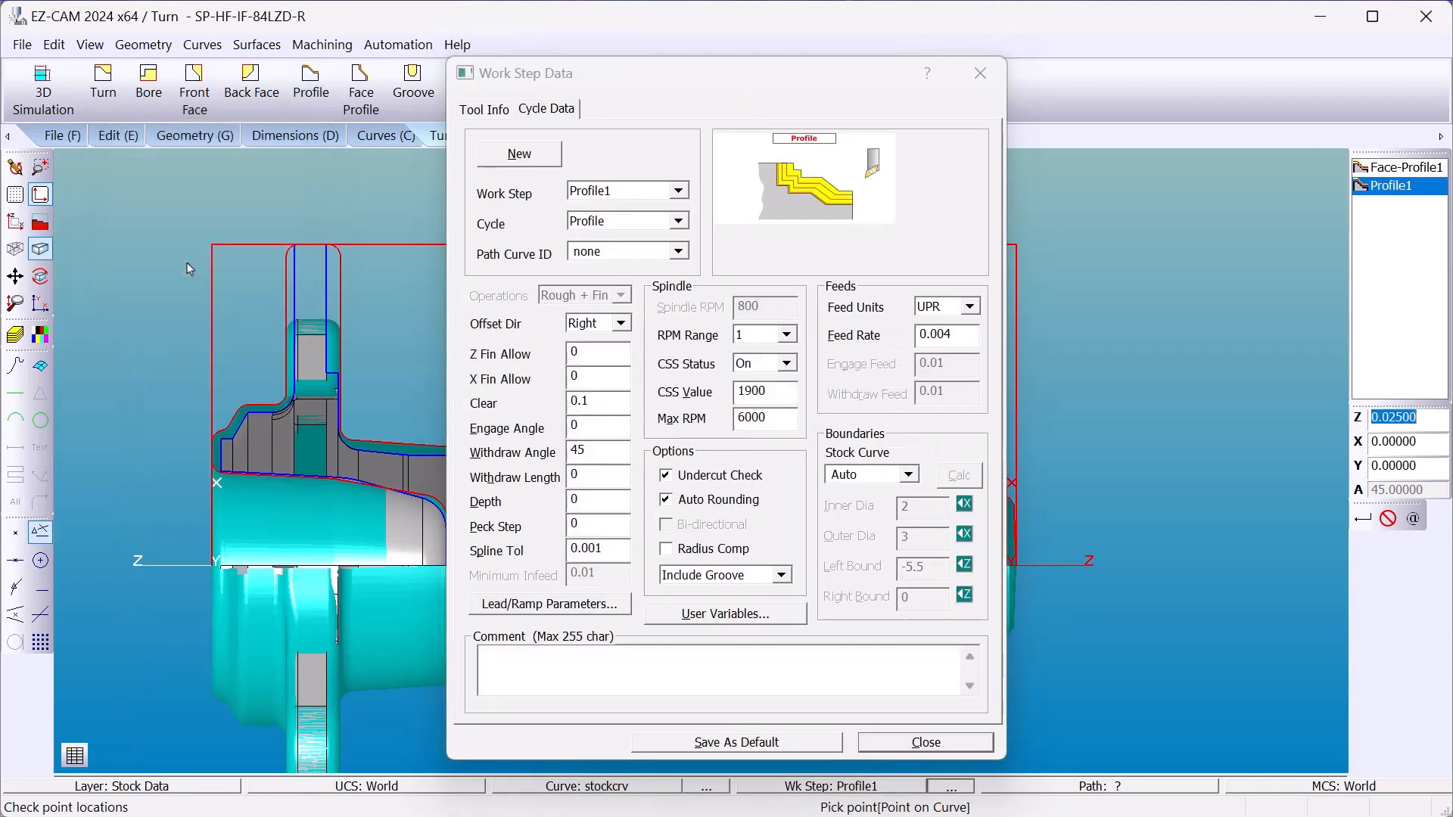
# Step: Give Profile1's tool max depth 0.3 and save it to the aluminum template
pyautogui.click(483, 108)
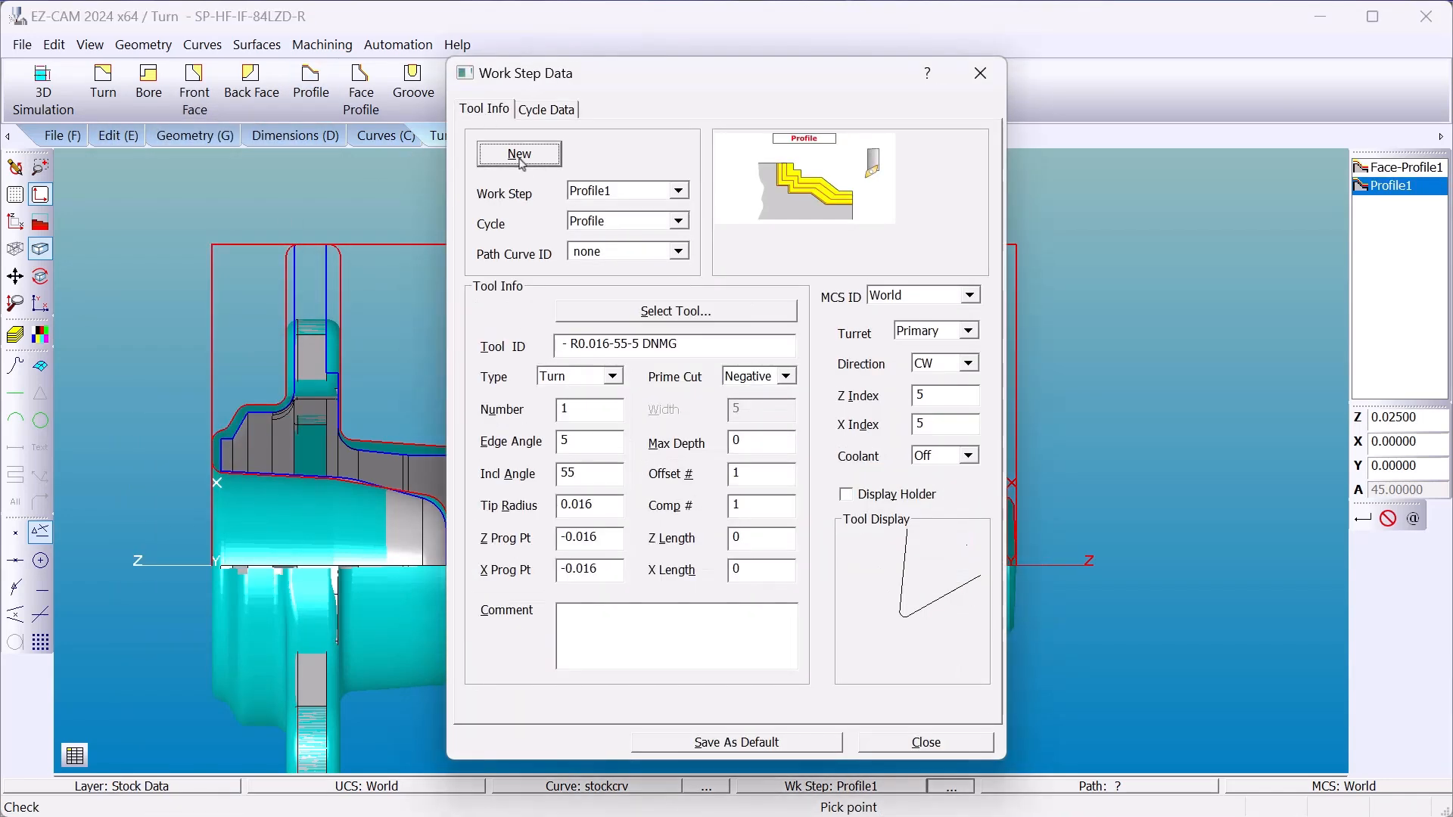
pyautogui.click(589, 409)
pyautogui.write('2')
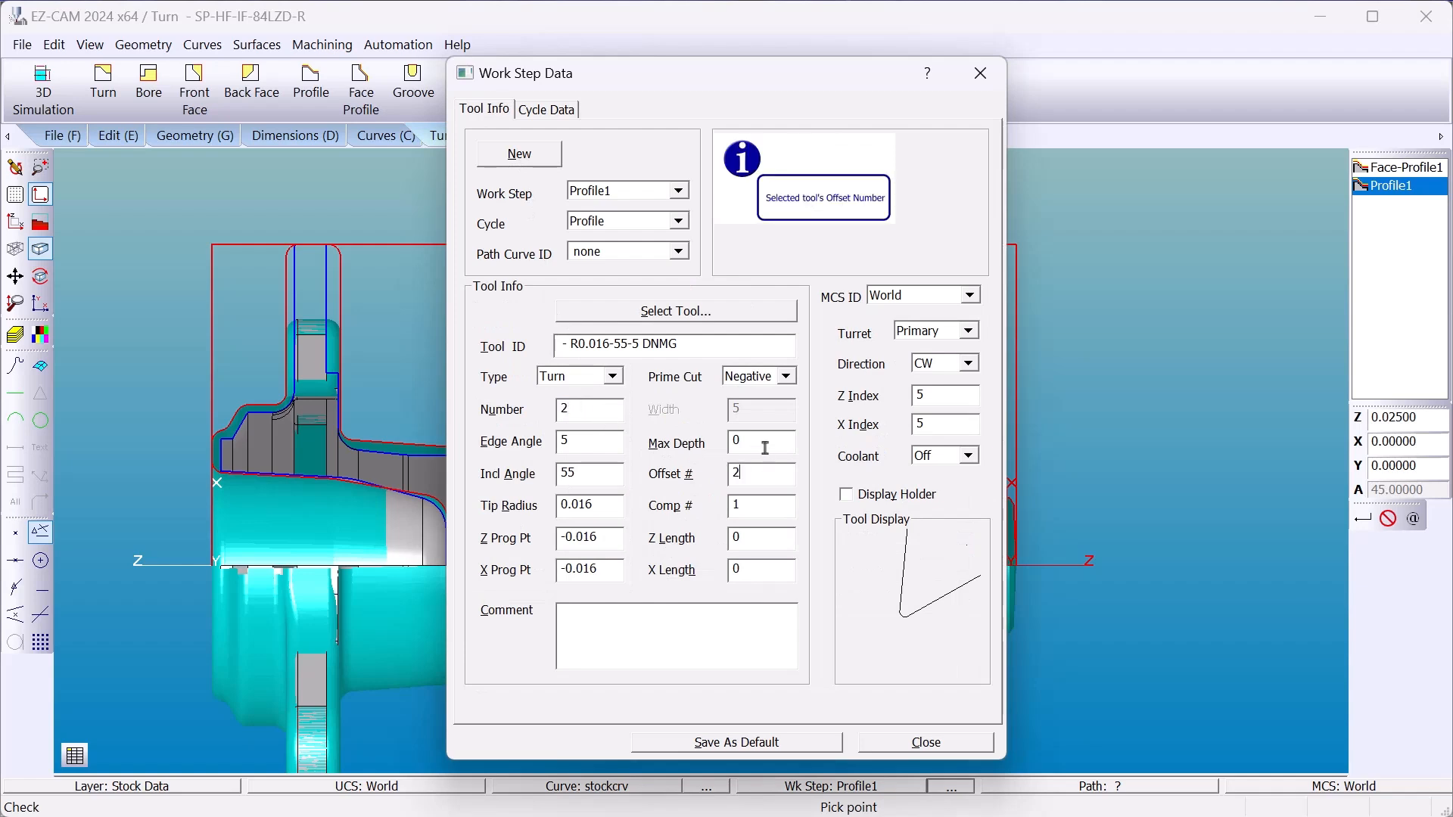
pyautogui.write('0.3')
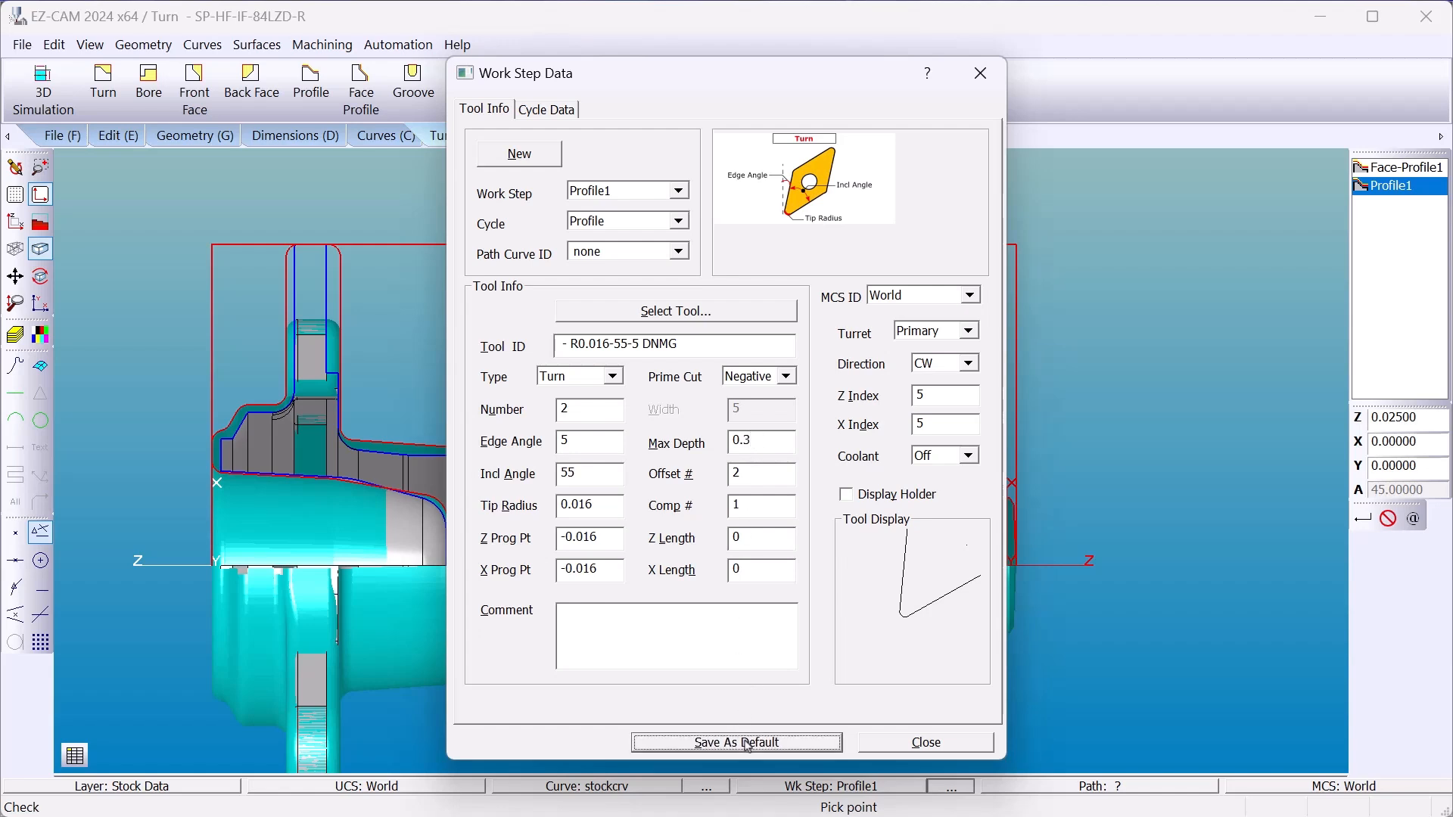
pyautogui.click(735, 743)
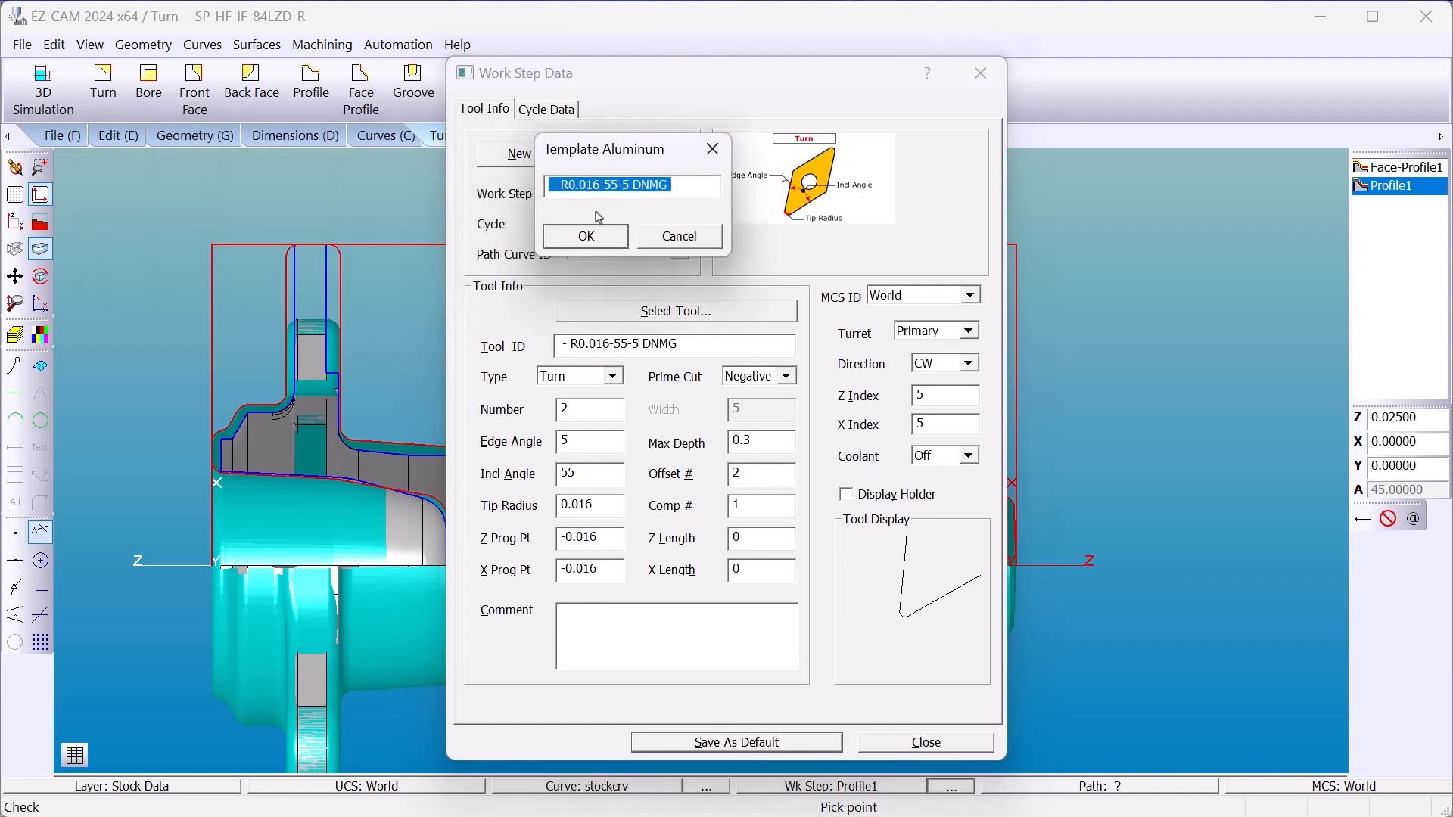
pyautogui.moveTo(594, 234)
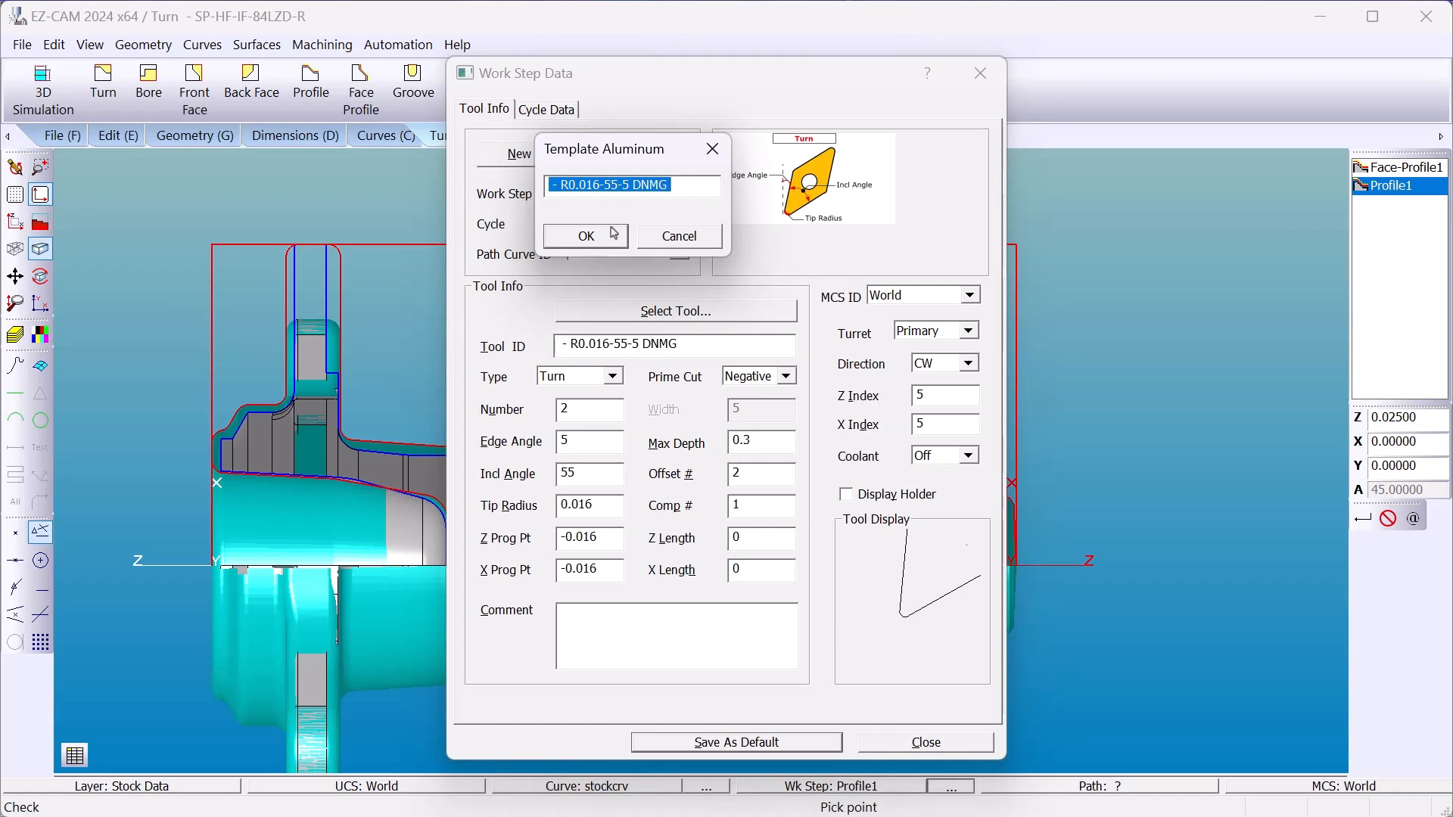
pyautogui.click(585, 236)
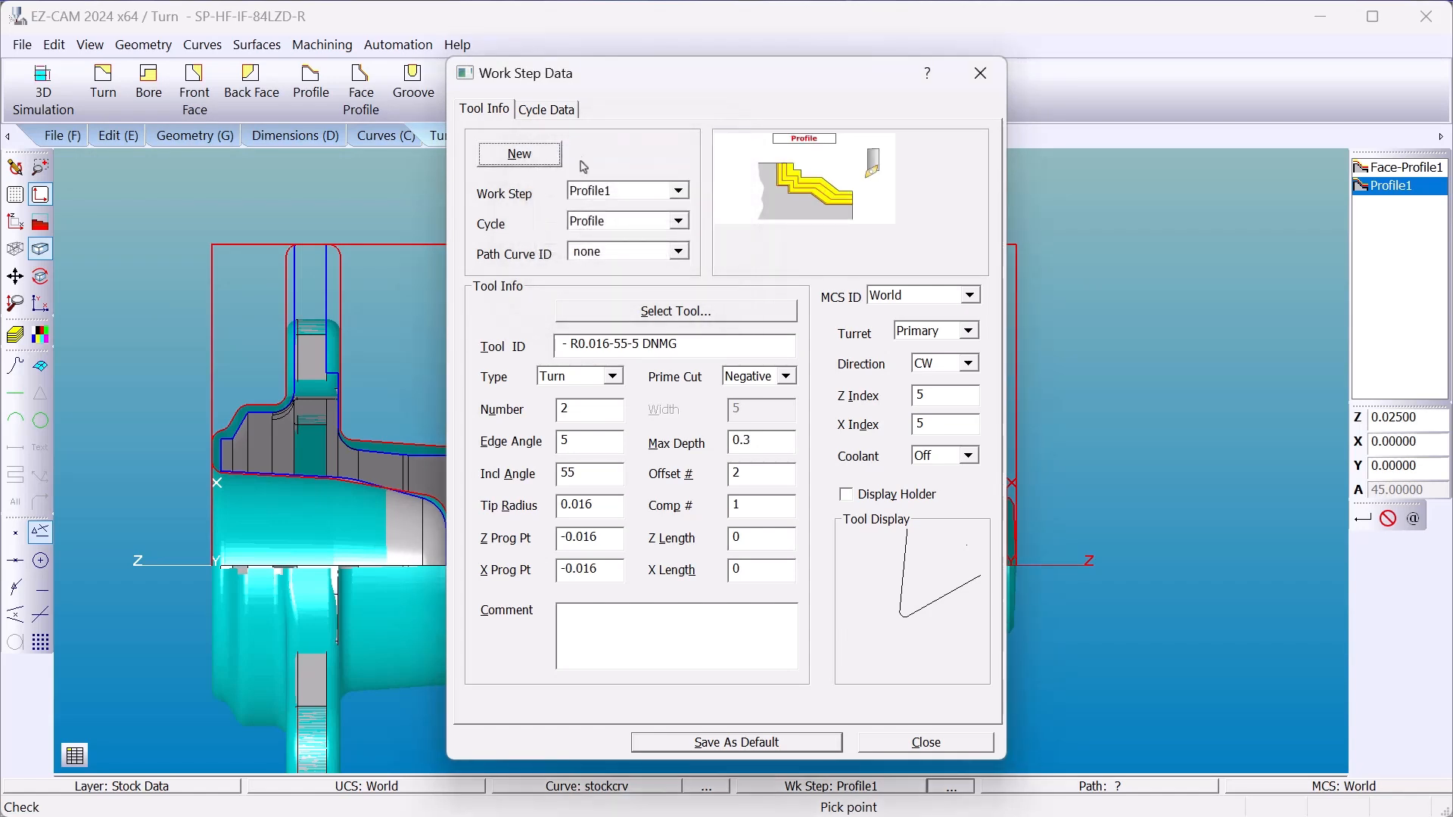
# Step: Set Profile1's cycle depth to 0.03 and total stock to 0.07
pyautogui.click(545, 109)
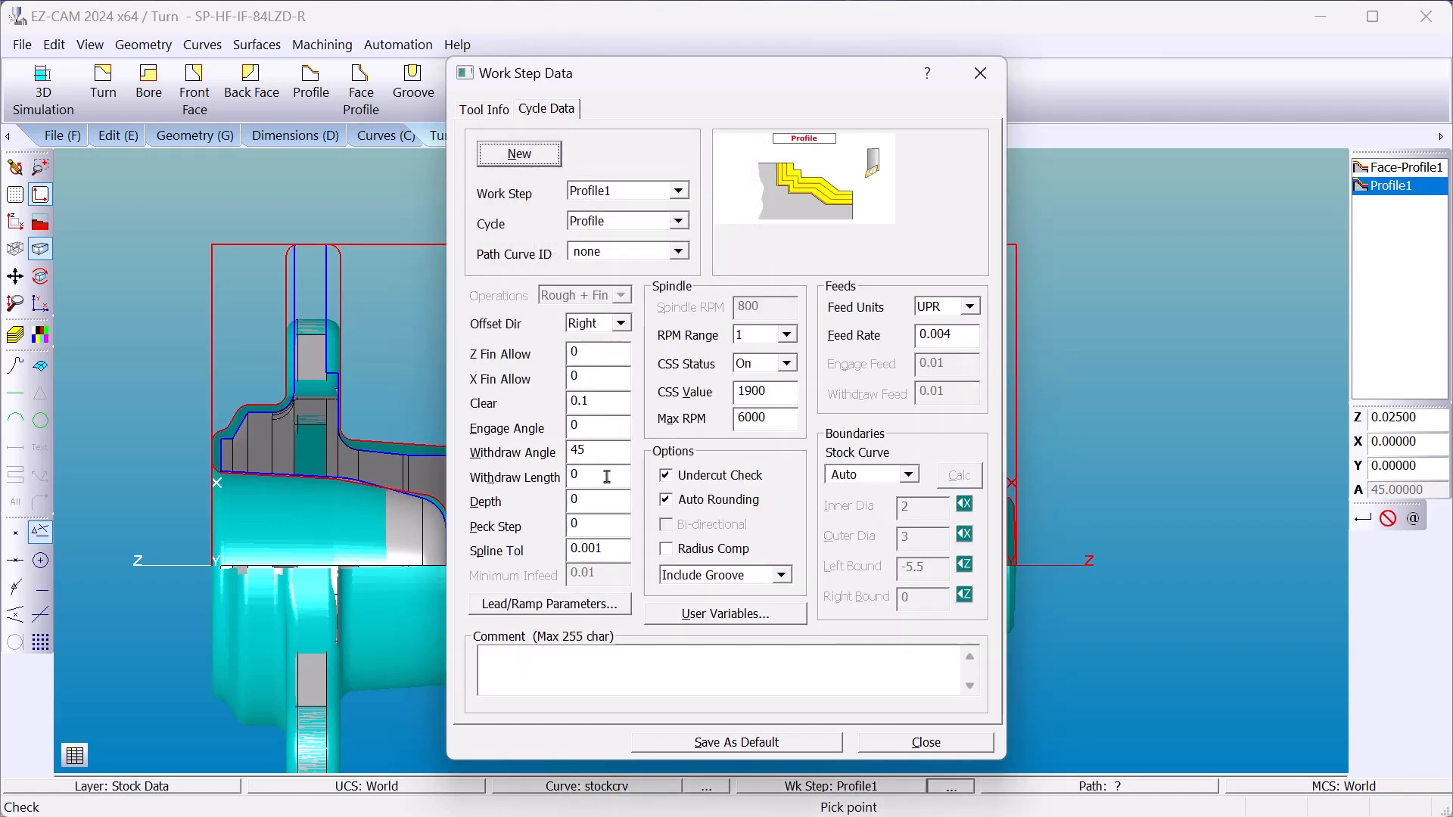
pyautogui.click(598, 501)
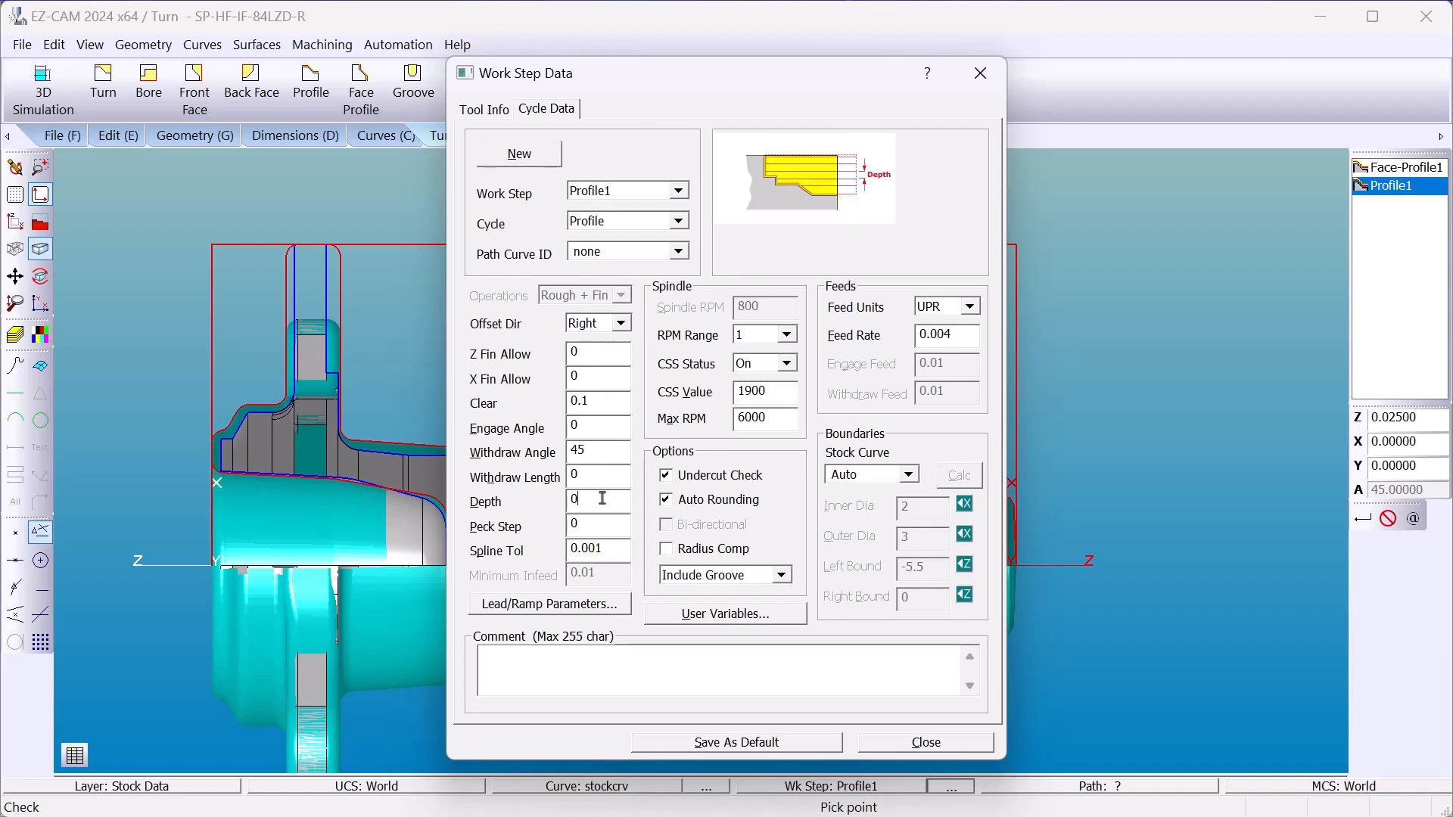
pyautogui.write('.03')
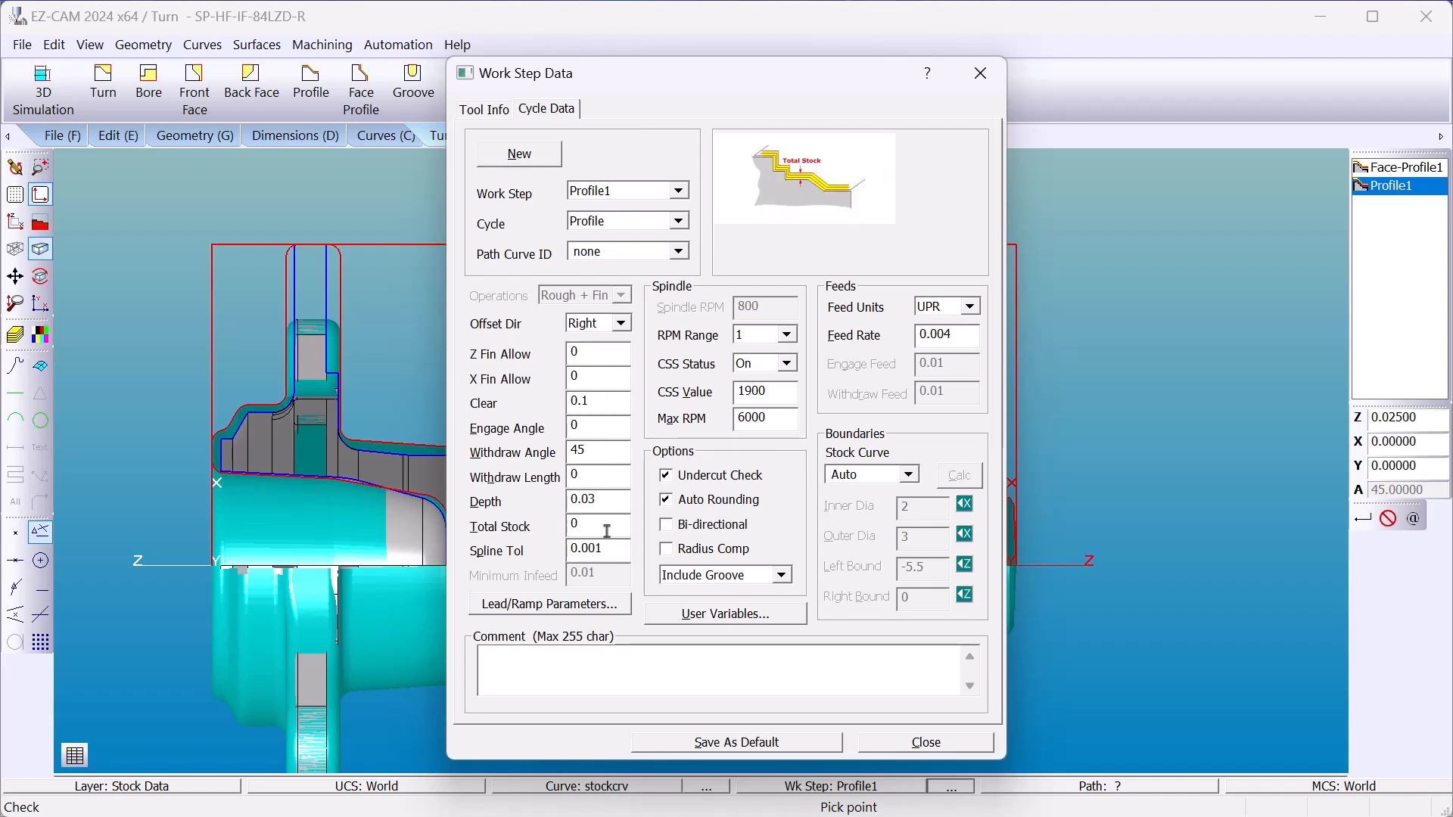
pyautogui.write('0.07')
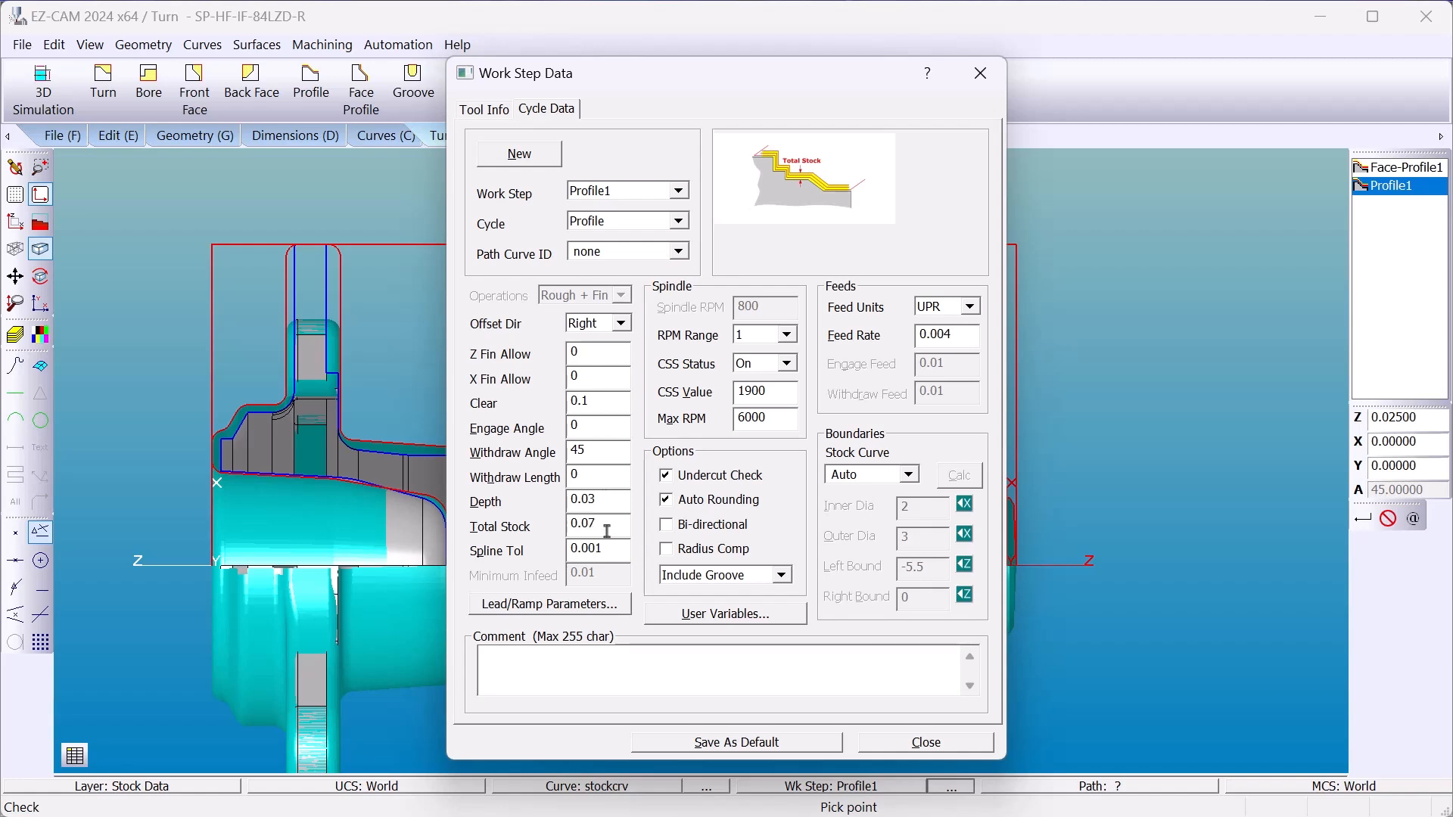
pyautogui.moveTo(721, 182)
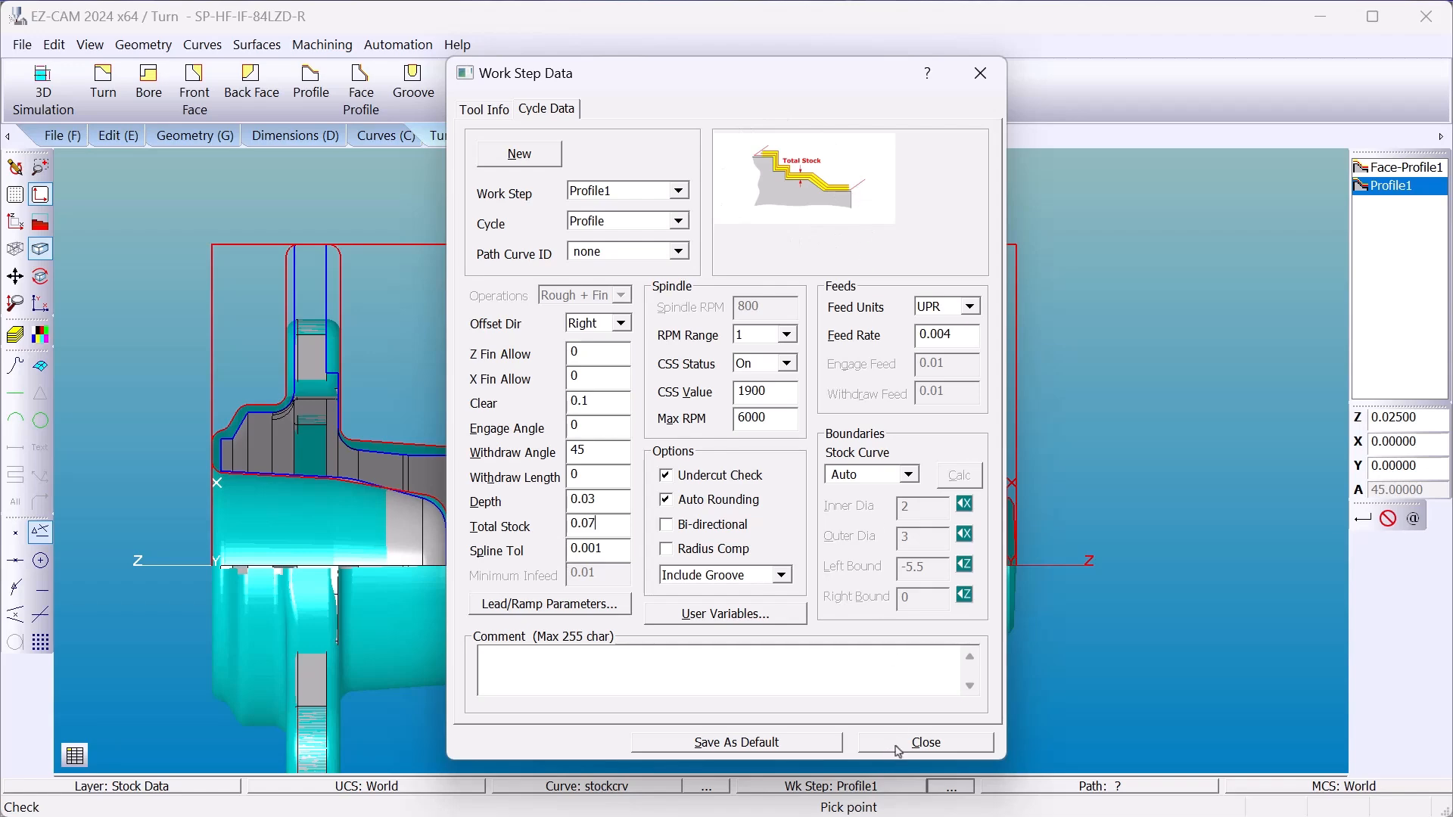
# Step: Close Profile1's settings, preview its toolpath in 3D, and return to 2D view
pyautogui.click(924, 743)
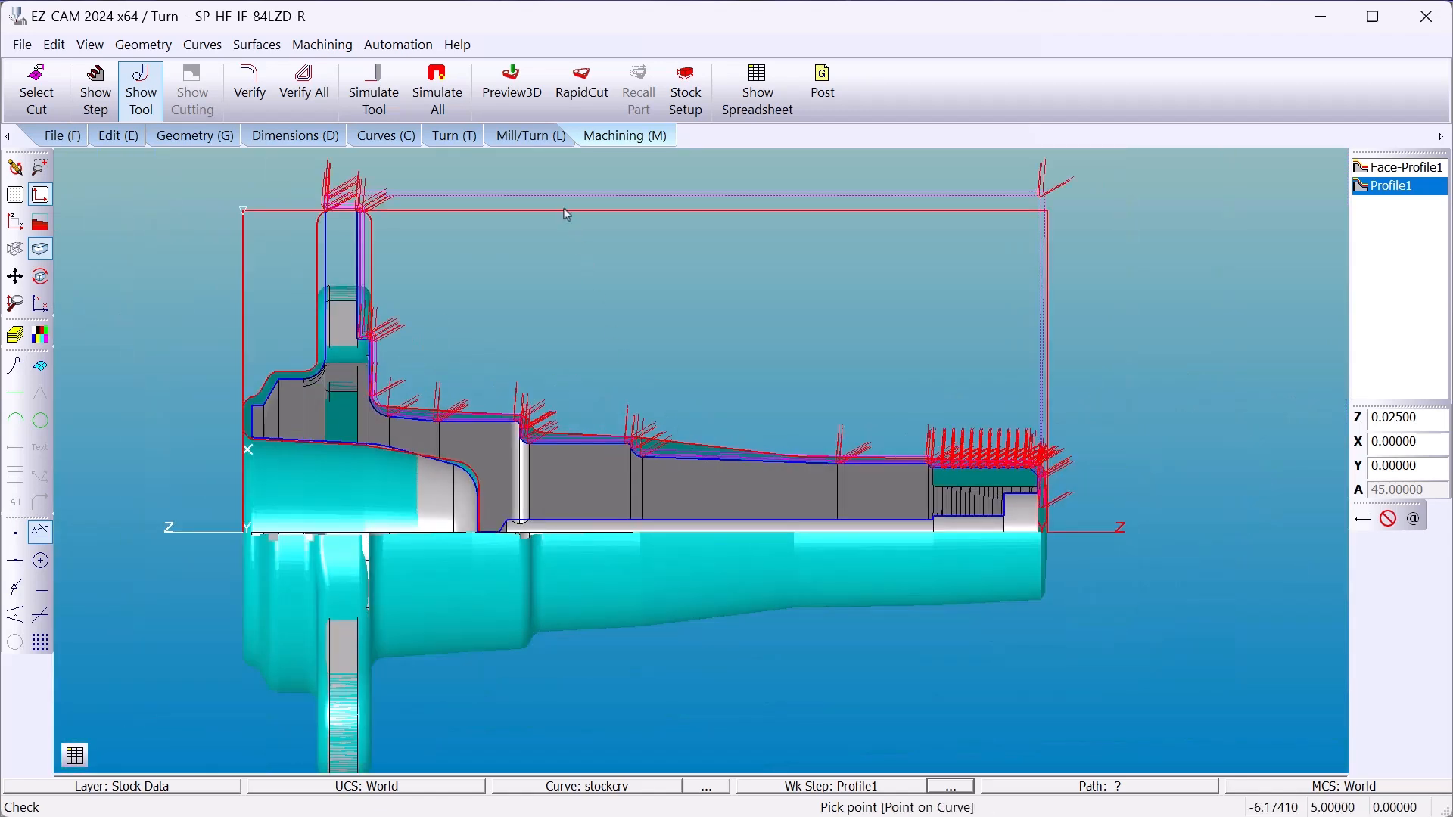
pyautogui.click(511, 88)
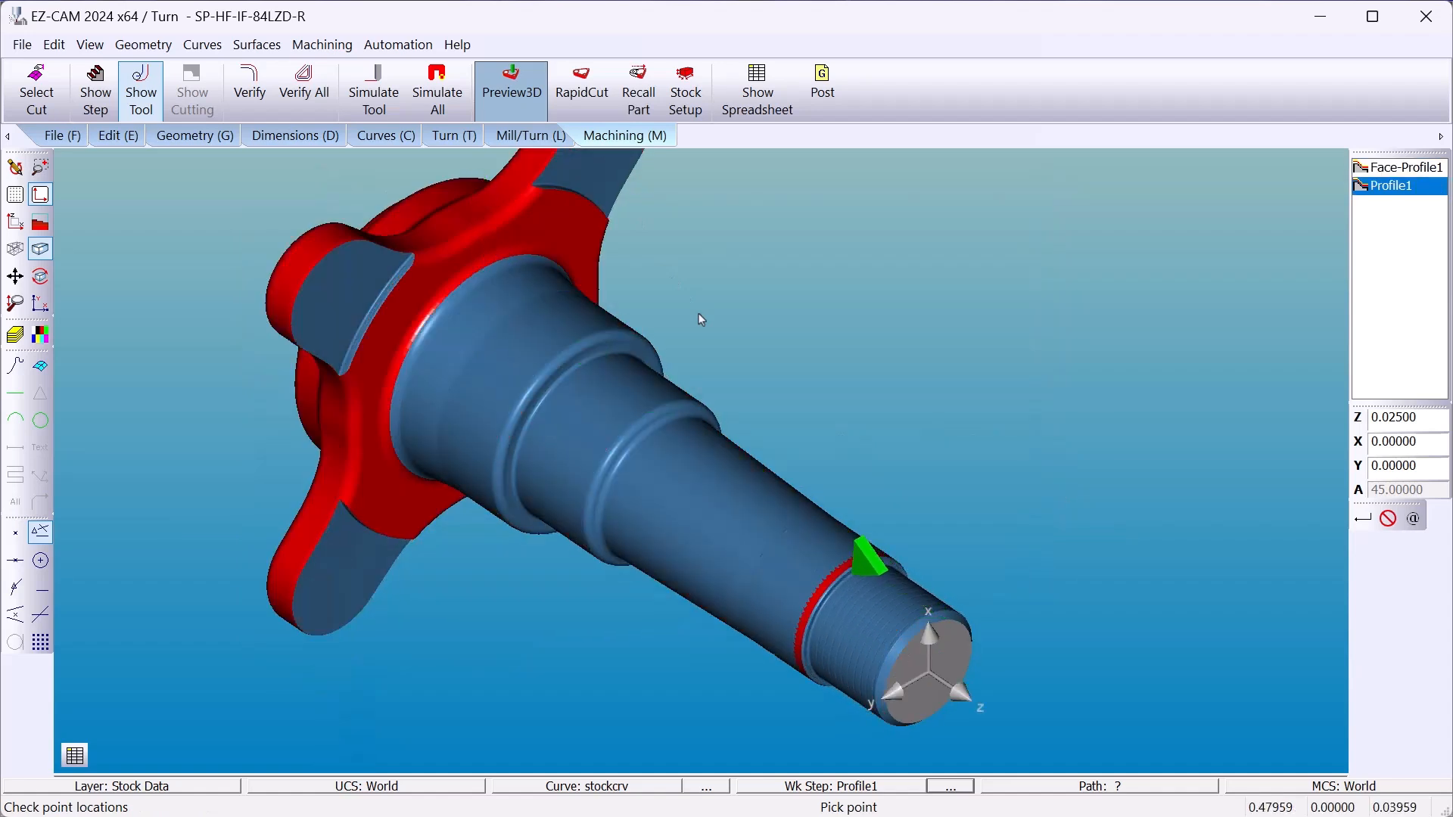
pyautogui.click(511, 84)
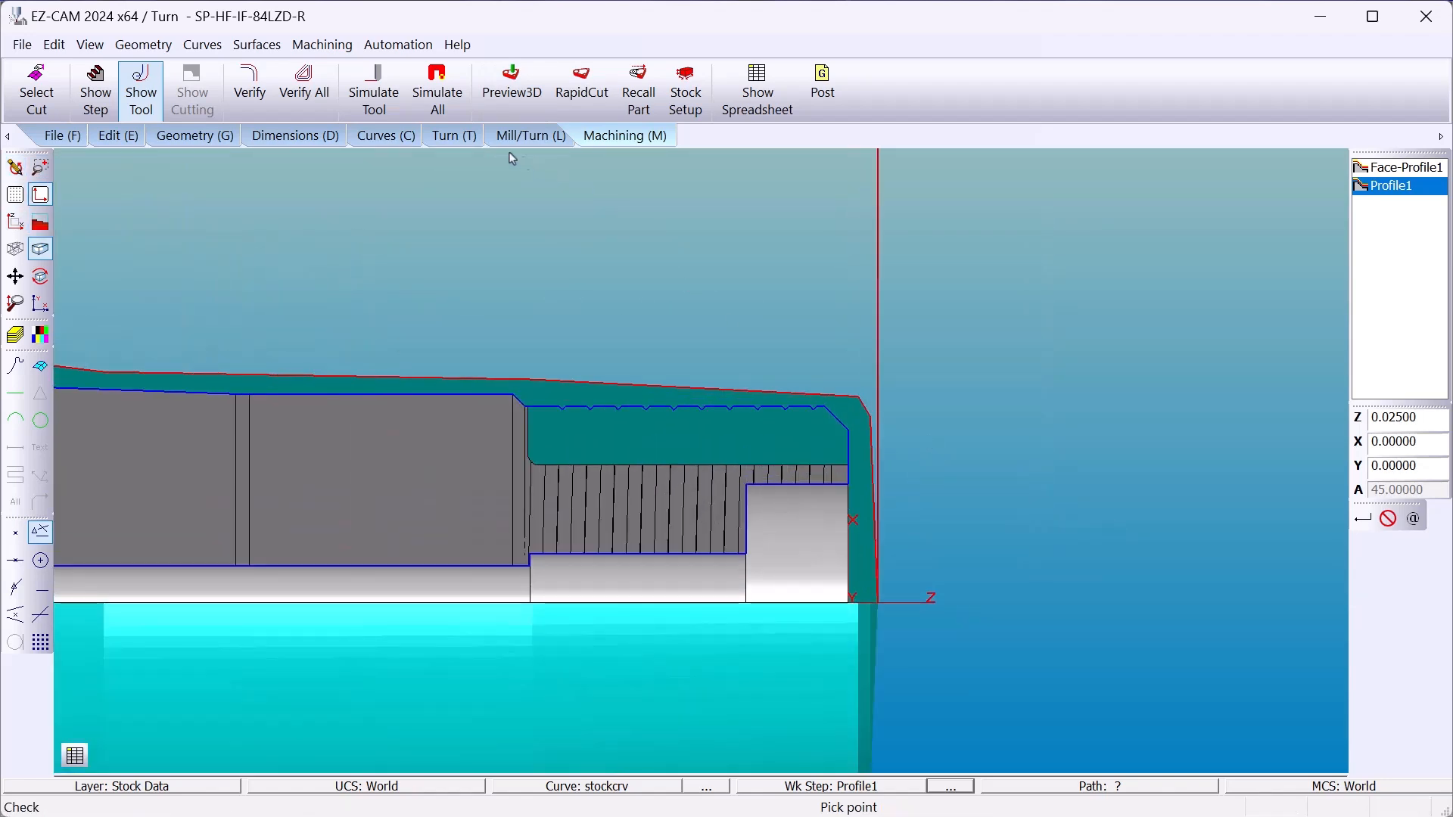
# Step: Add a Thread1 step from the External Threading-55 template
pyautogui.click(453, 136)
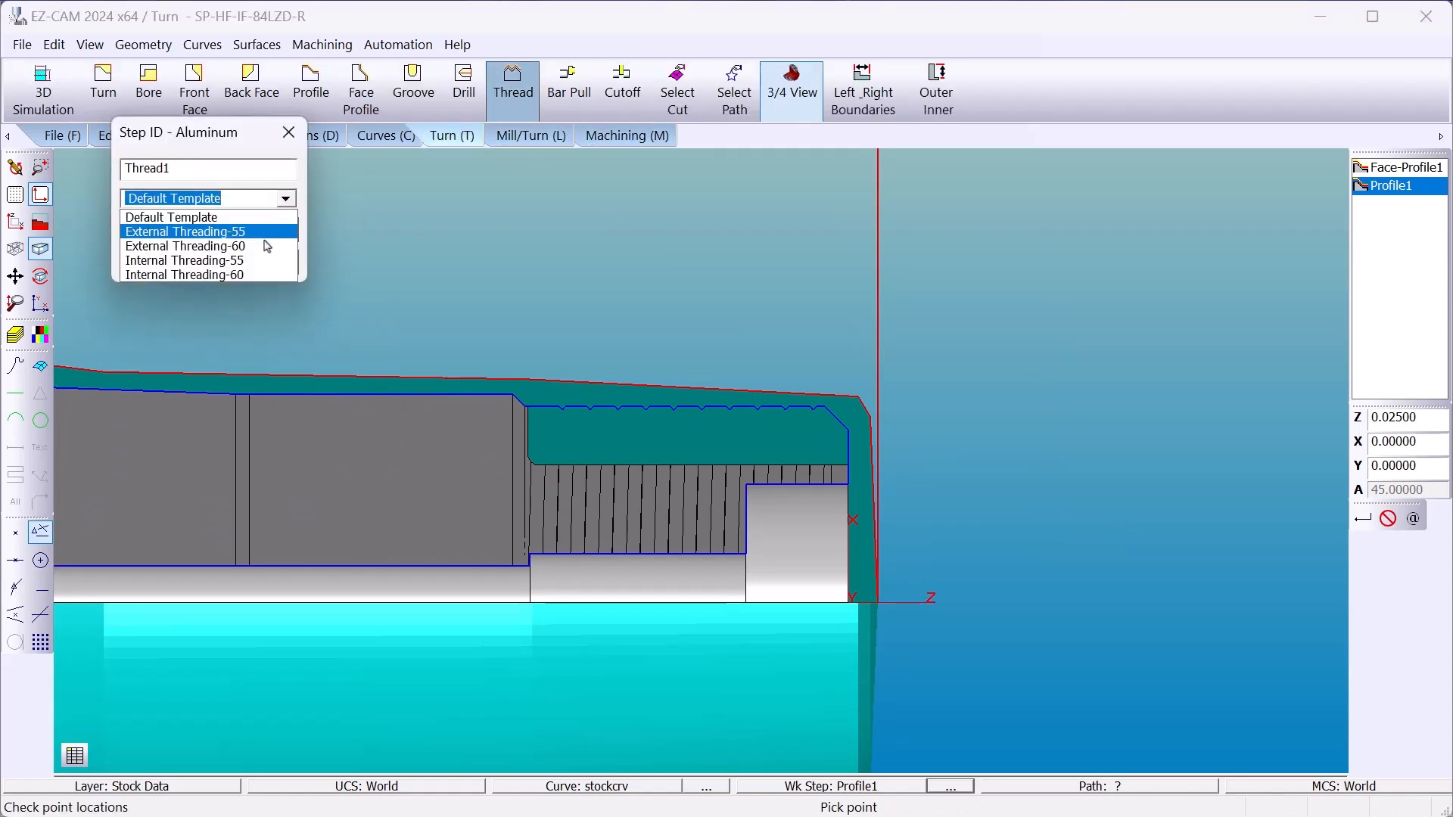
pyautogui.click(185, 231)
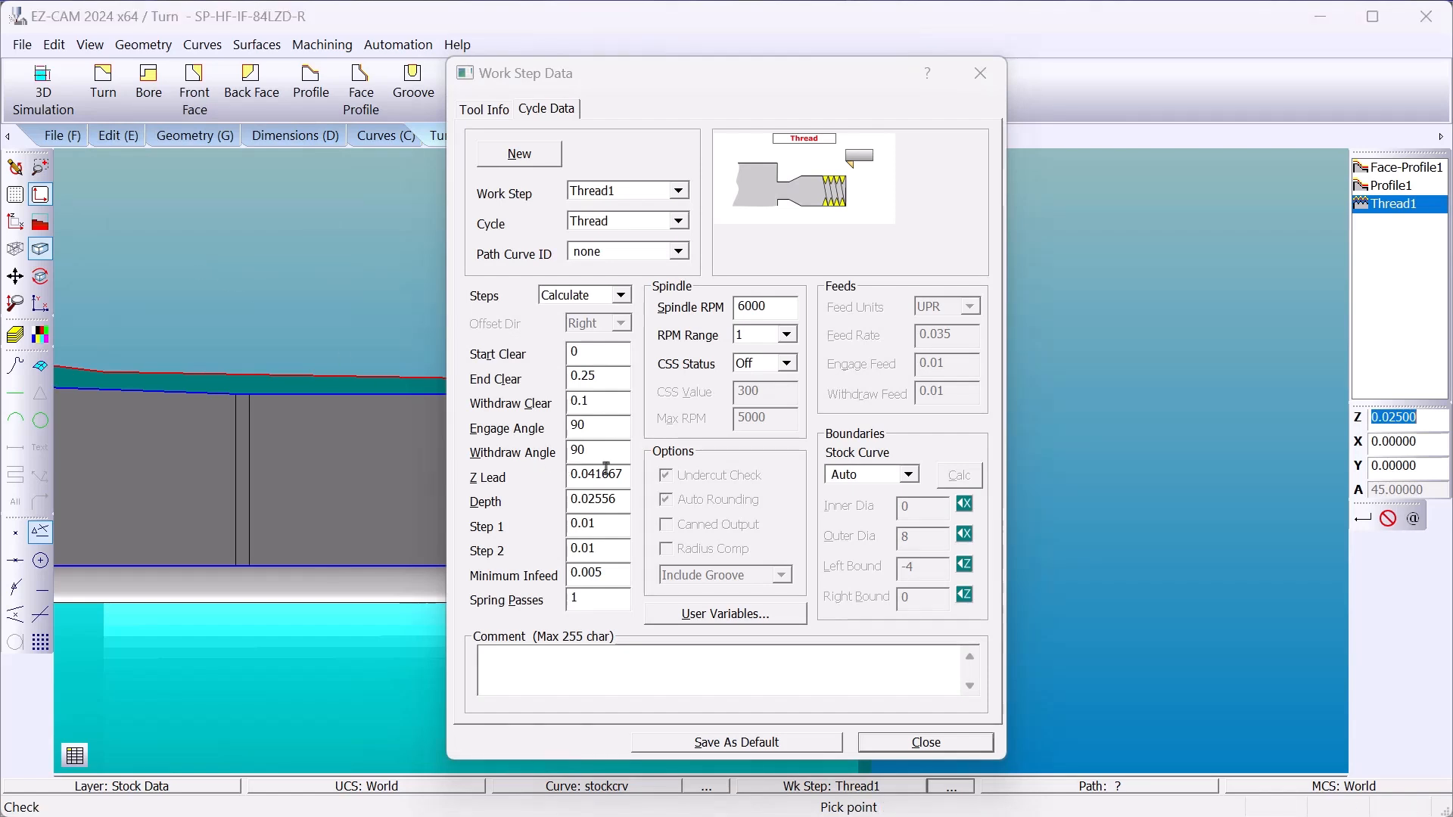
pyautogui.click(598, 475)
pyautogui.write('0')
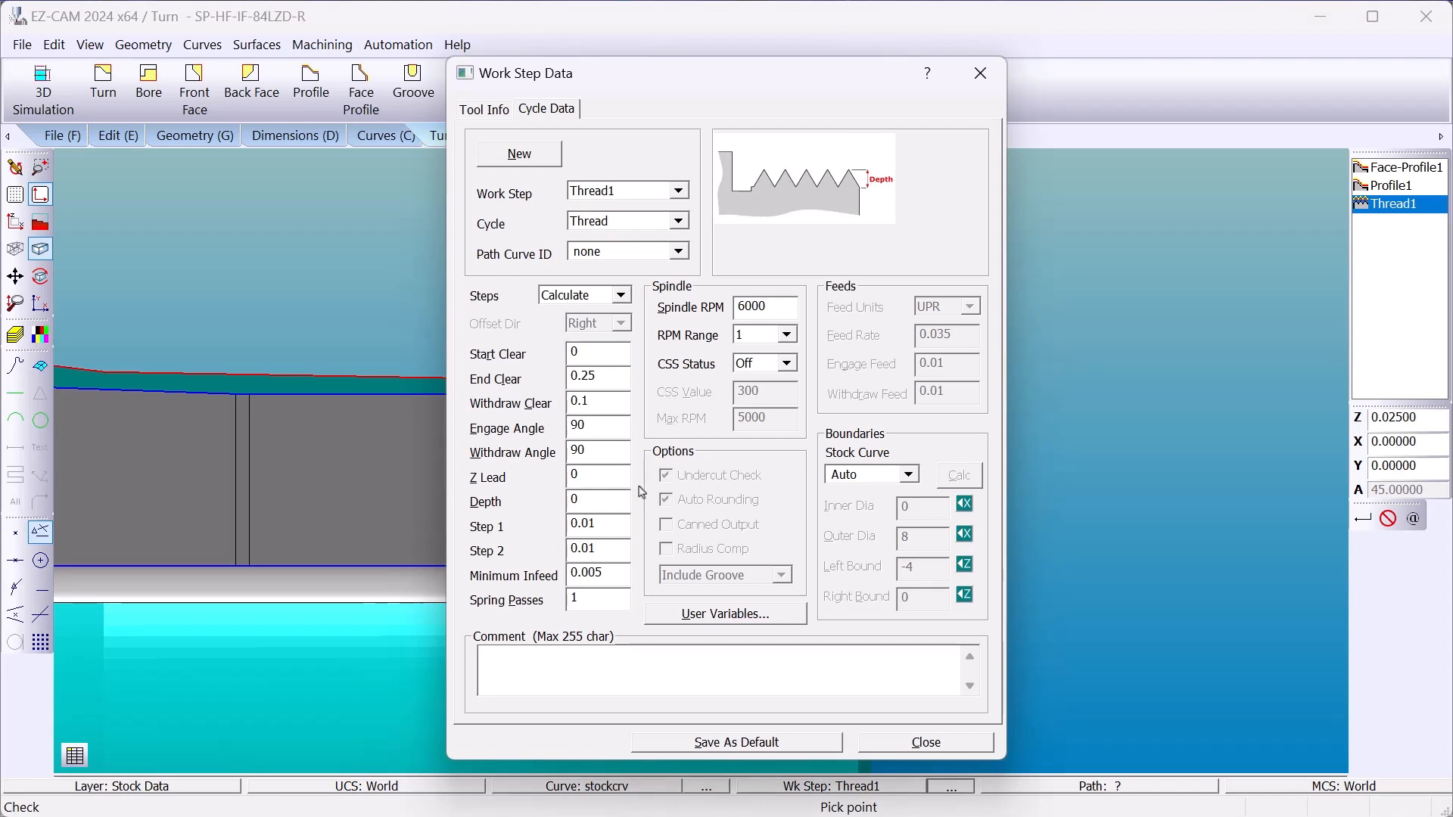
pyautogui.click(924, 743)
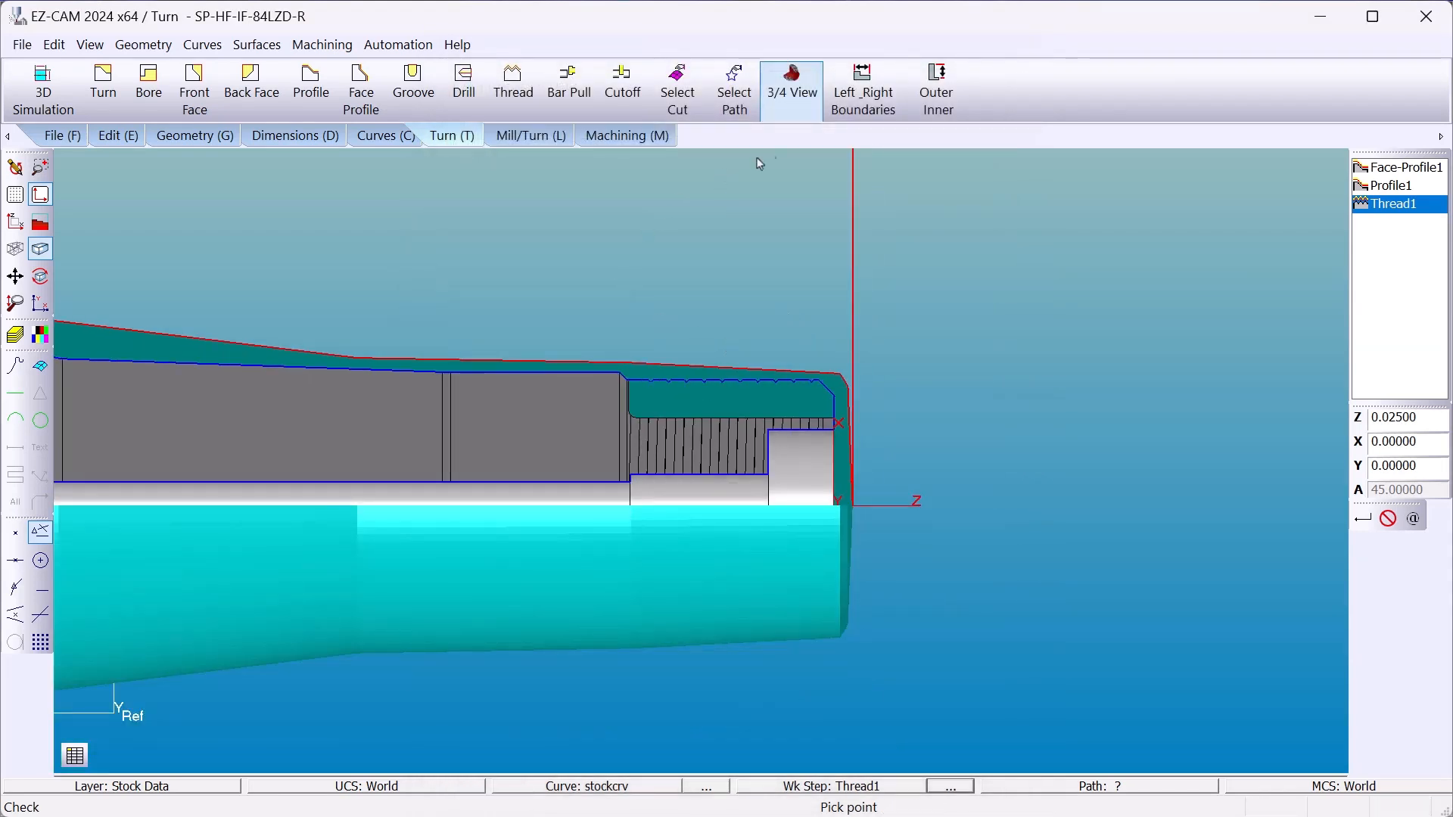
# Step: Hide the forging stock with Edit > Blank and return to the Turn tab
pyautogui.click(116, 136)
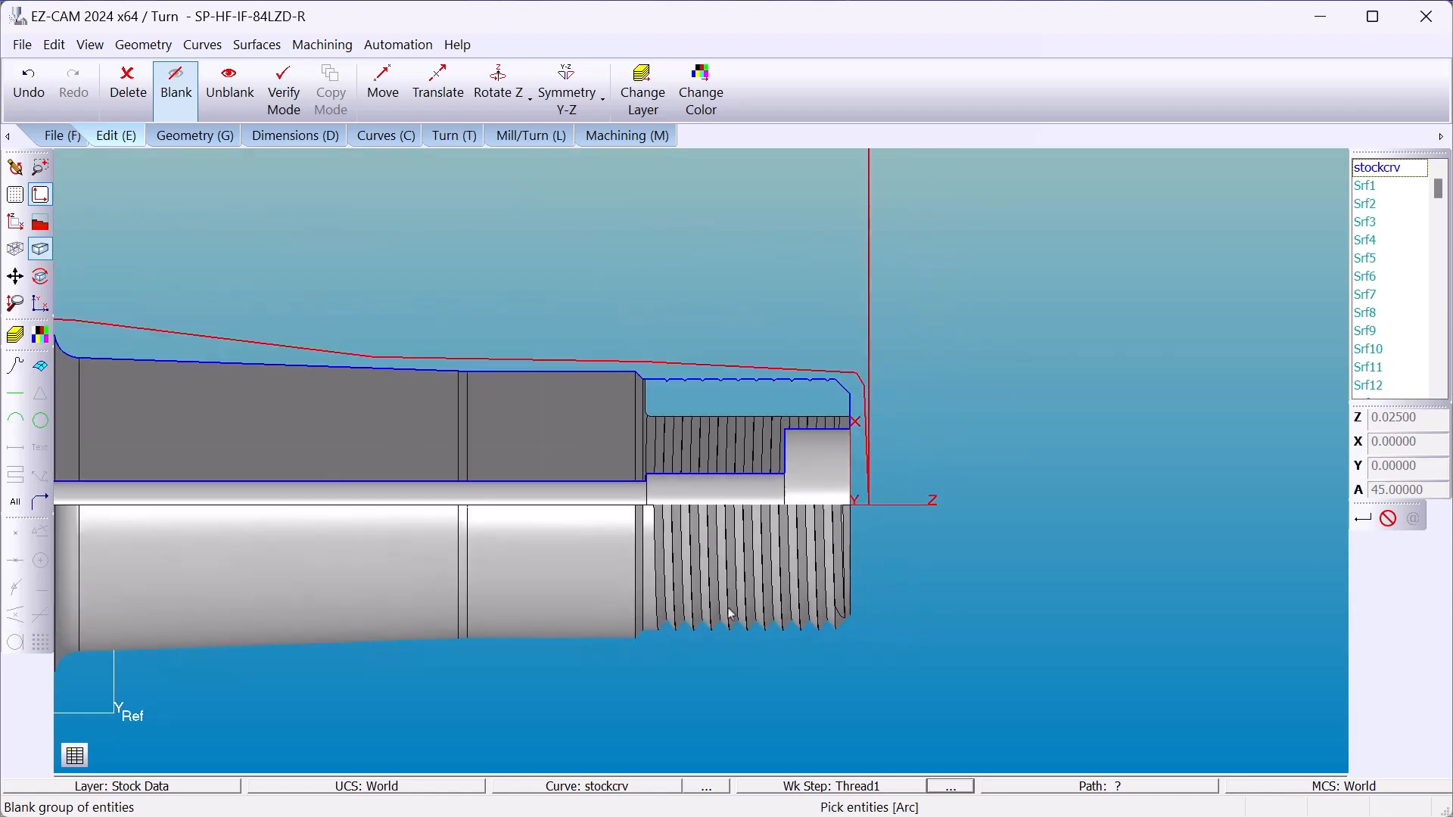
pyautogui.click(527, 136)
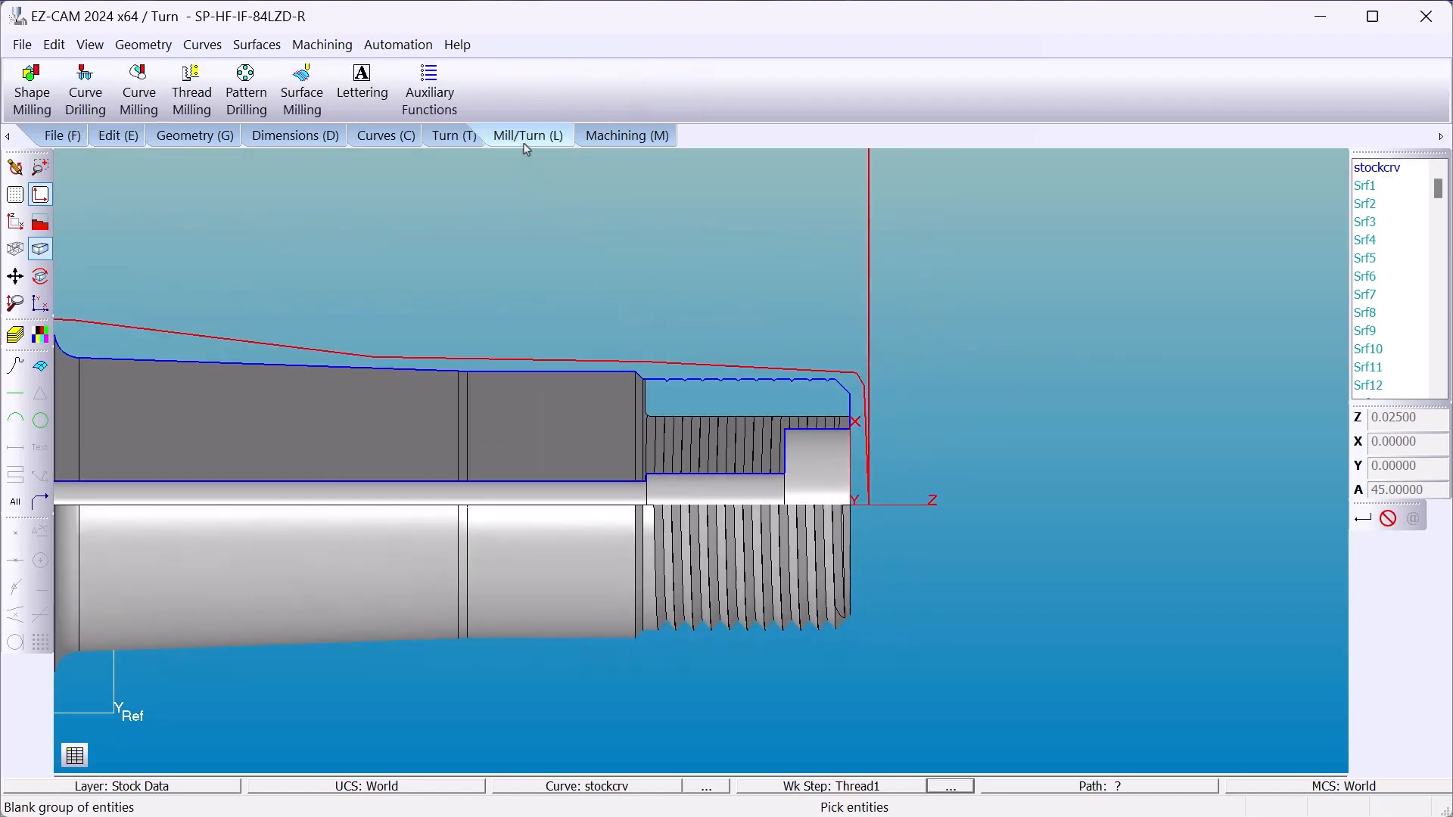
pyautogui.click(453, 136)
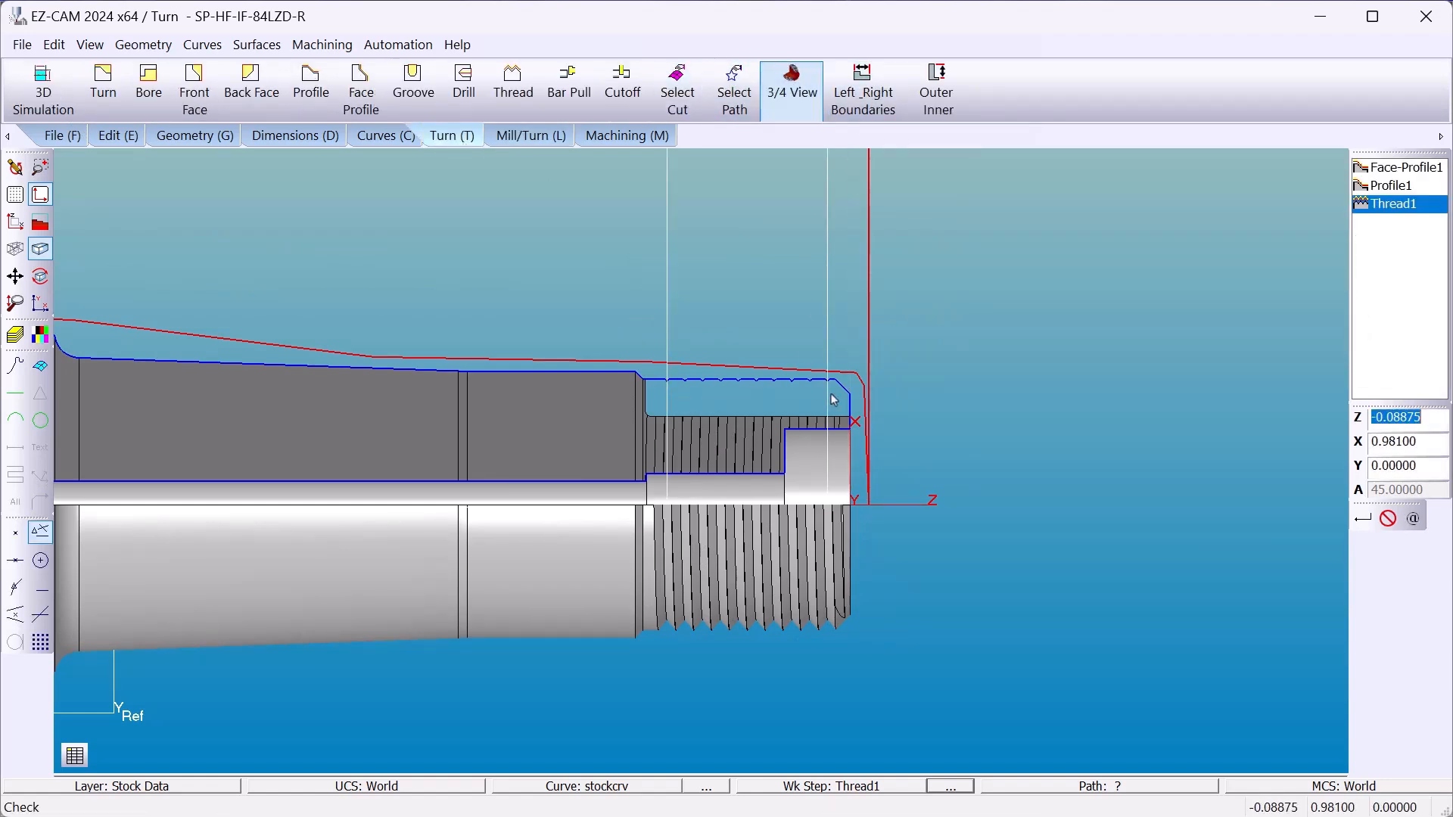
# Step: Reopen Thread1 and set start clearance 0.2 and end clearance 0
pyautogui.click(625, 136)
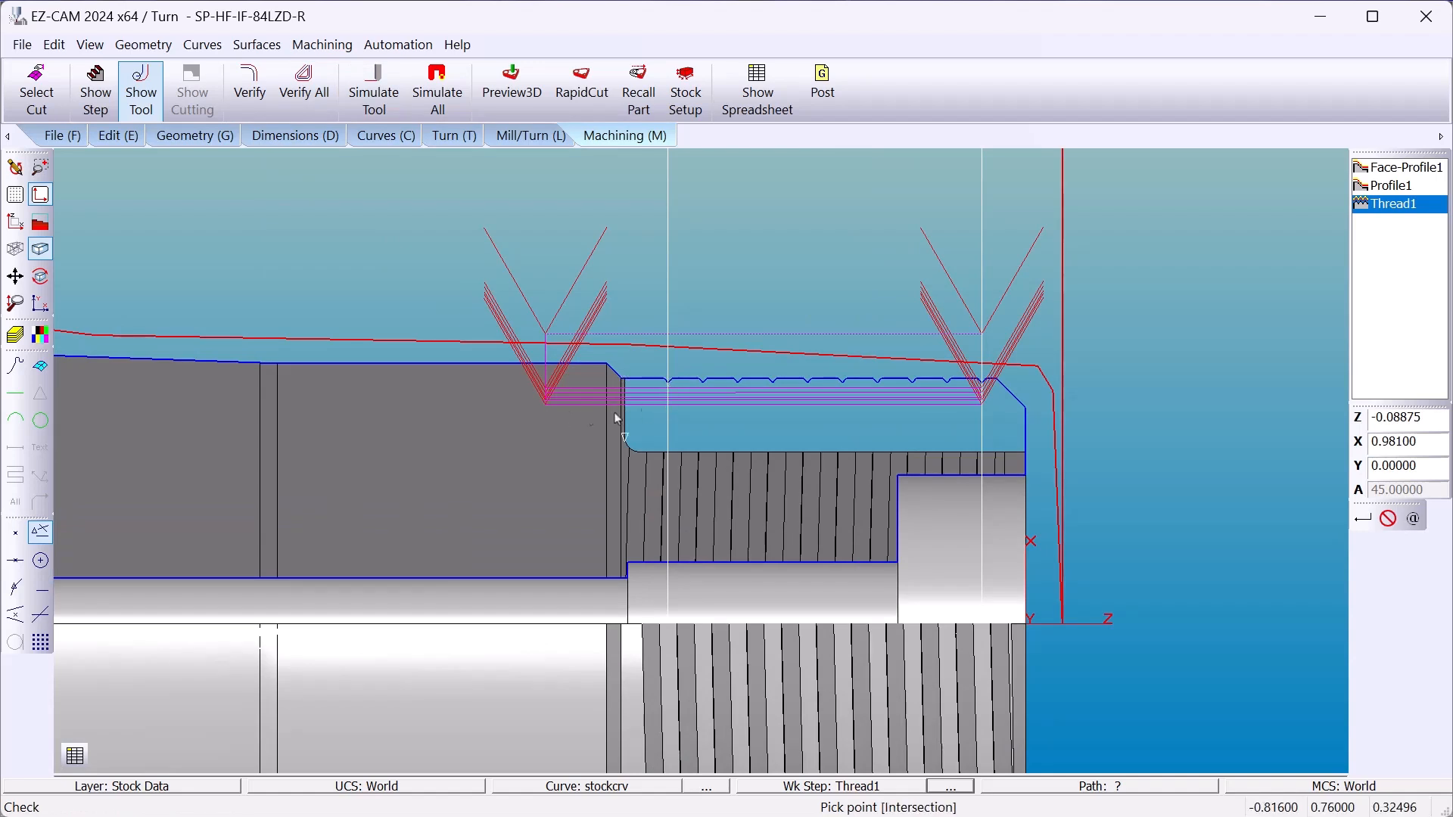
pyautogui.moveTo(1115, 413)
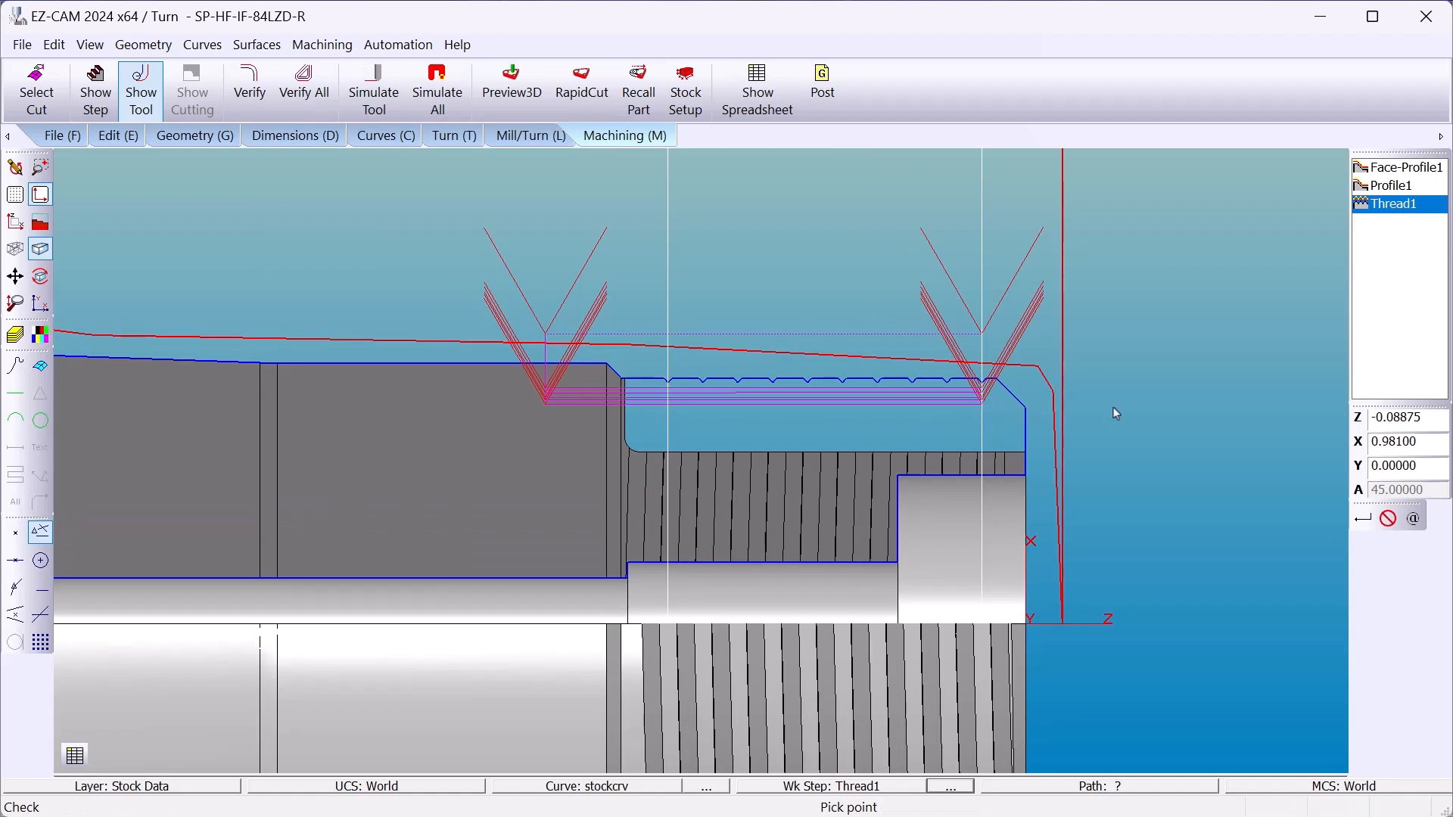
pyautogui.doubleClick(1392, 203)
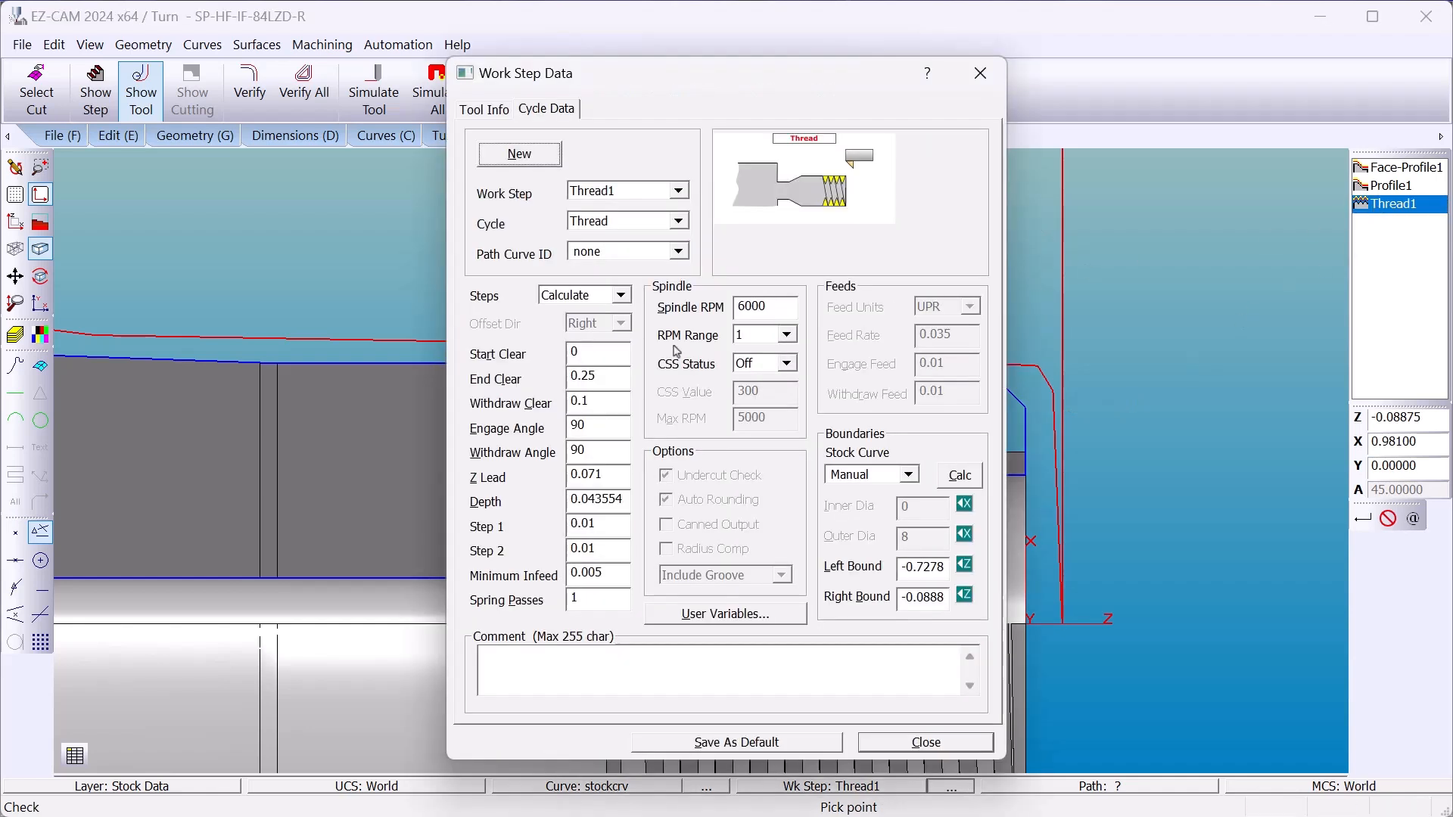
pyautogui.write('0.2')
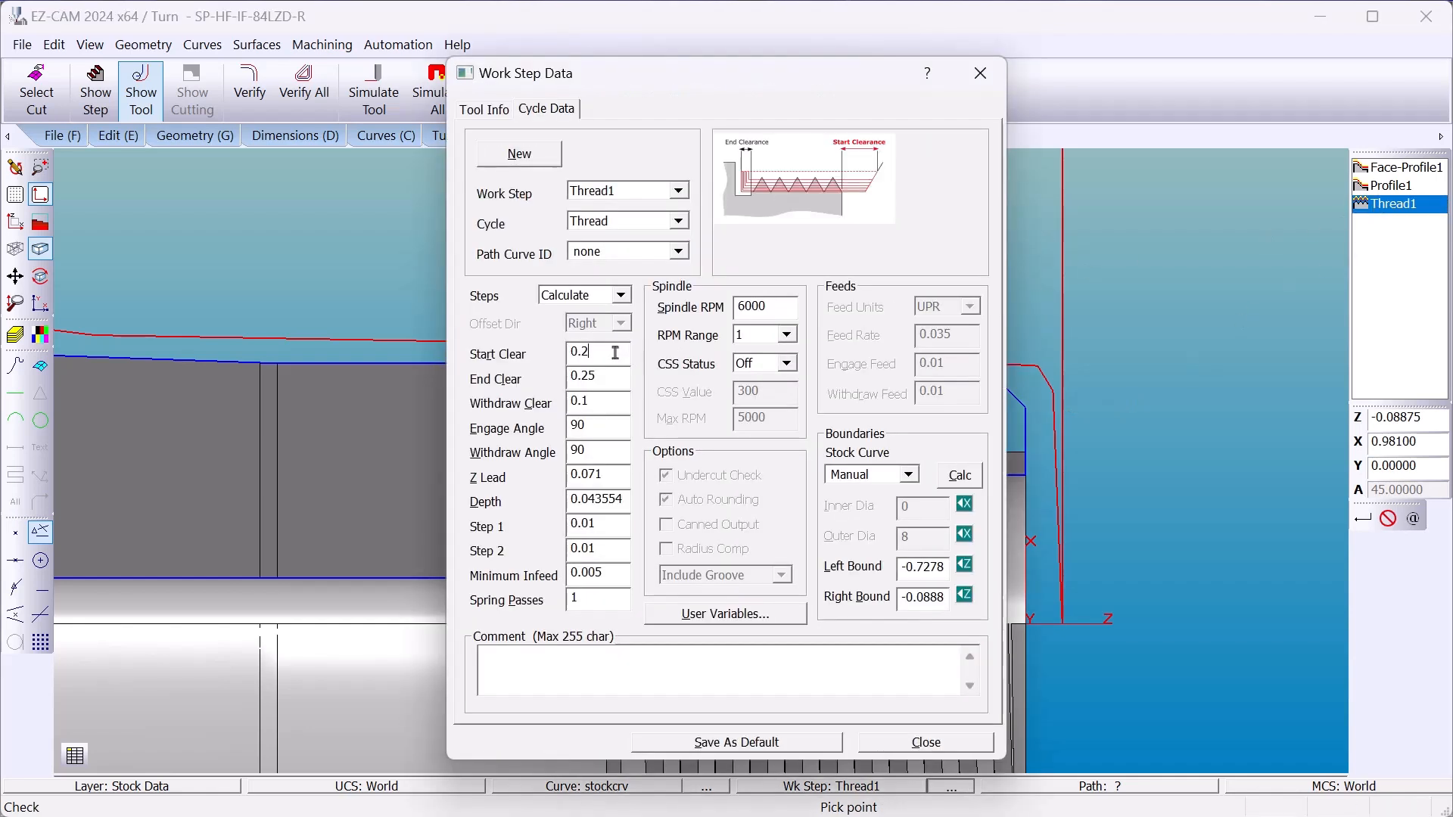
pyautogui.click(593, 376)
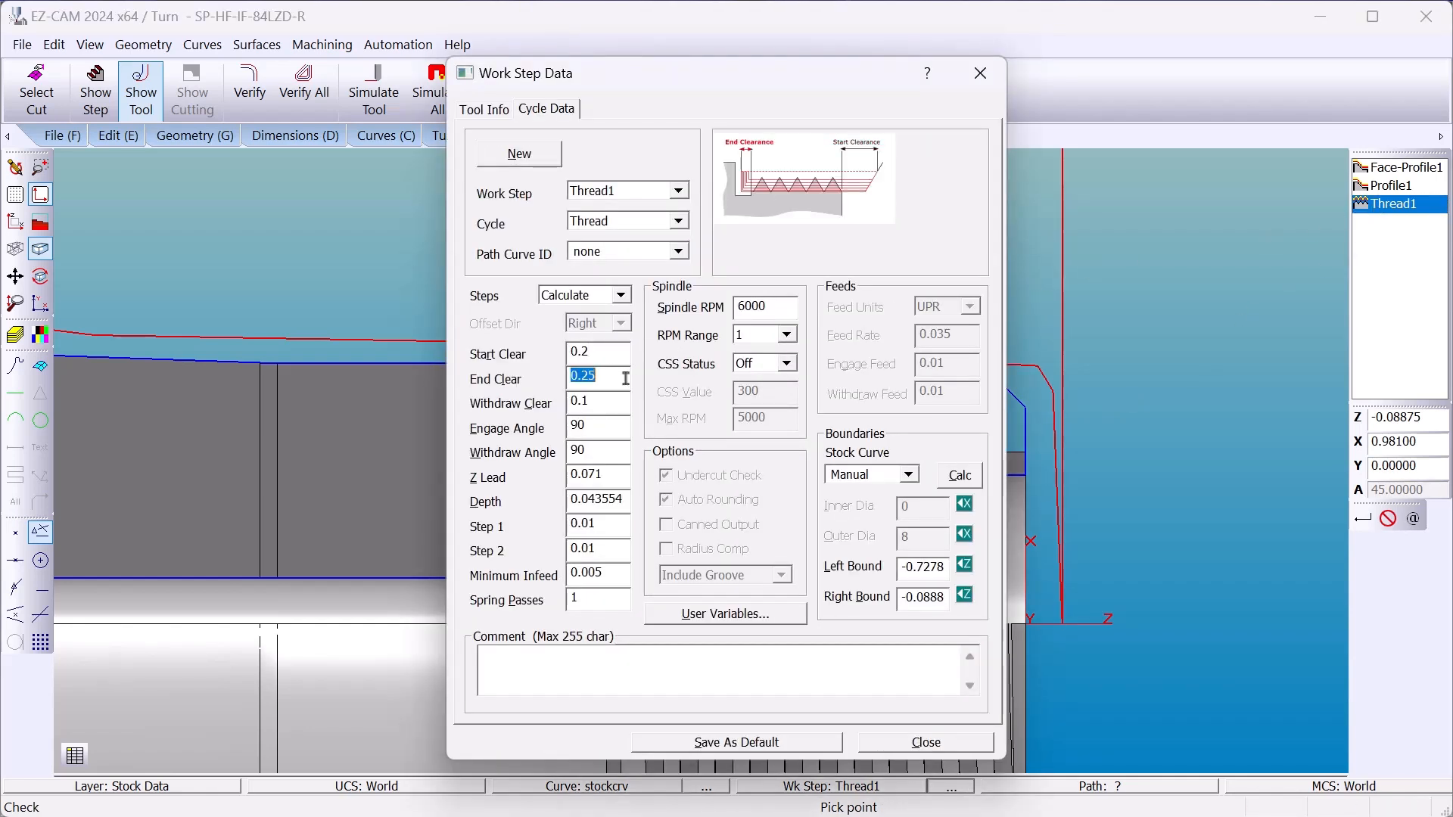
pyautogui.write('0')
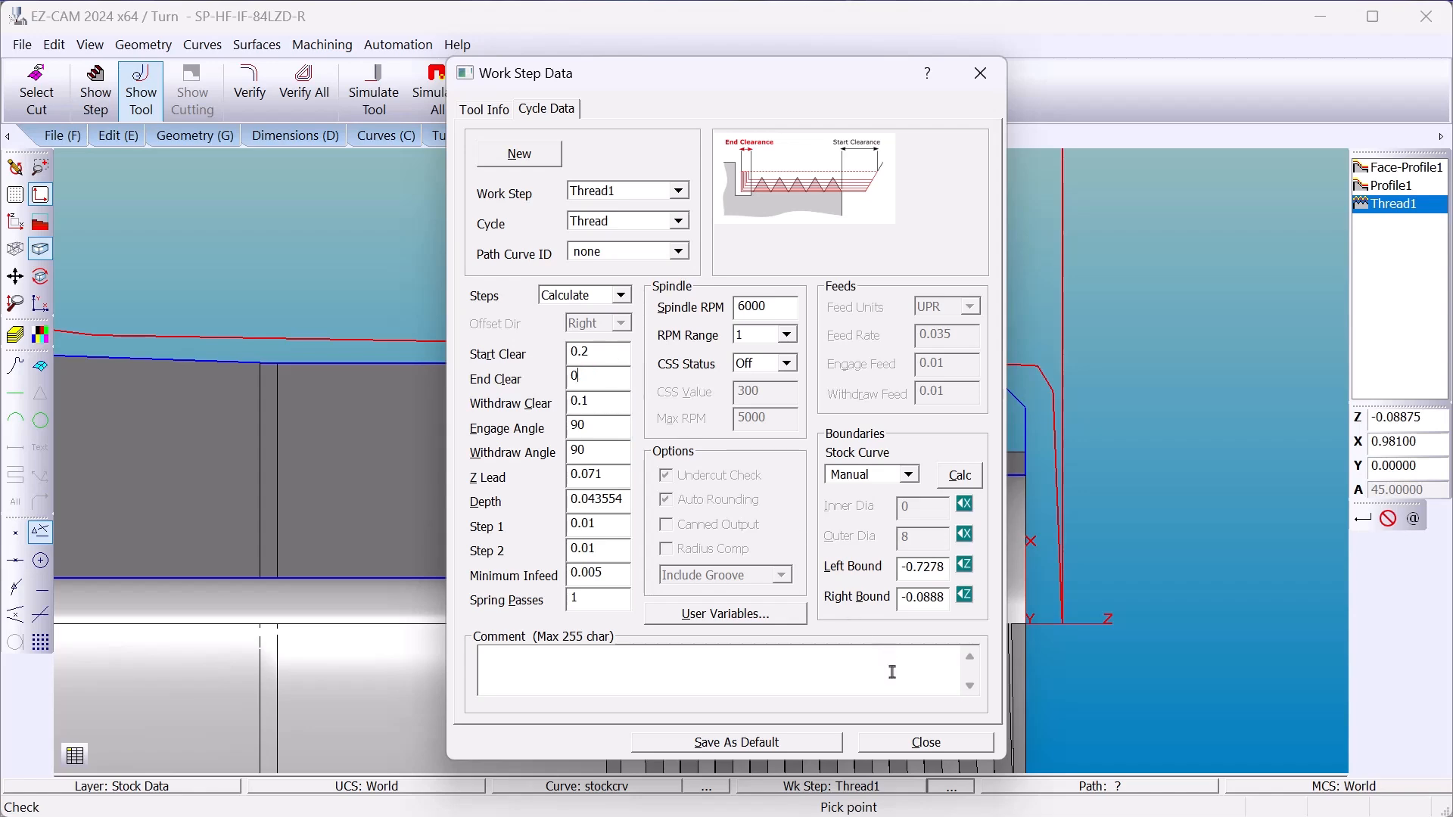
pyautogui.click(924, 743)
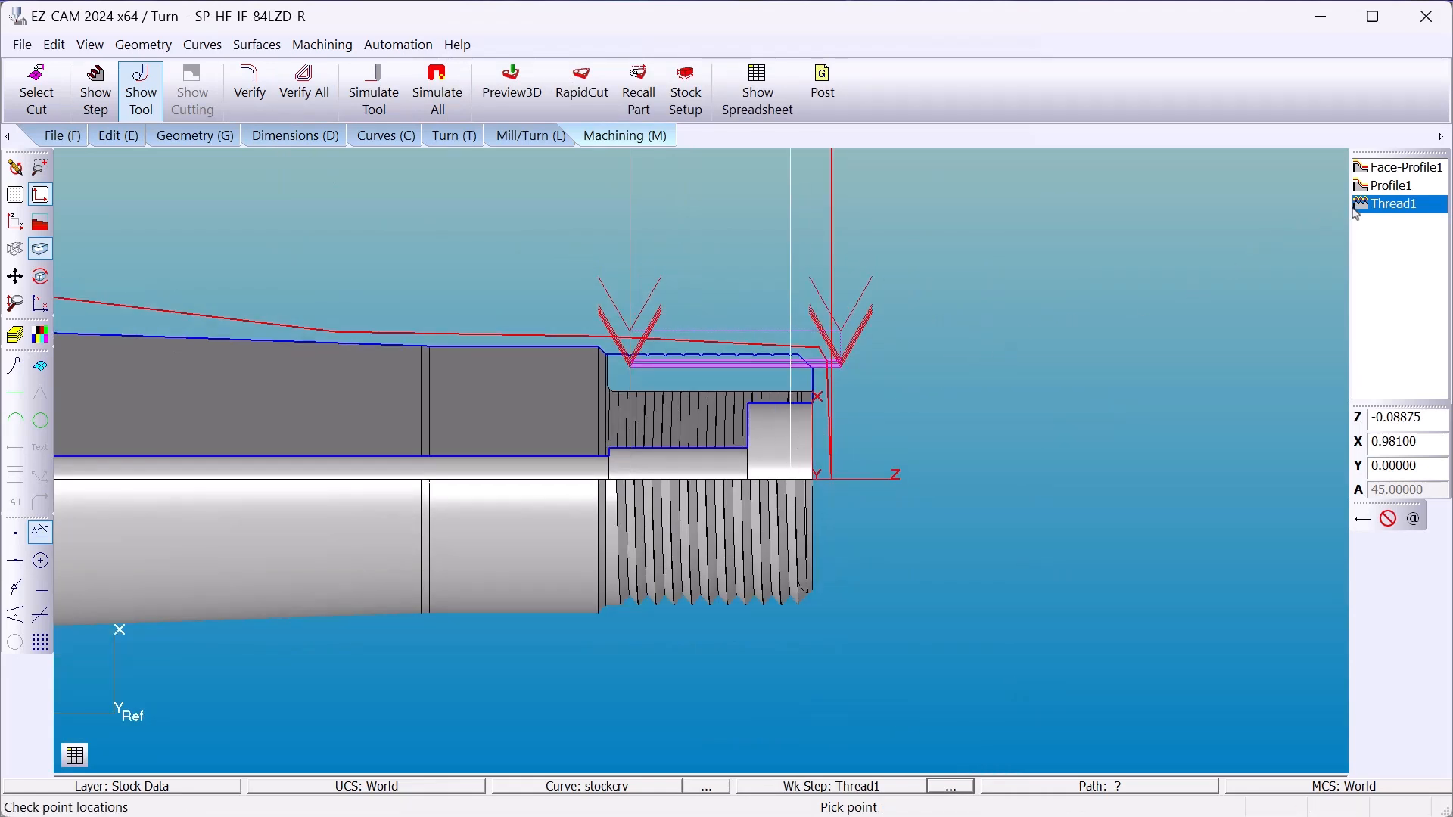
# Step: Simulate the Thread1 step on the stock, then return to the part view
pyautogui.rightClick(1392, 204)
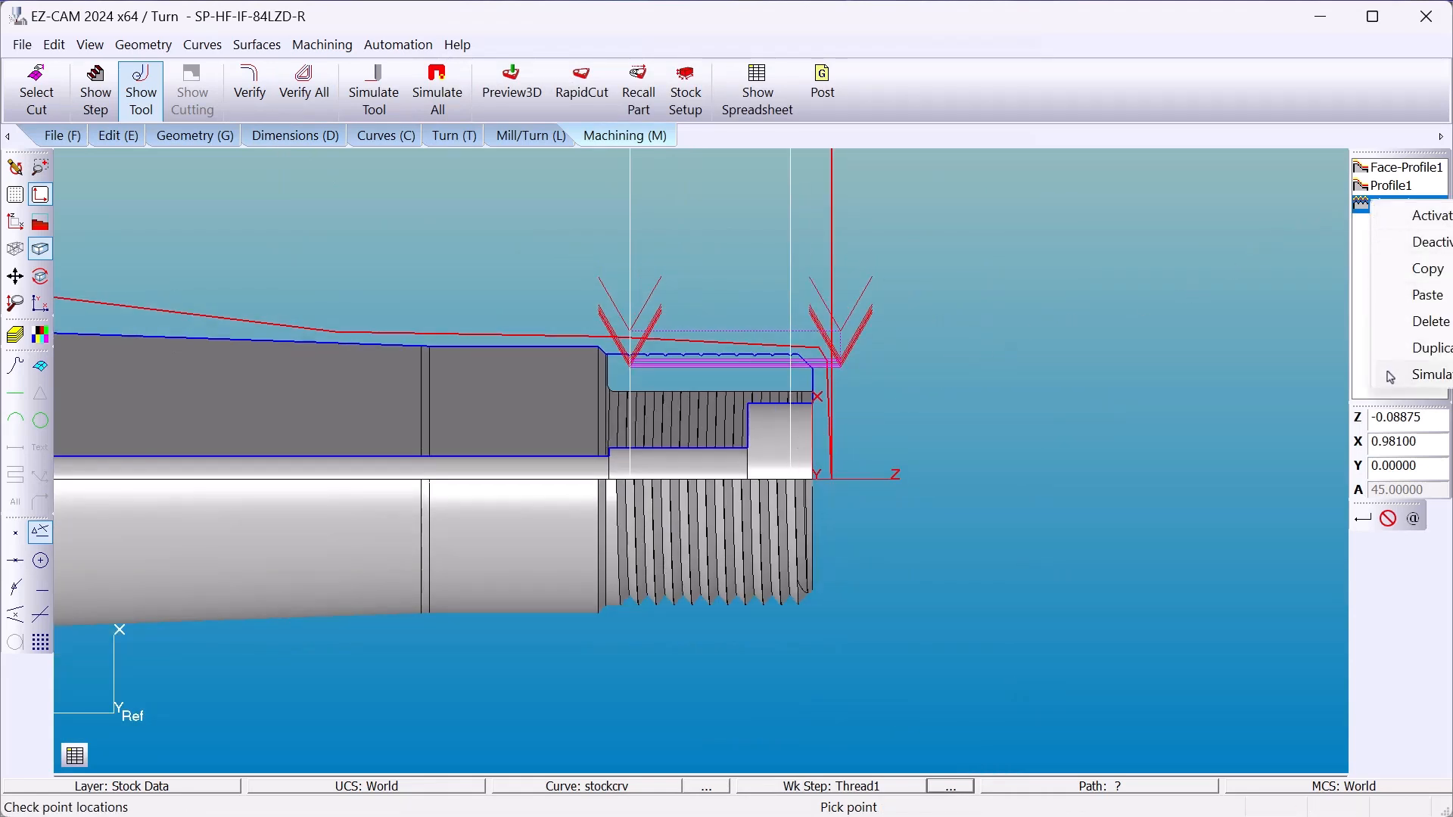
pyautogui.click(1432, 373)
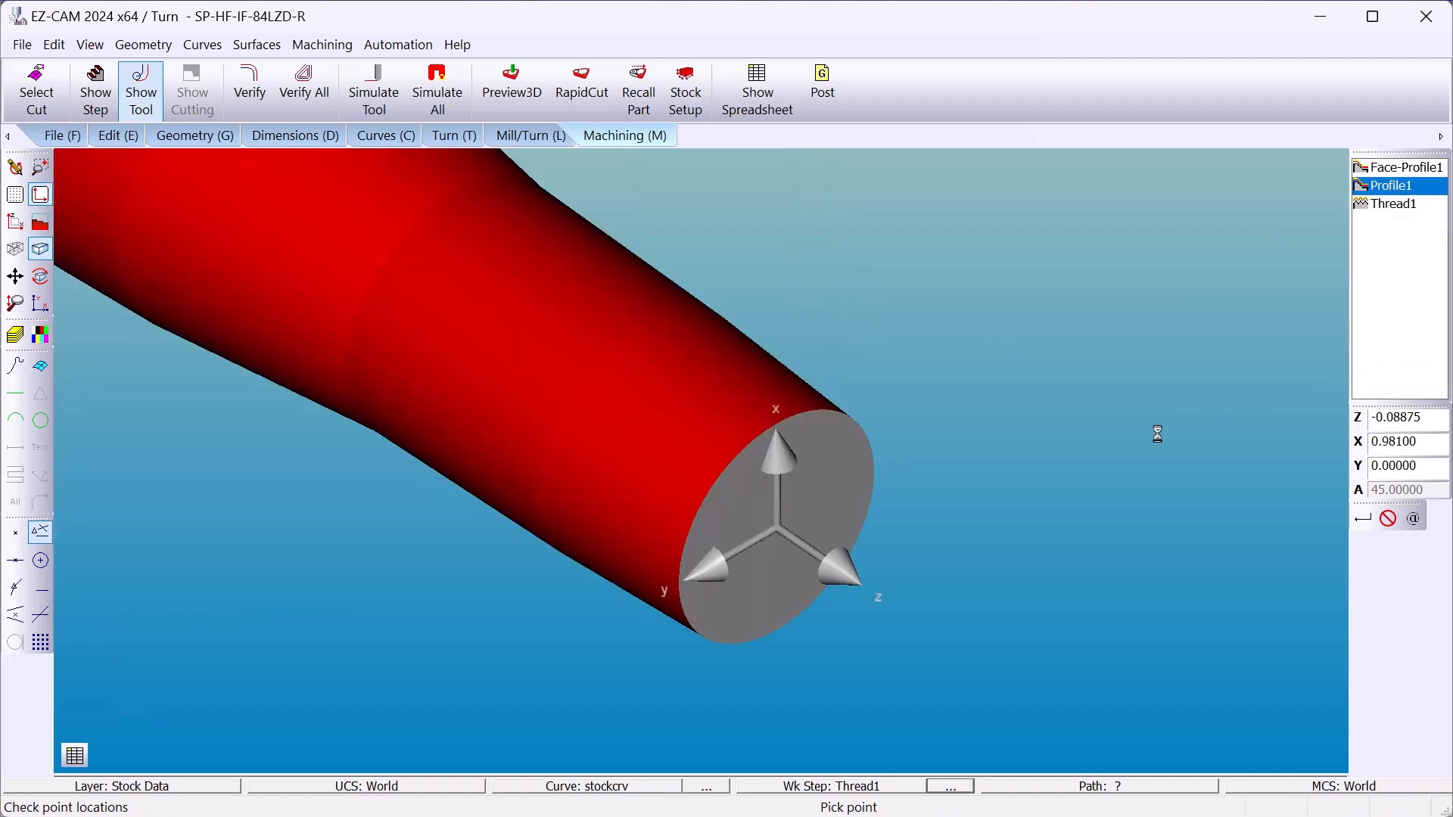
pyautogui.click(1392, 203)
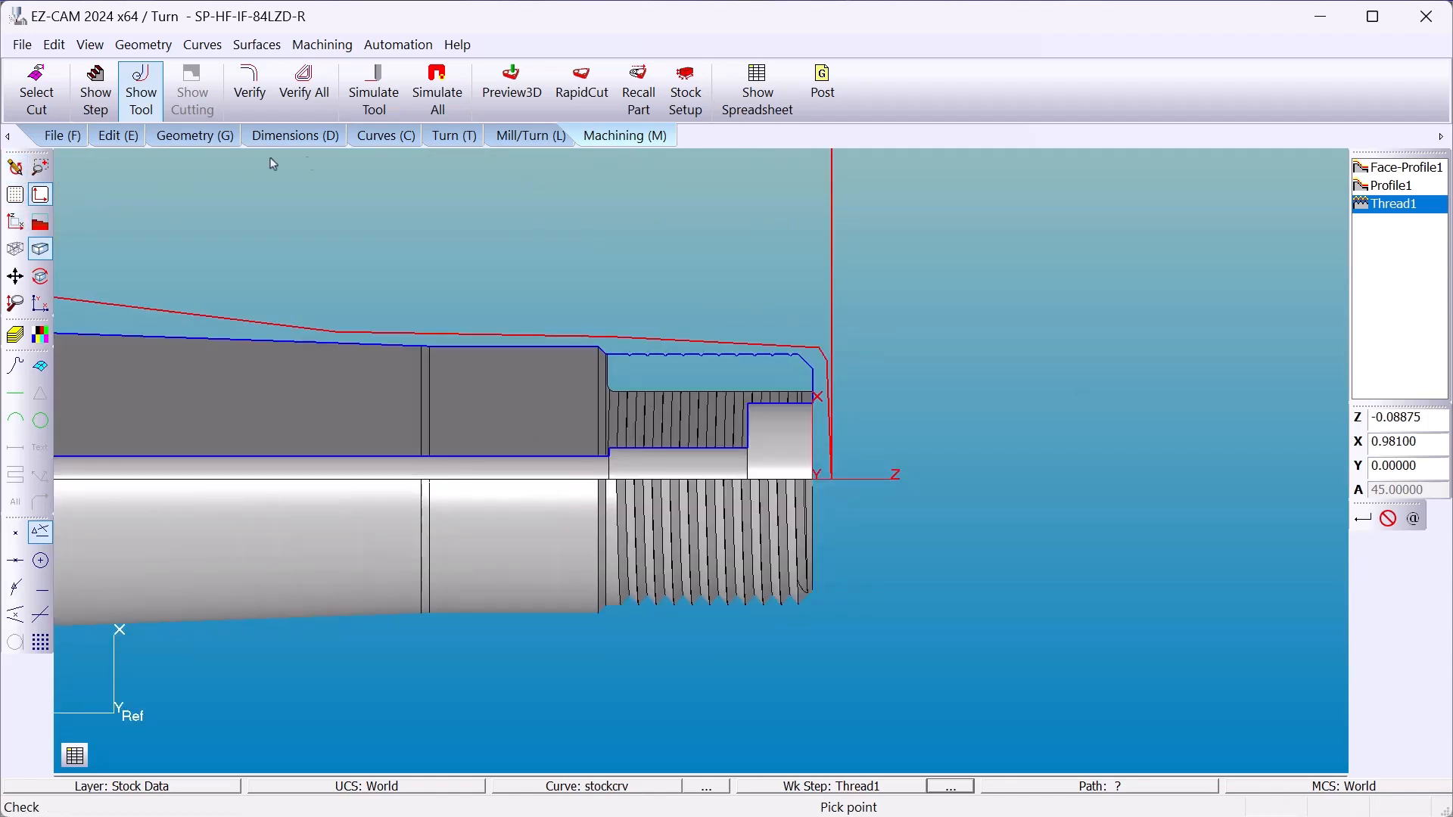
# Step: Make FACE the active coordinate system for the spindle from the status bar
pyautogui.click(451, 136)
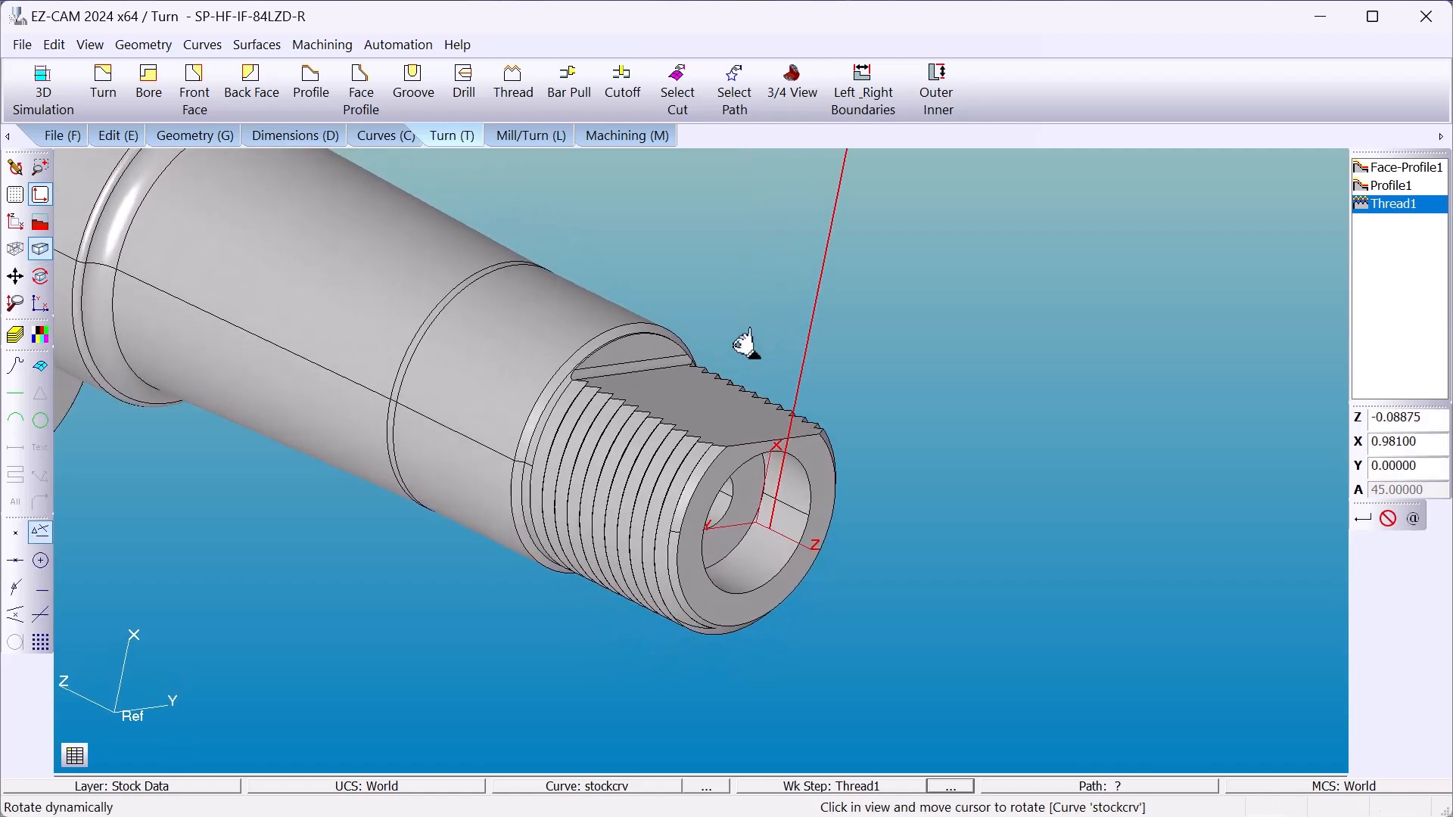
pyautogui.moveTo(431, 746)
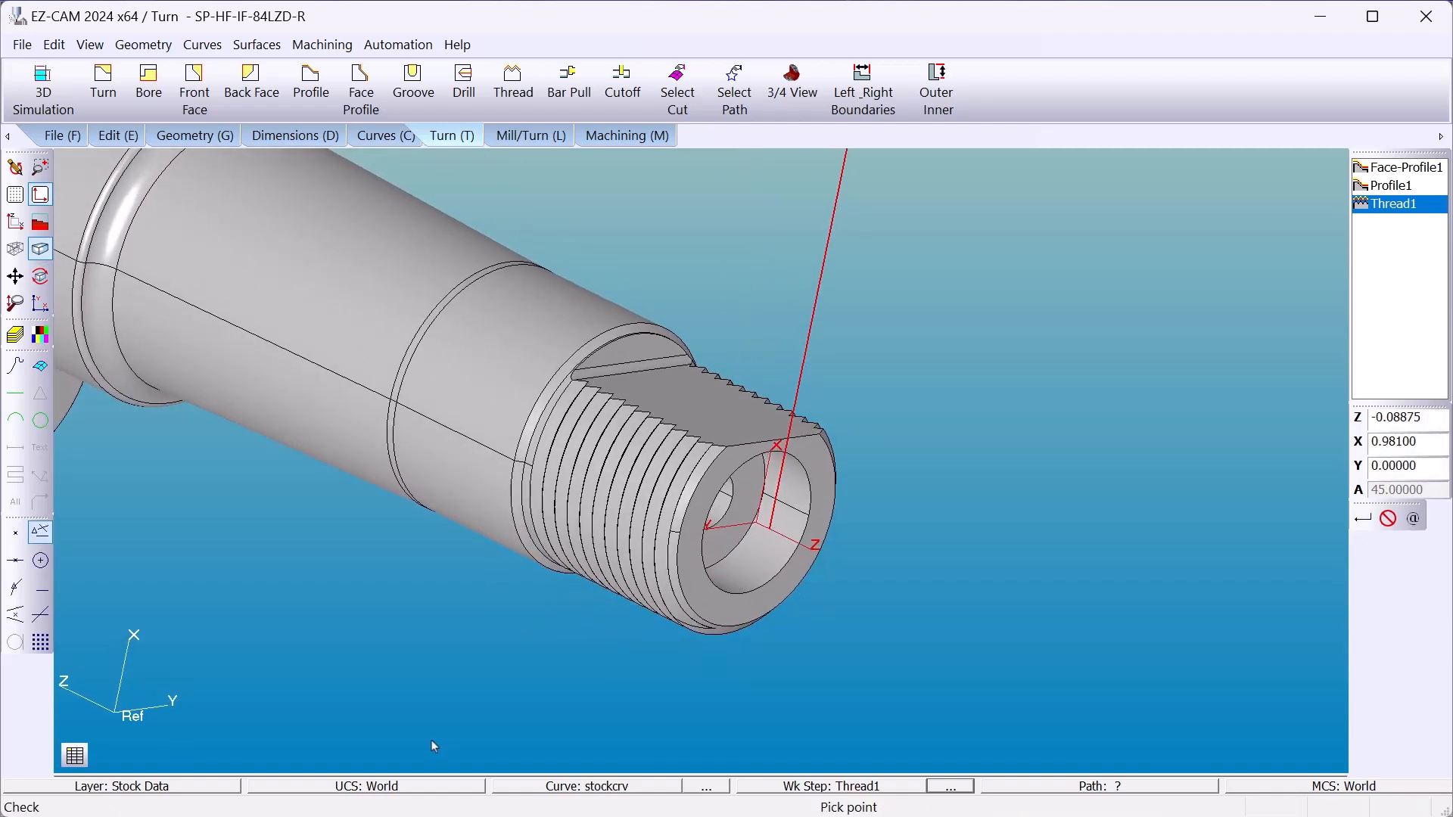
pyautogui.moveTo(445, 790)
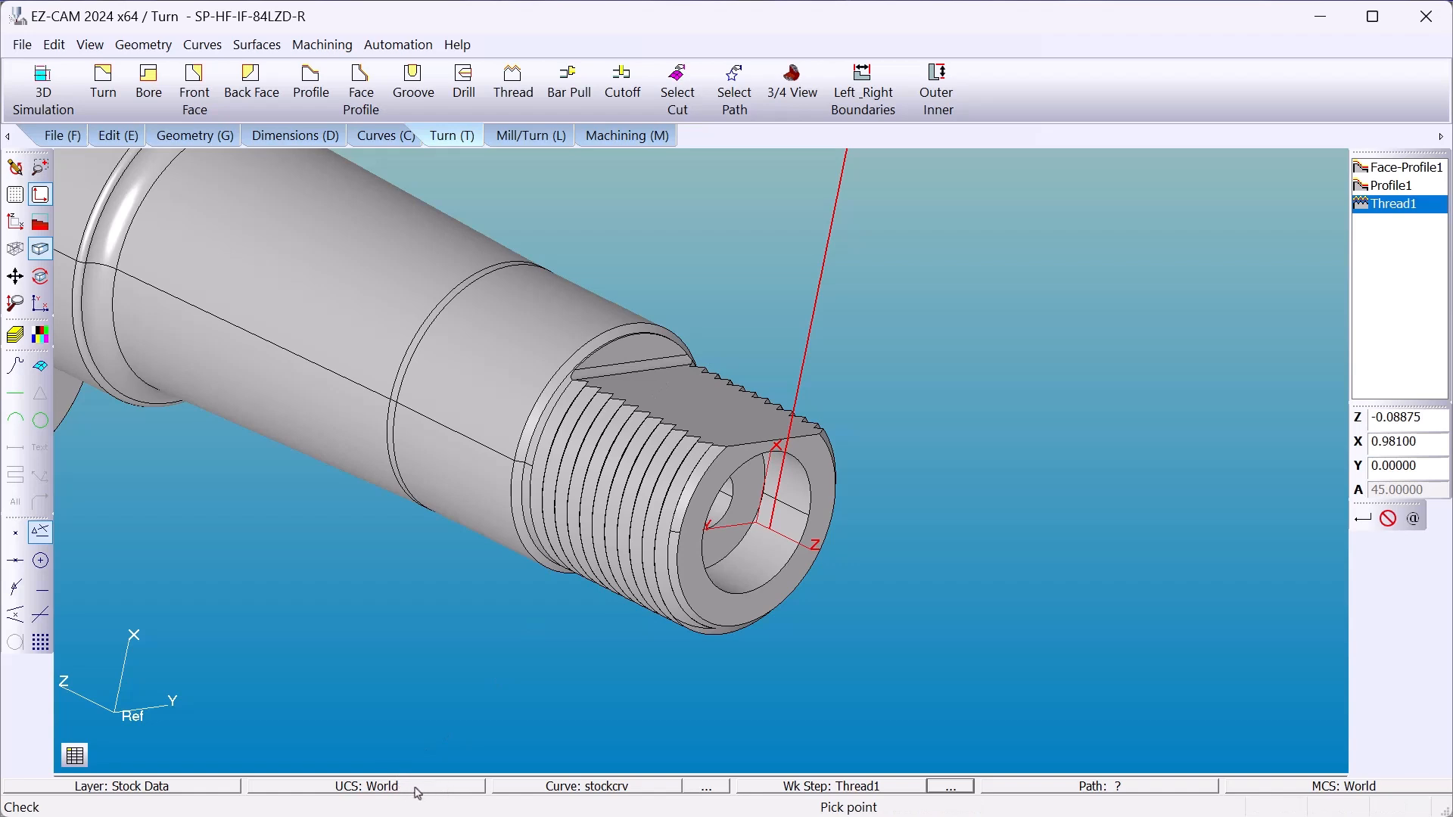
pyautogui.click(366, 785)
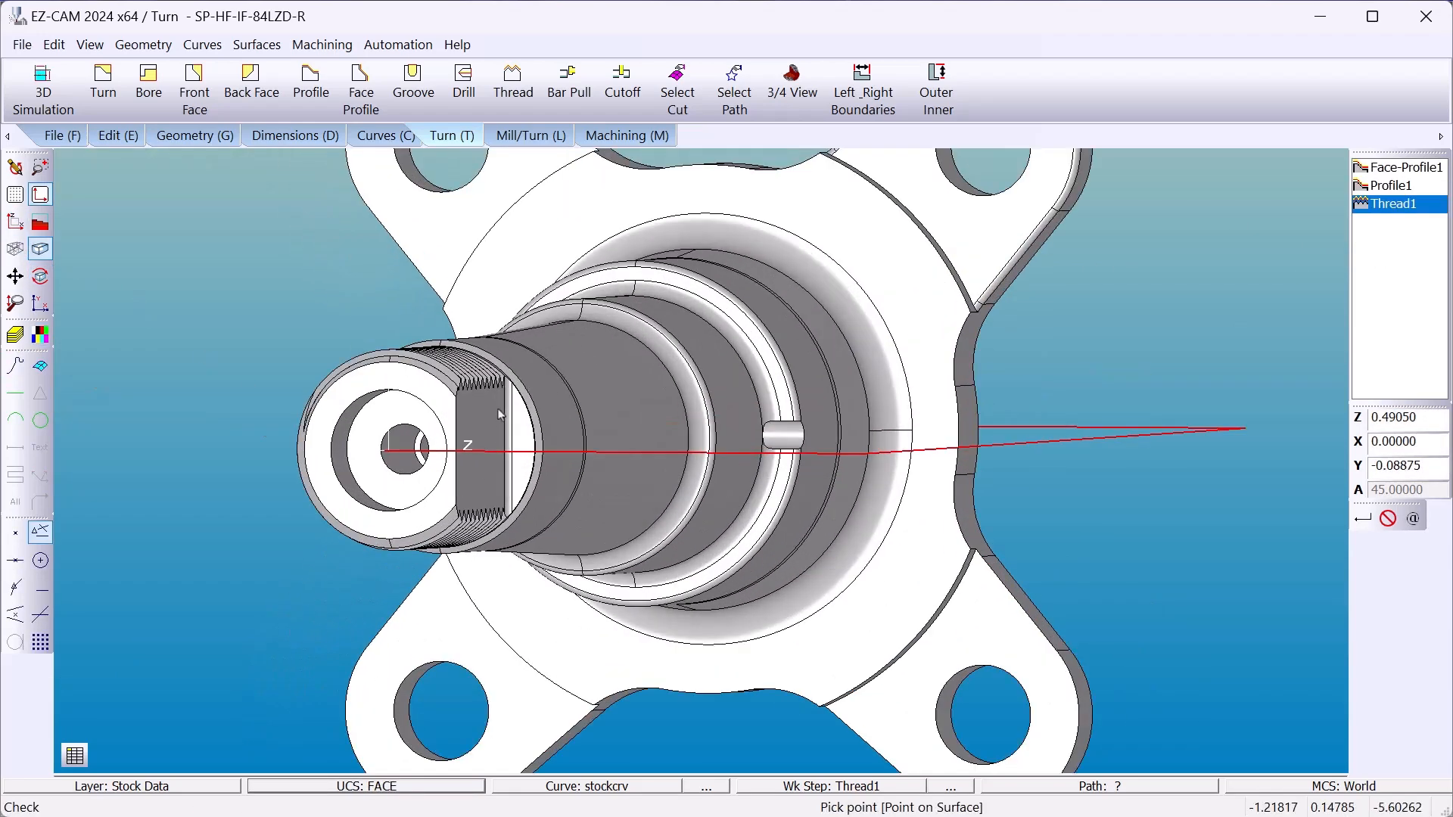
# Step: Start Contour-Mill1 curve milling with tool 21, a bull cutter of 0.03 corner radius
pyautogui.click(528, 135)
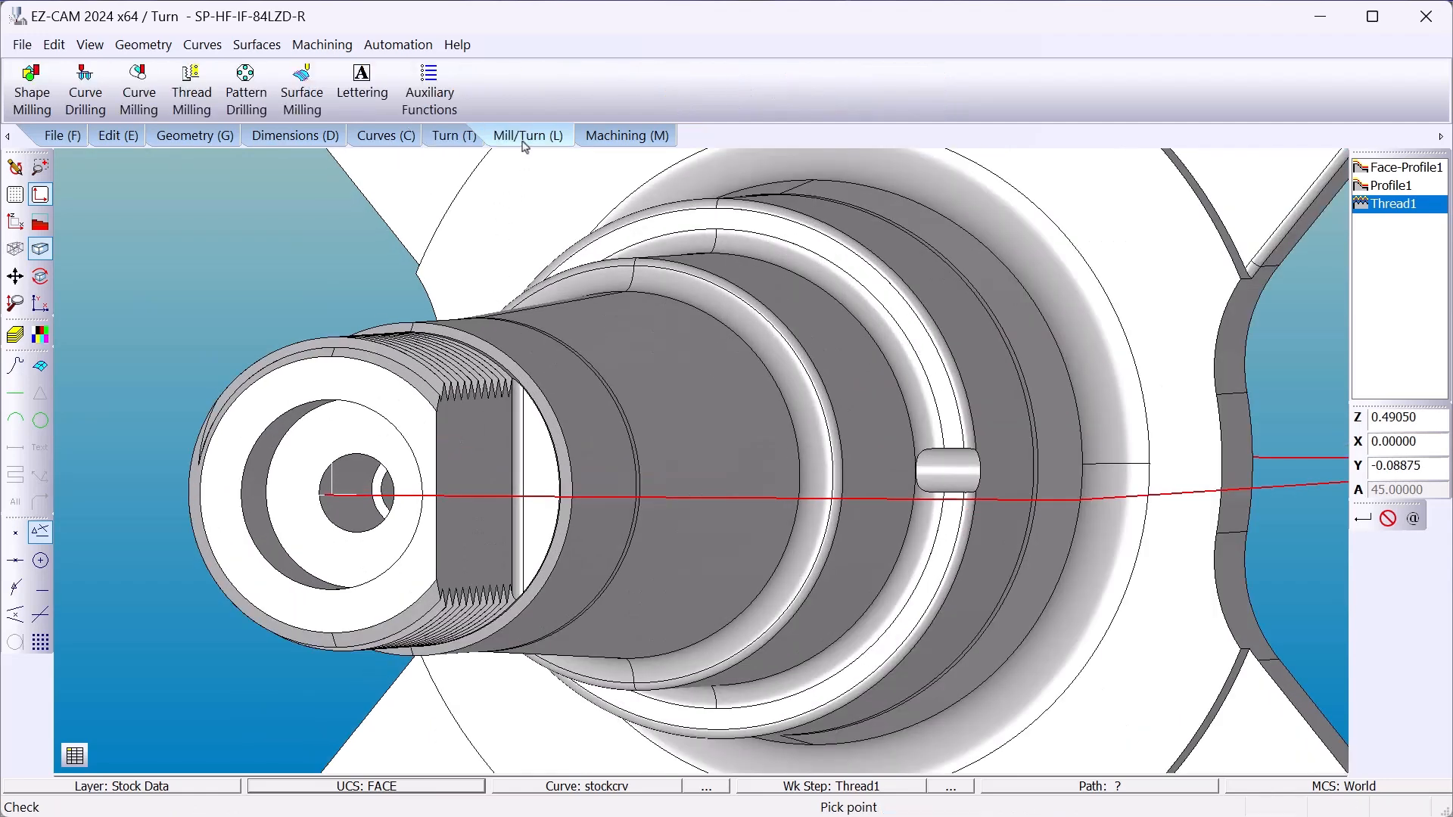
pyautogui.click(137, 88)
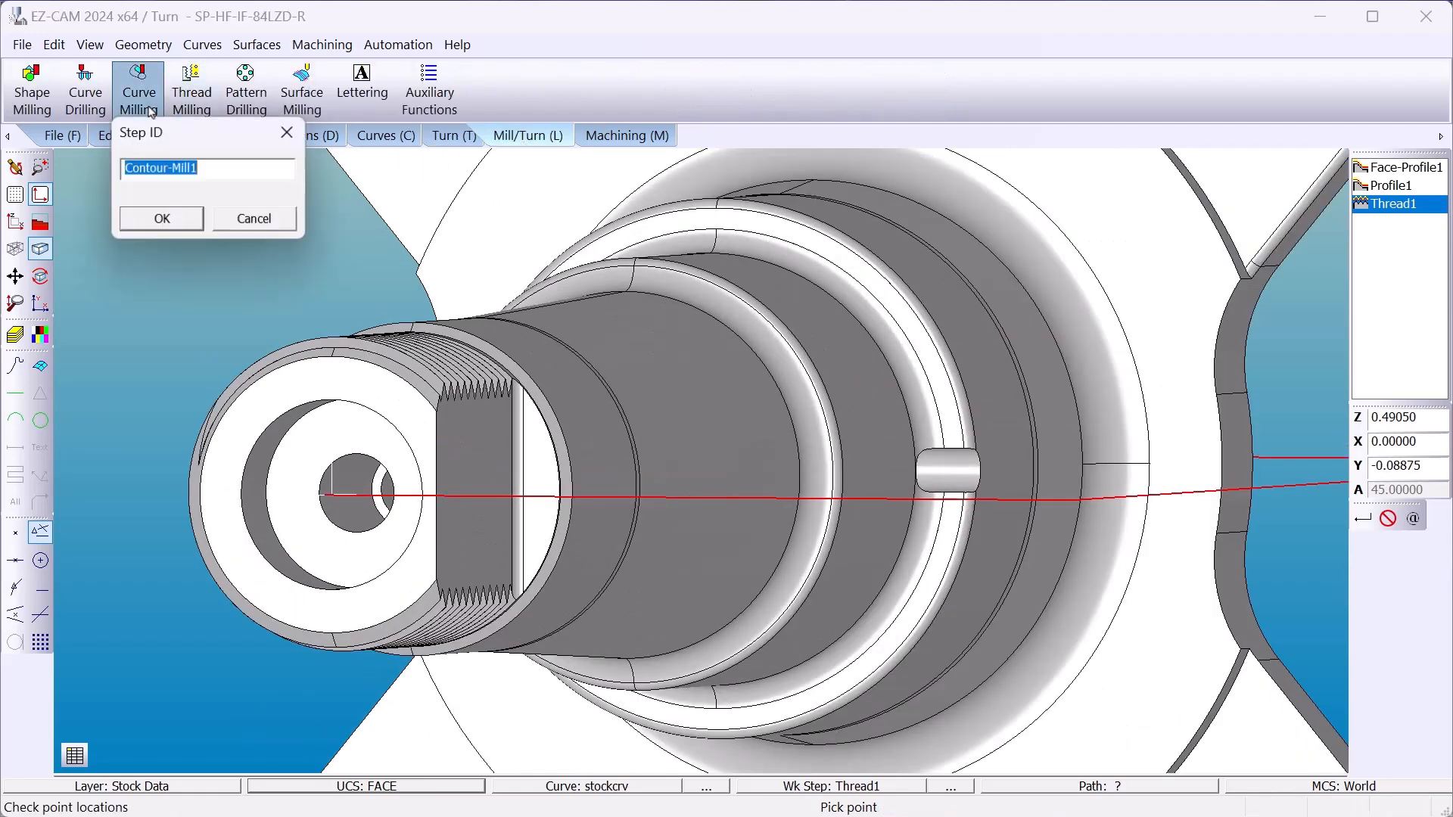
pyautogui.click(160, 219)
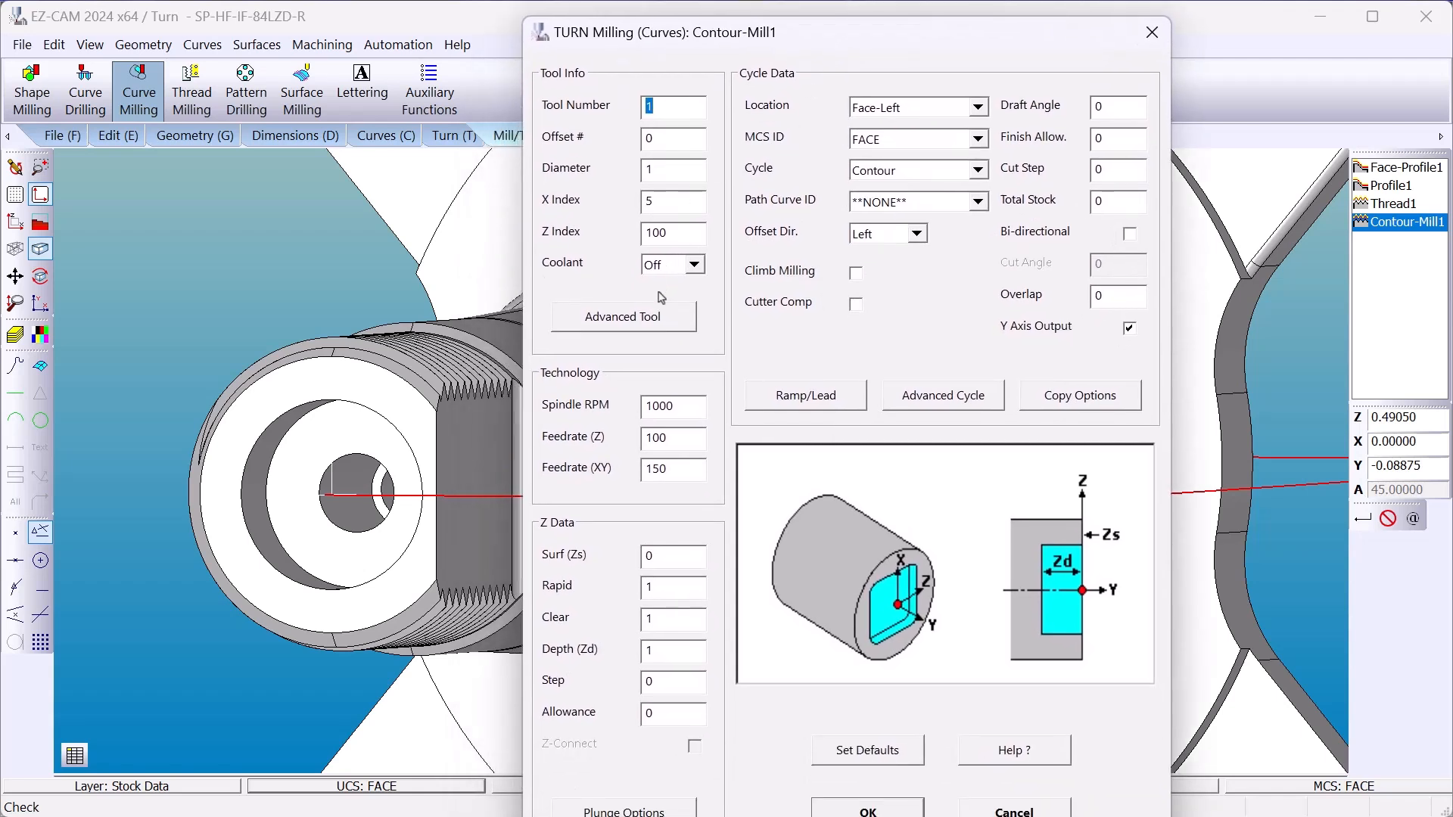
pyautogui.click(622, 317)
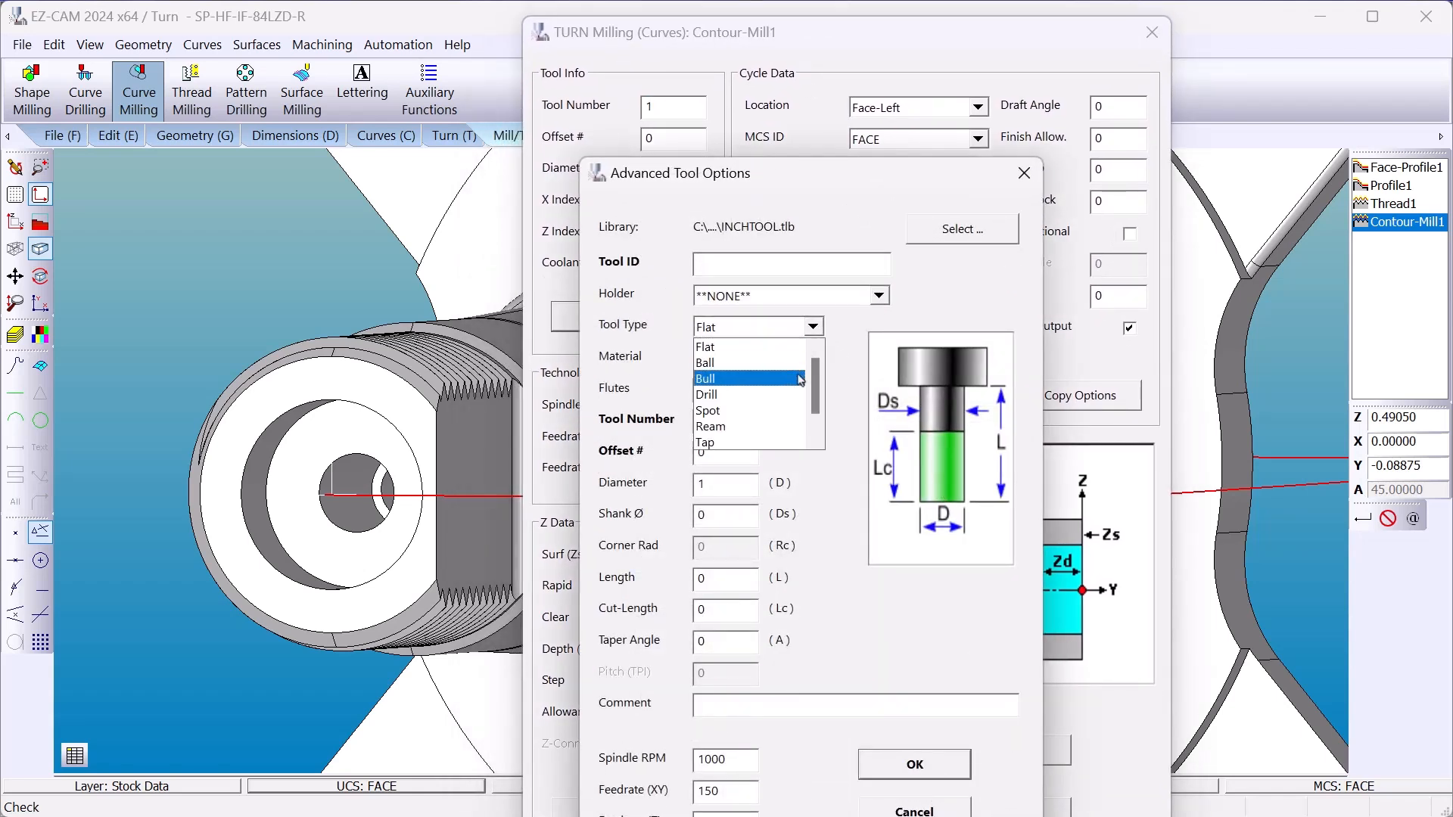
pyautogui.click(732, 379)
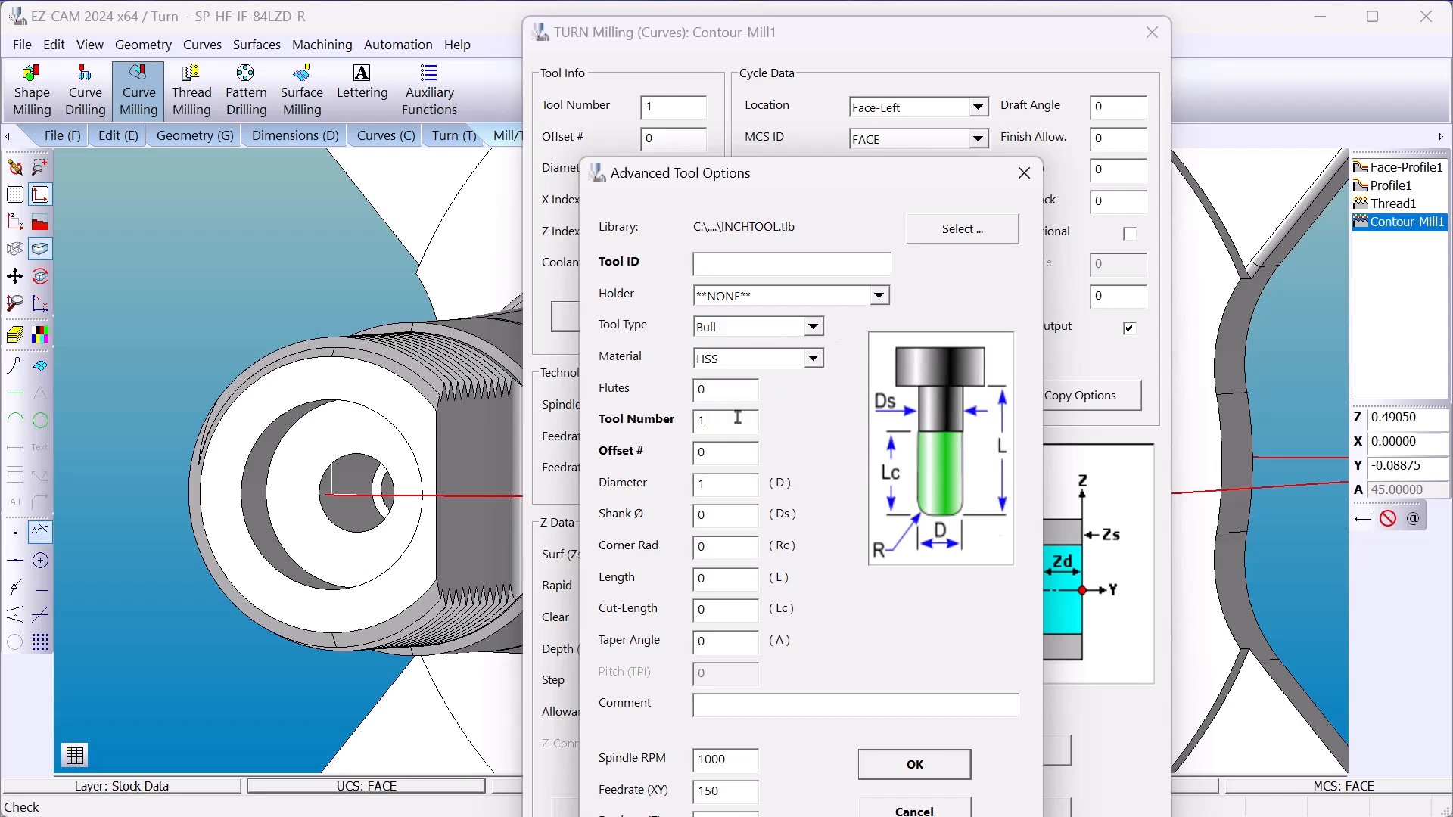
pyautogui.write('2')
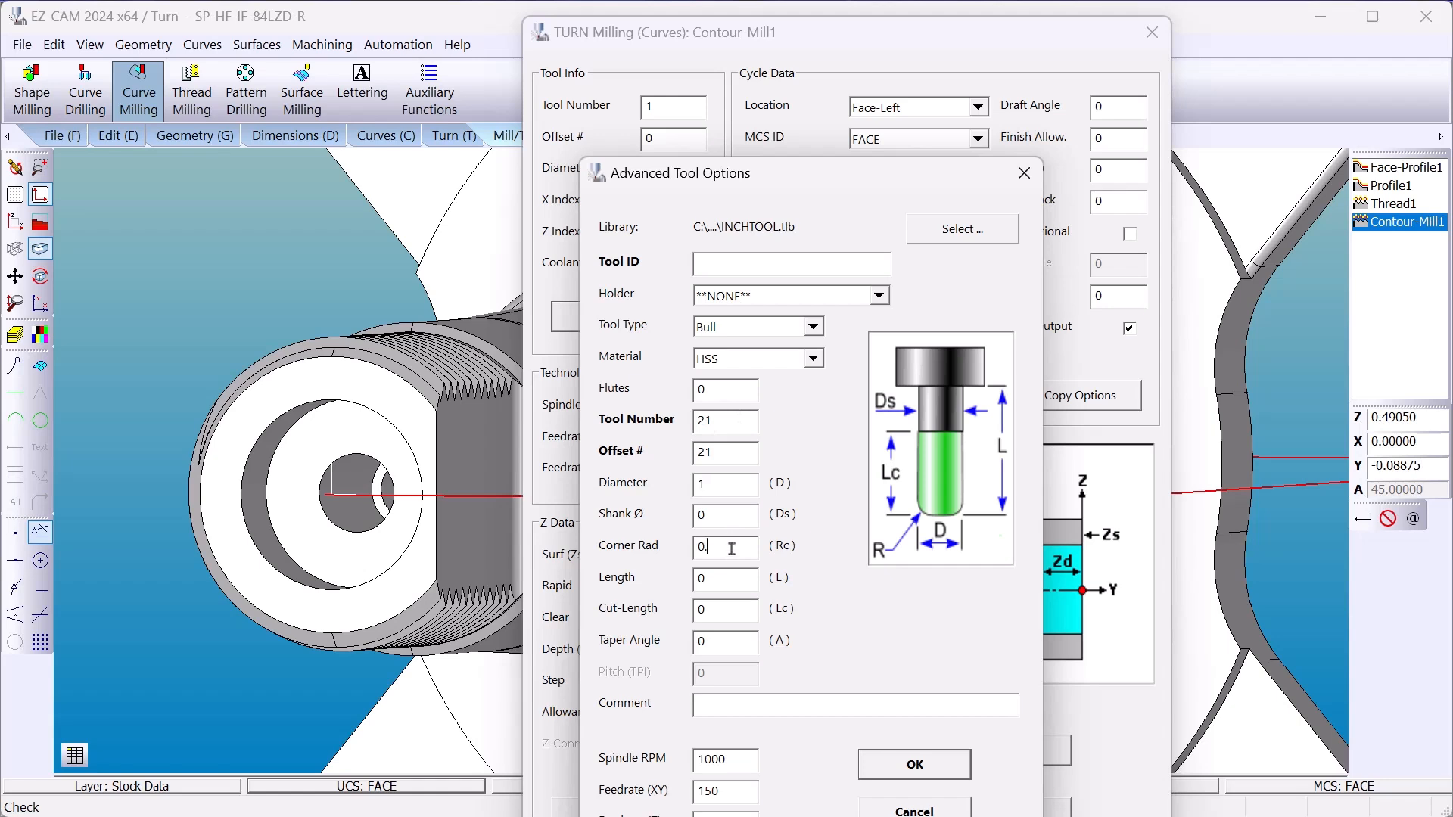
pyautogui.write('0.03')
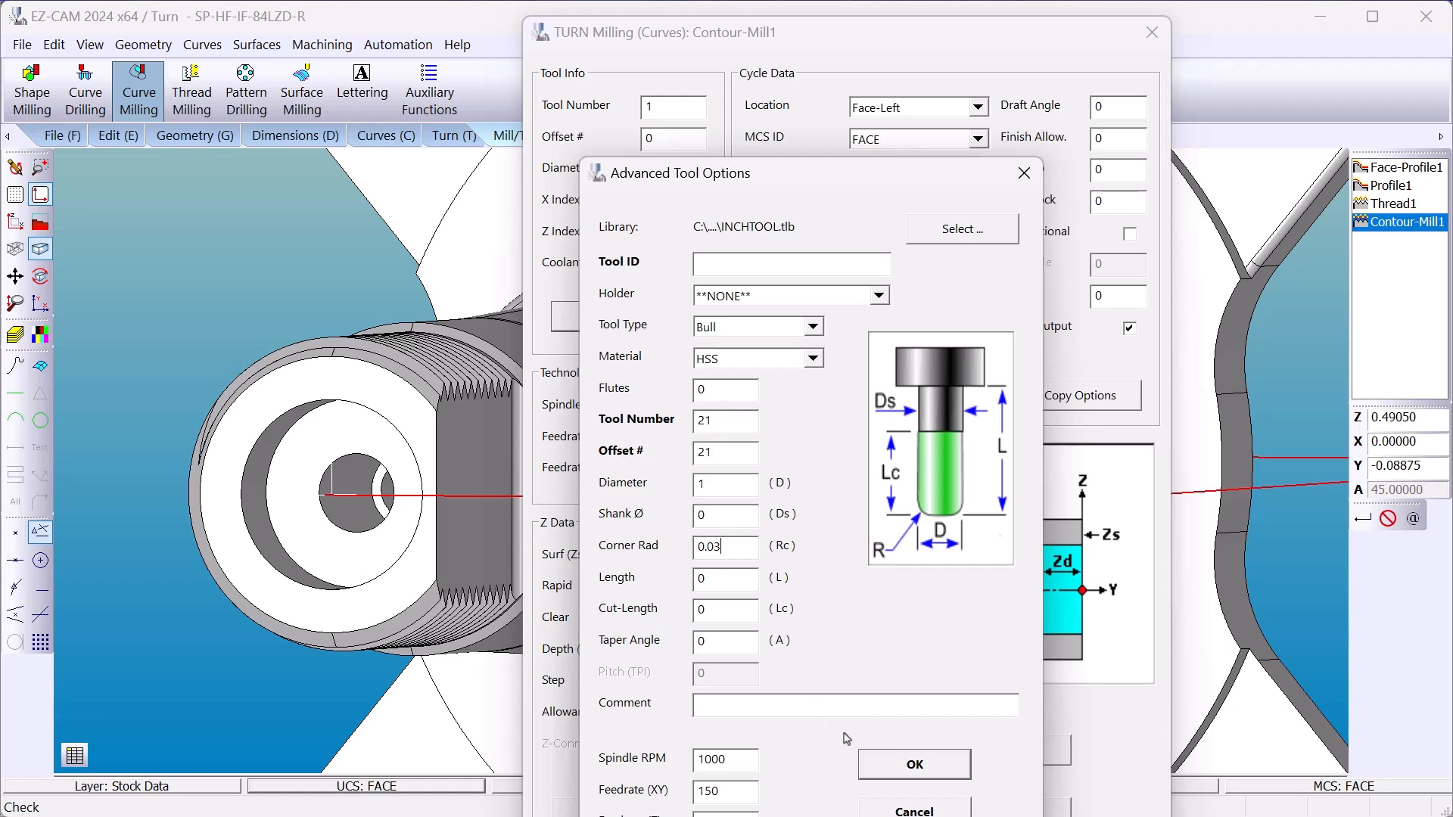
pyautogui.click(912, 765)
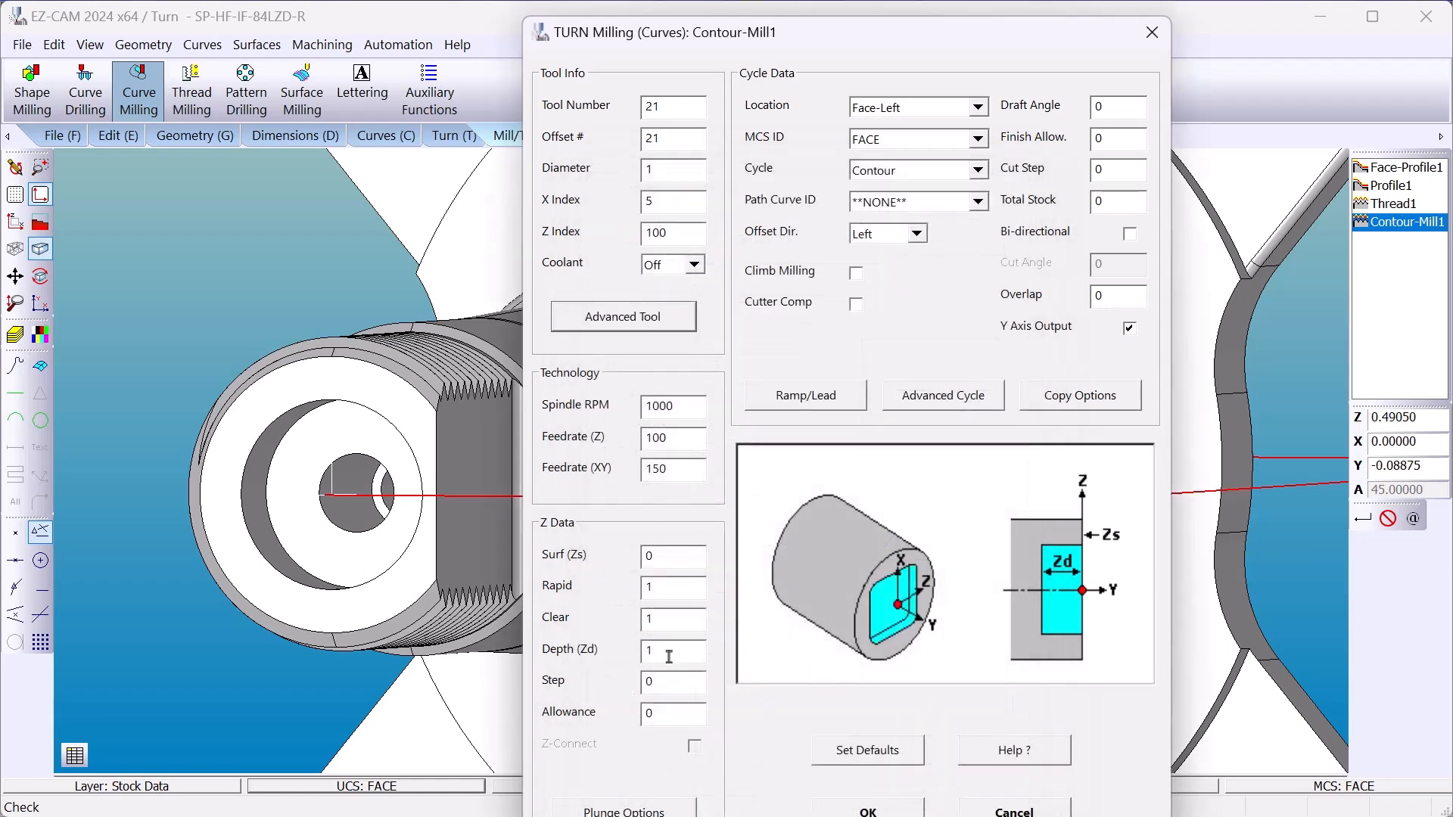
# Step: Set Contour-Mill1 depth to 0, toggle Y axis output off and on, and accept
pyautogui.write('0')
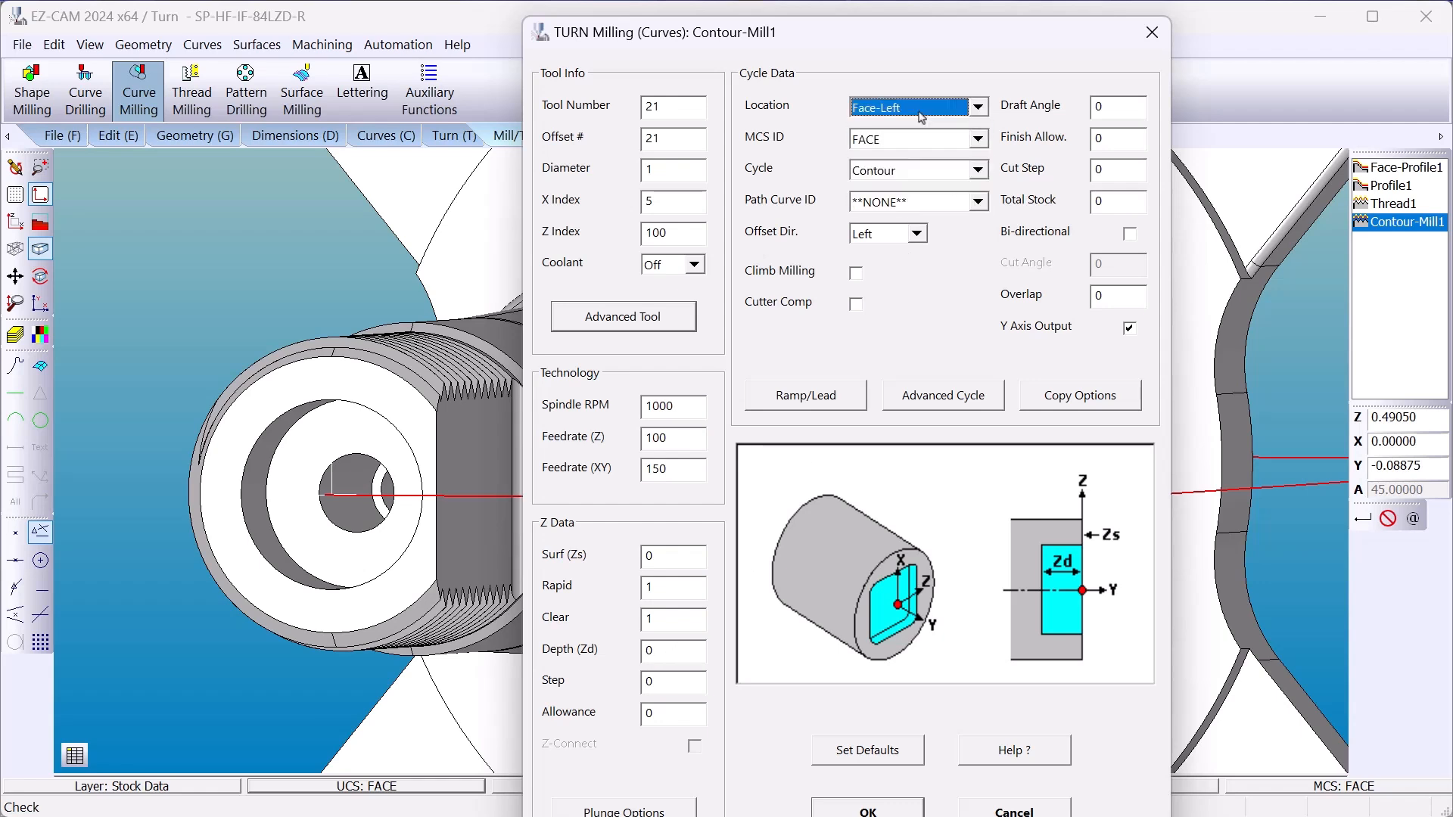
pyautogui.moveTo(938, 152)
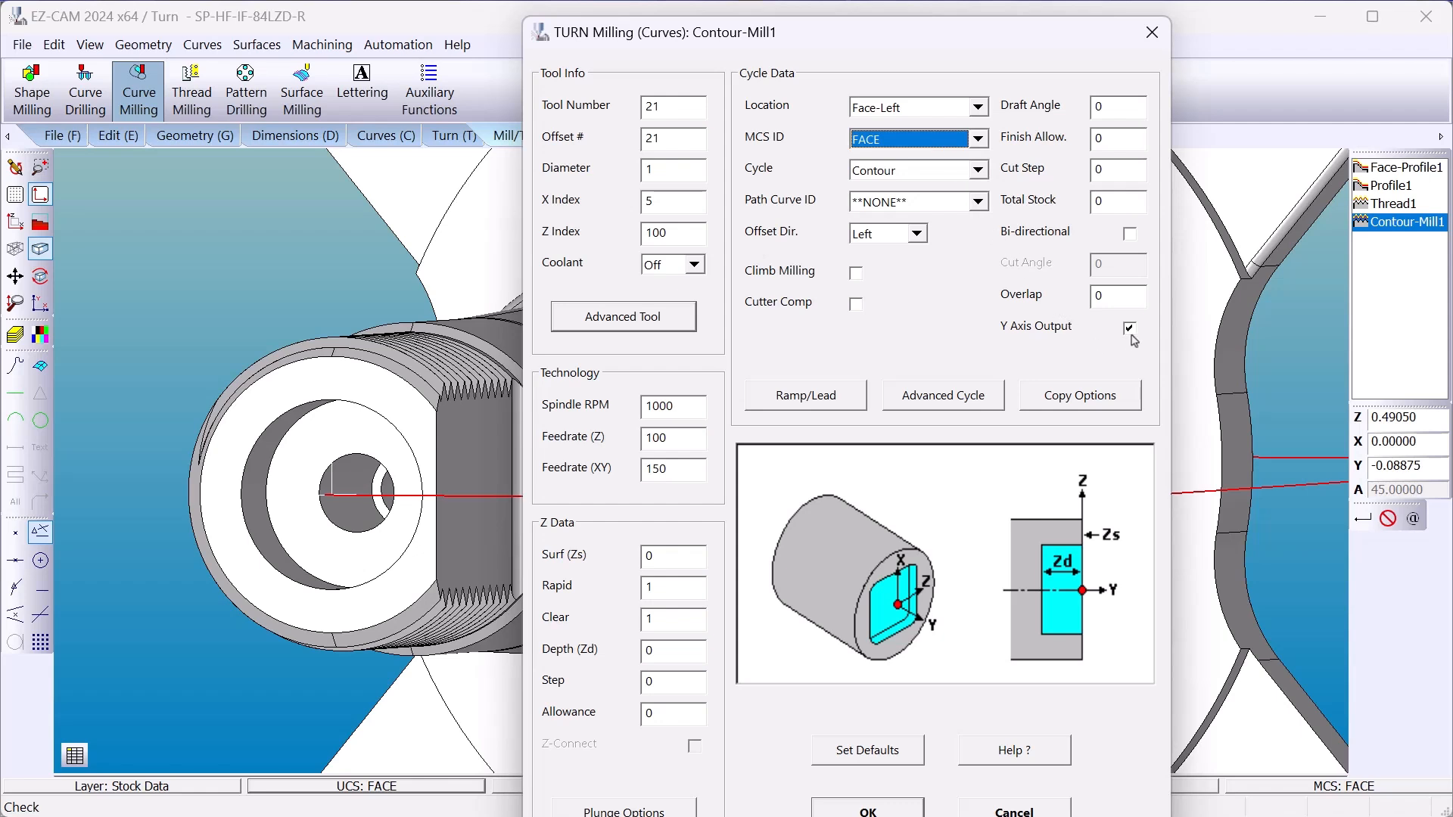
pyautogui.click(1130, 326)
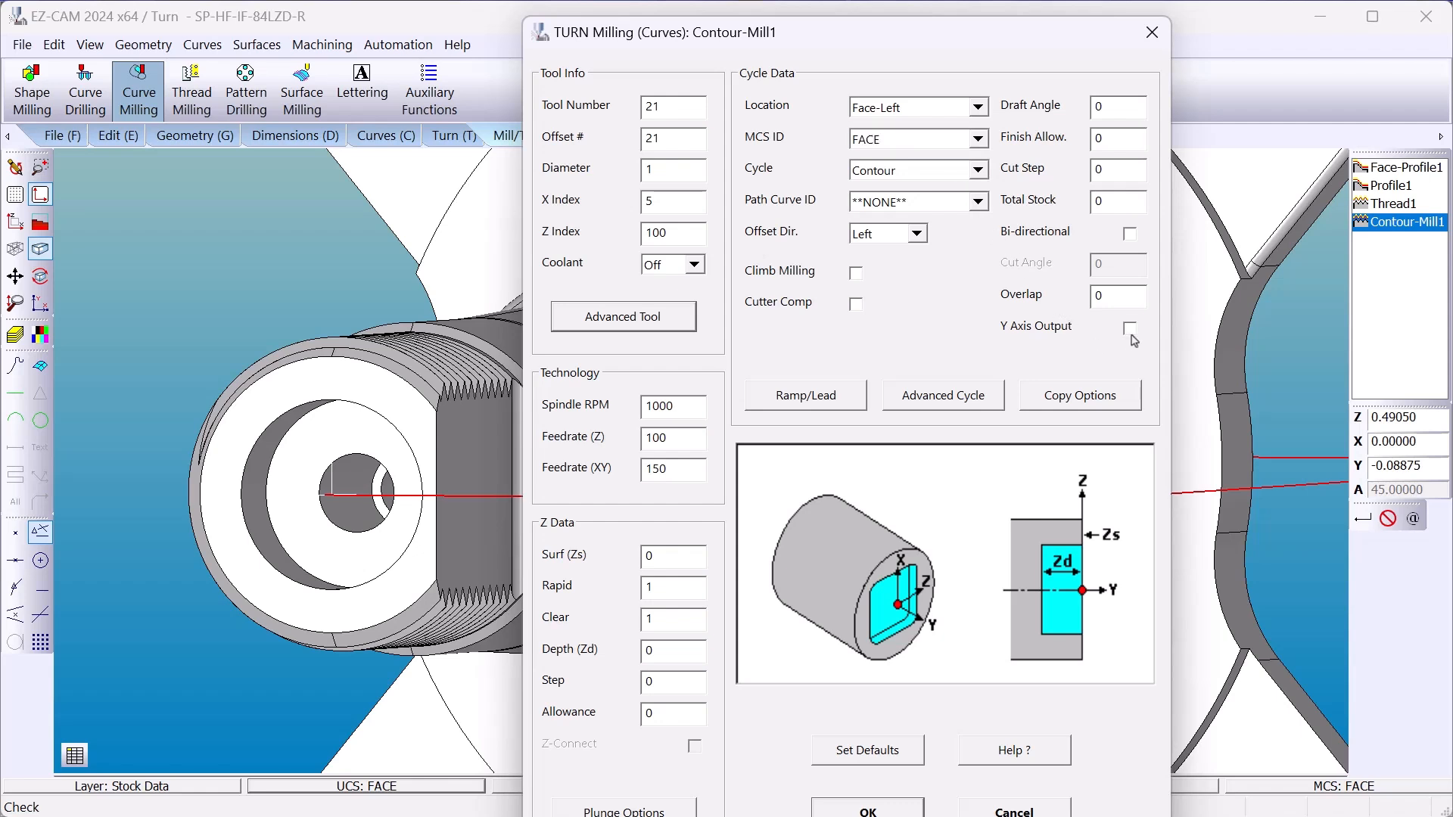
pyautogui.click(1129, 327)
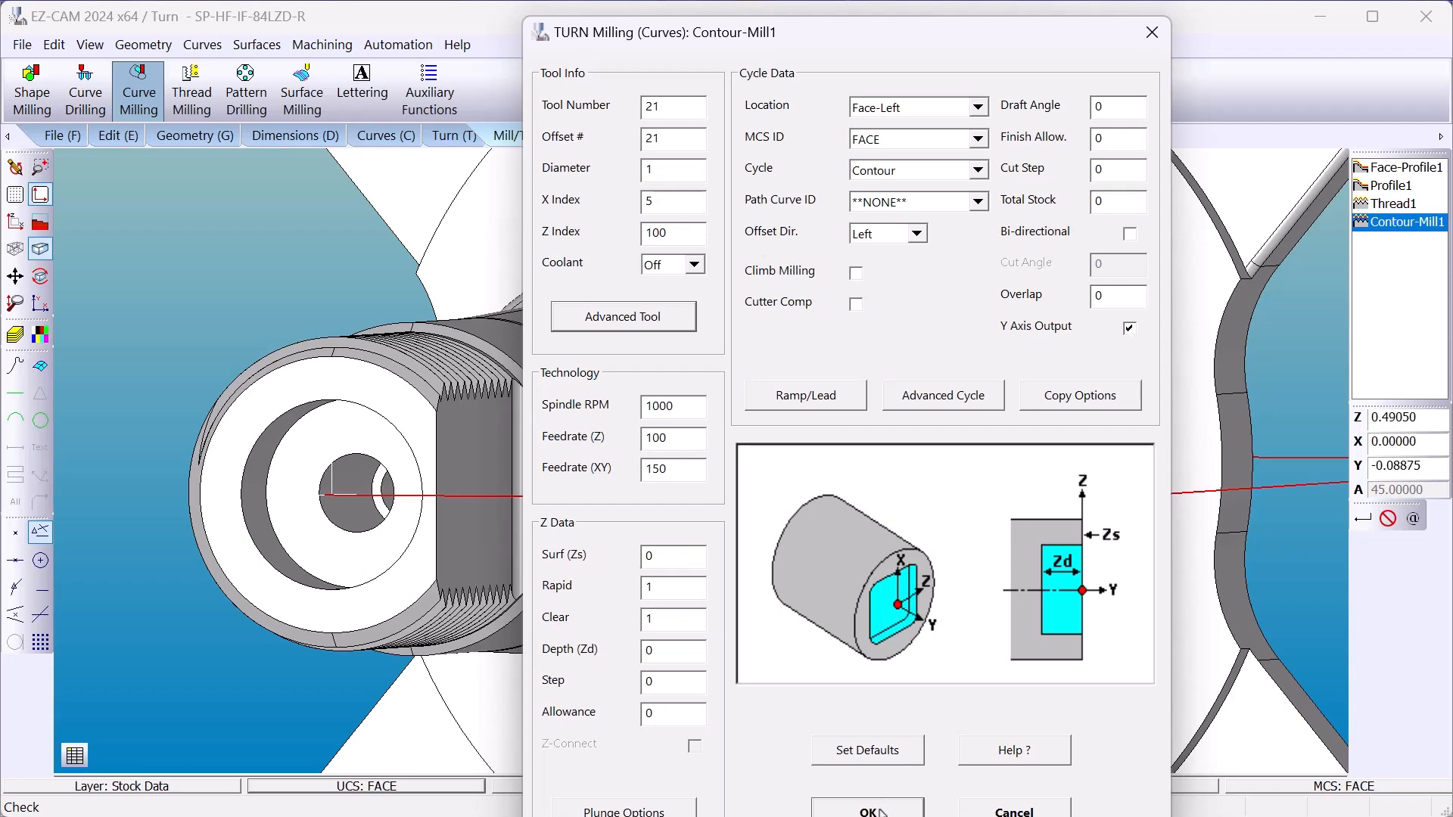
pyautogui.click(866, 808)
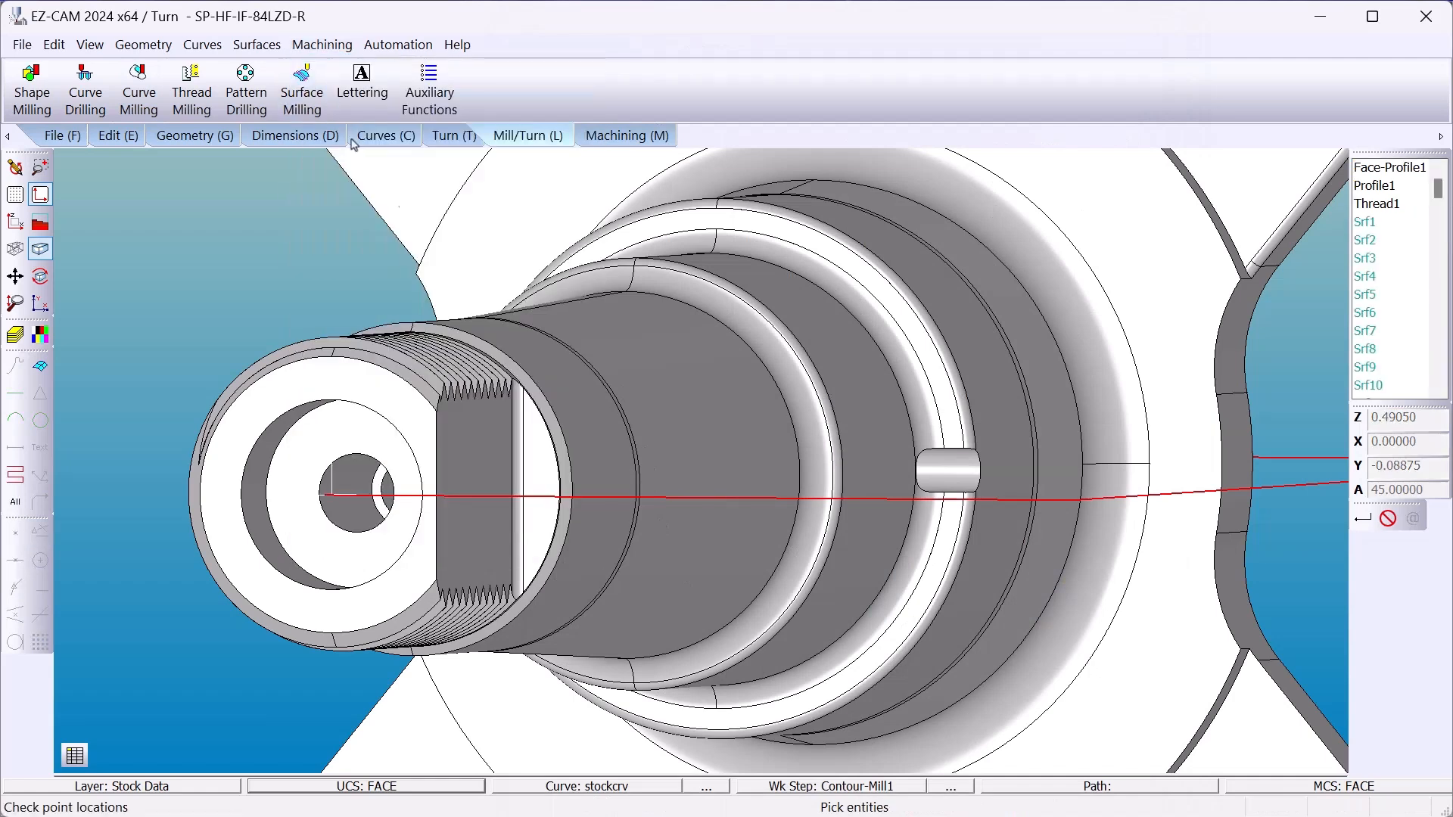
# Step: Pick the flat face on the threaded end as Contour-Mill1's machining surface
pyautogui.click(463, 476)
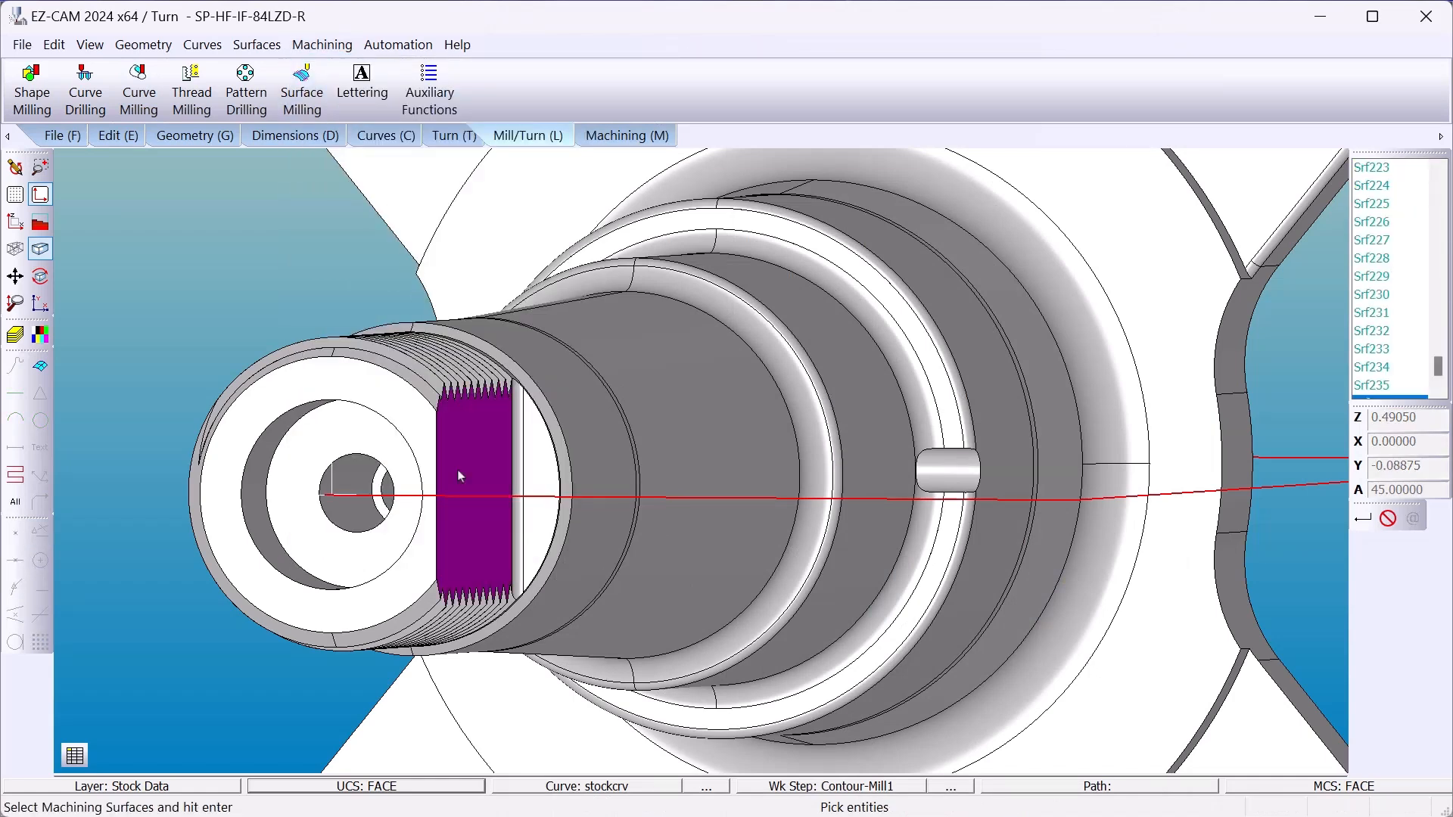
pyautogui.click(540, 479)
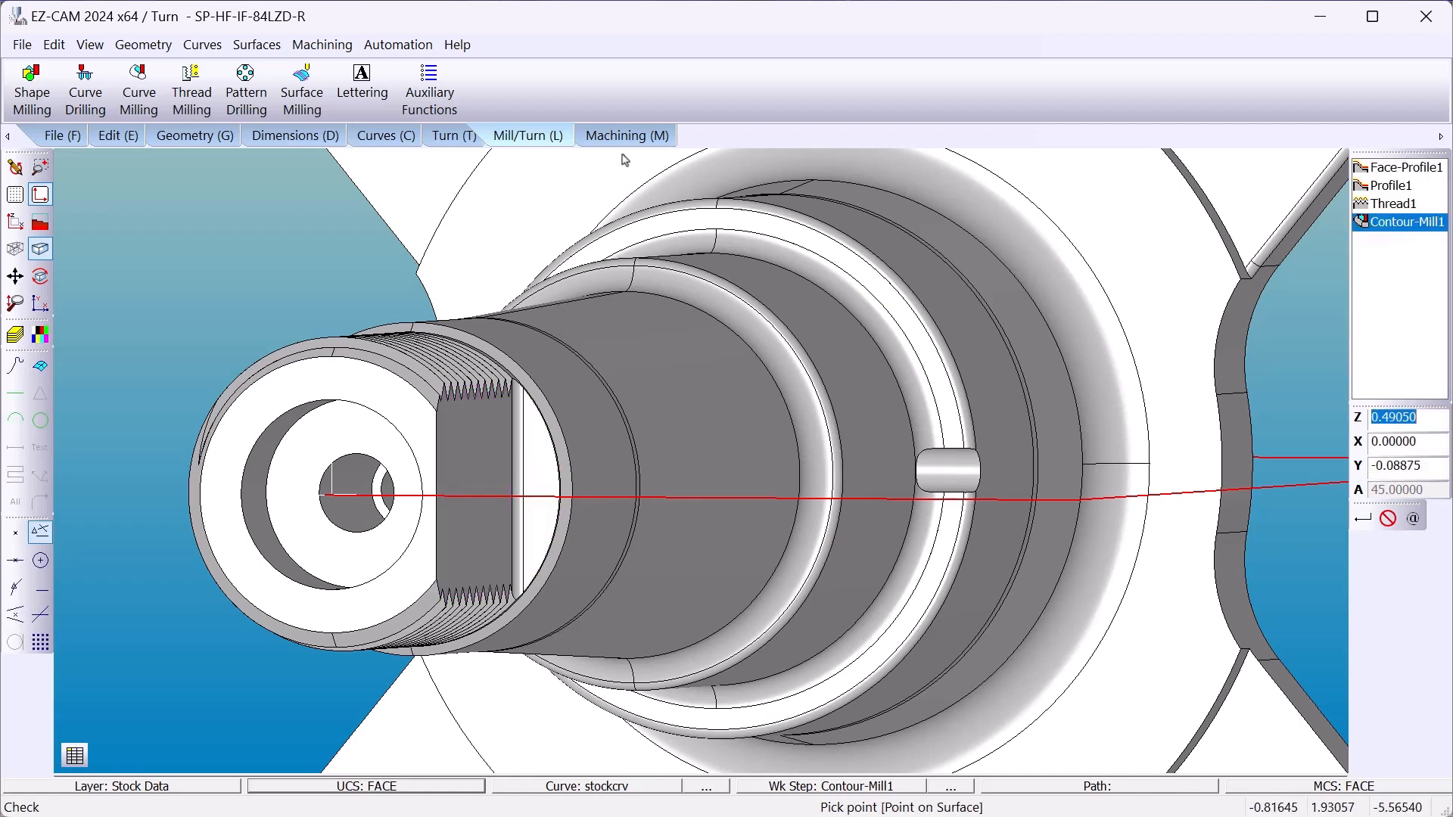
pyautogui.click(624, 135)
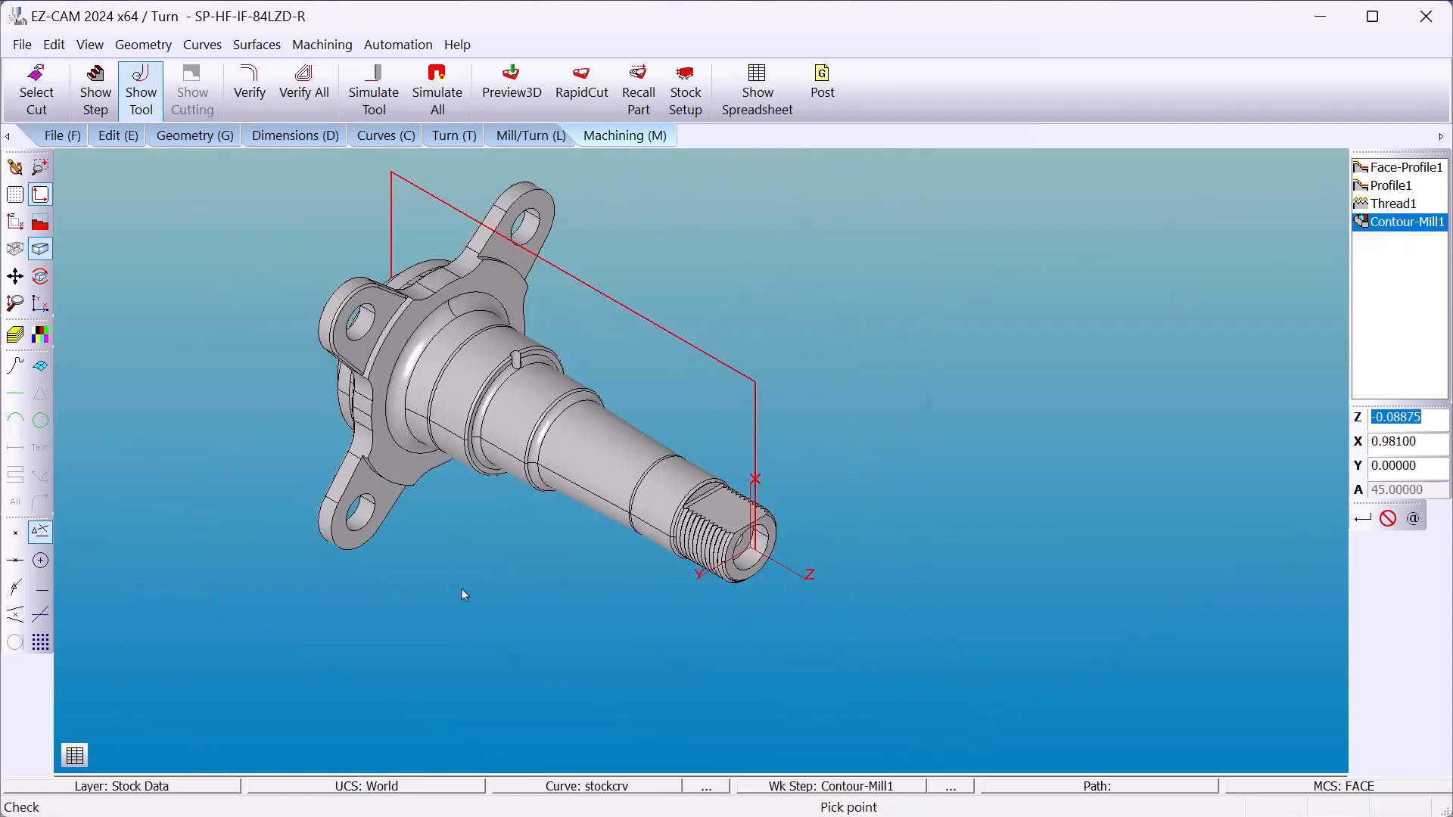
pyautogui.moveTo(1327, 241)
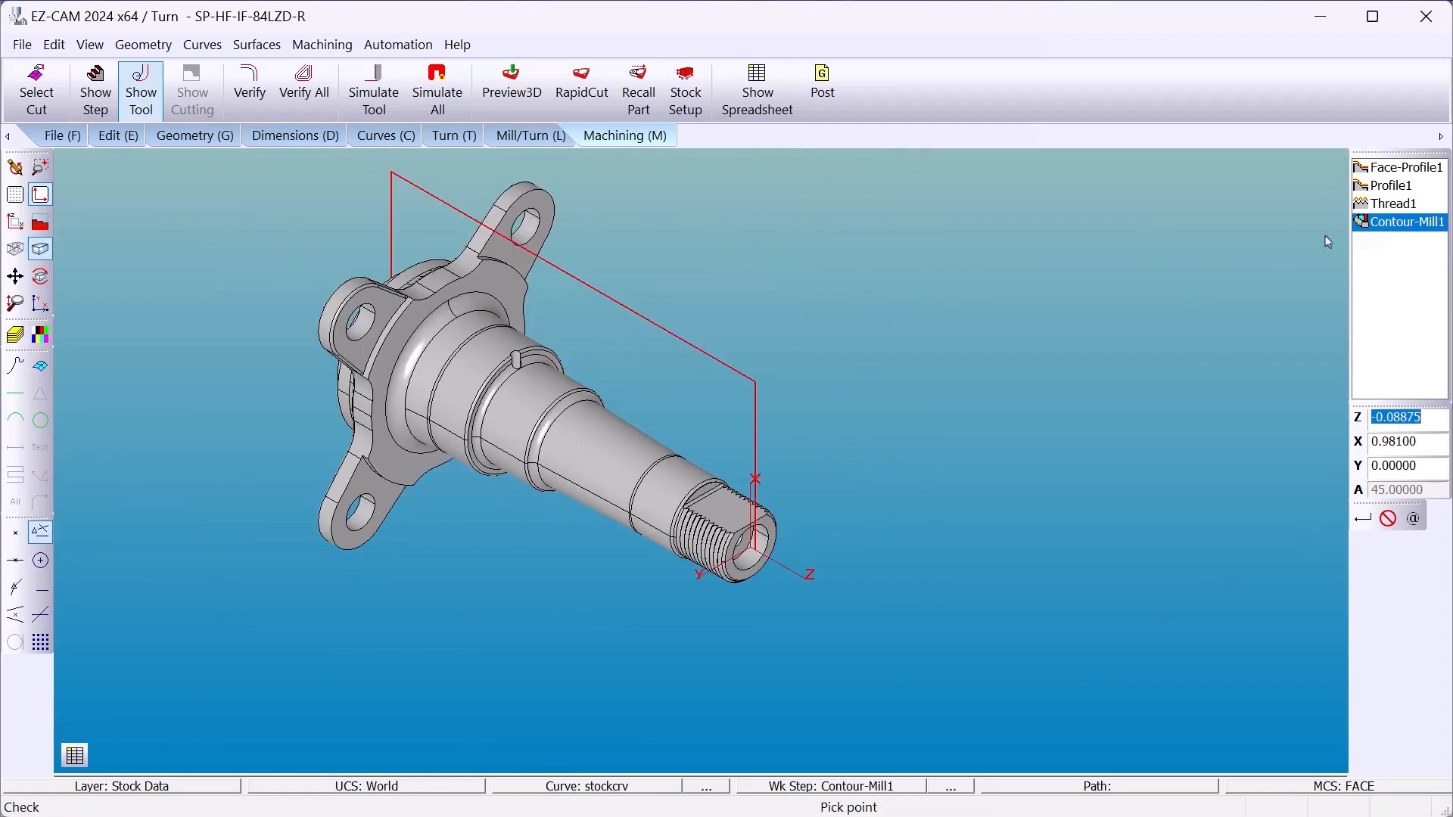
# Step: Simulate the operations and orbit the stock to inspect the milled flat
pyautogui.rightClick(1409, 222)
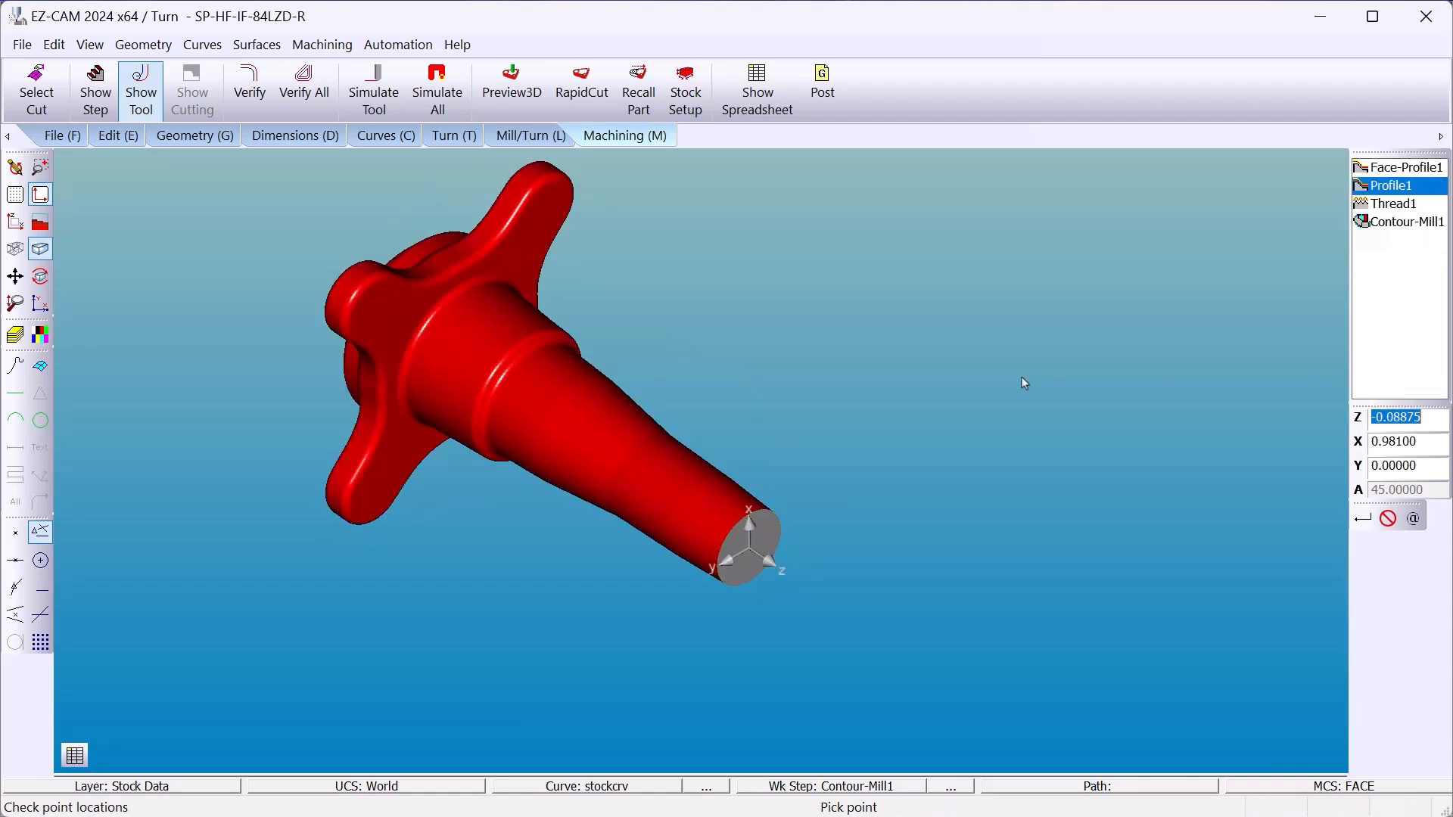
pyautogui.click(1407, 222)
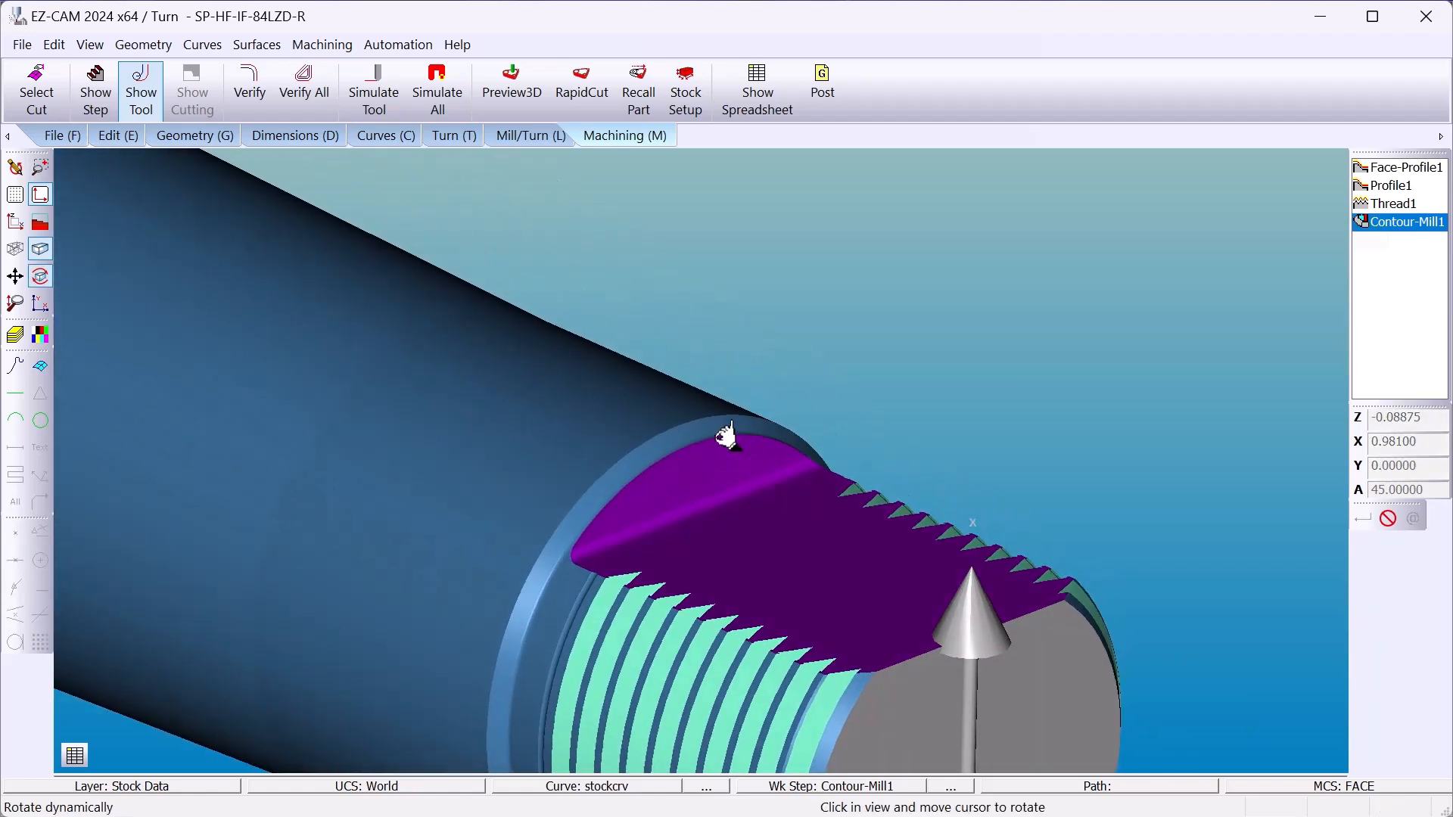
pyautogui.moveTo(728, 440); pyautogui.dragTo(880, 538)
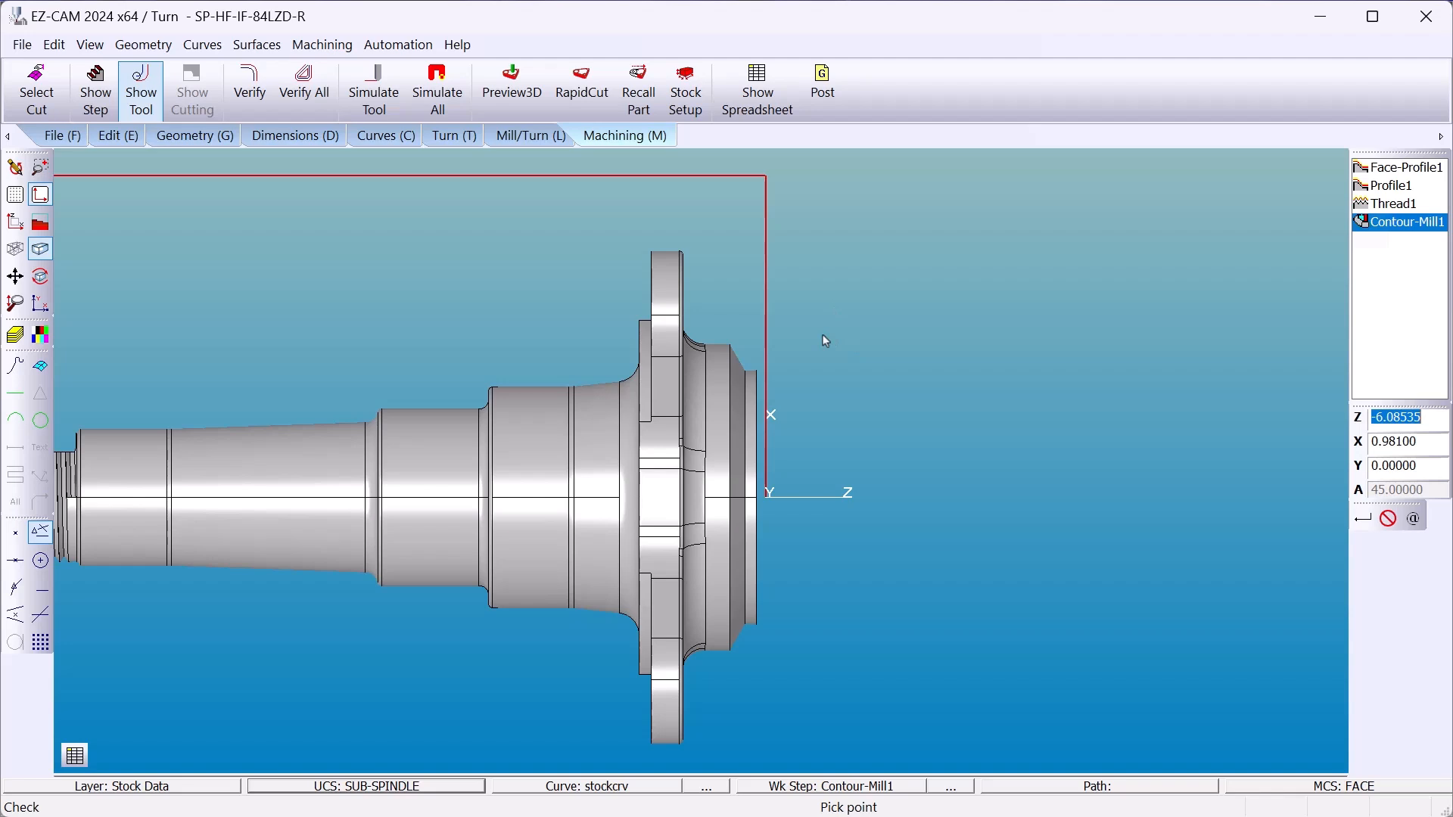
# Step: Create Face-Profile2 with the default template, picking its limit and diameter at the flange face
pyautogui.click(528, 135)
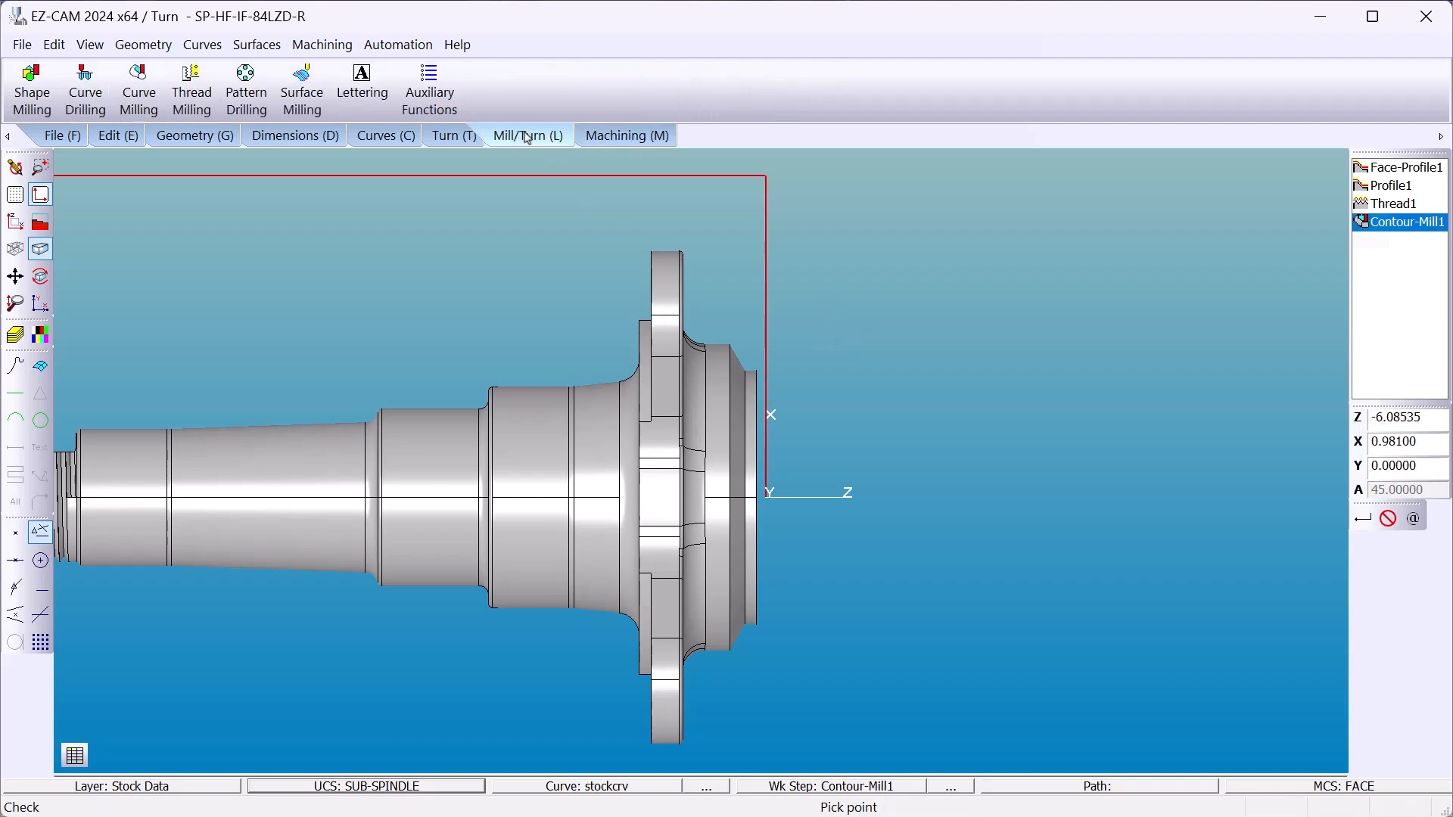
pyautogui.click(451, 135)
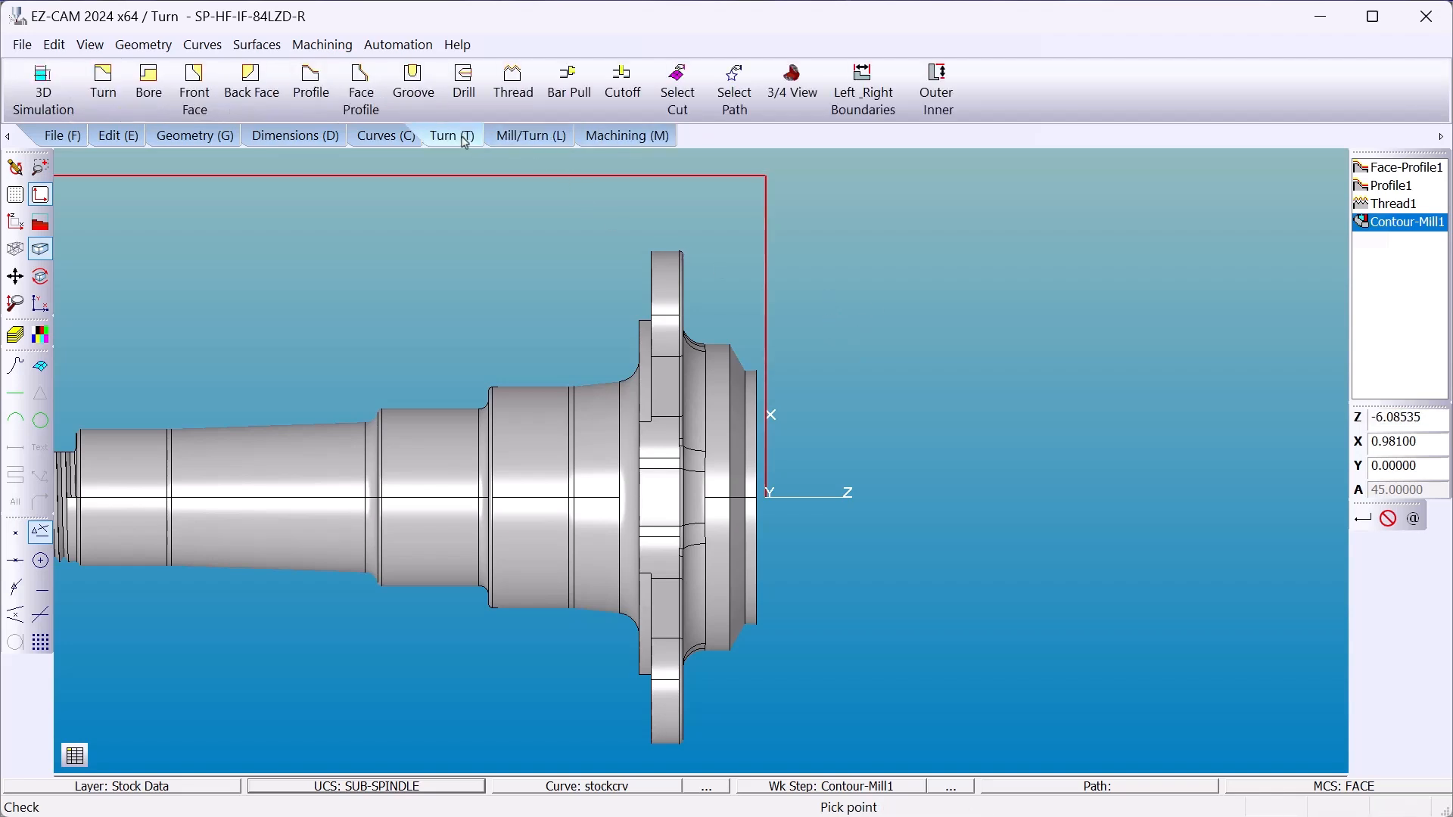
pyautogui.click(360, 88)
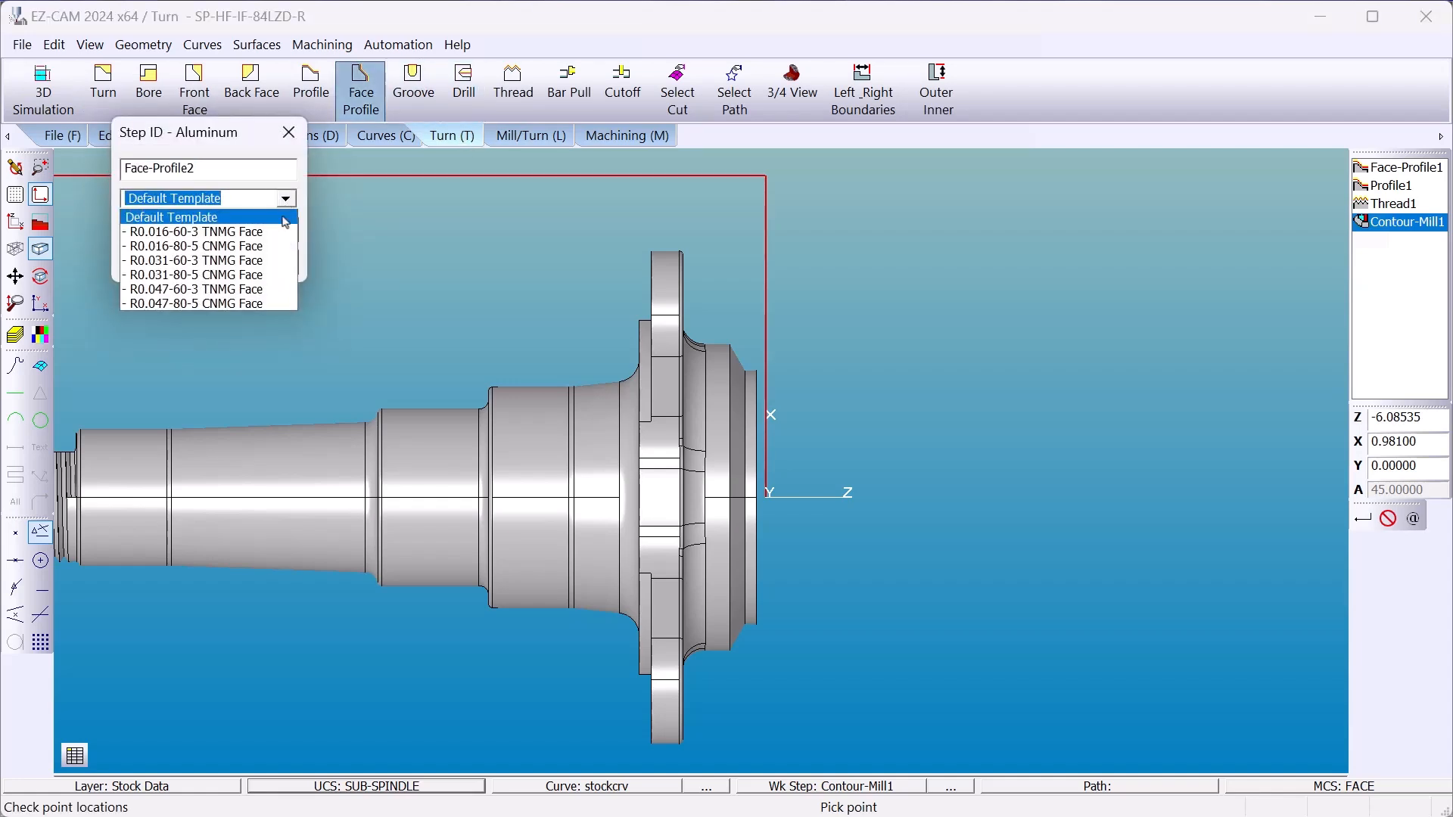
pyautogui.click(195, 231)
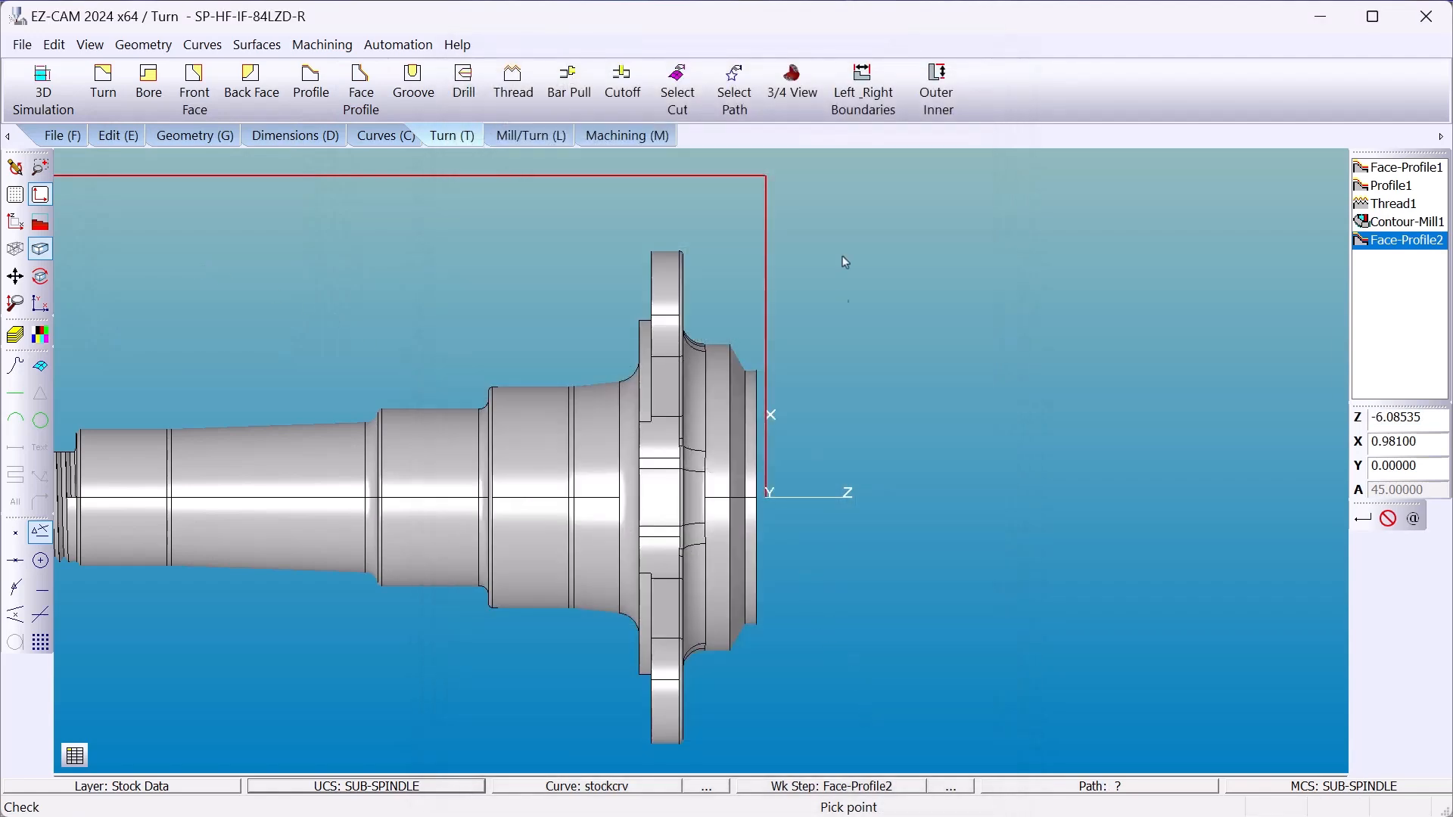
pyautogui.click(789, 85)
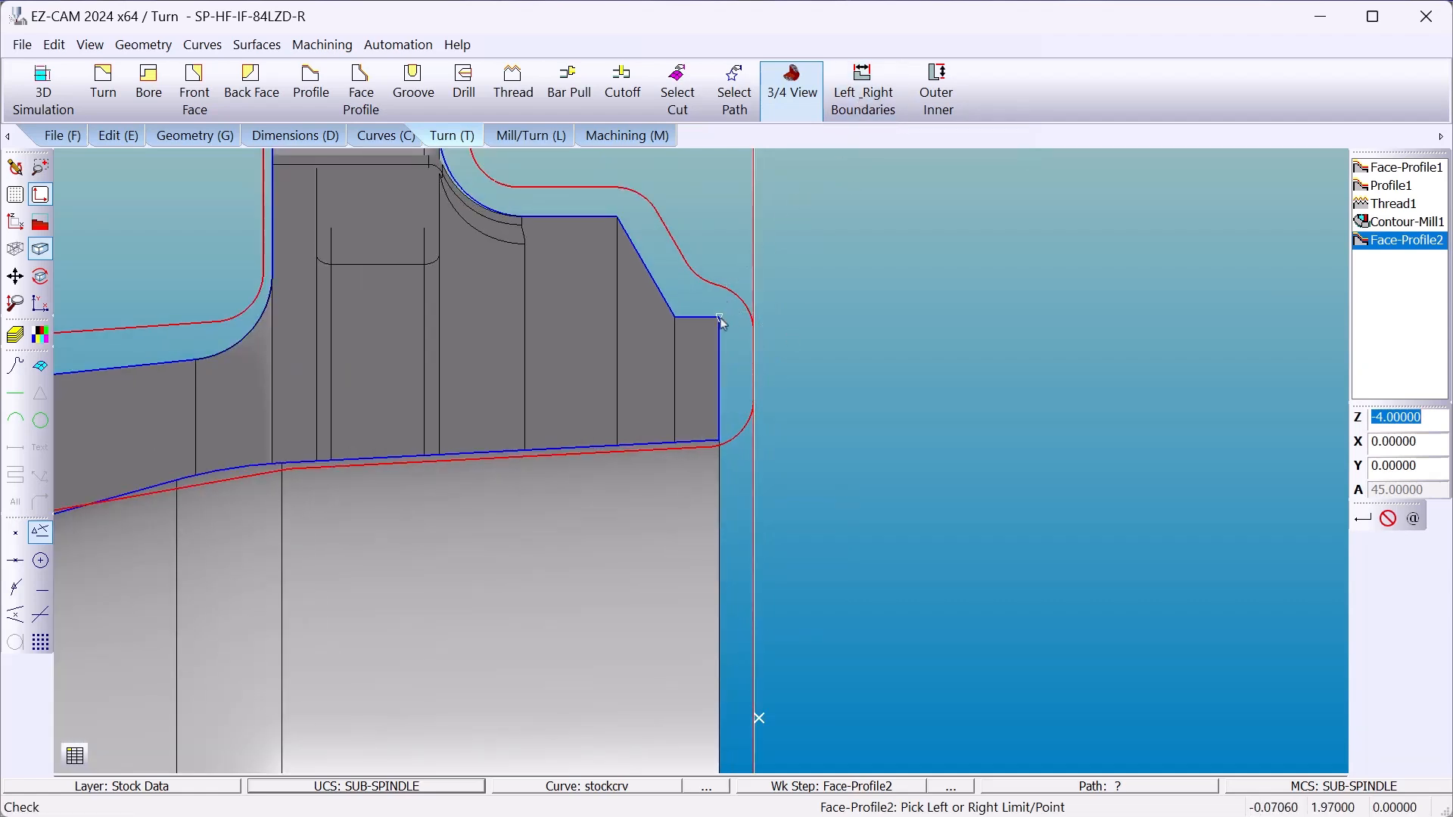
pyautogui.click(754, 325)
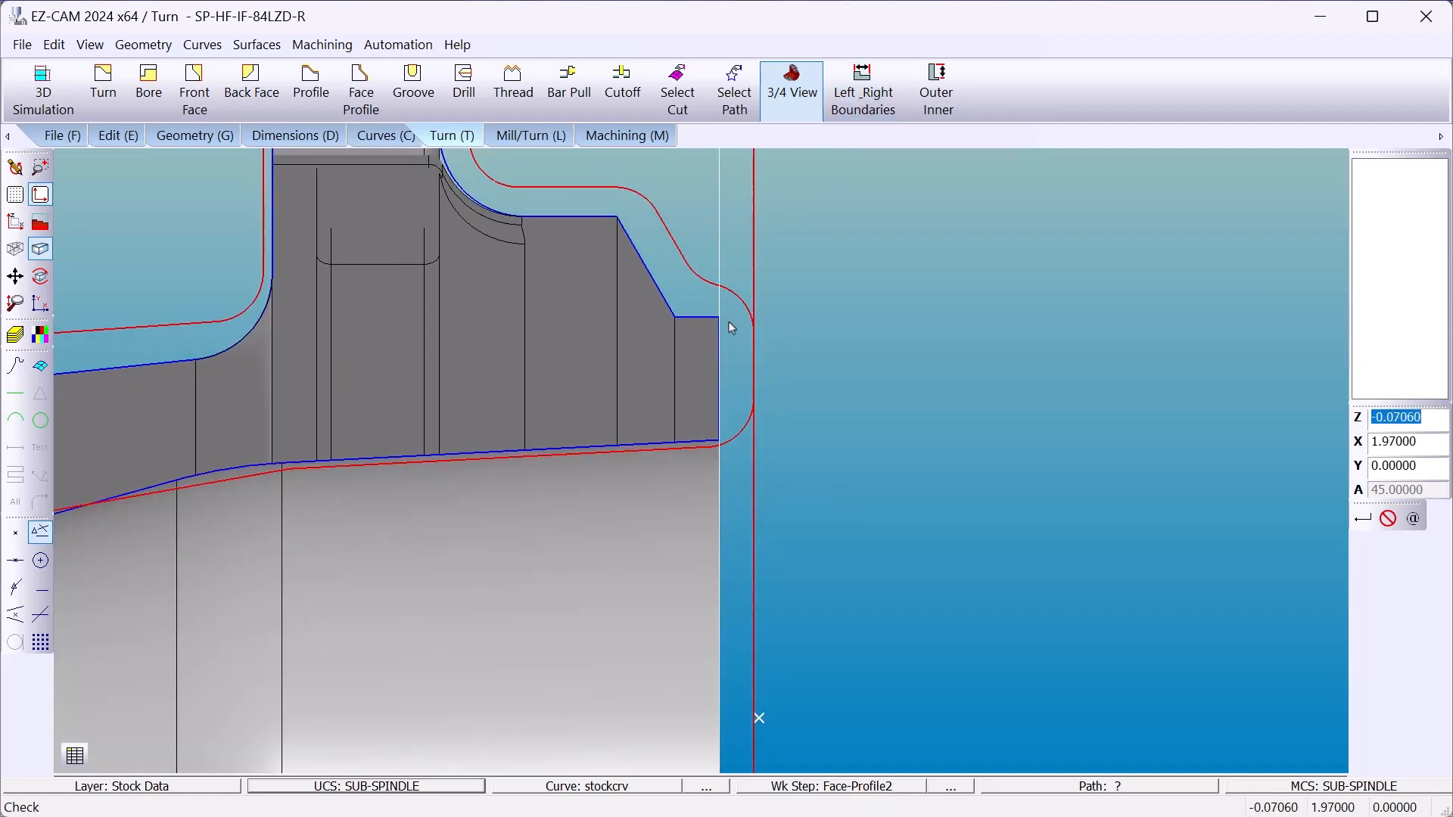
pyautogui.click(937, 90)
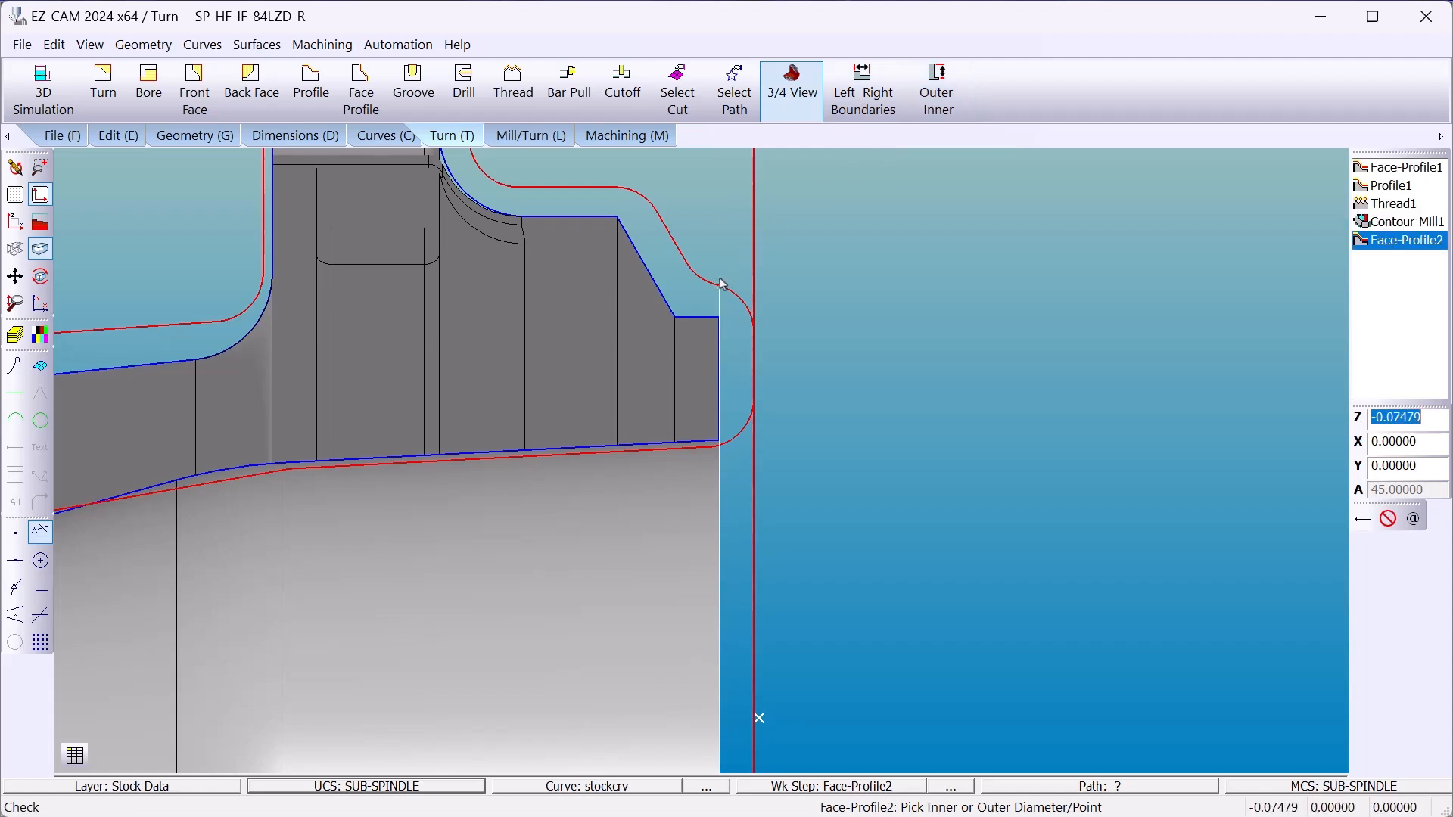
pyautogui.click(624, 136)
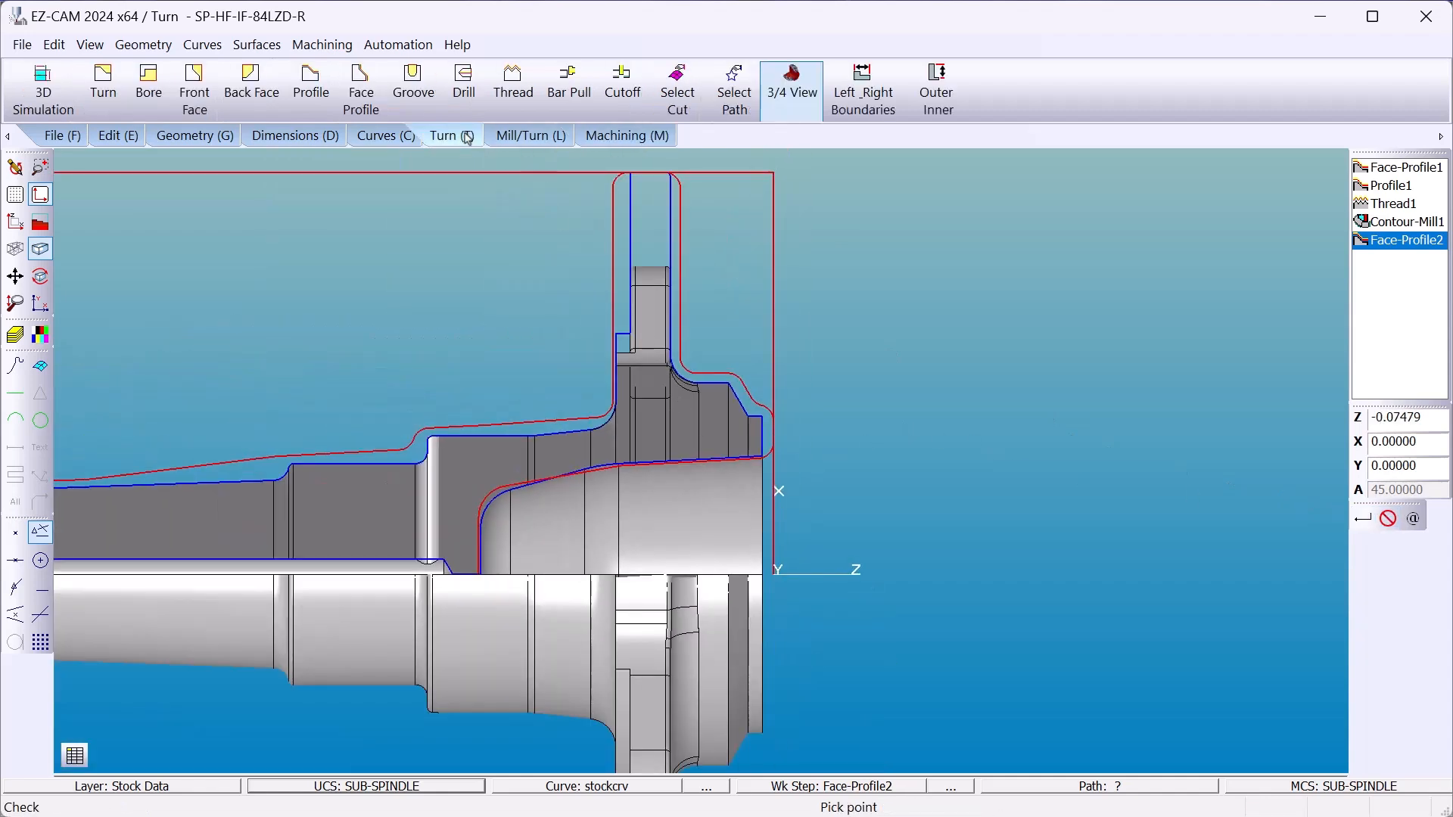
# Step: Create Profile2 using the R0.016-35-3 VNMG template, depth 0.03 and total stock 0.07
pyautogui.click(311, 84)
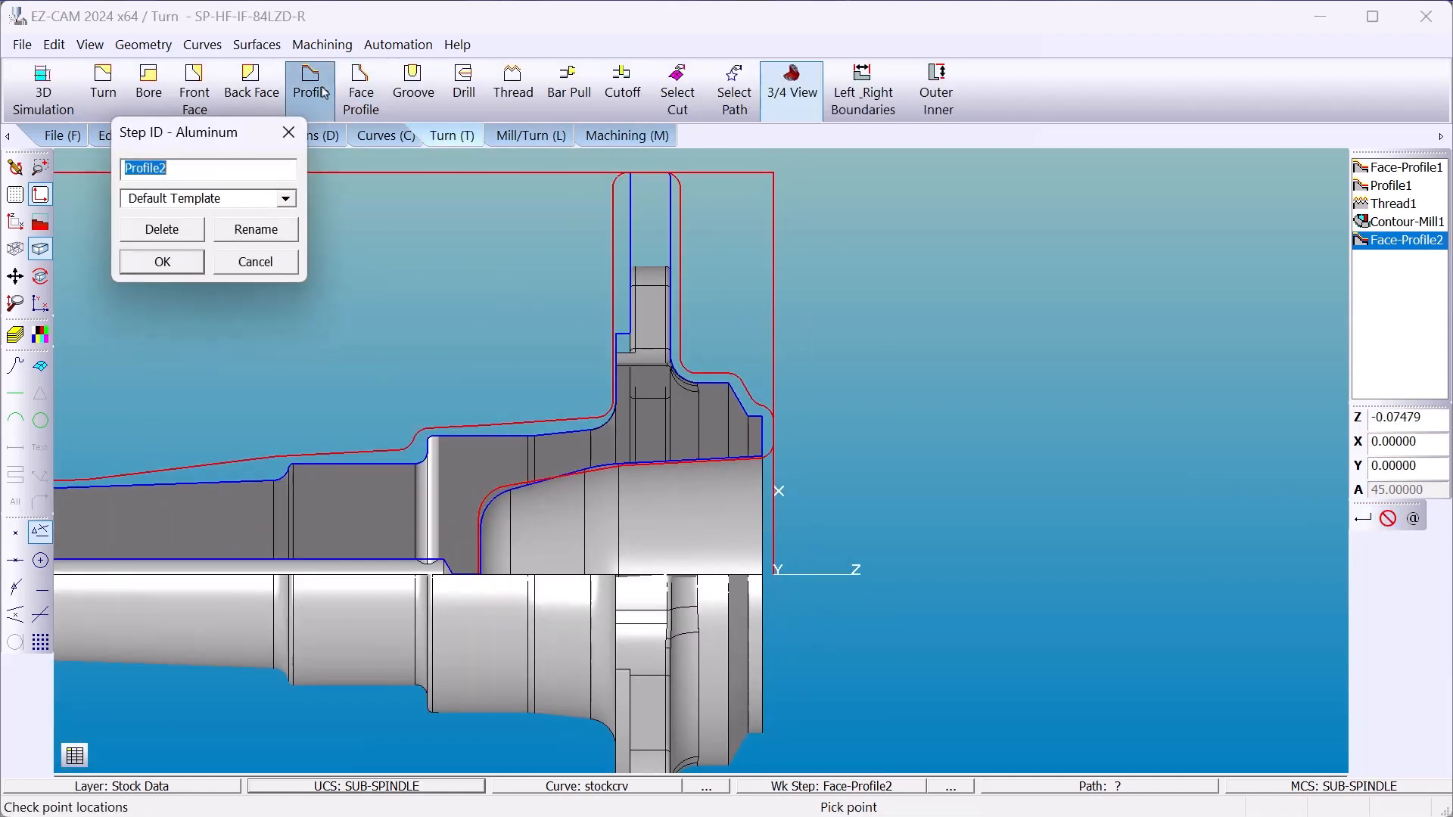
pyautogui.click(287, 198)
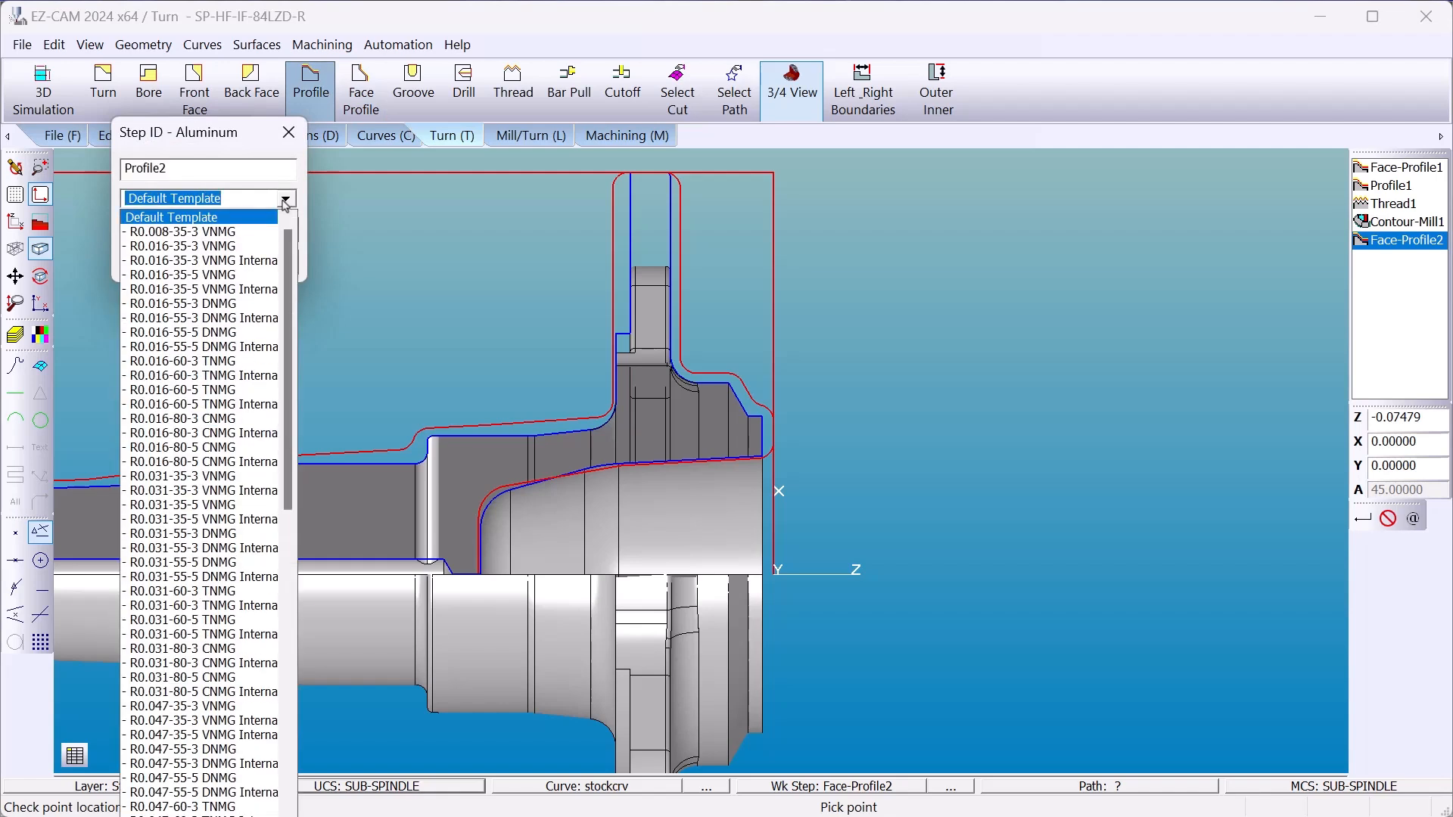
pyautogui.click(202, 231)
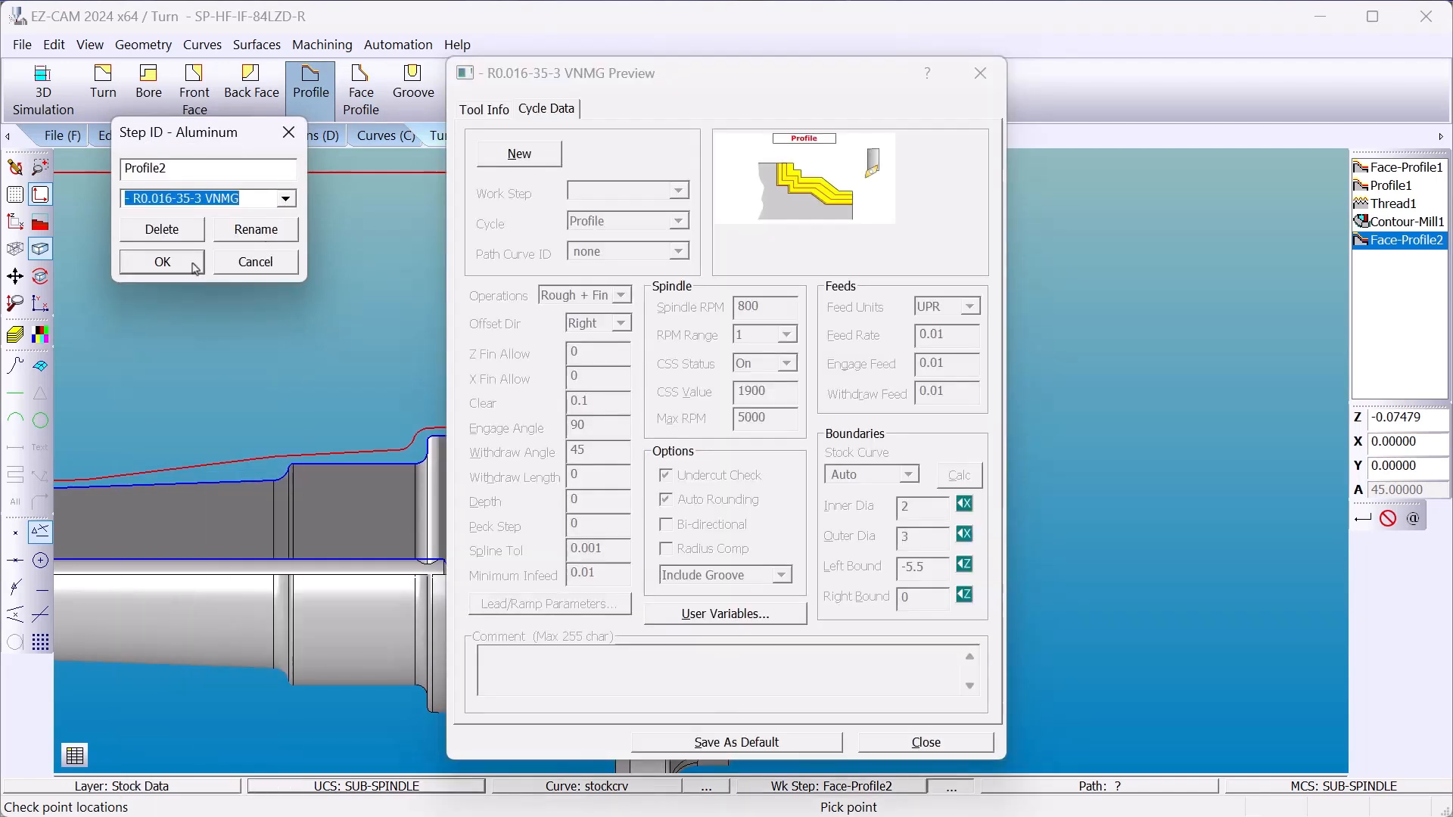
pyautogui.click(161, 261)
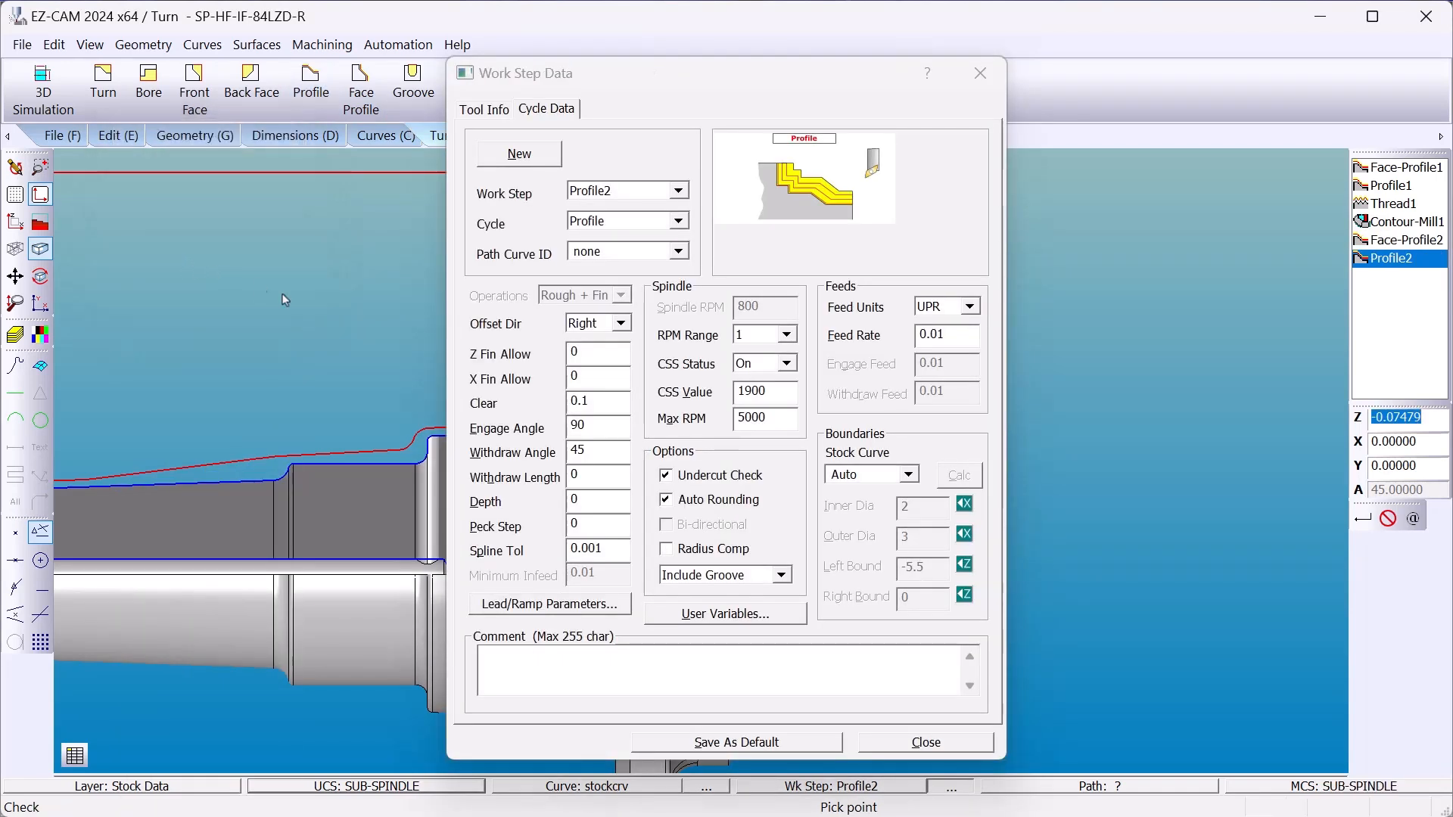
pyautogui.click(598, 501)
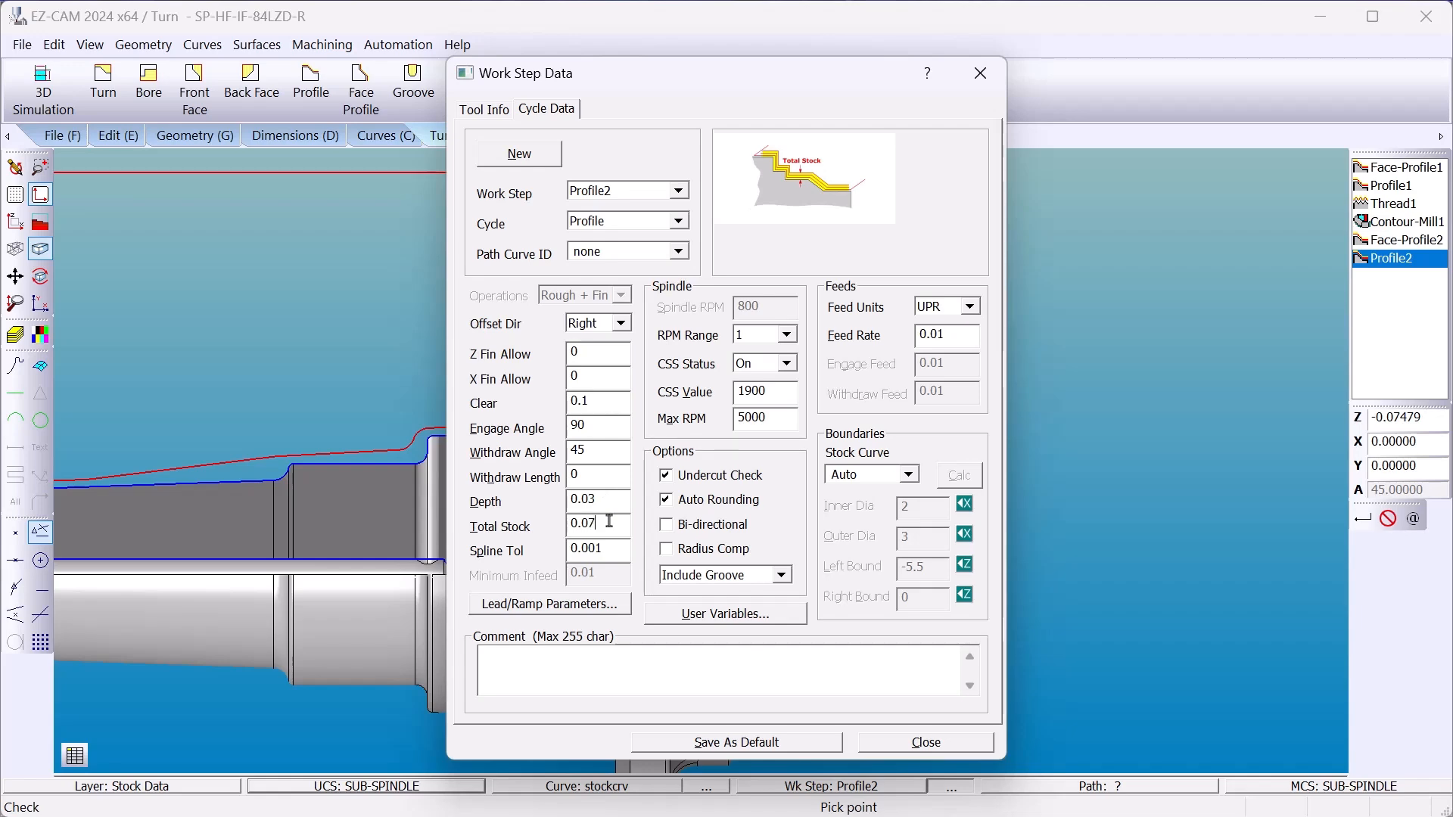
pyautogui.click(924, 741)
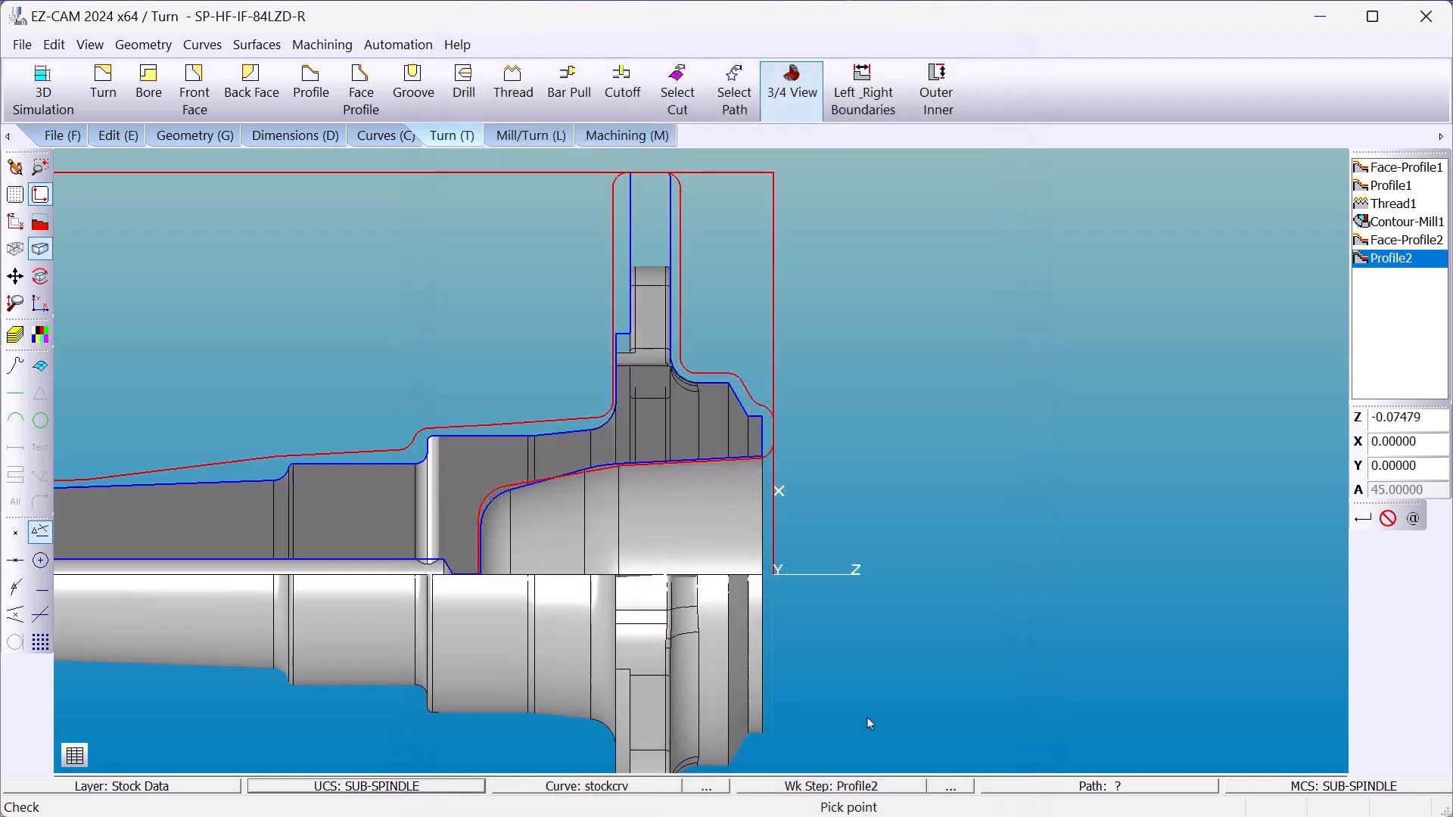
# Step: Pick Profile2's right and left limit points on the flange
pyautogui.click(862, 88)
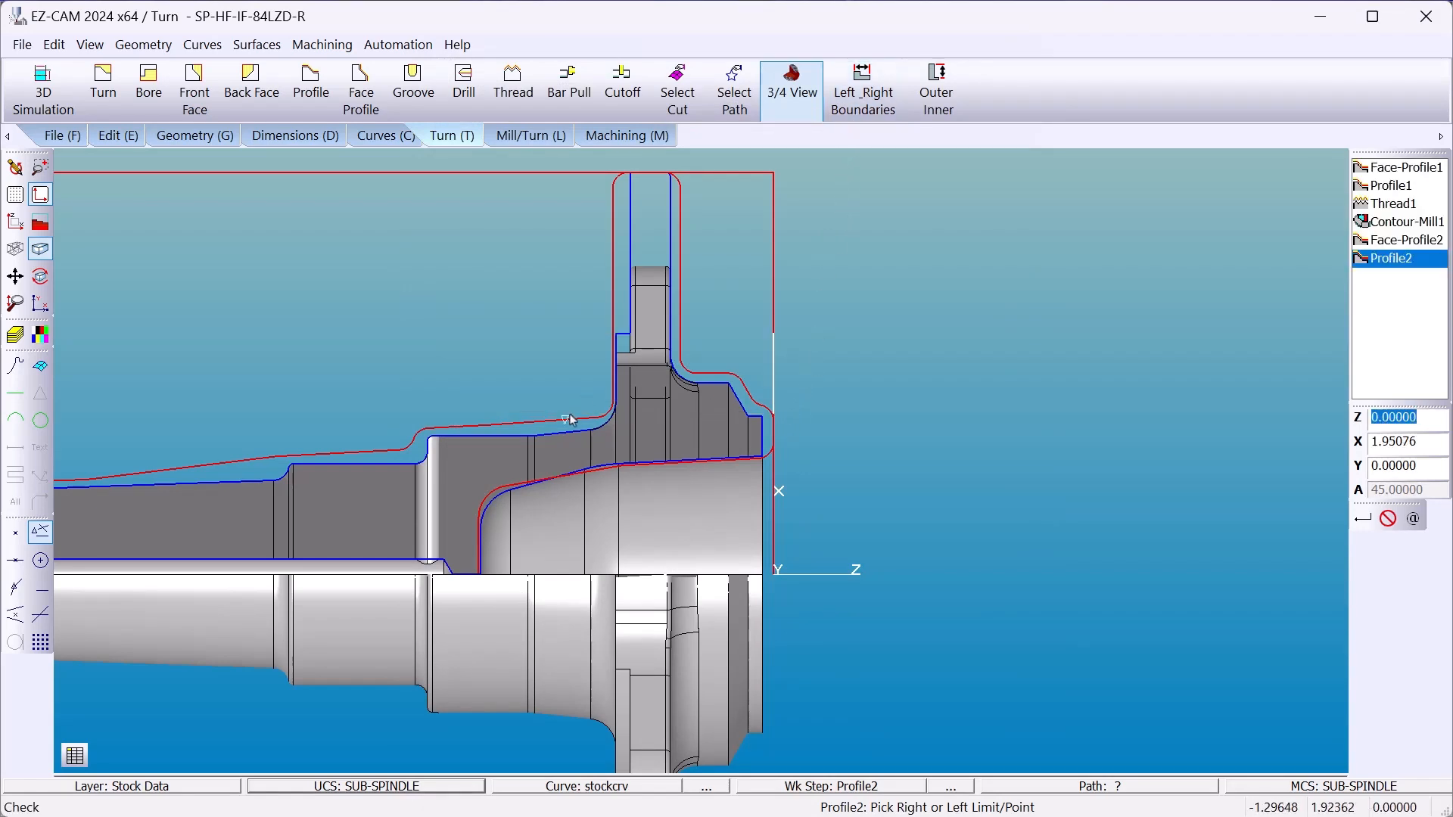
pyautogui.moveTo(649, 176)
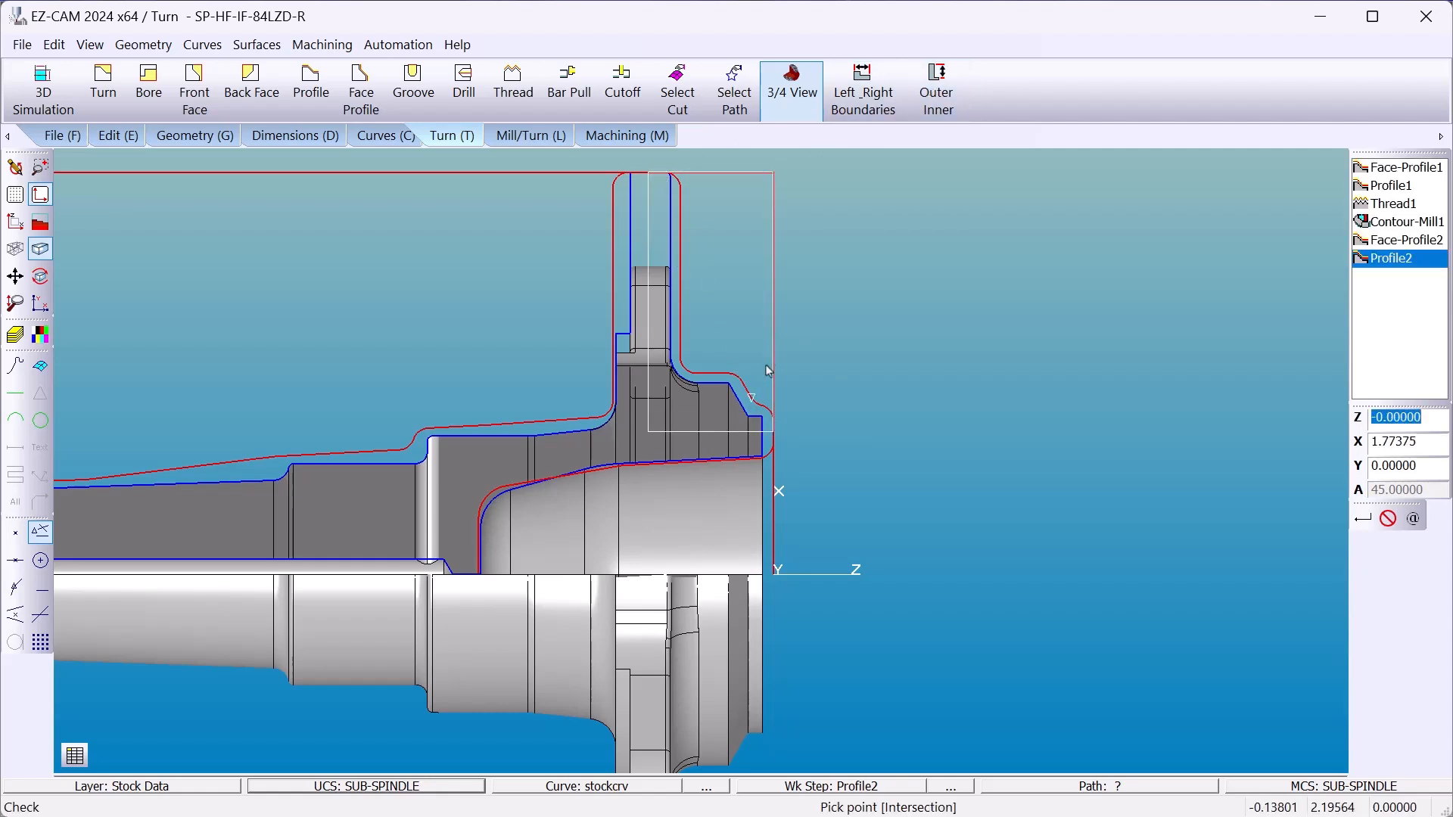
pyautogui.click(626, 135)
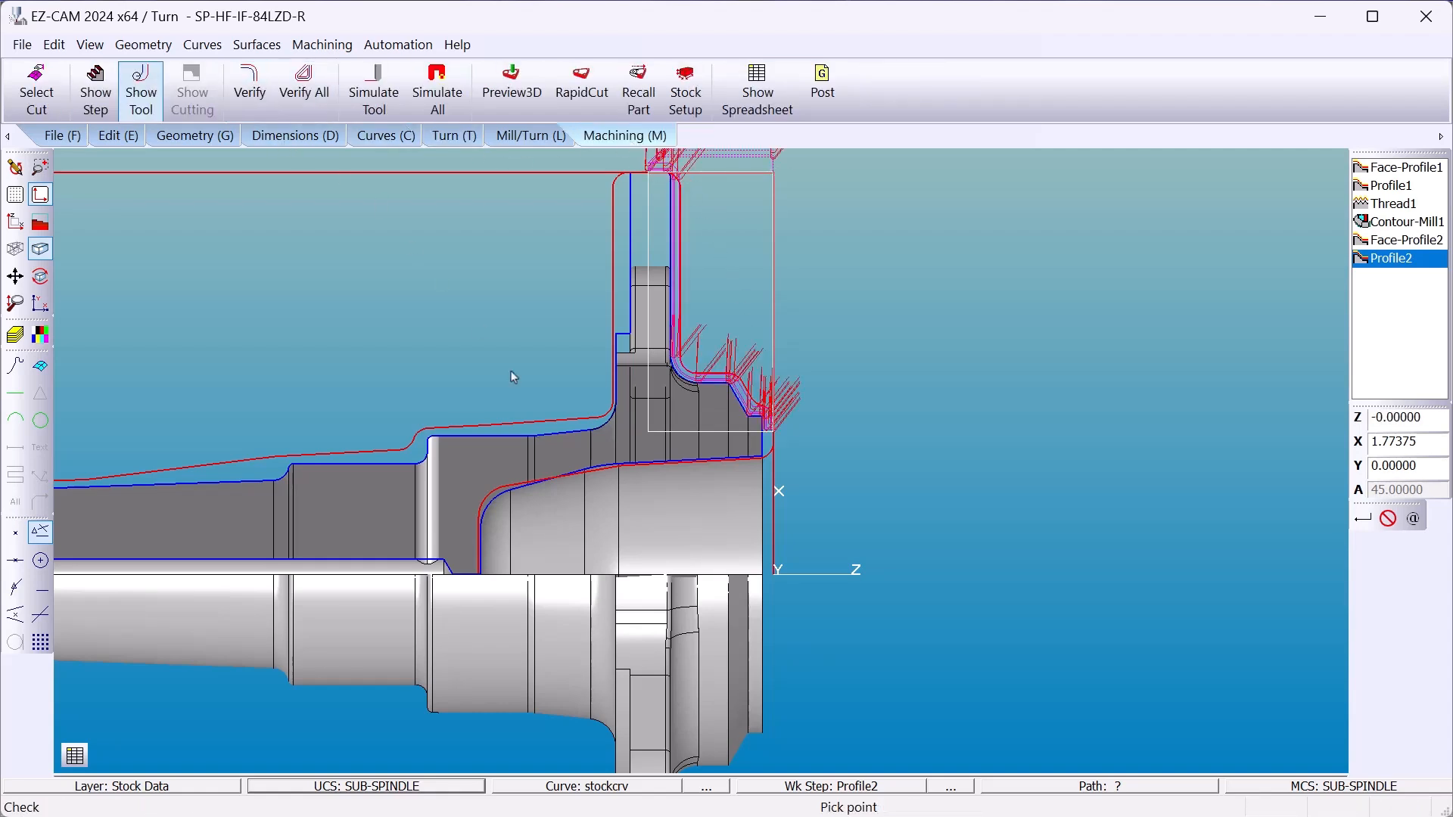
# Step: Play the 3D cutting preview, then redraw the spindle as a shaded solid
pyautogui.click(511, 90)
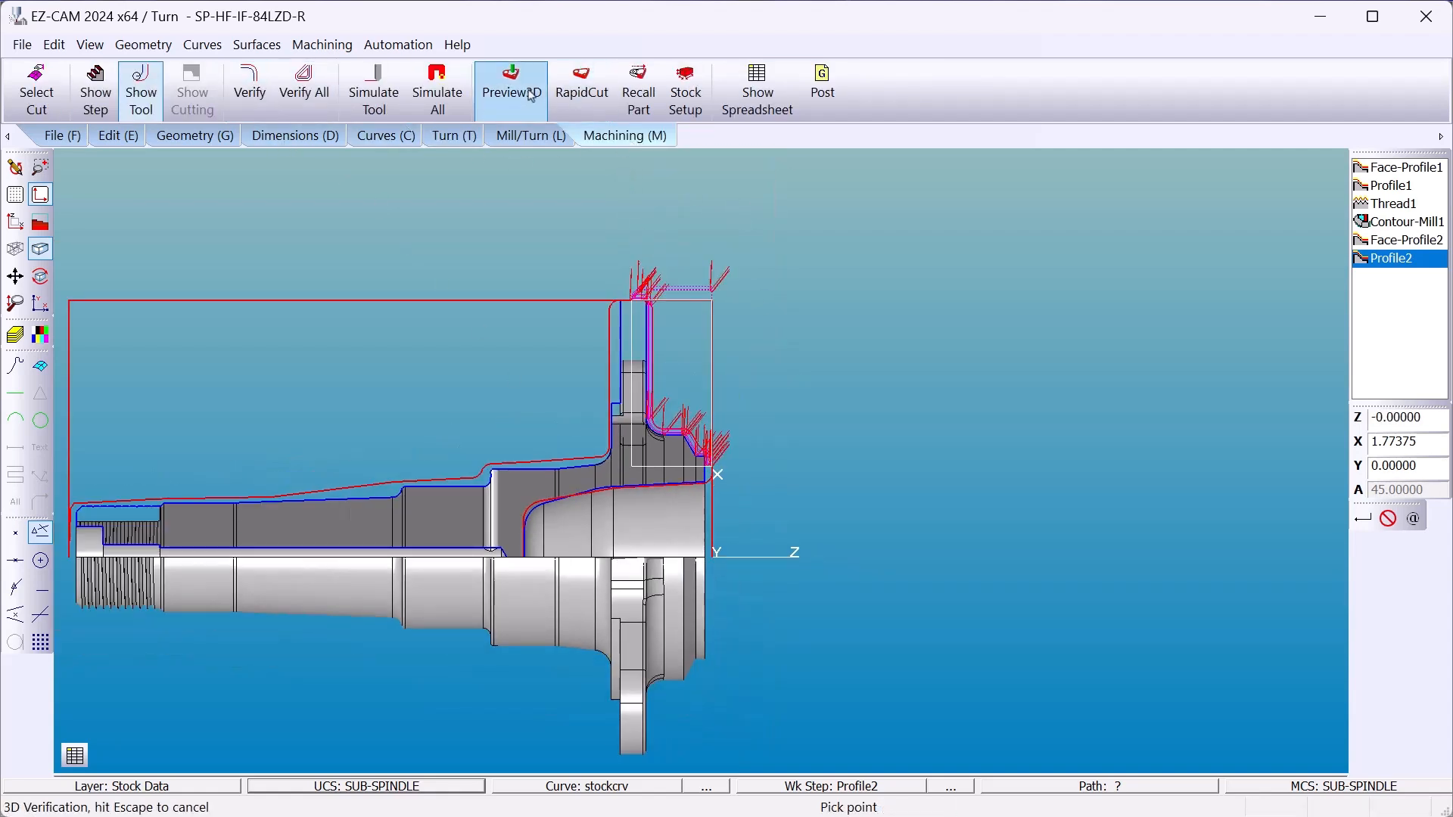
pyautogui.rightClick(1390, 257)
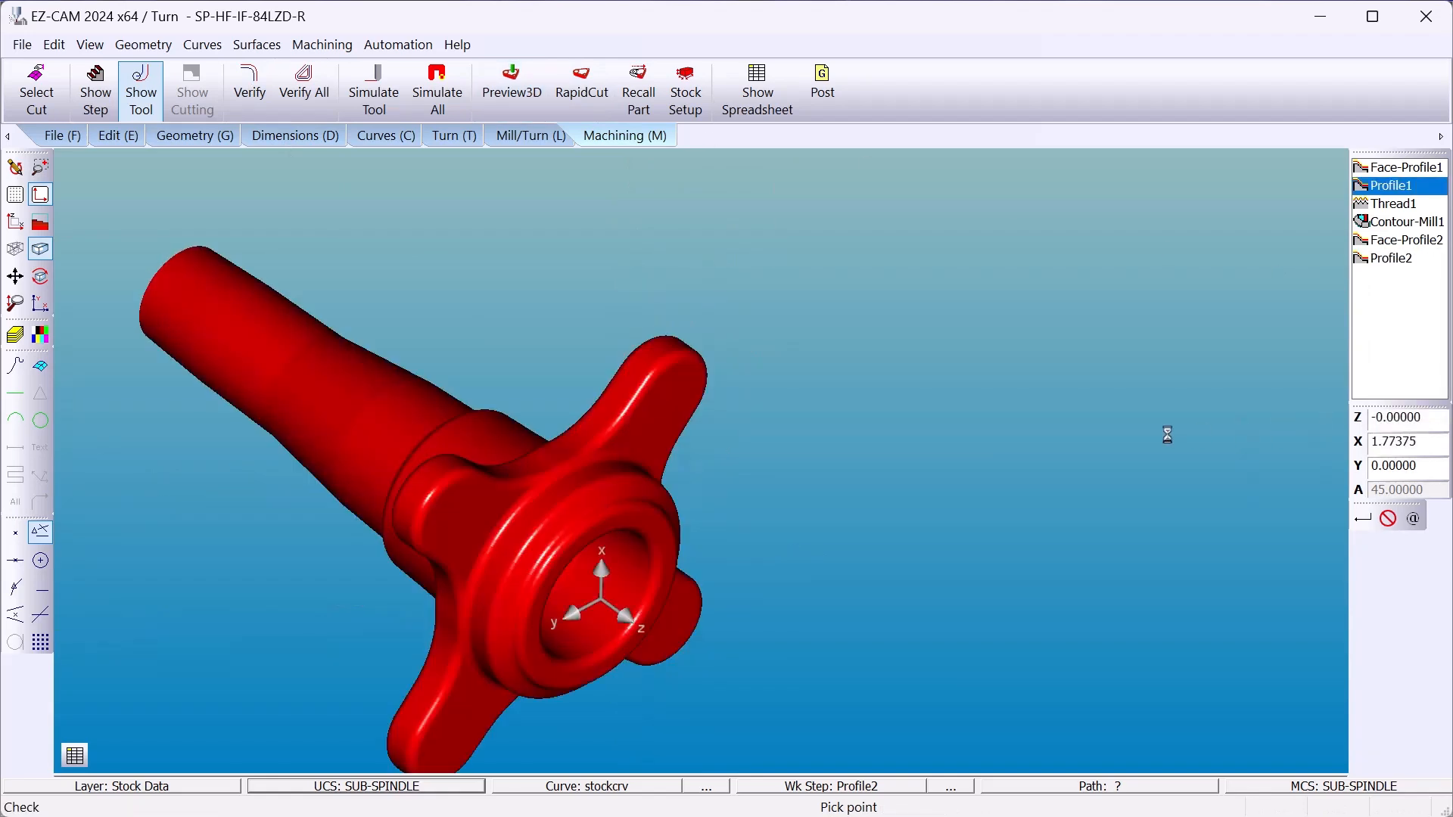
pyautogui.click(1392, 203)
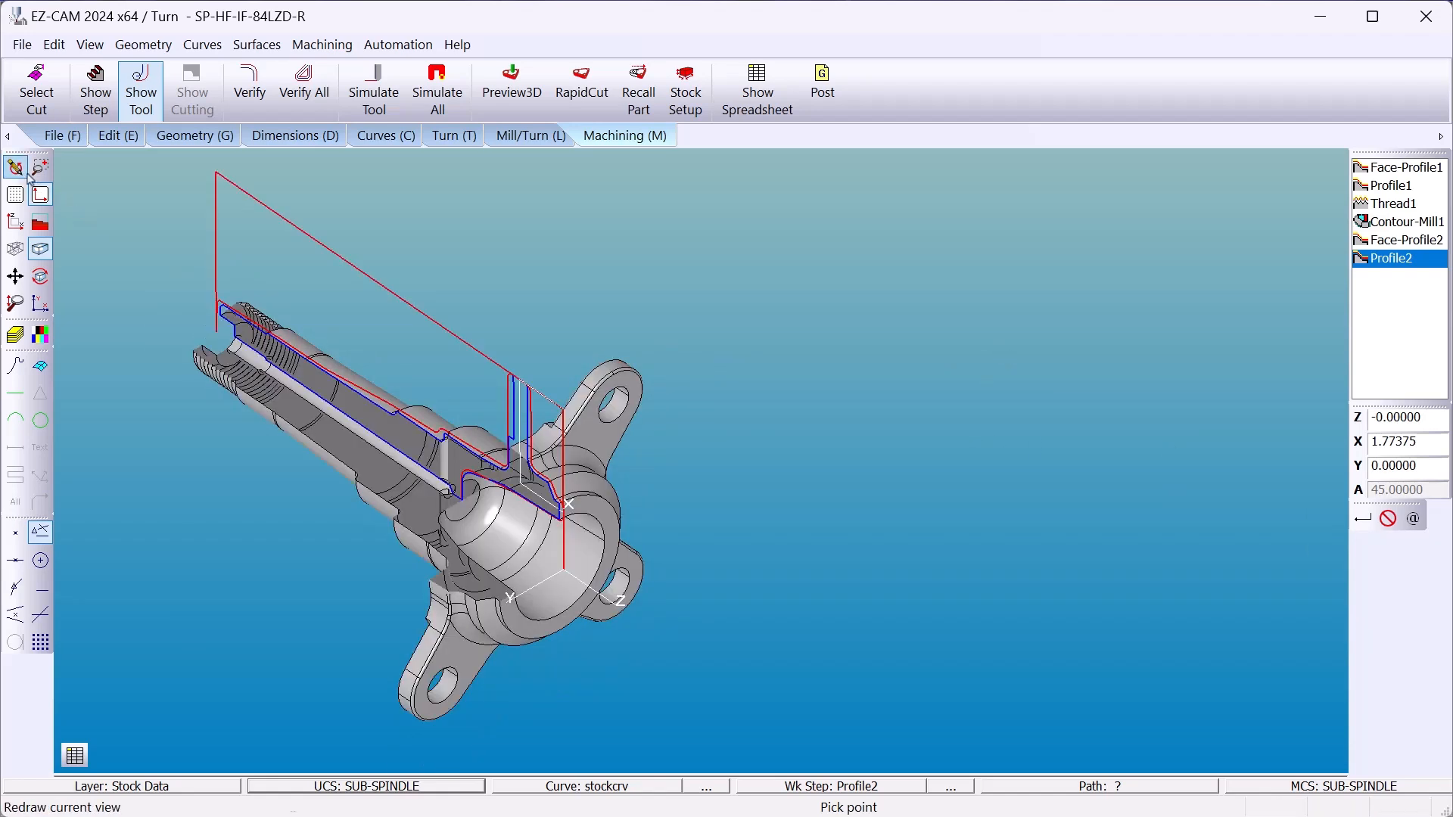
pyautogui.click(453, 135)
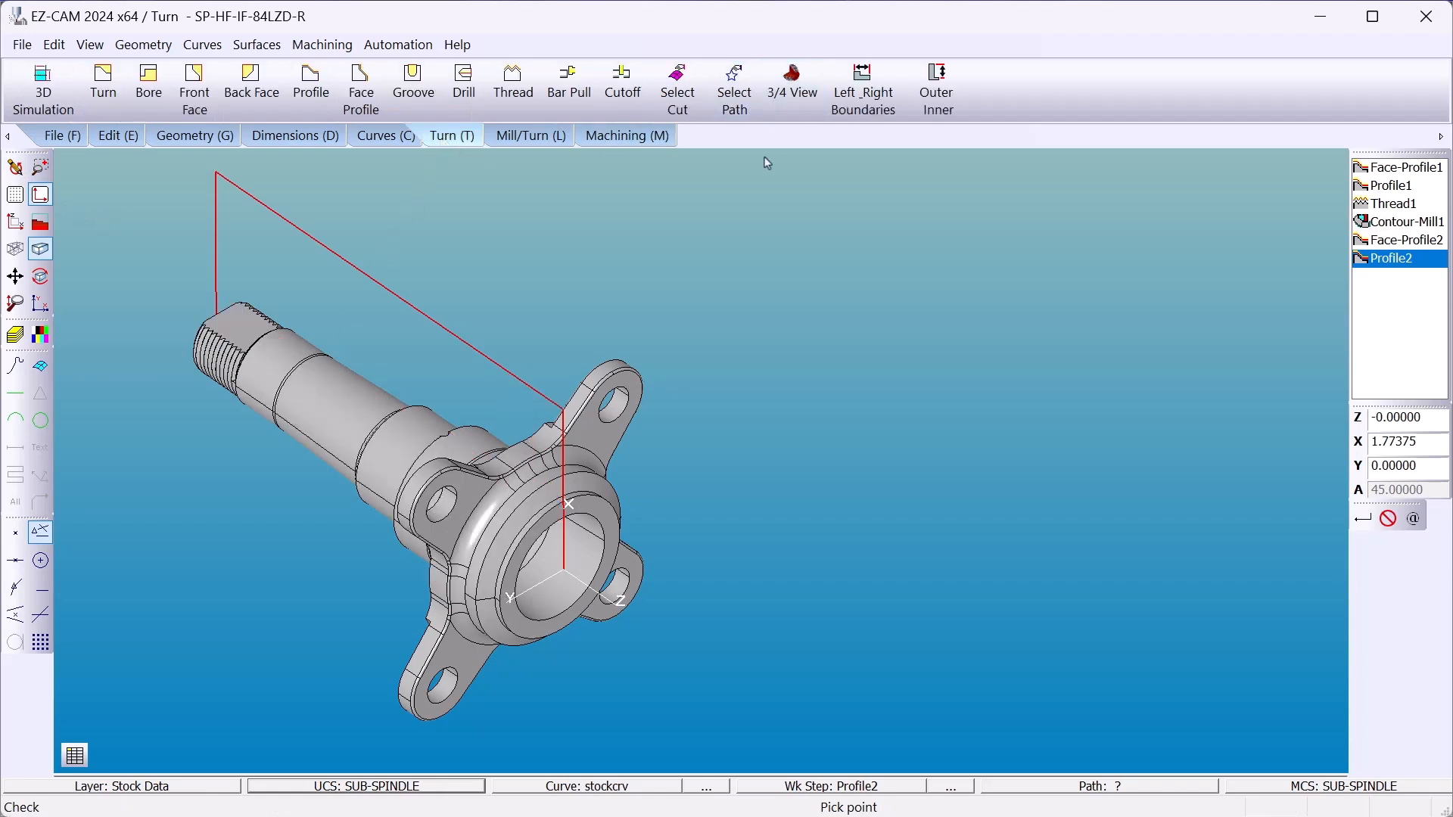
# Step: Add Contour-Mill2 curve milling with offset 23 and a location on the face
pyautogui.click(528, 135)
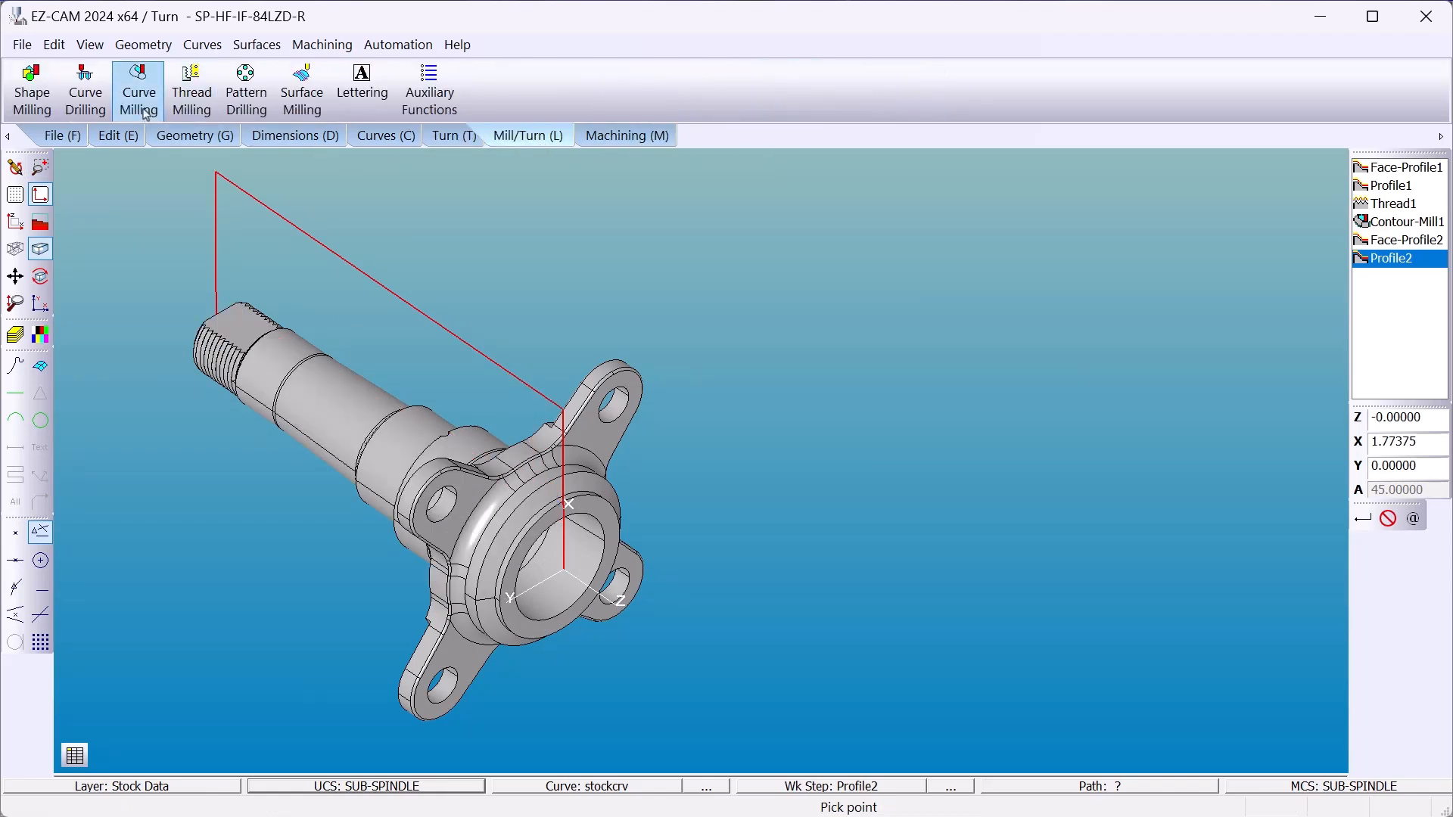
pyautogui.click(137, 88)
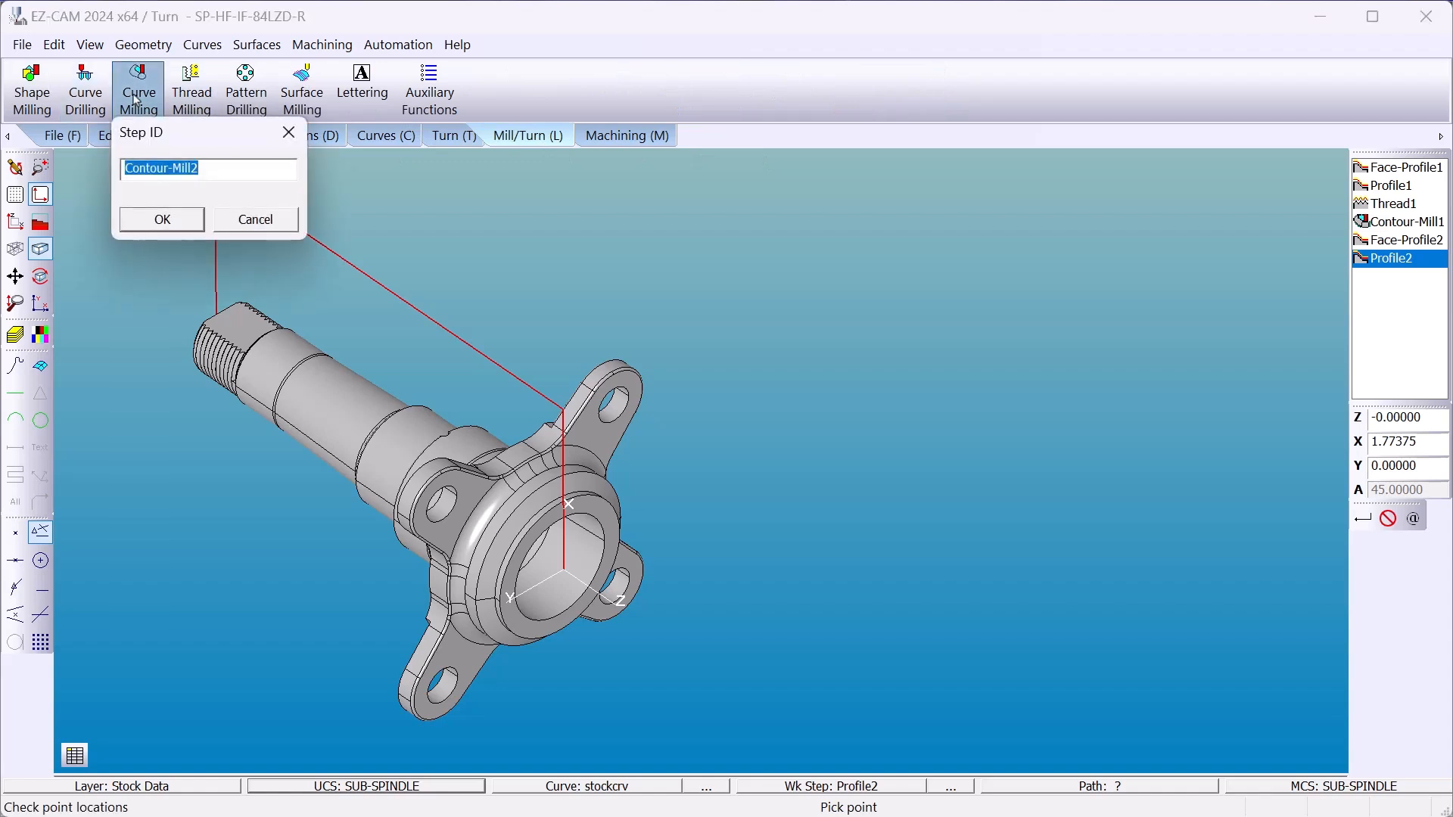
pyautogui.click(161, 220)
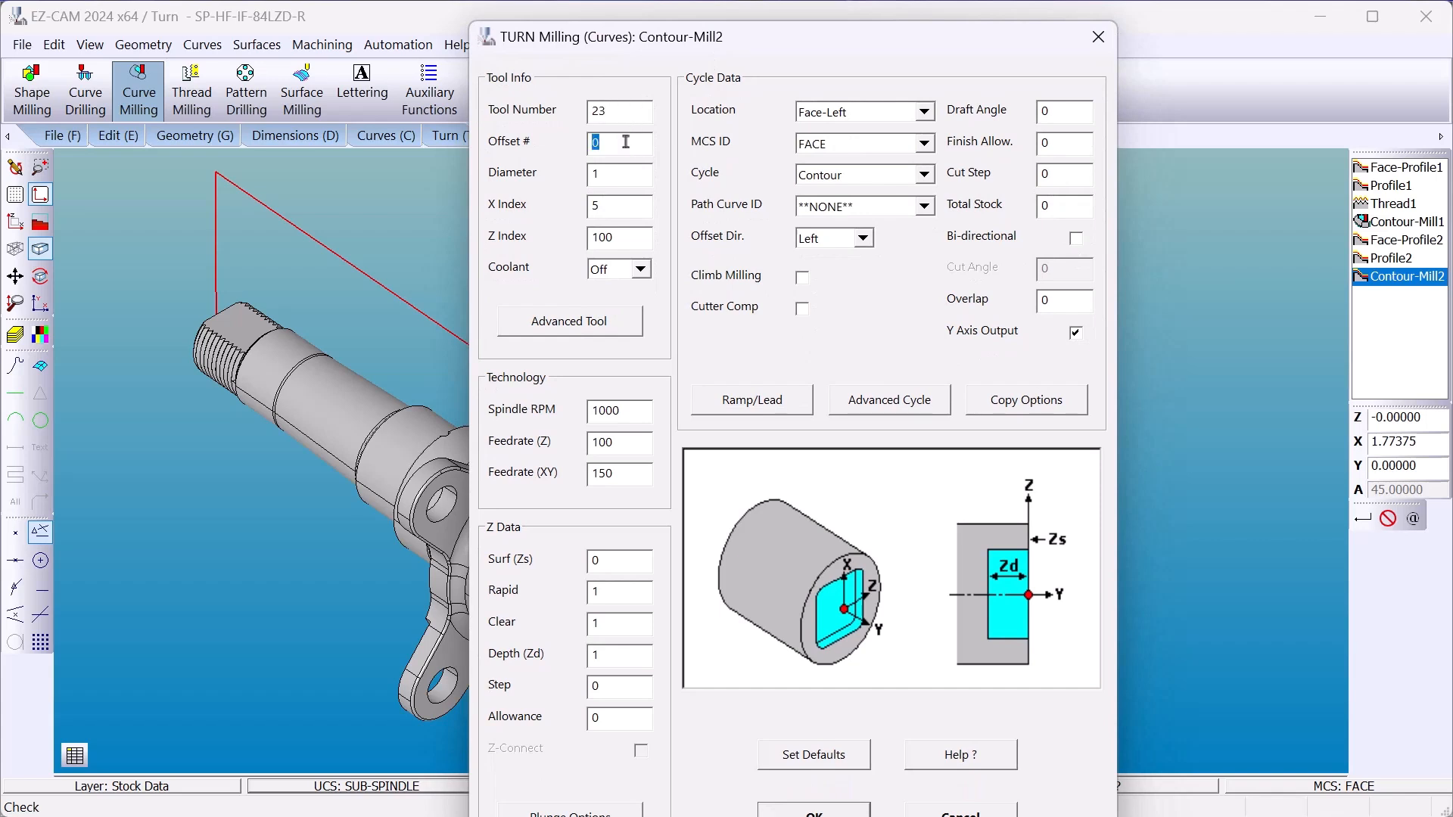
pyautogui.write('23')
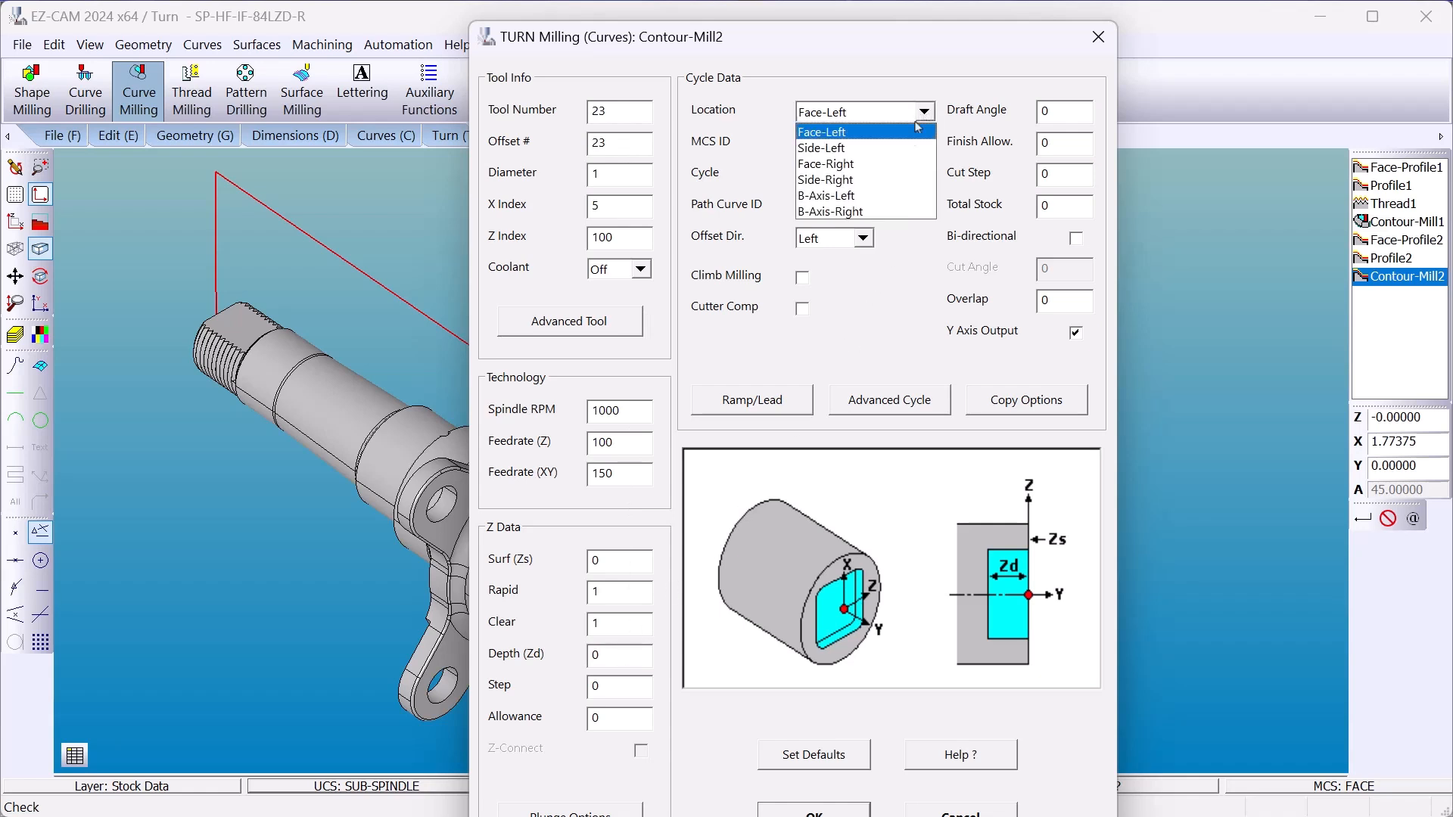
pyautogui.click(825, 164)
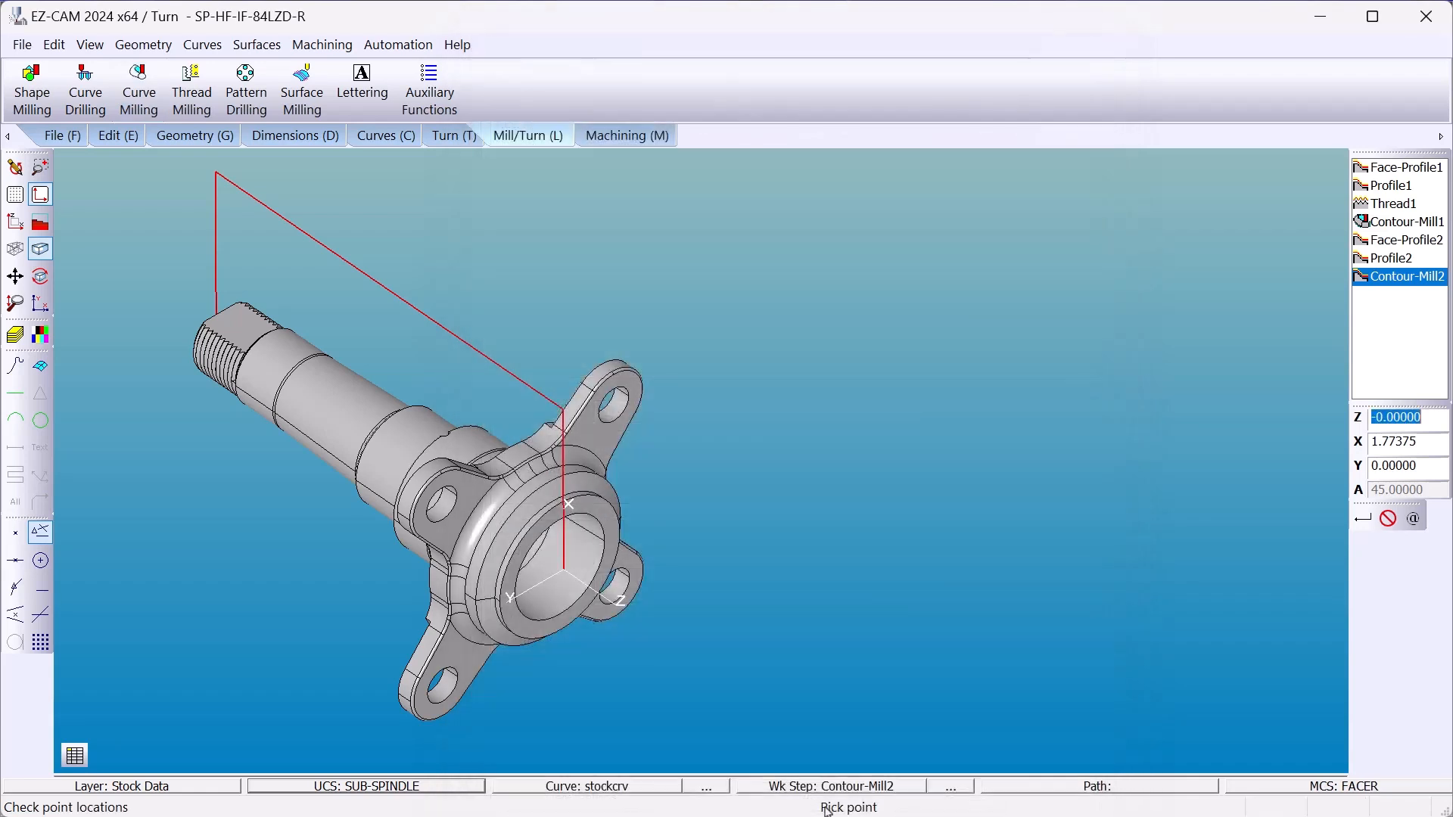
pyautogui.moveTo(321, 44)
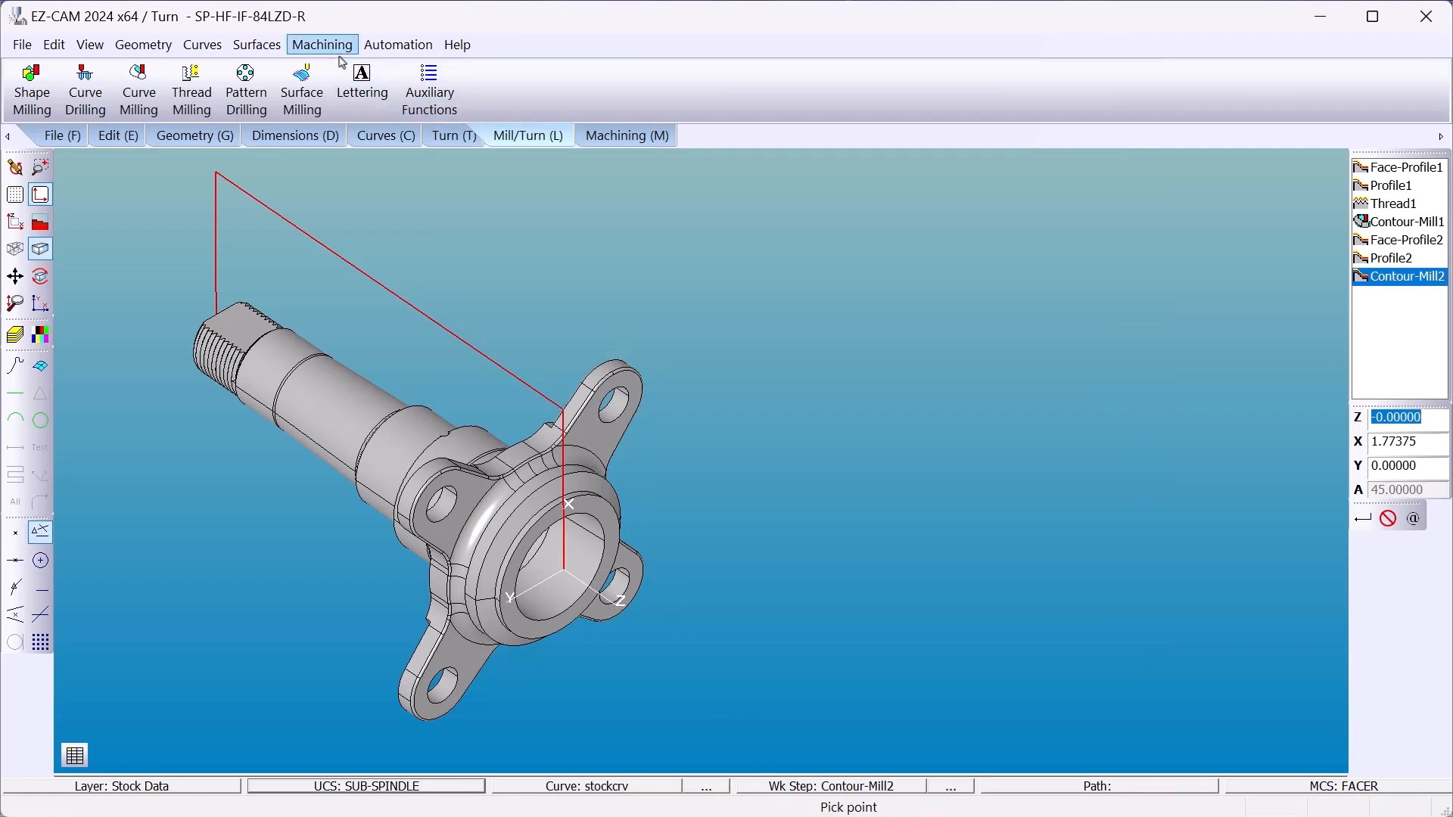
# Step: Start a curve drilling step from the Mill/Turn tab, bringing up the Drill1 name prompt
pyautogui.click(322, 45)
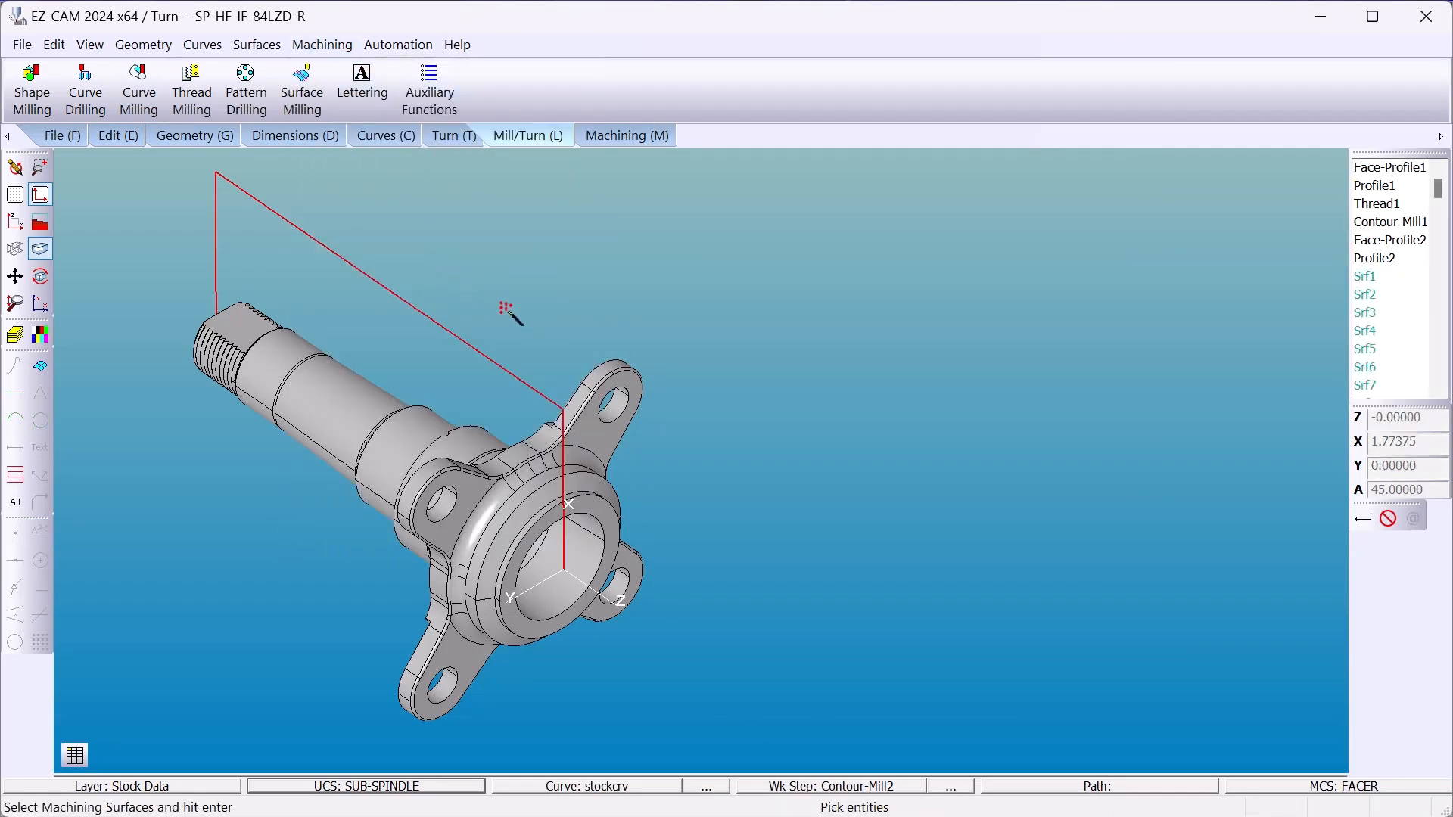
pyautogui.moveTo(579, 412)
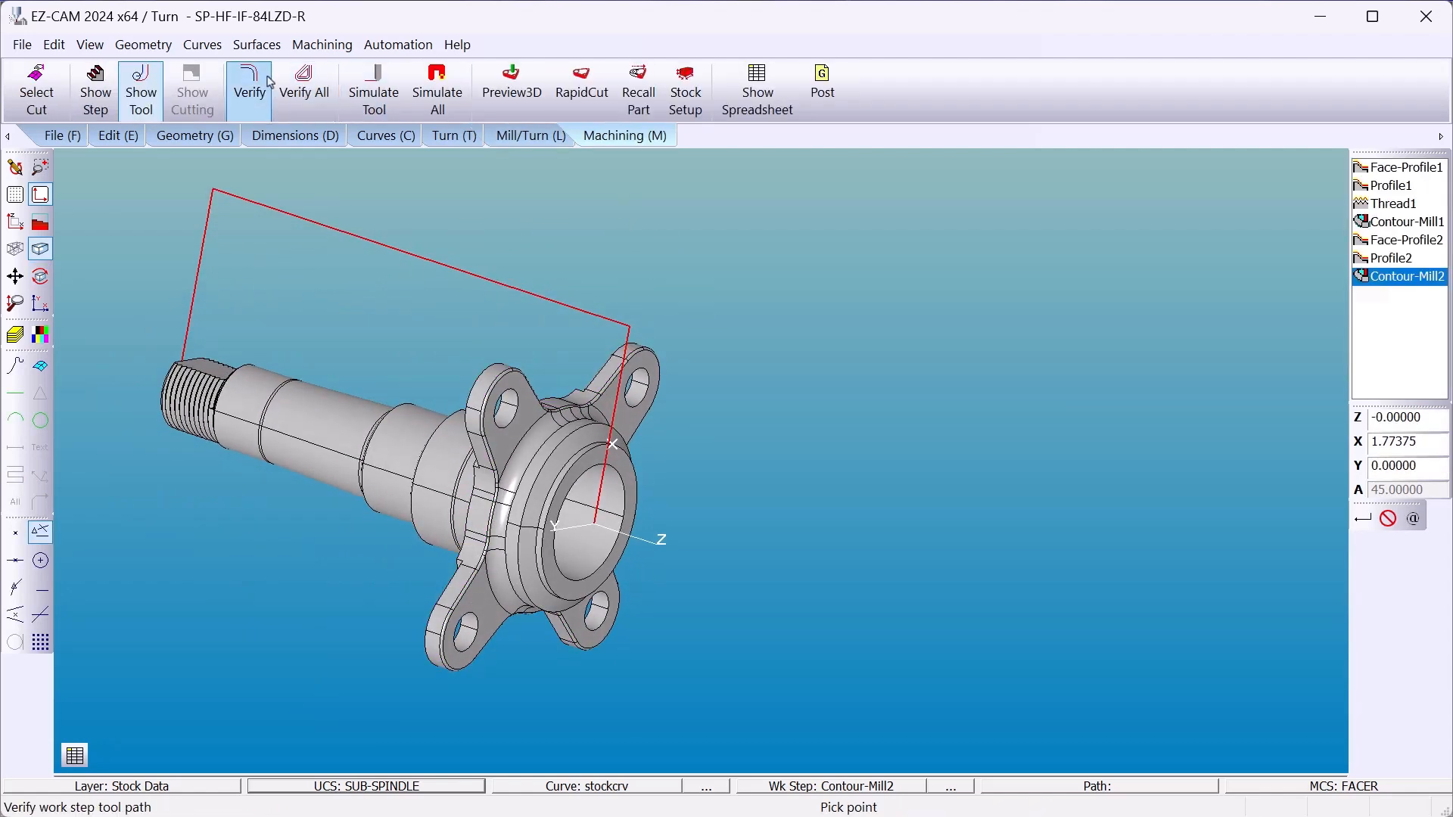
pyautogui.click(248, 83)
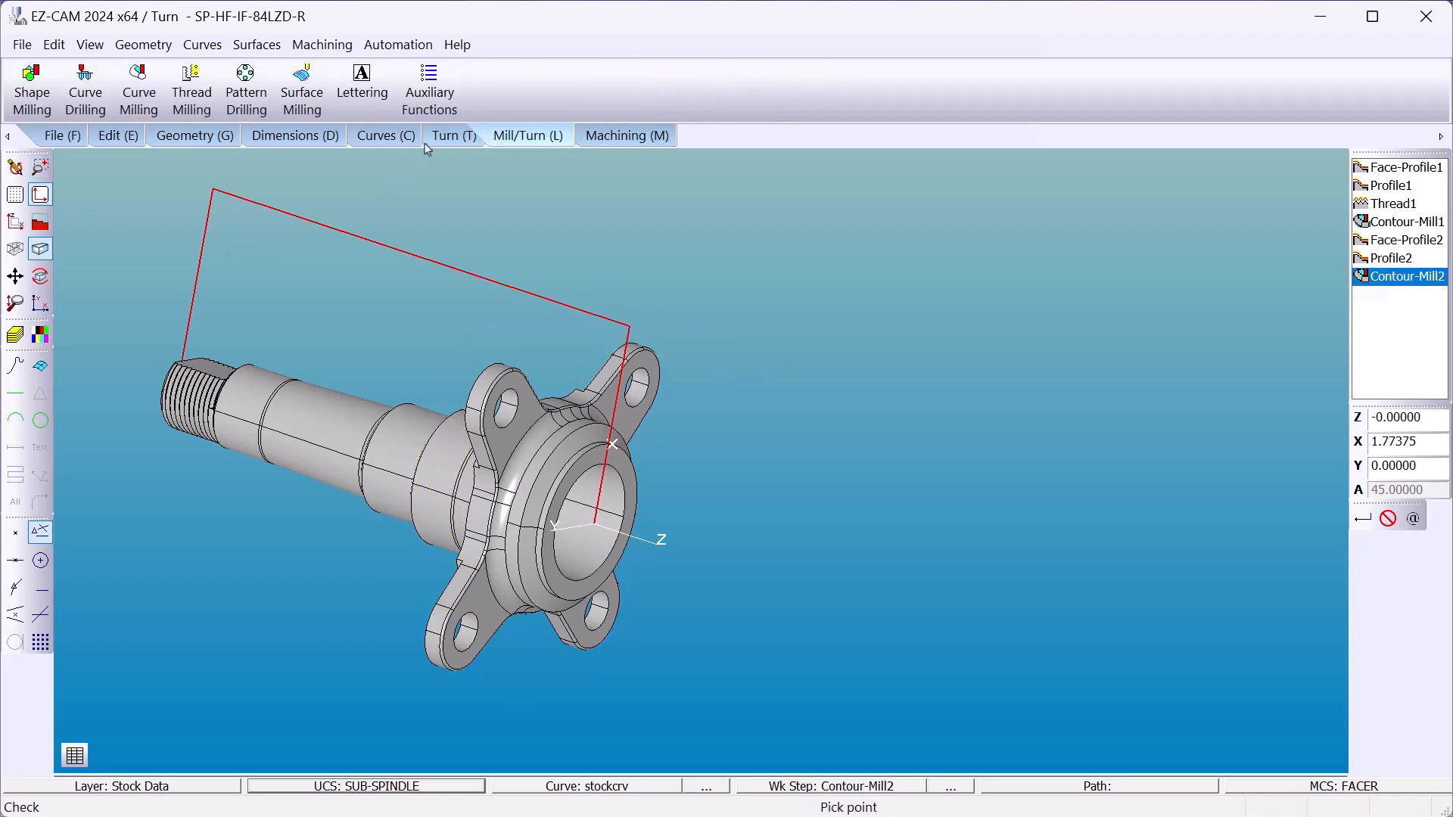
pyautogui.click(84, 88)
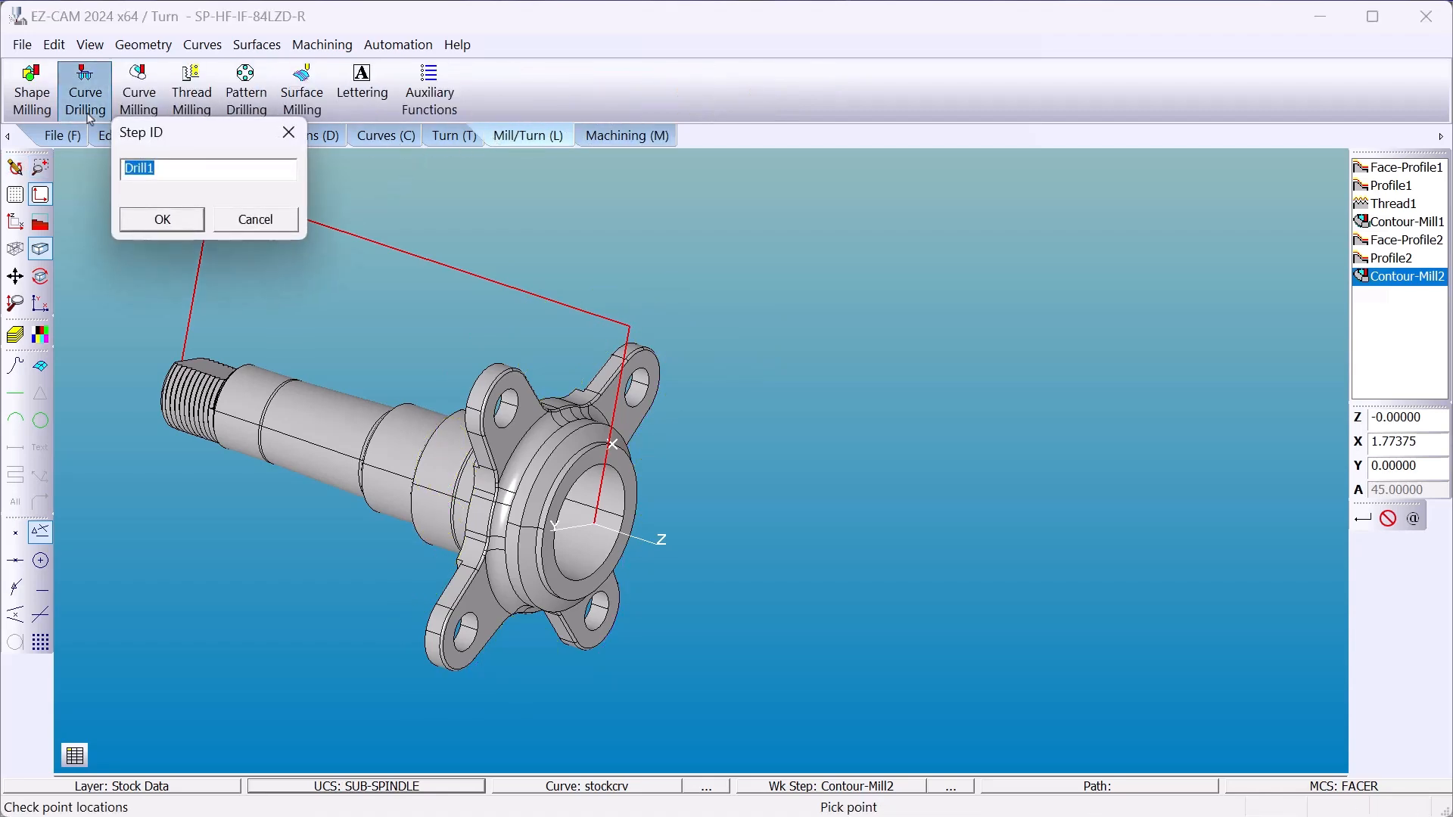
# Step: Create the Drill1 drilling step at the picked flange hole
pyautogui.click(161, 220)
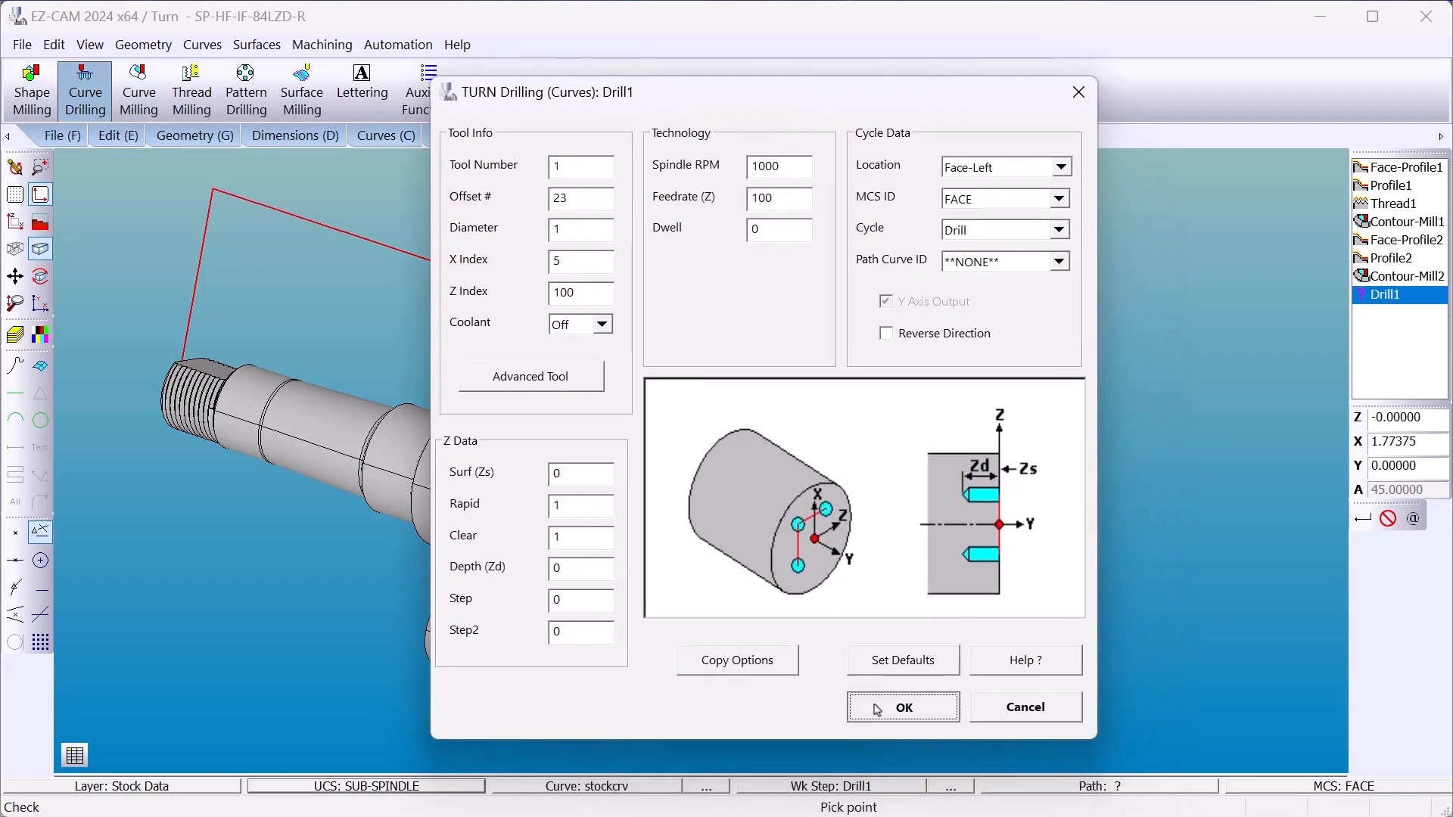
pyautogui.click(902, 707)
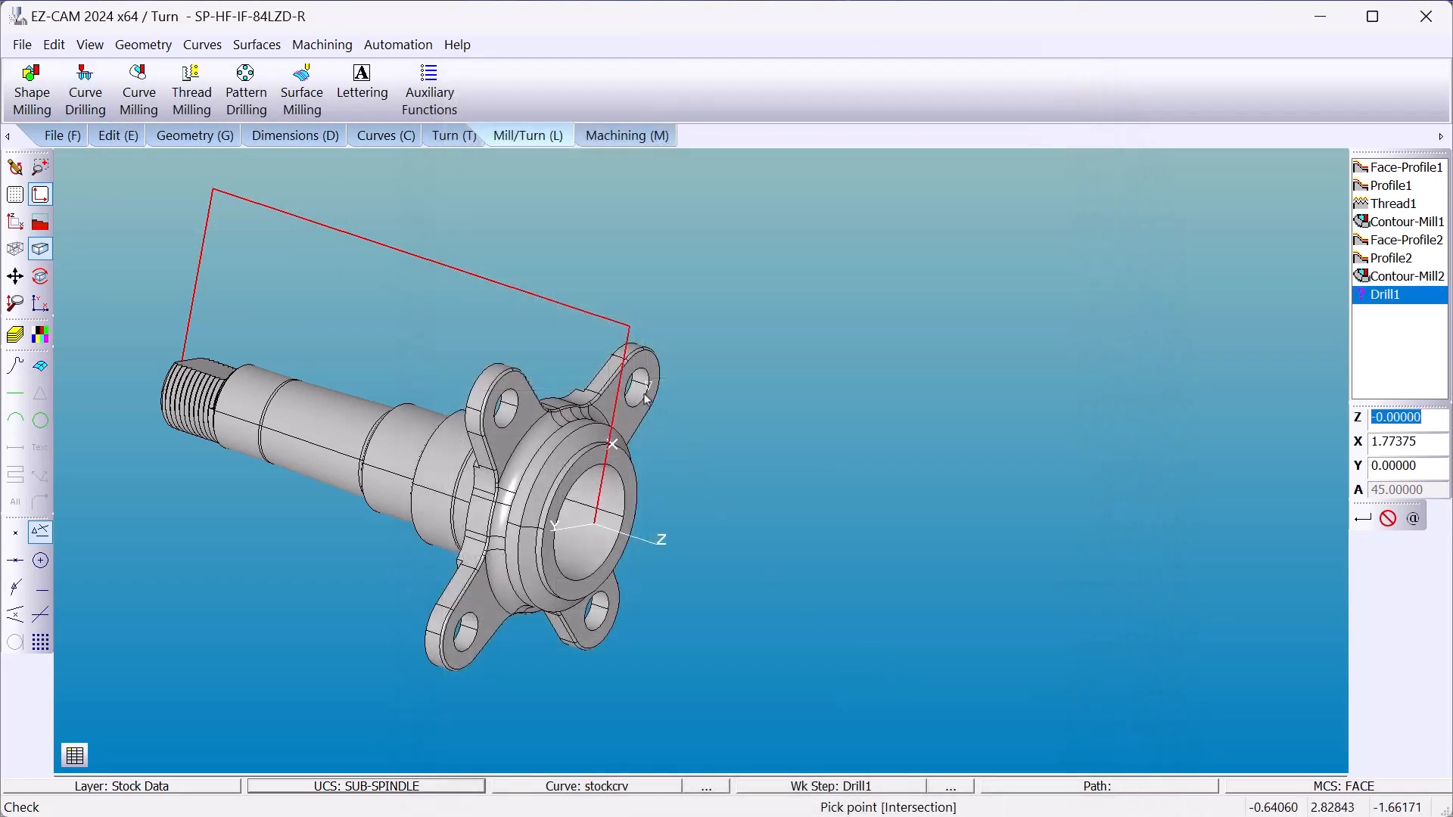
pyautogui.click(649, 399)
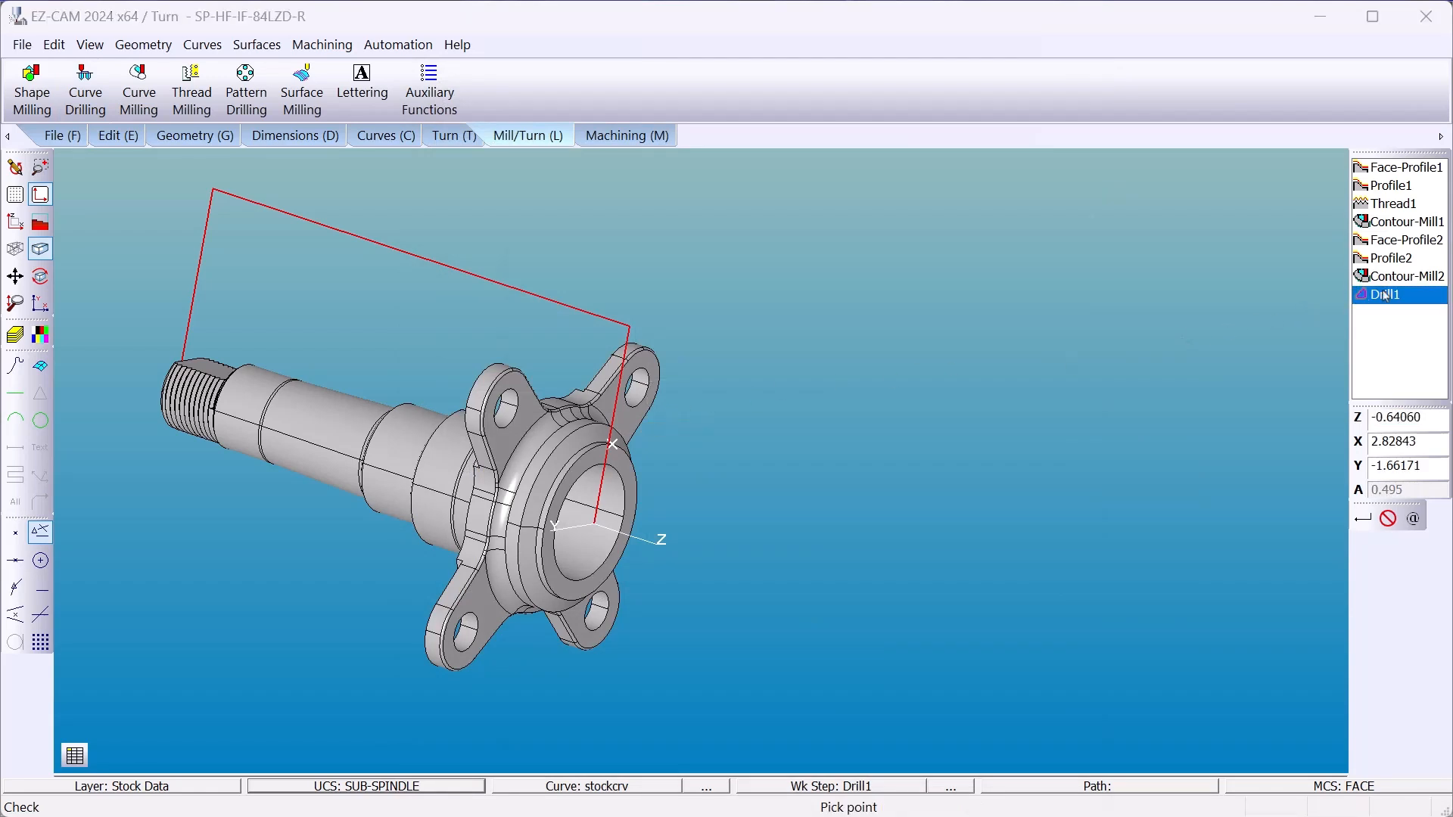
# Step: Give Drill1 tool number 24, offset 24 and diameter 0.495
pyautogui.doubleClick(1387, 294)
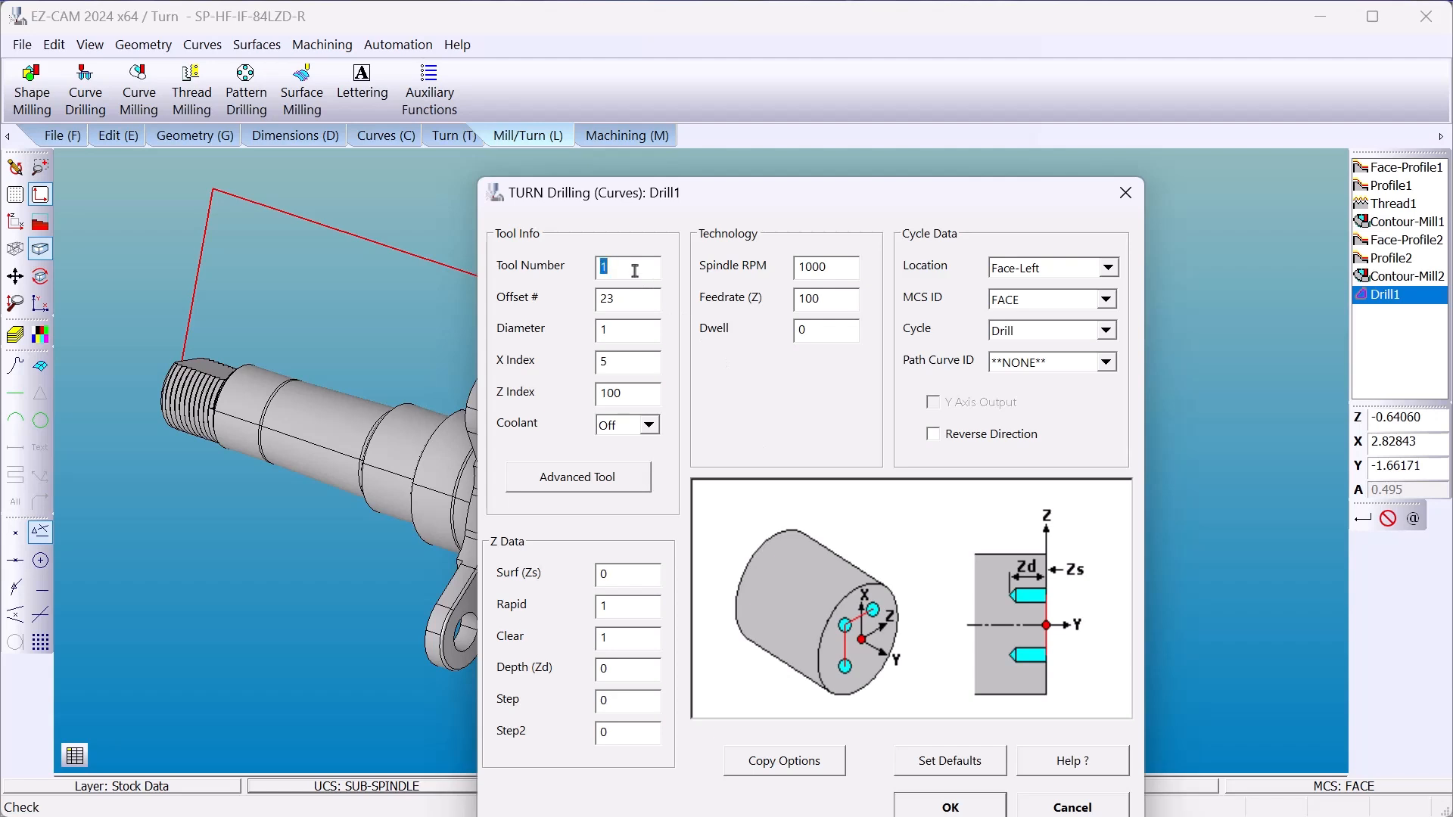
pyautogui.write('24')
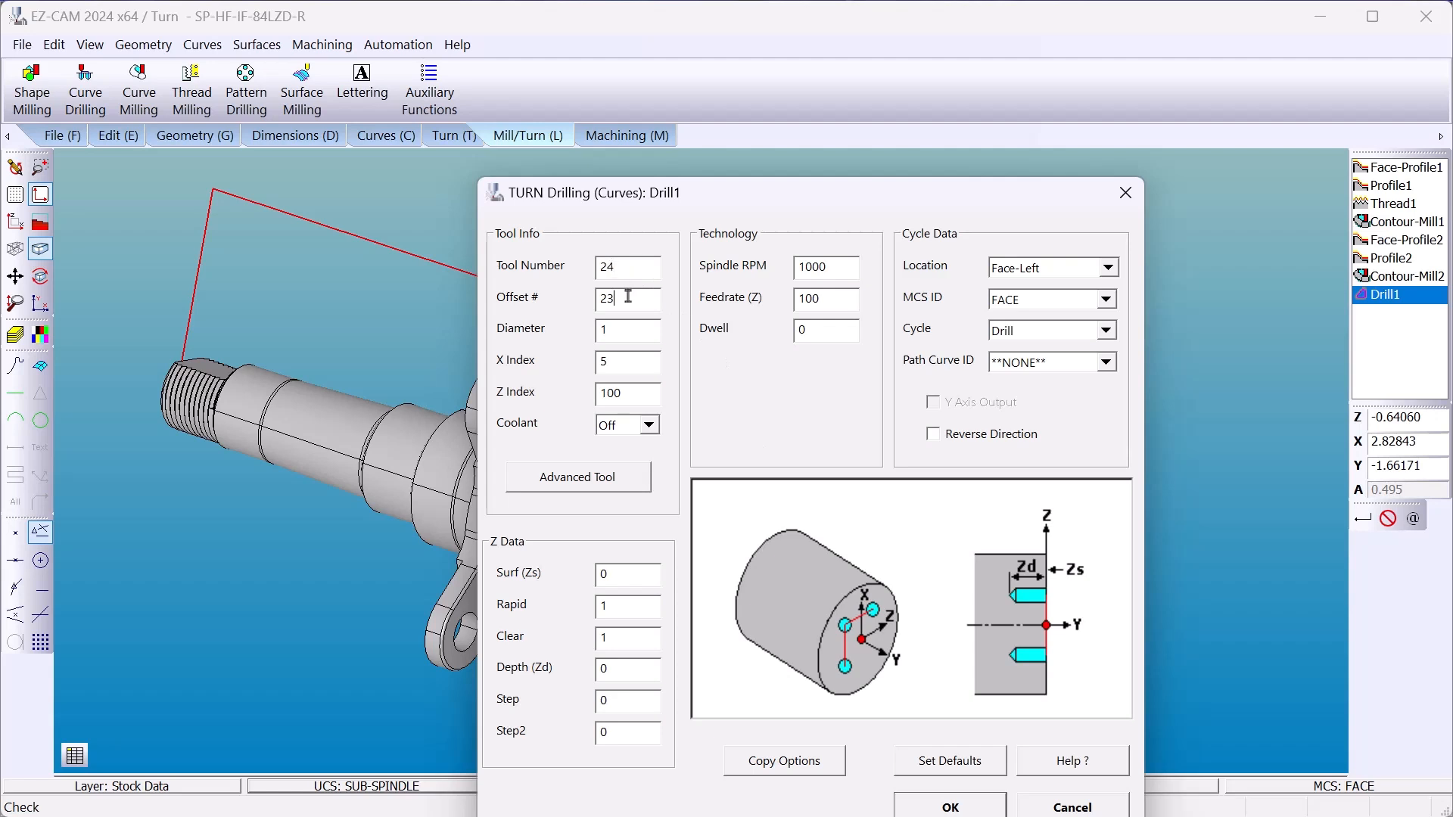
pyautogui.write('24')
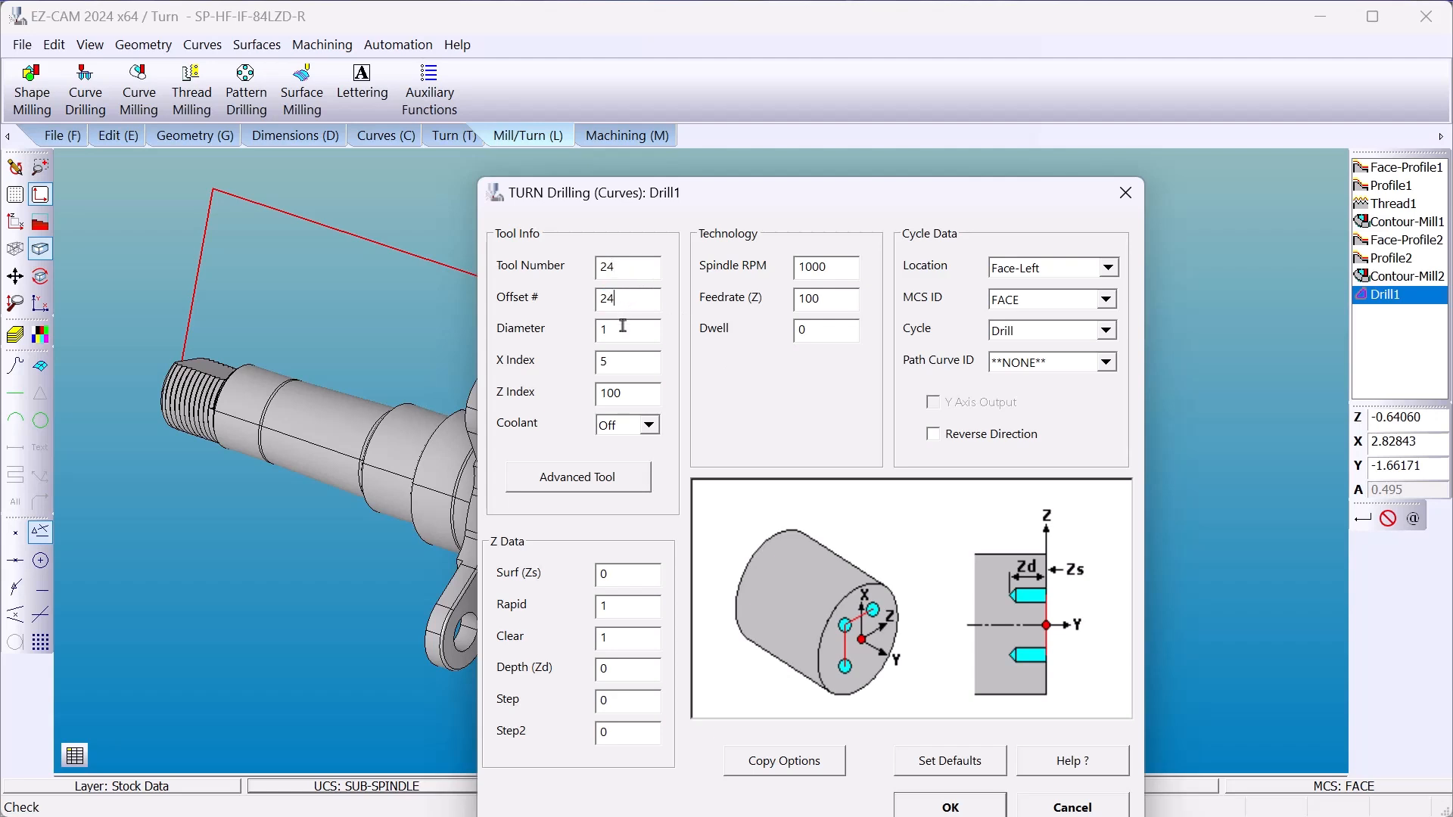
pyautogui.write('0.495')
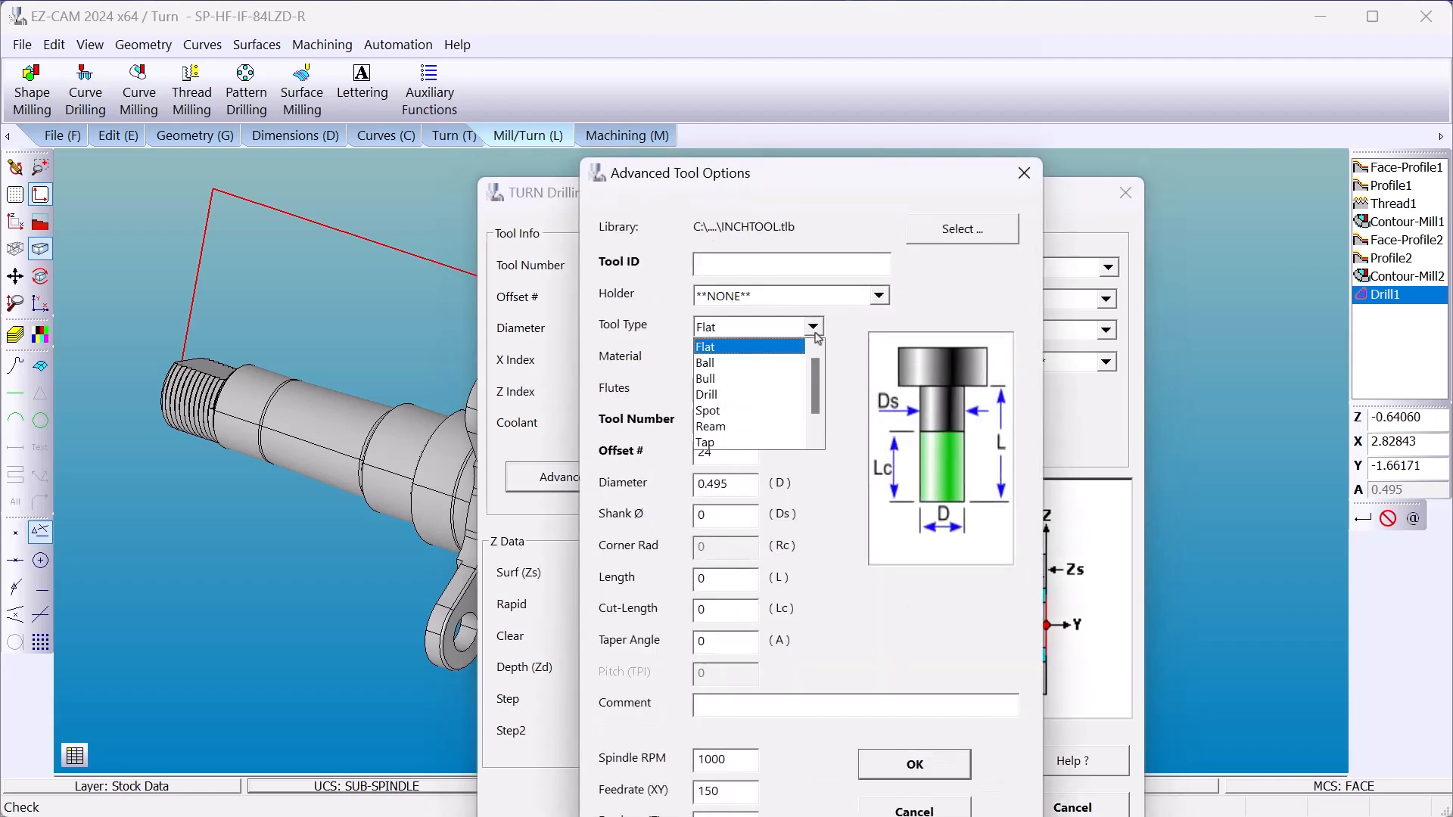
# Step: Make Drill1's tool a drill type with a 118° tip angle
pyautogui.click(706, 393)
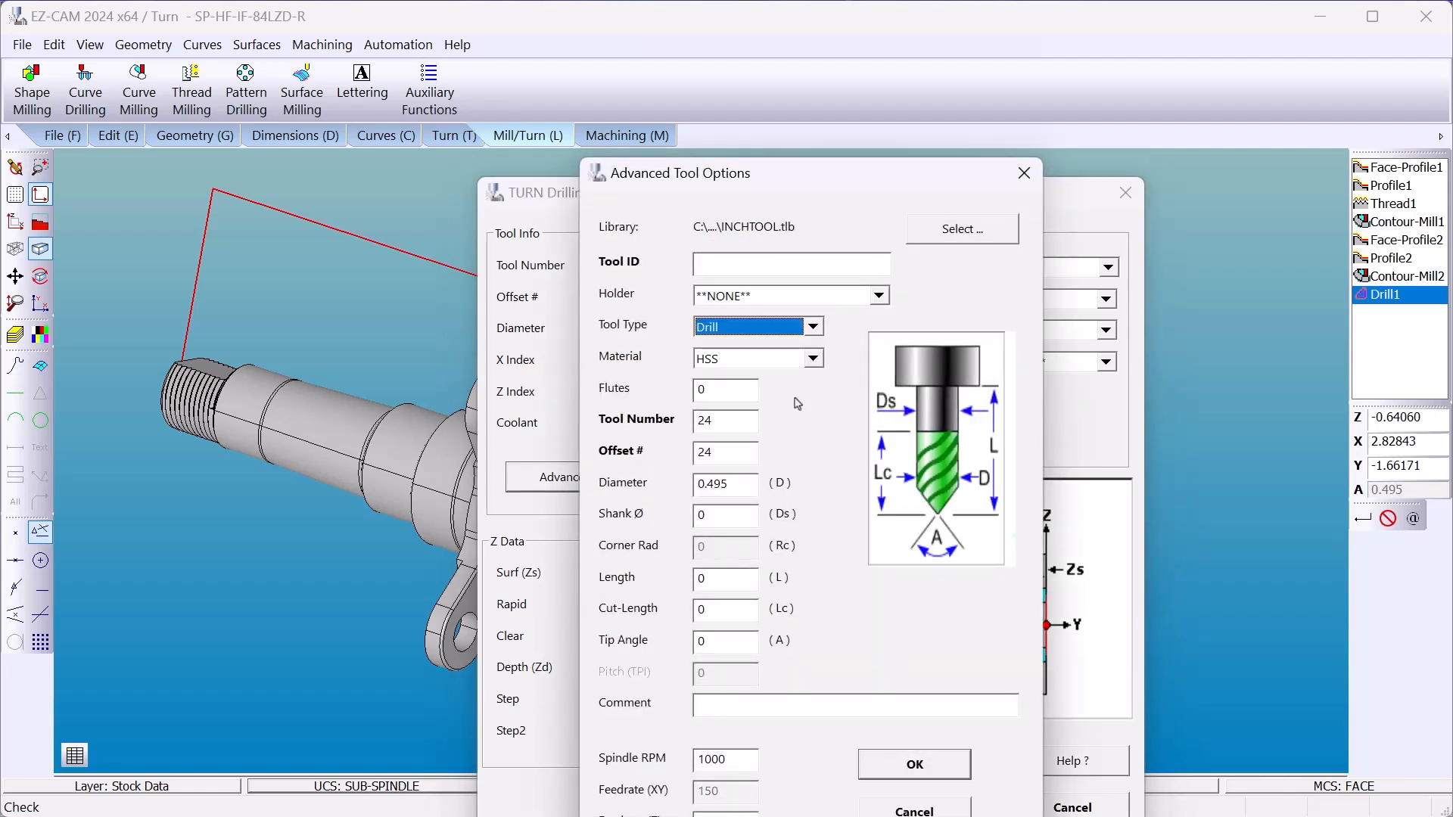
pyautogui.click(725, 641)
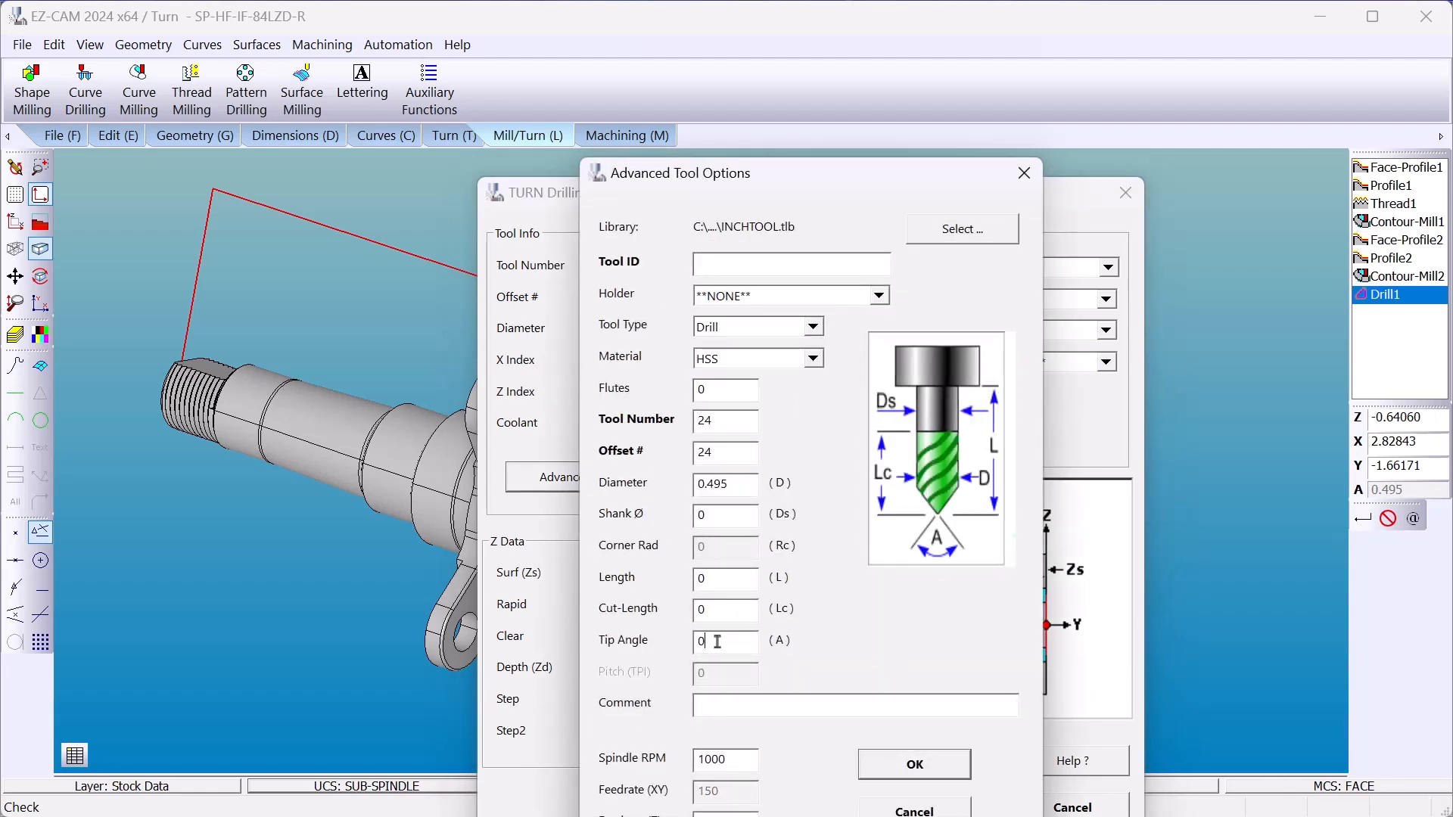
pyautogui.write('118')
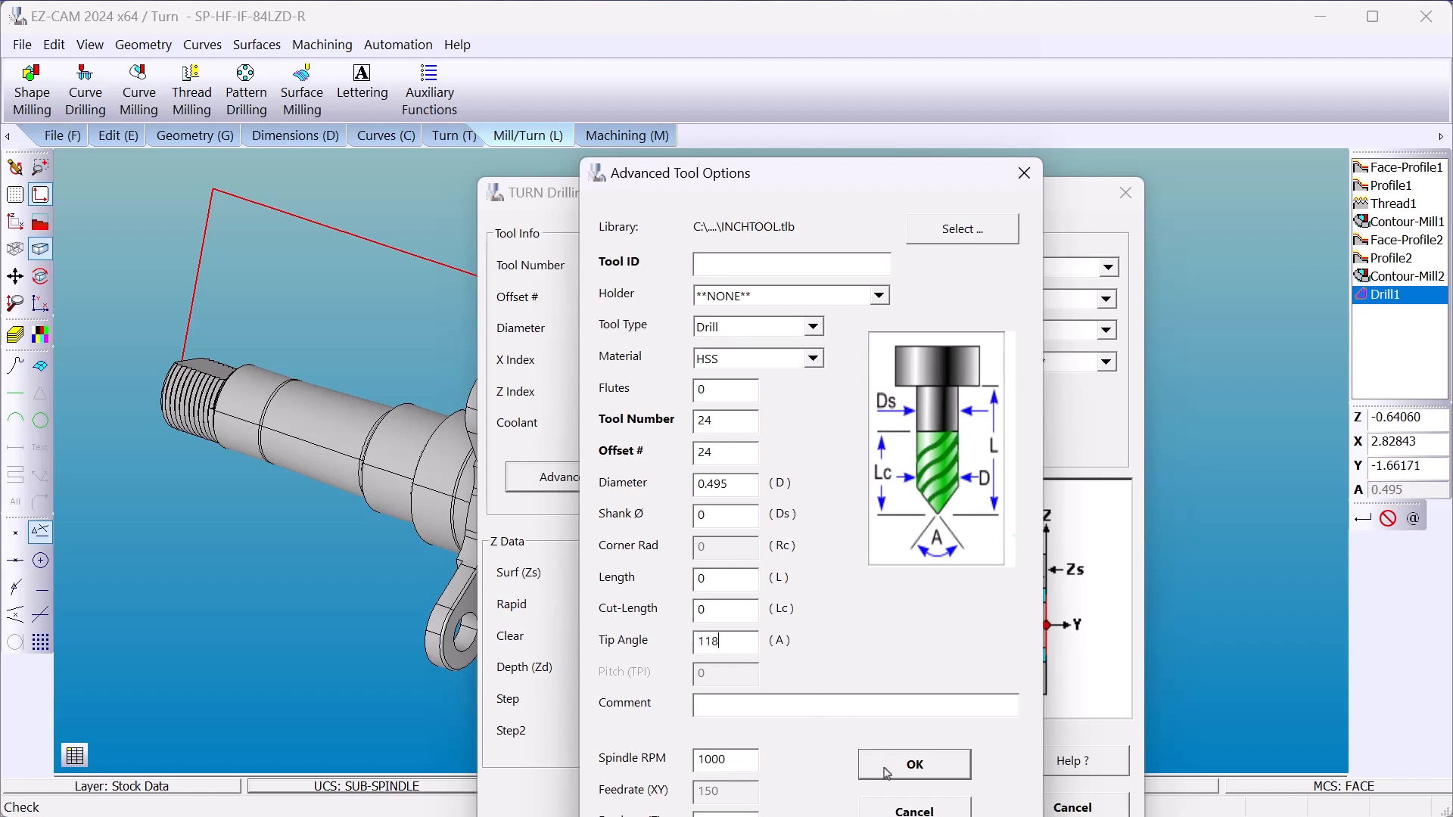
pyautogui.click(914, 765)
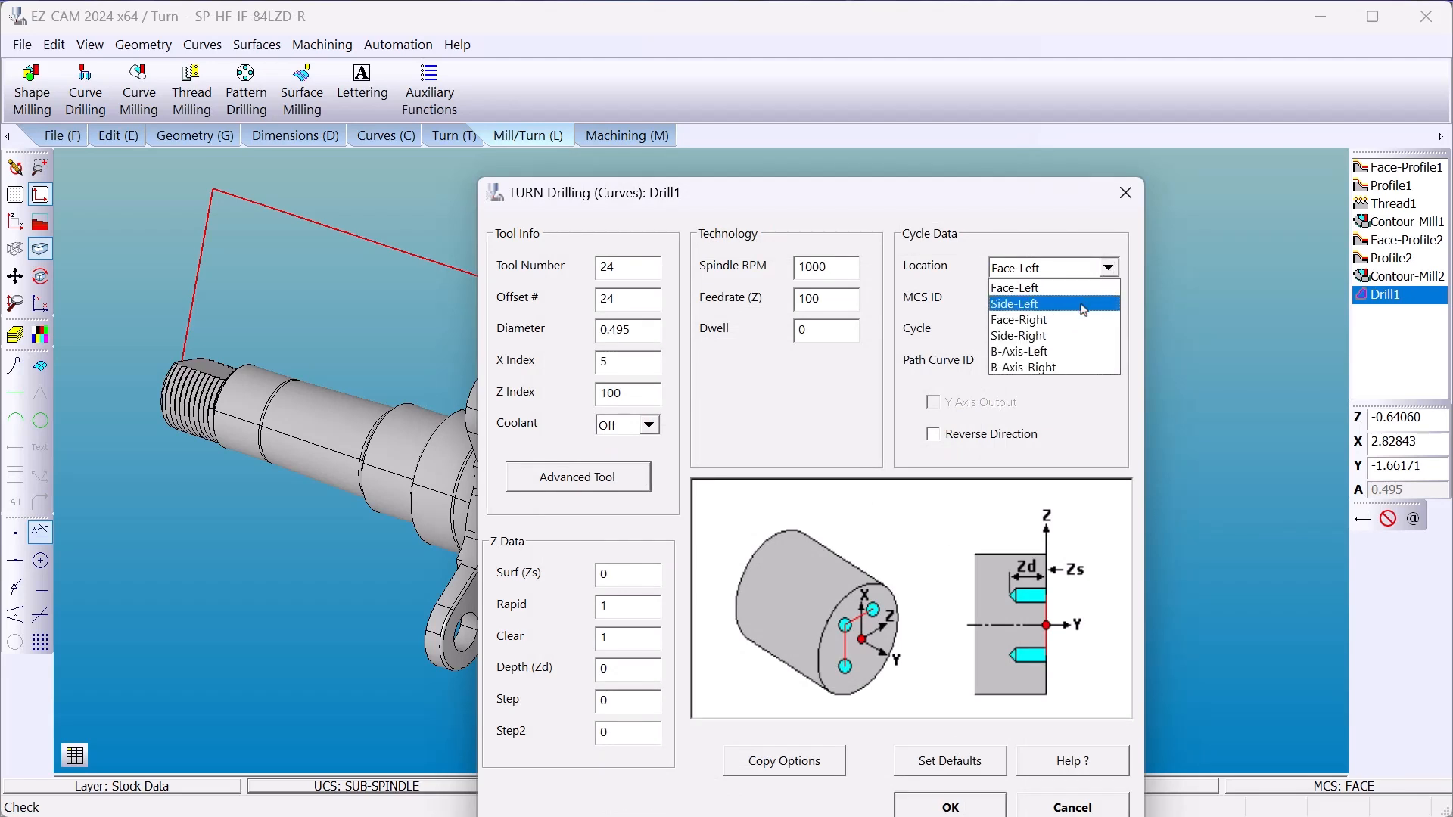
# Step: Set Drill1's drilling location to Face-Right and close its settings
pyautogui.click(1018, 335)
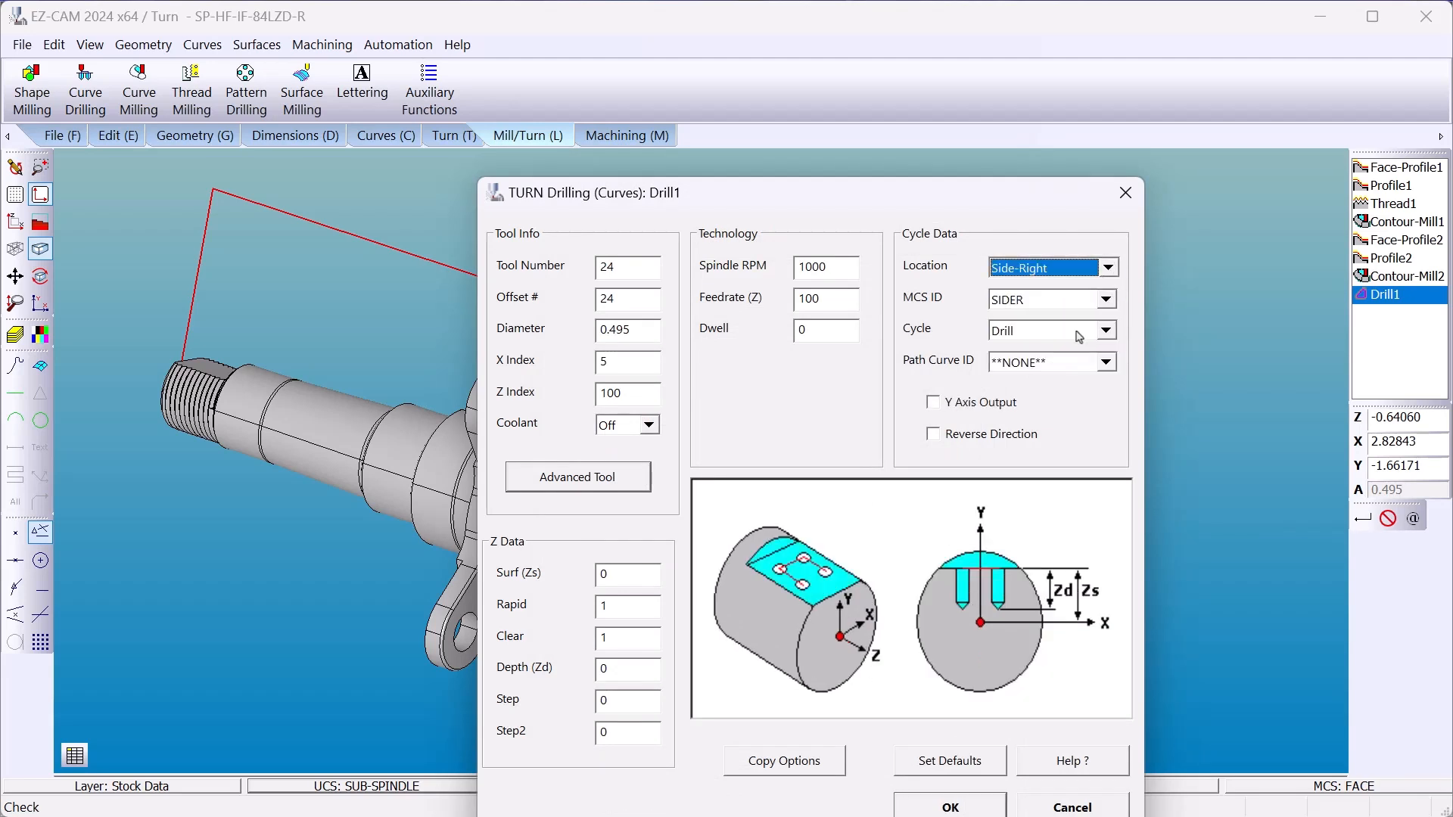
pyautogui.click(1106, 268)
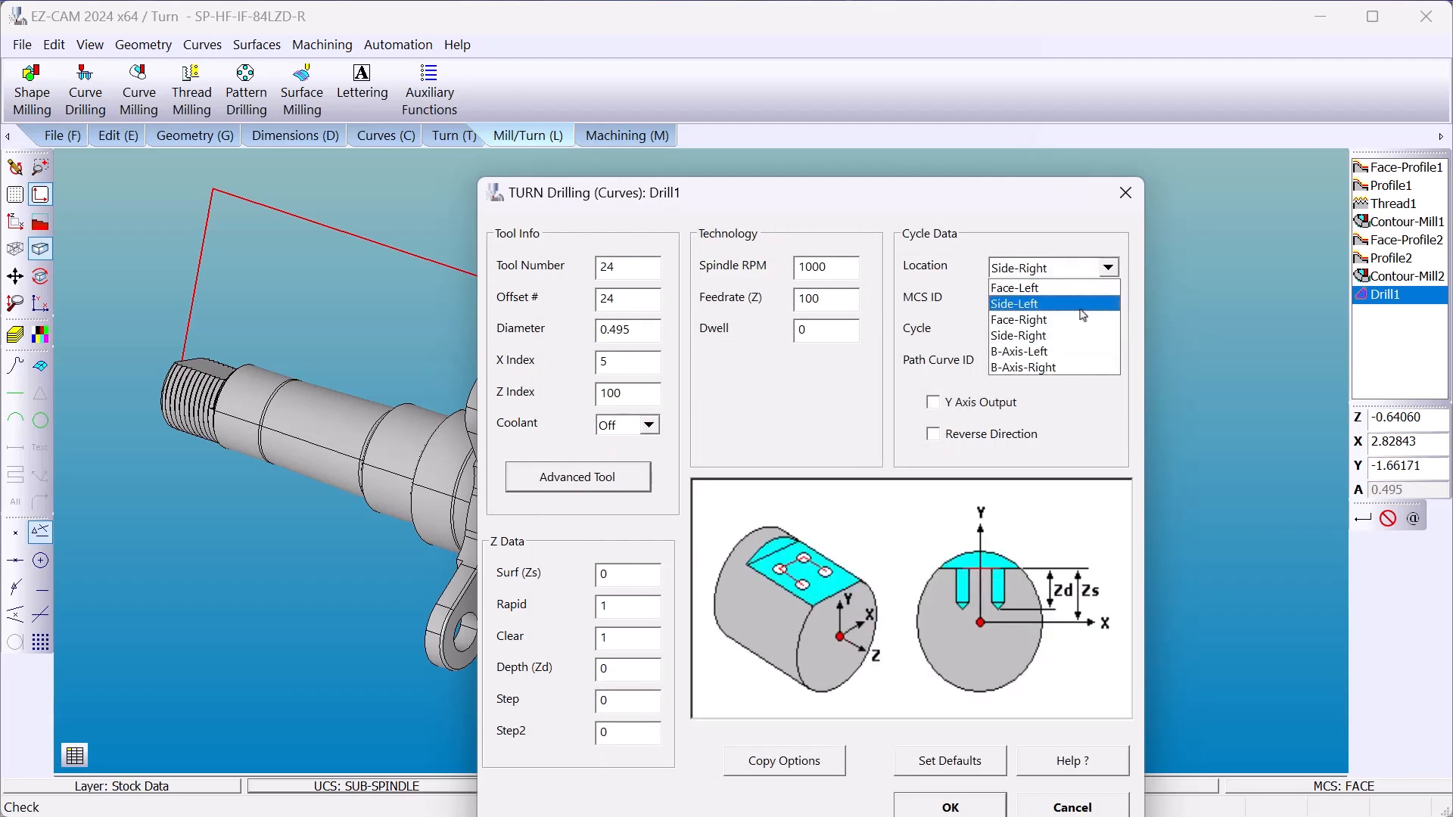
pyautogui.click(1019, 319)
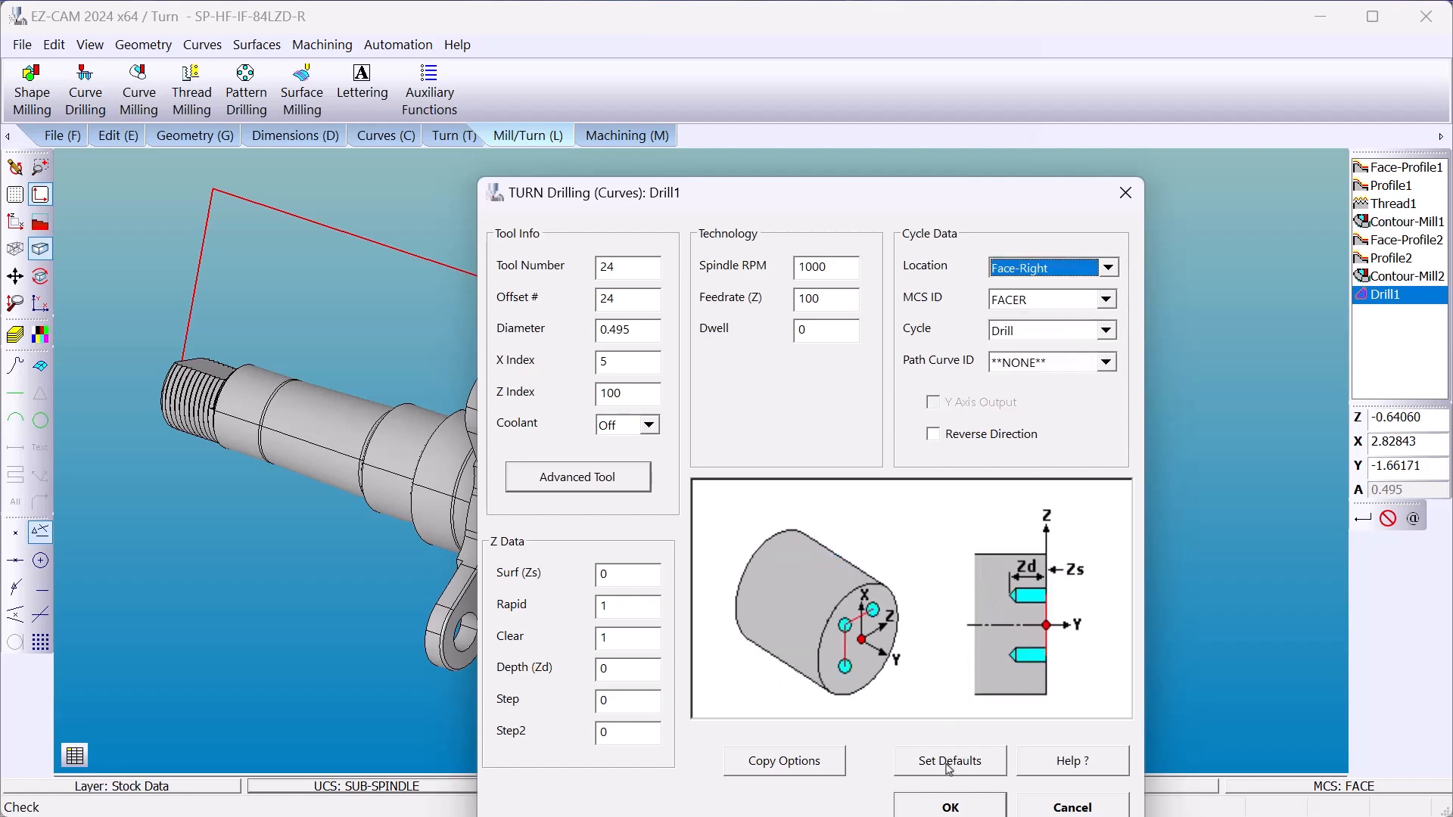
pyautogui.click(947, 805)
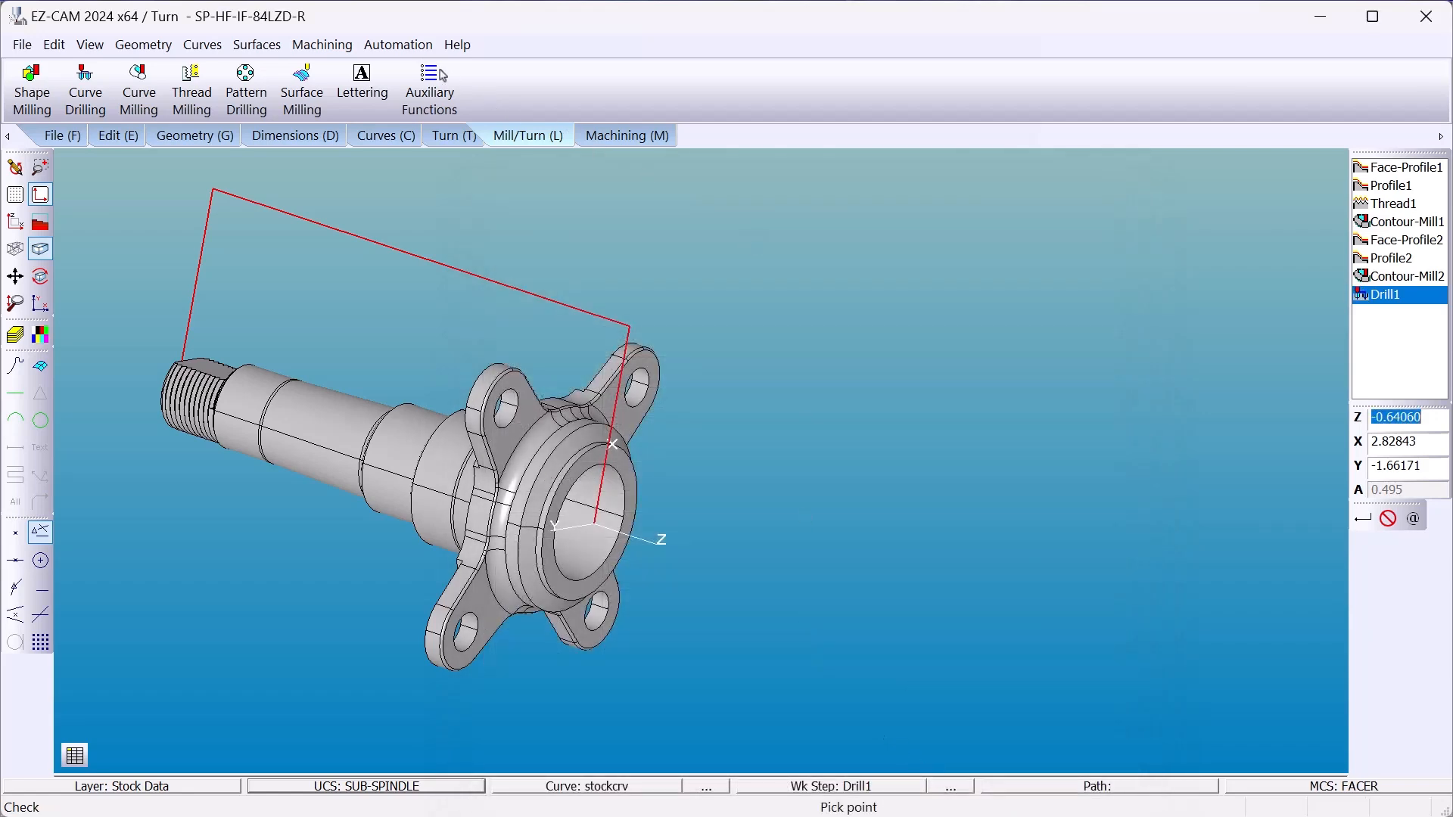
# Step: Open Preview3D from the Machining tab to show the forged stock
pyautogui.click(361, 90)
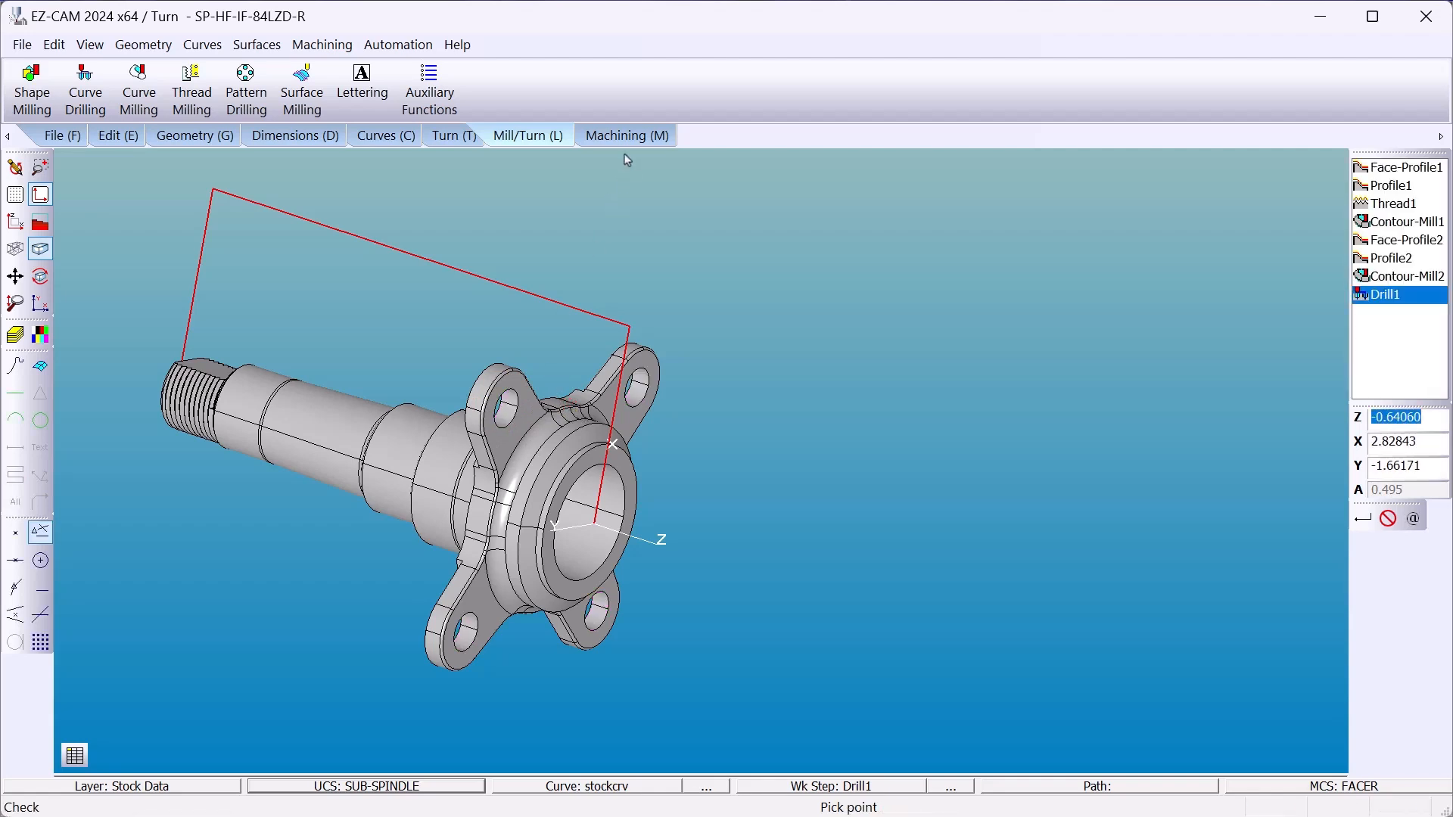
pyautogui.click(624, 136)
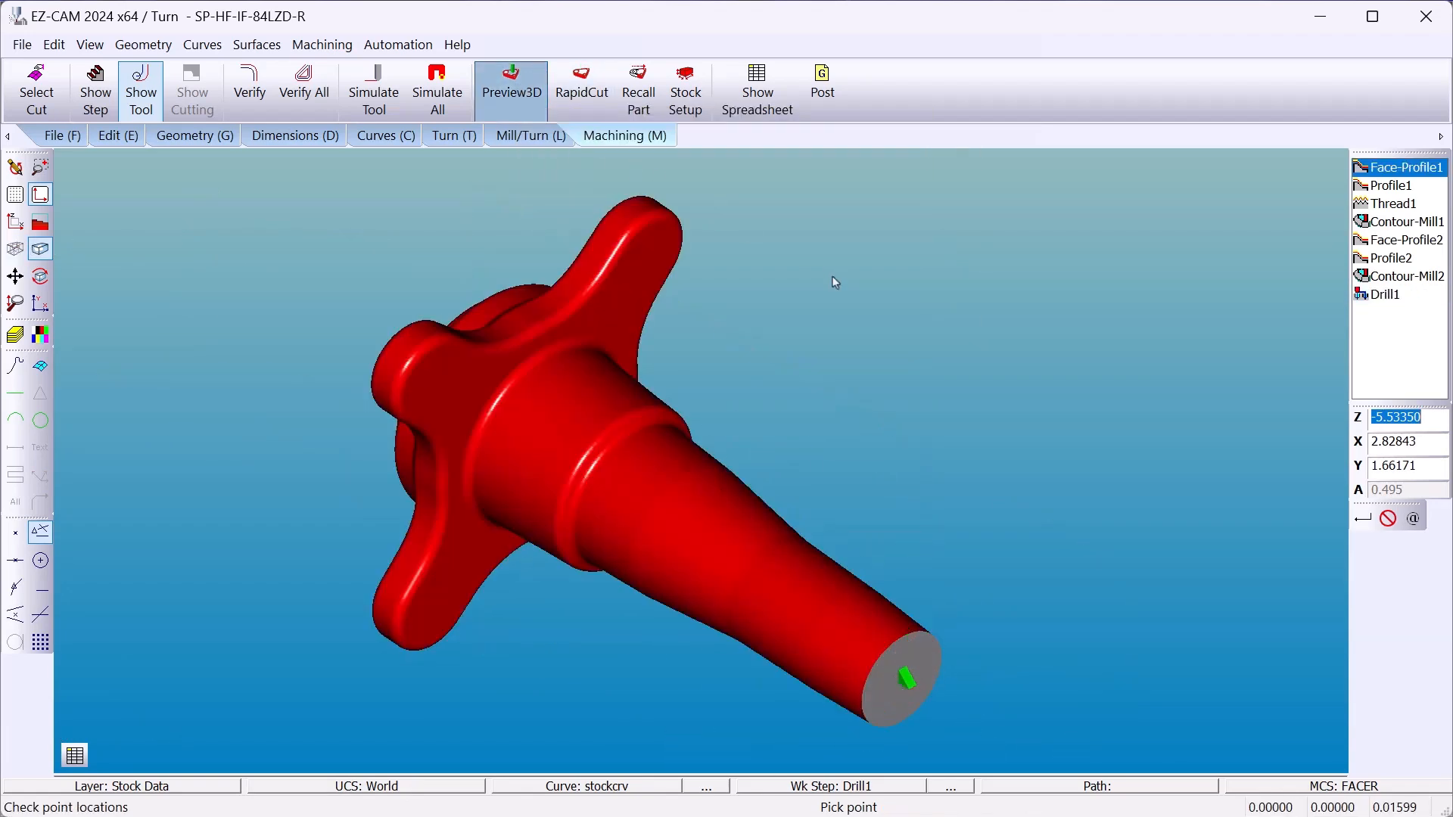
# Step: Play Profile1, thread, Contour-Mill1 and Profile2 steps, rotating toward the flange
pyautogui.click(1390, 185)
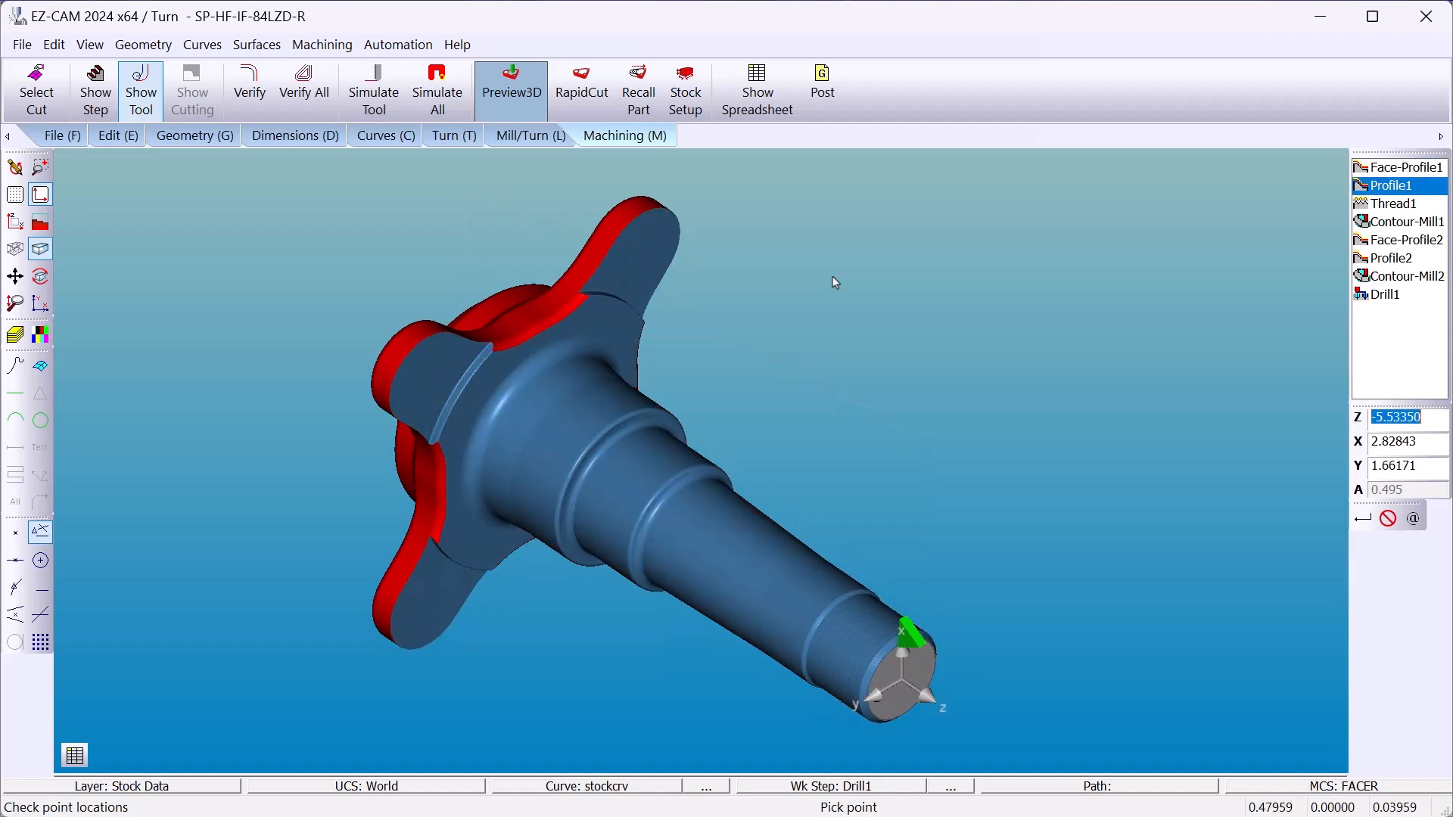
pyautogui.click(1394, 203)
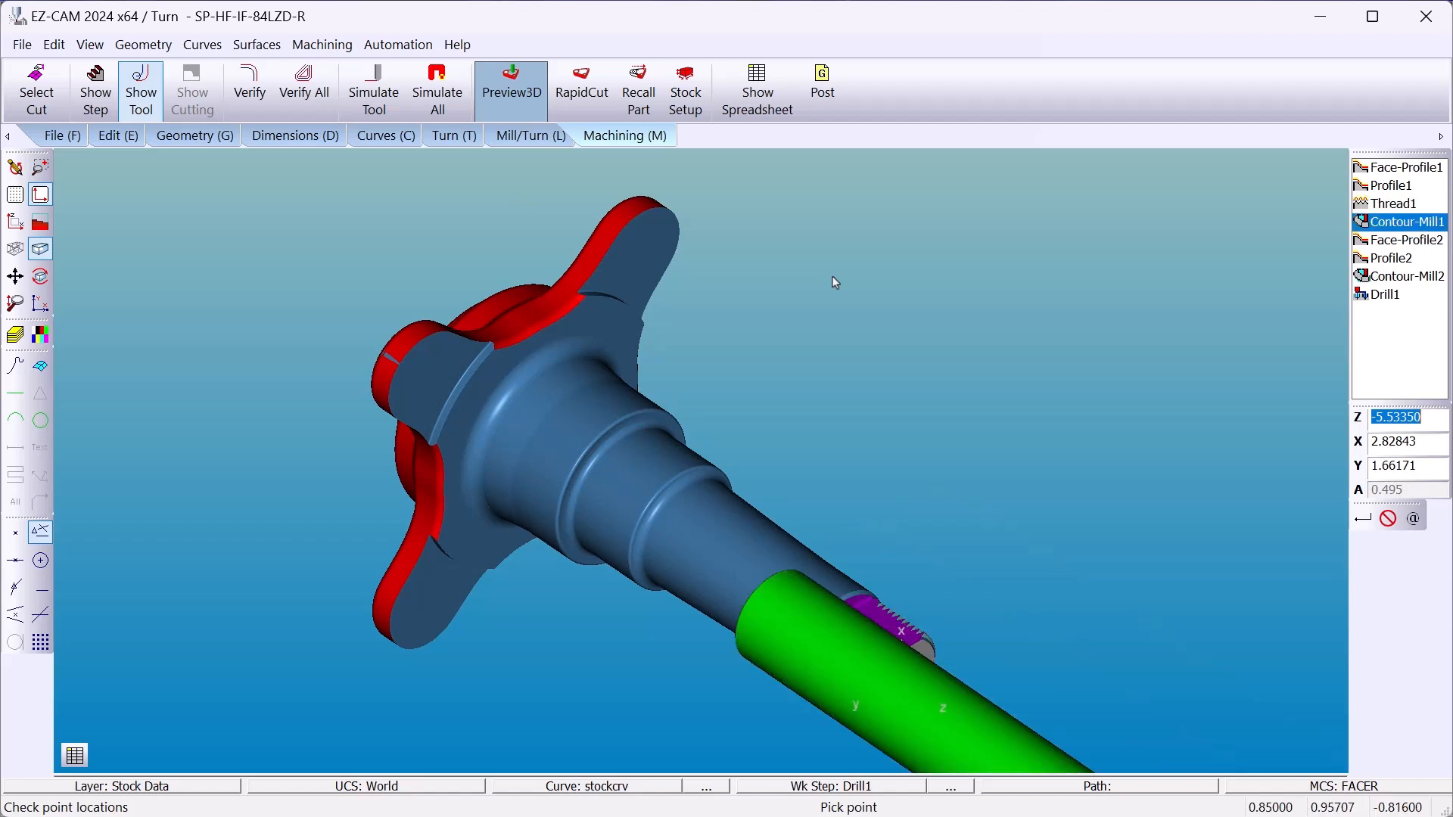
pyautogui.click(1404, 240)
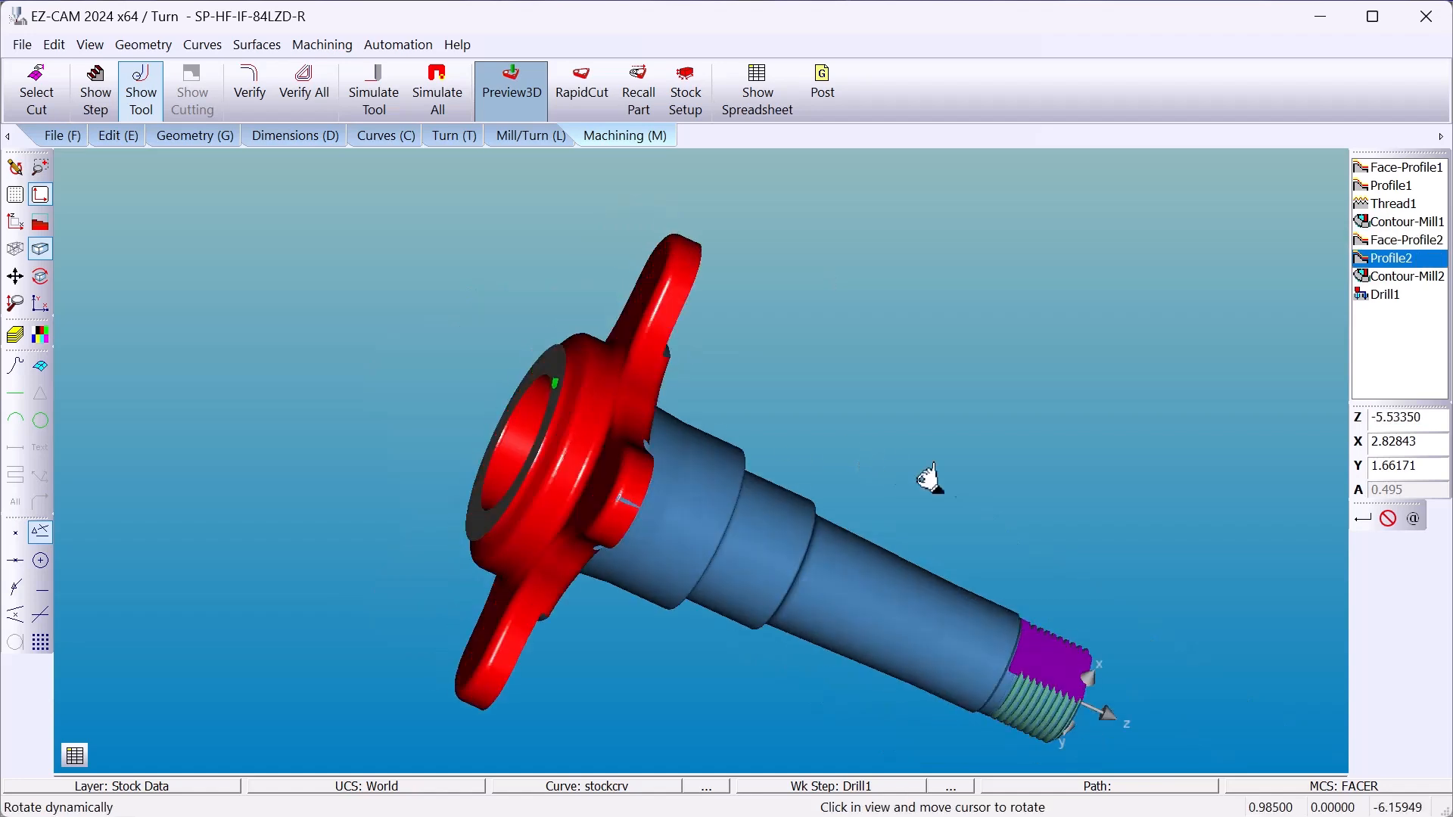
pyautogui.moveTo(927, 478); pyautogui.dragTo(1015, 500)
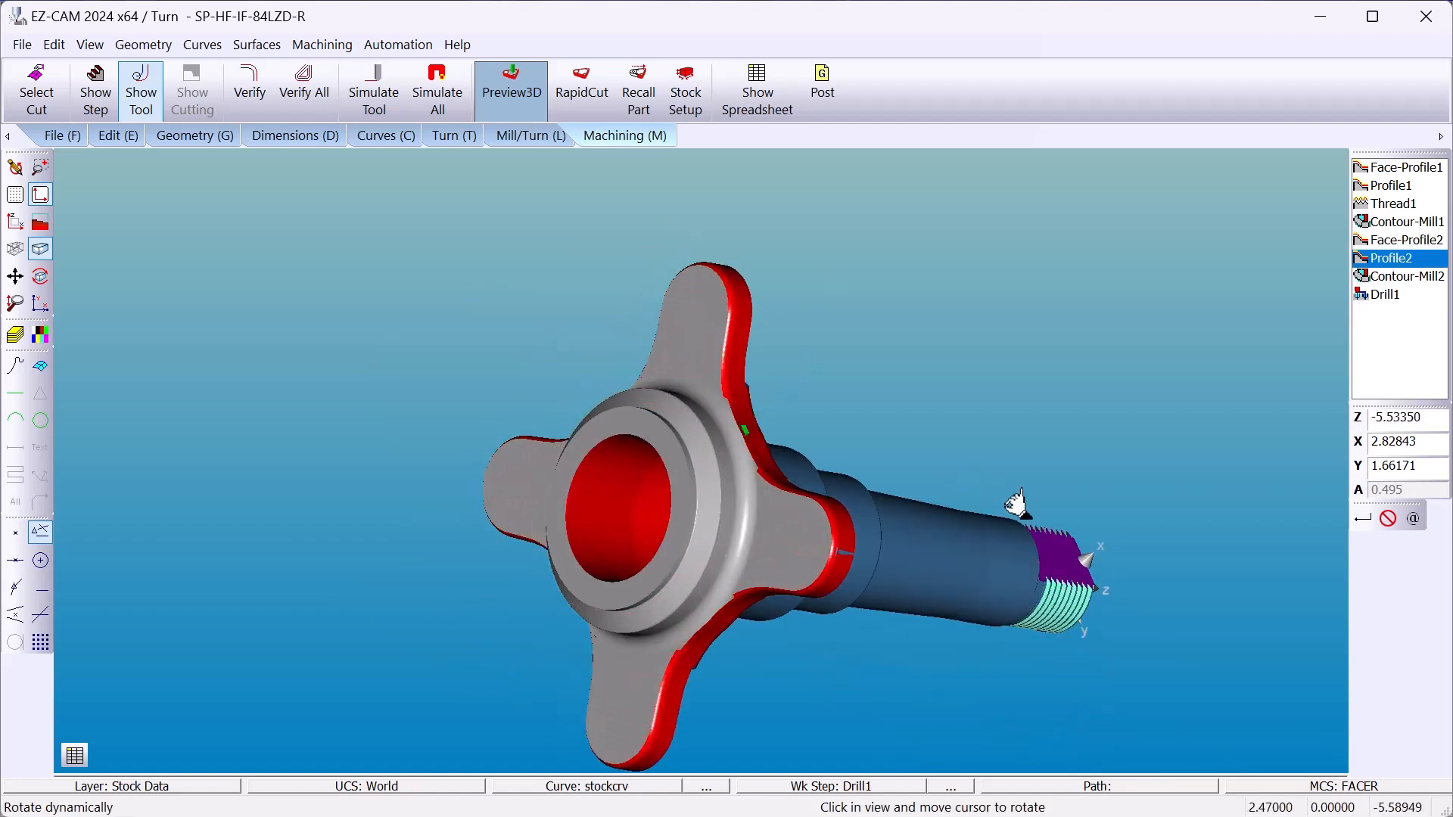
# Step: Play Contour-Mill2 and Drill1, then rotate to inspect the drilled flange and spindle
pyautogui.click(1408, 276)
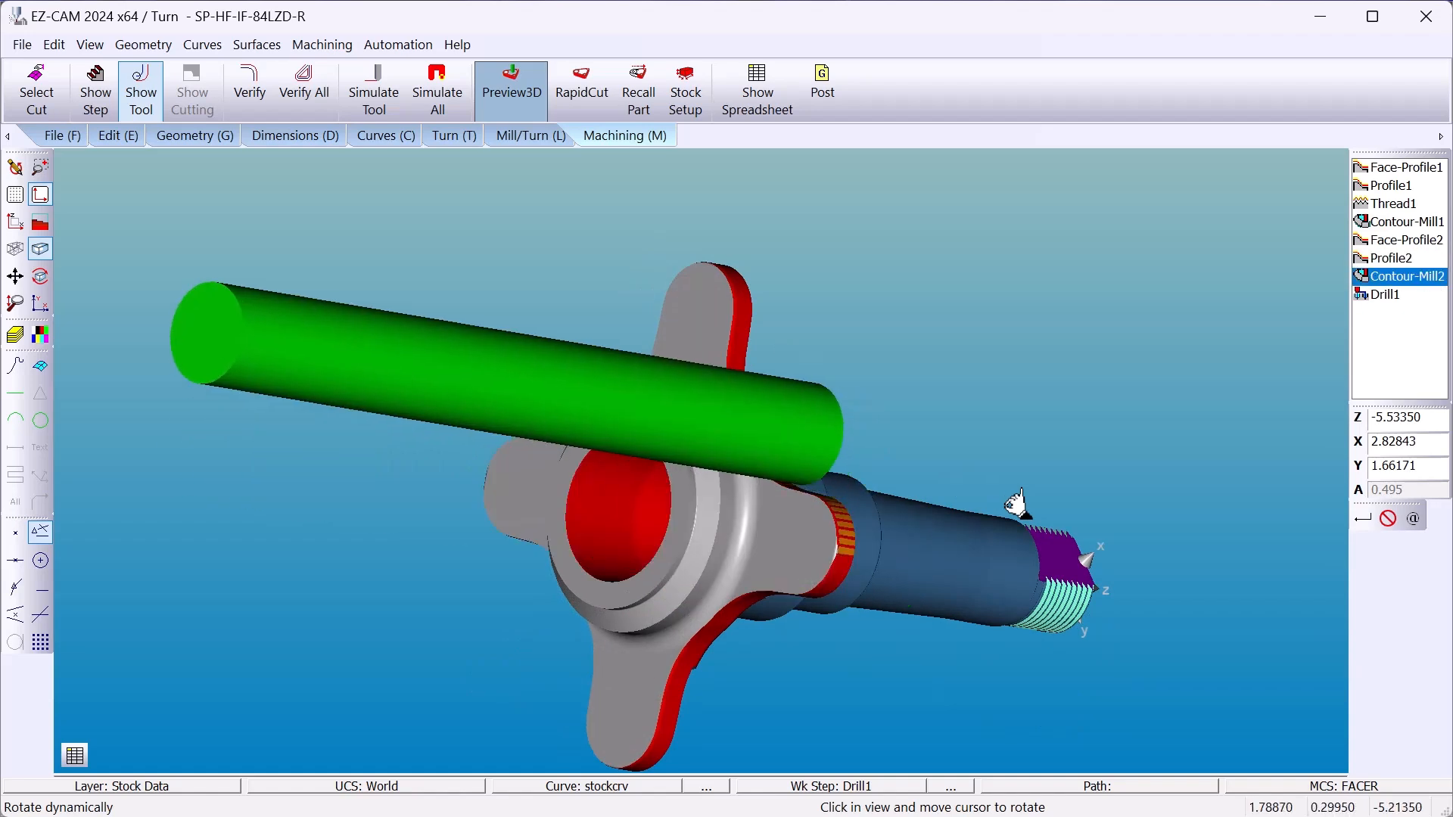
pyautogui.click(1381, 294)
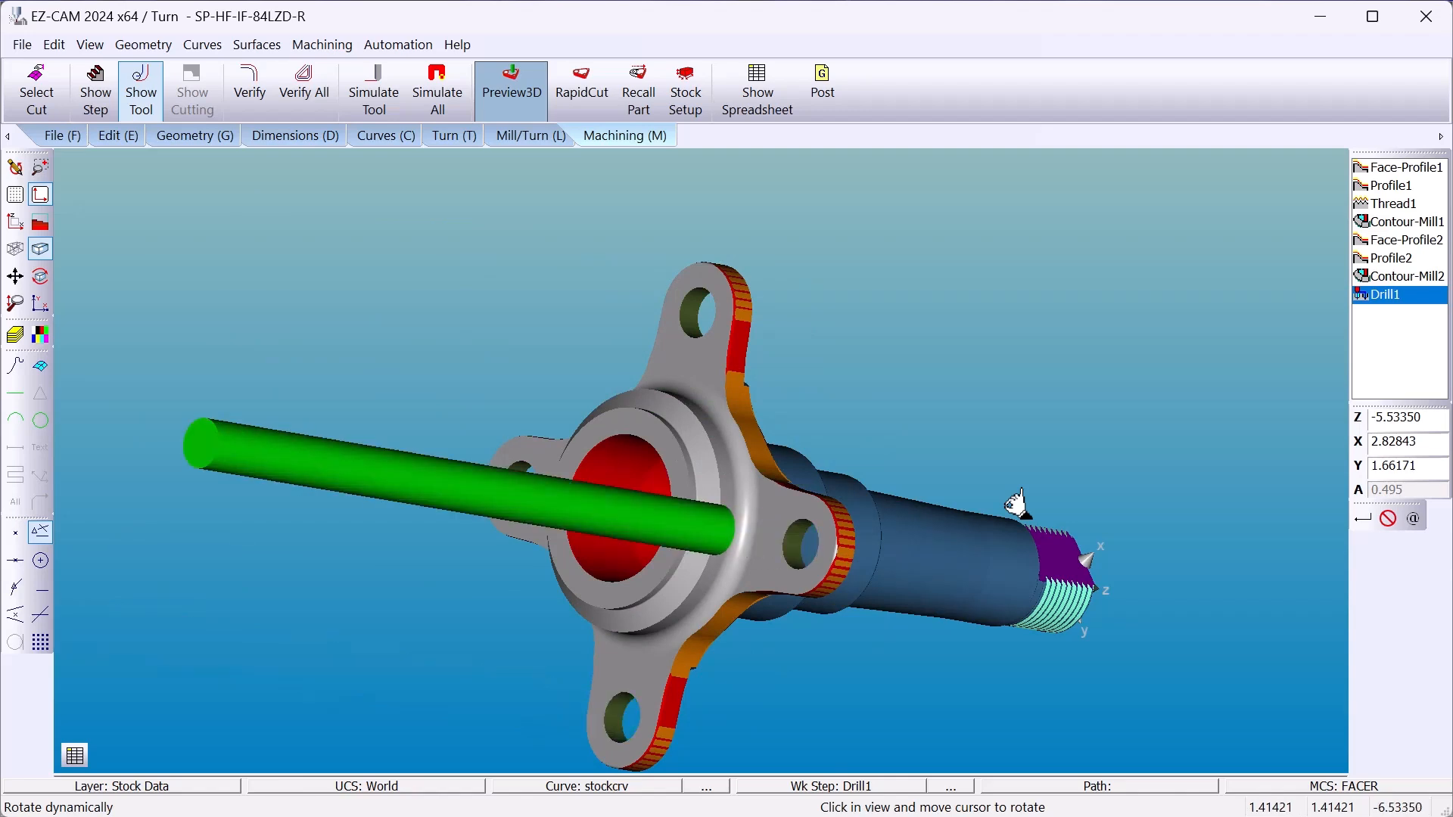
pyautogui.moveTo(1015, 500); pyautogui.dragTo(894, 528)
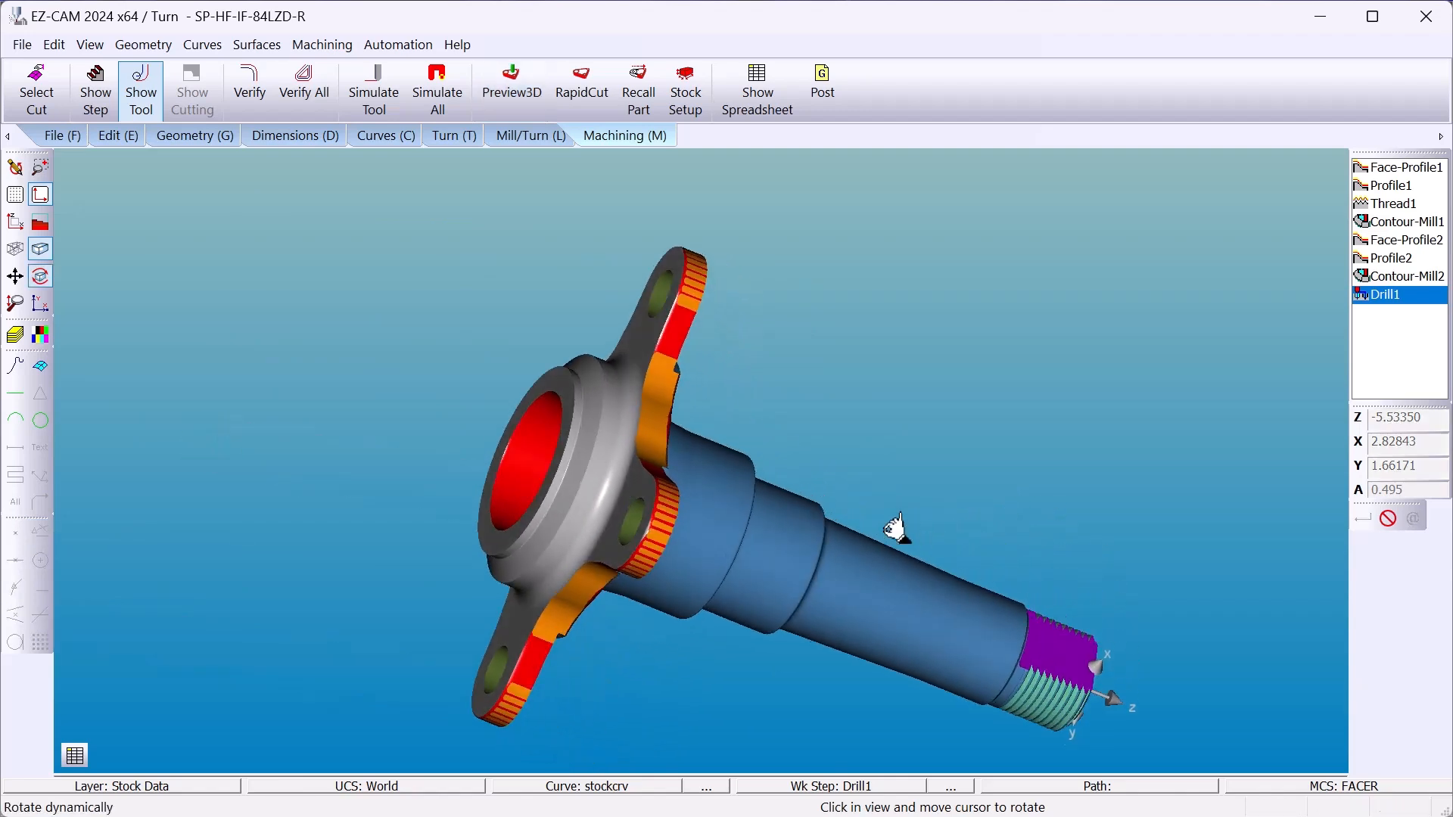
pyautogui.moveTo(895, 528); pyautogui.dragTo(764, 310)
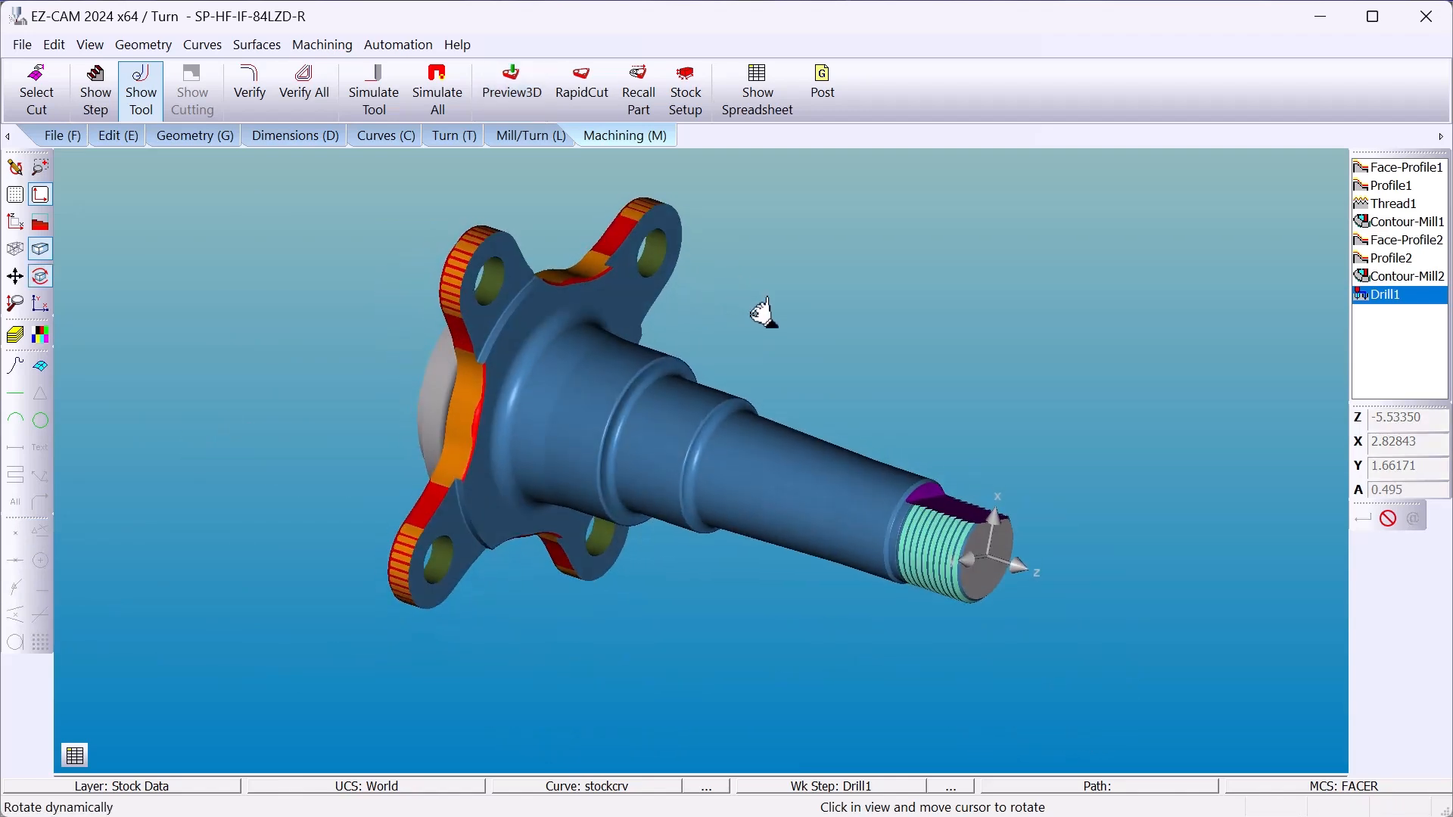